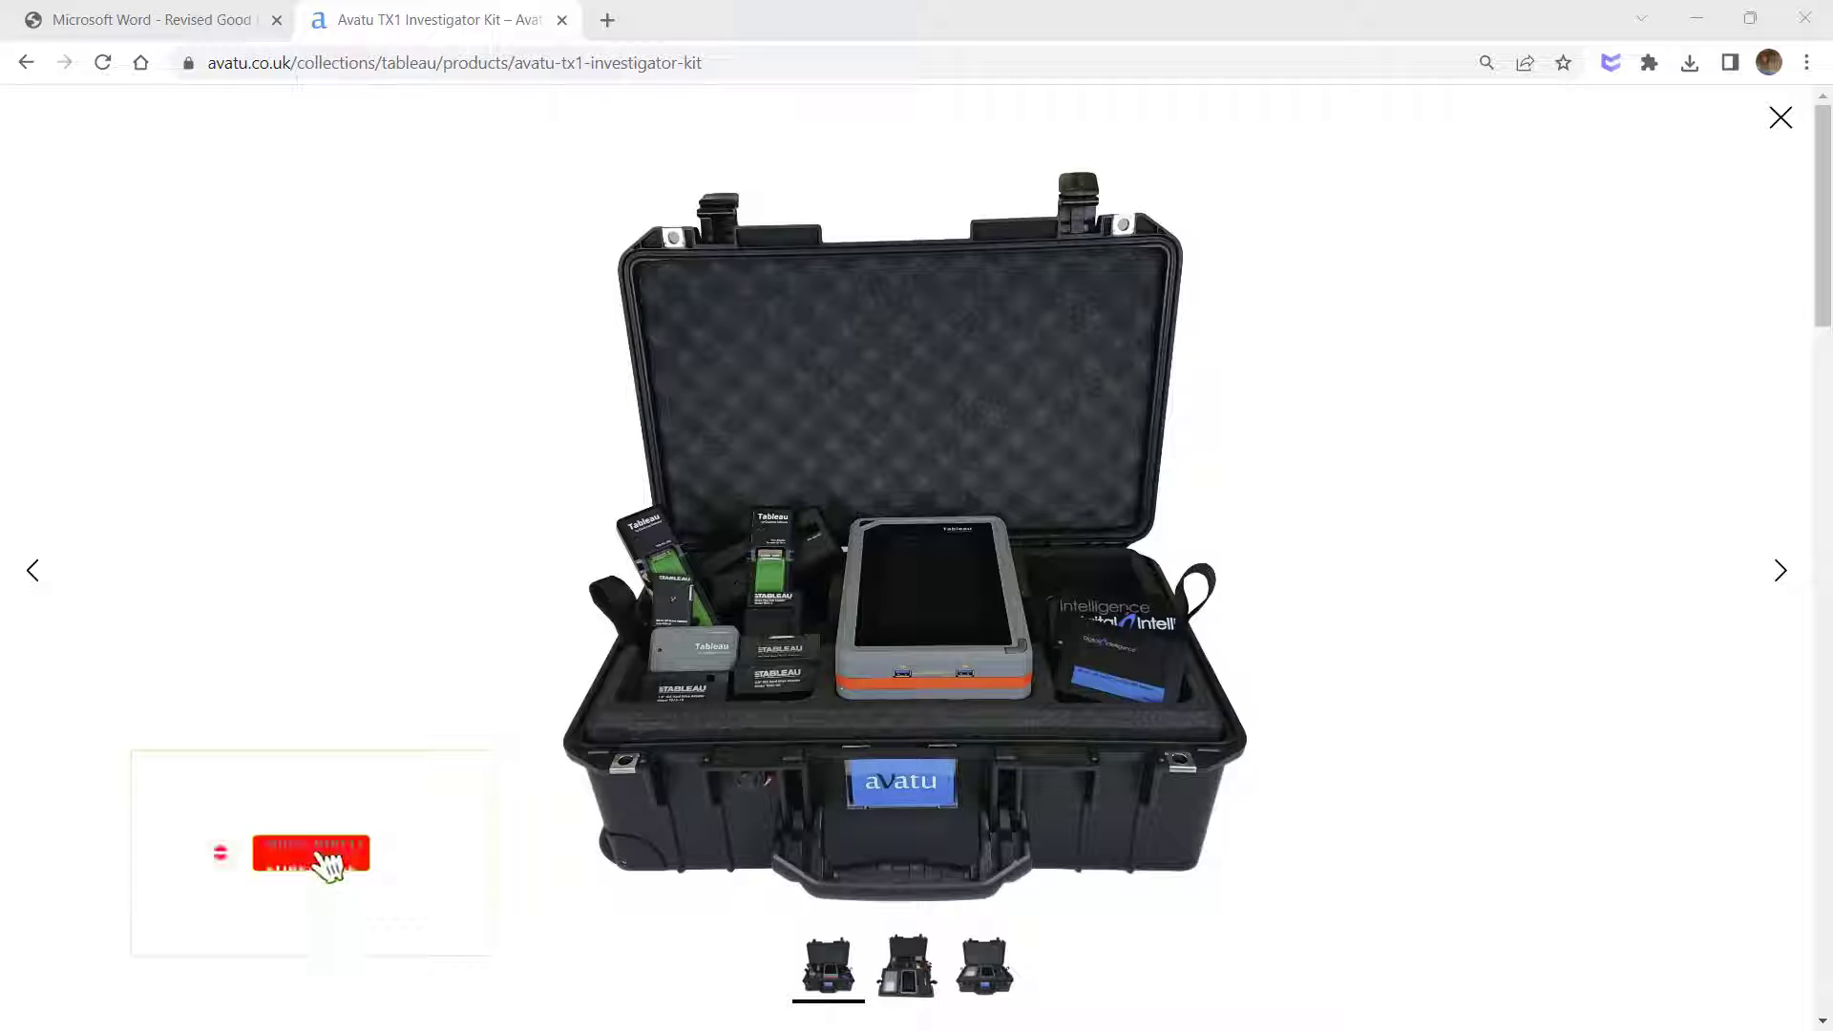
Switch to the ACPO Good Practice Guide and scroll to the principles explanation on page 7.
left_click(312, 852)
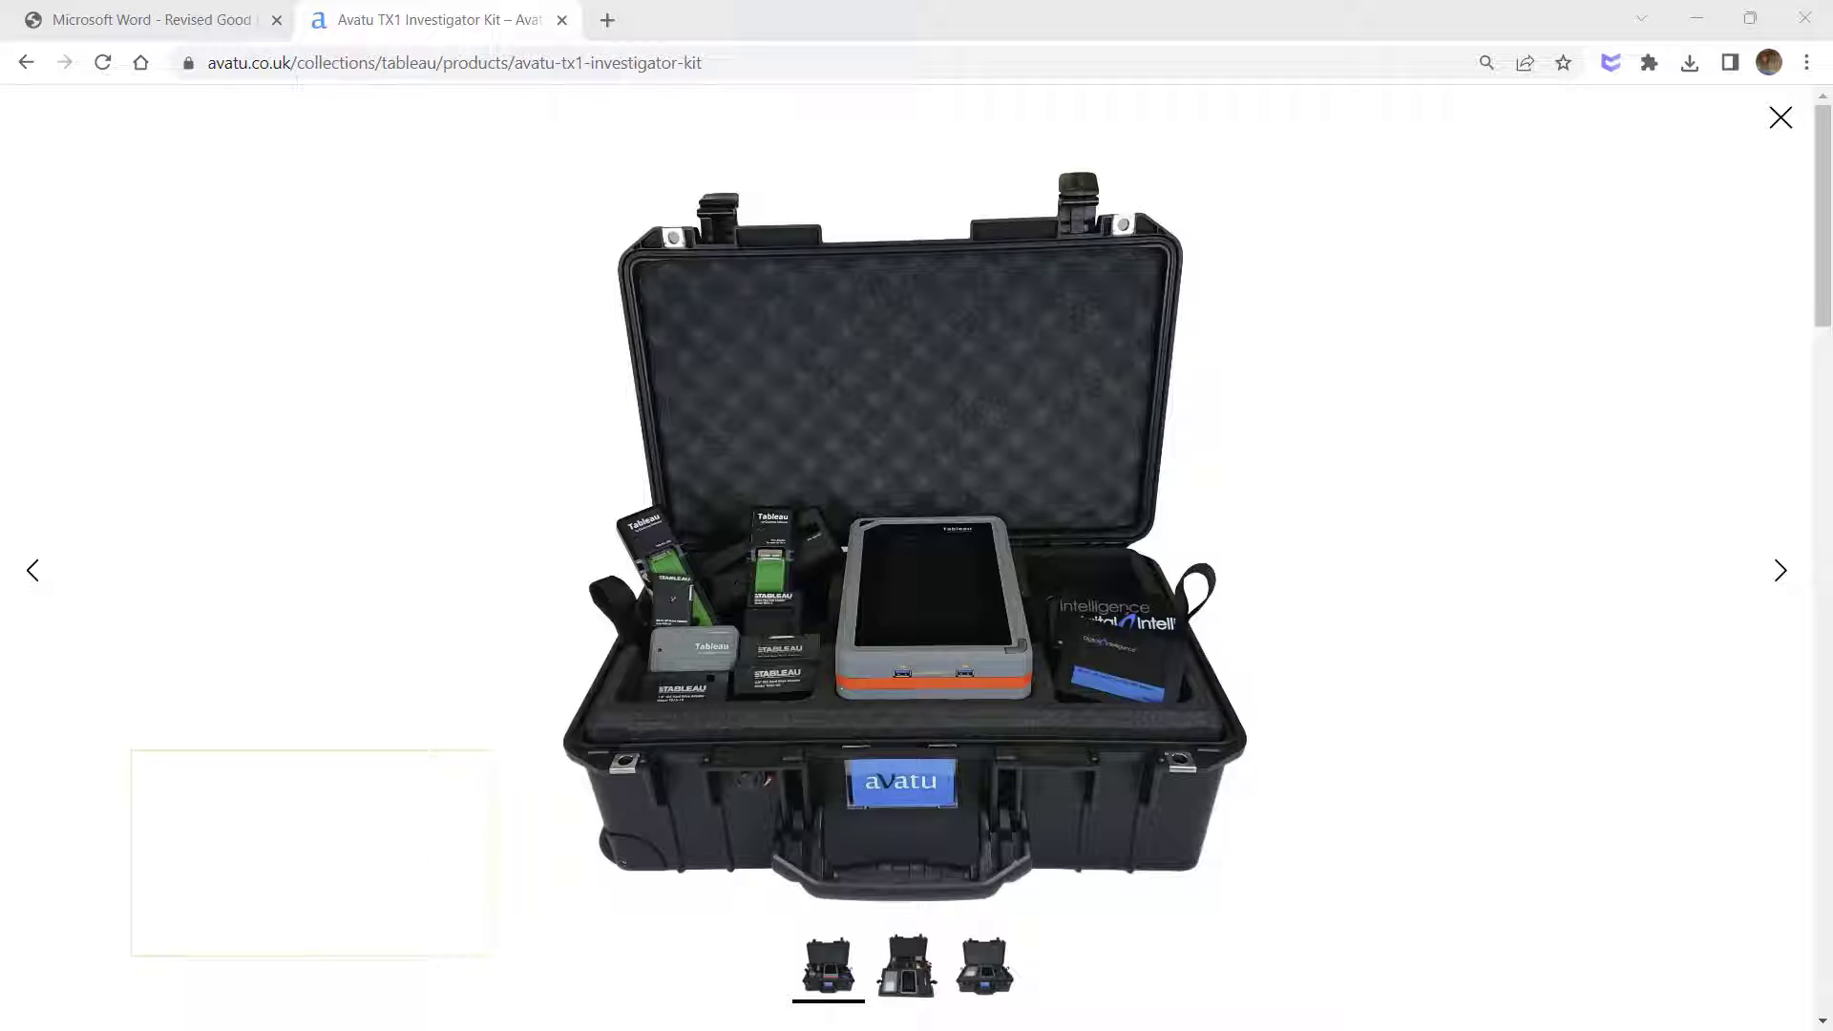
left_click(149, 19)
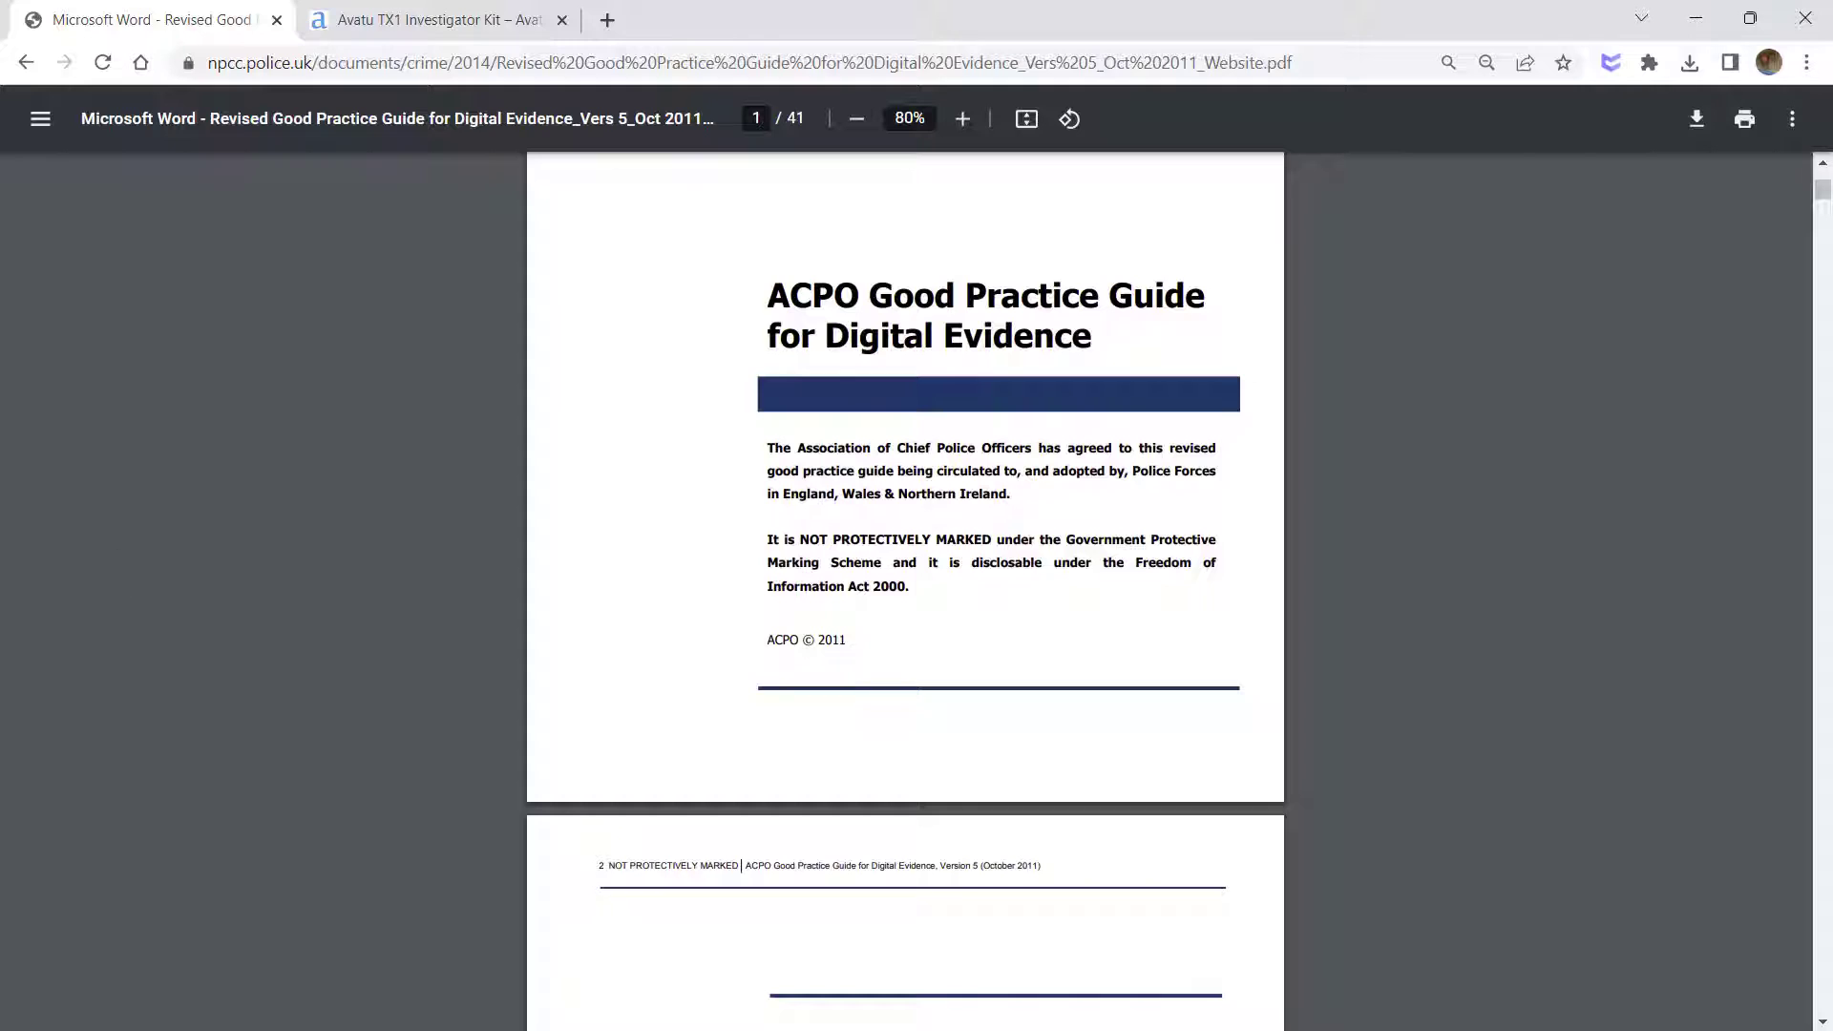
mouse_move(863, 731)
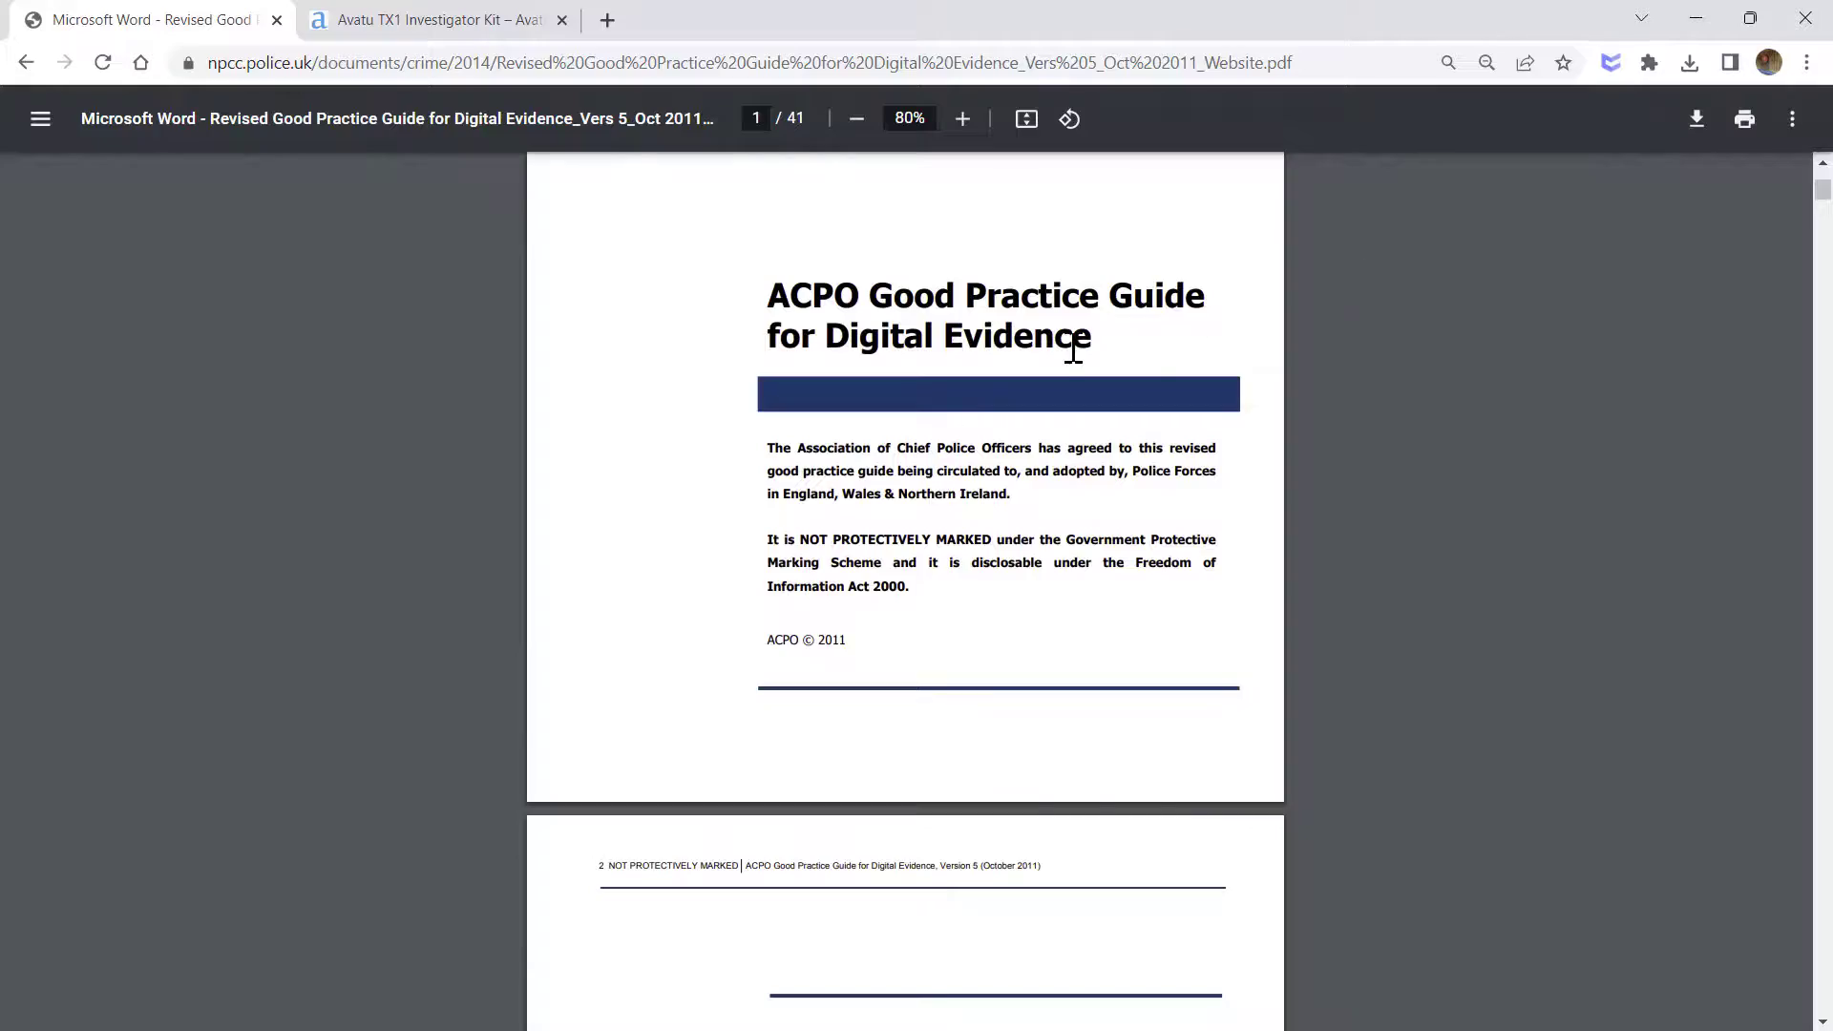
scroll("down", 3)
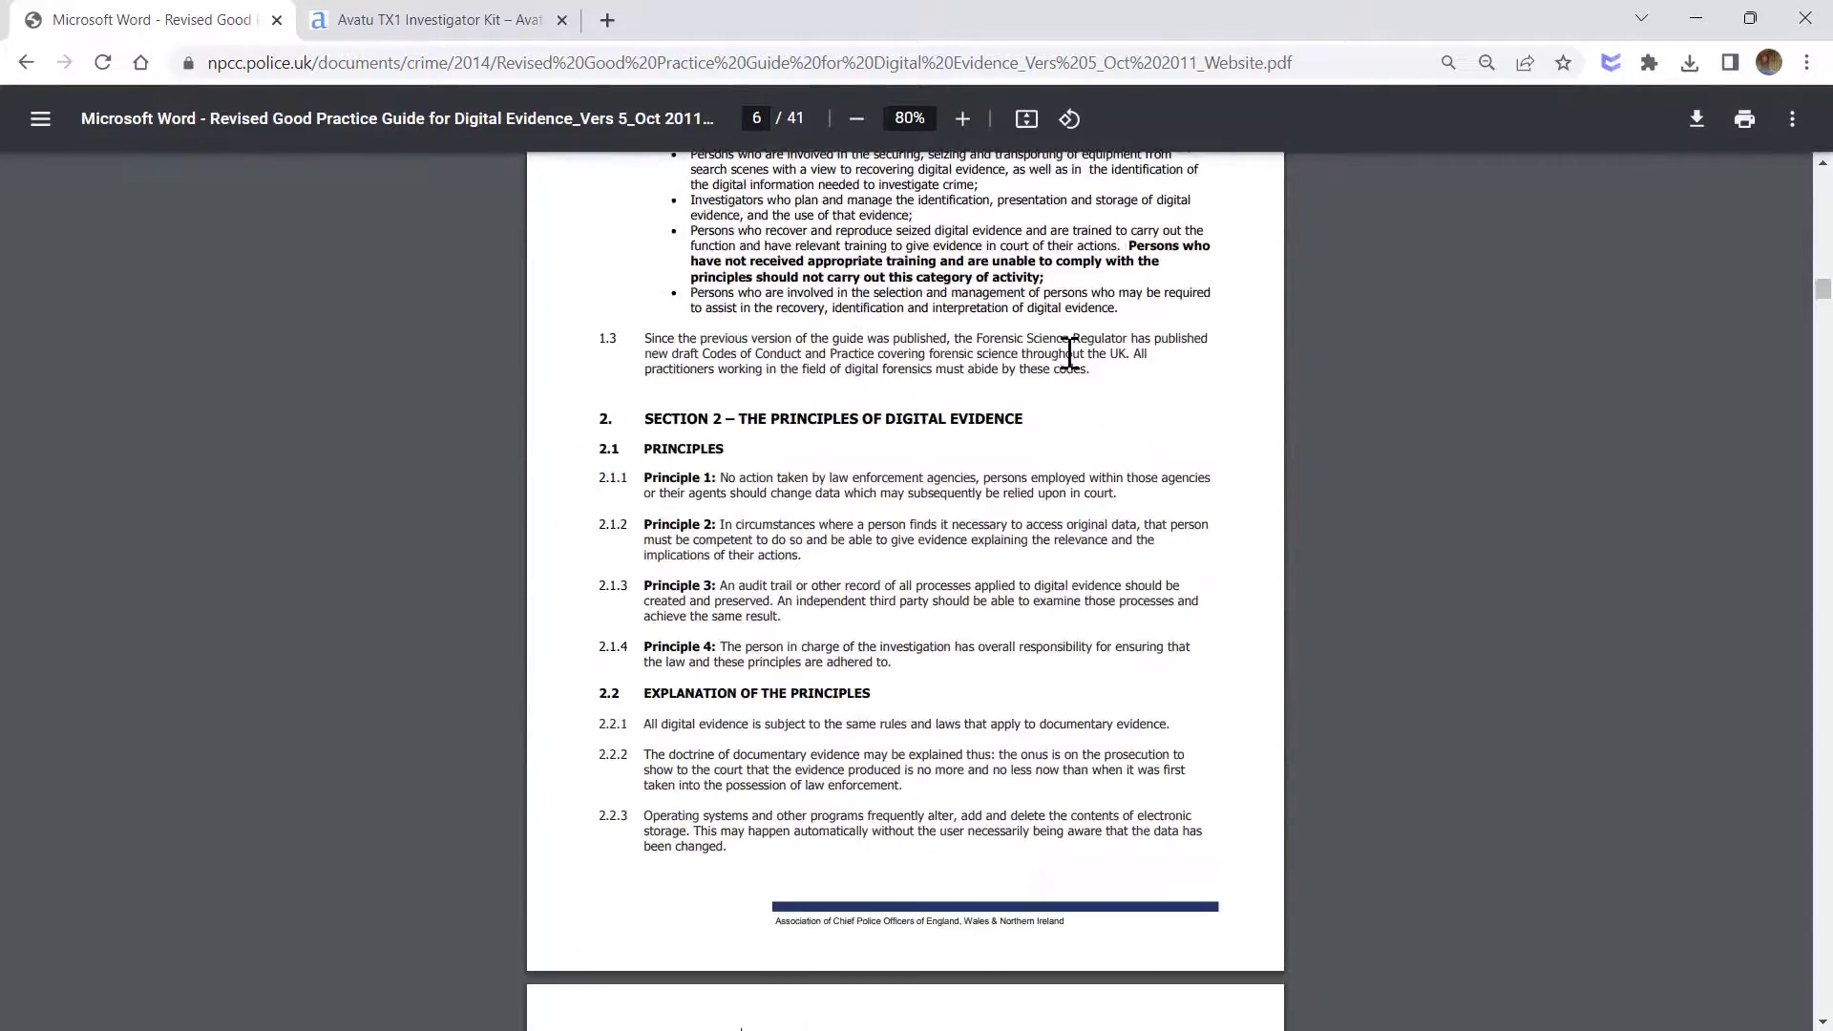
scroll("down", 3)
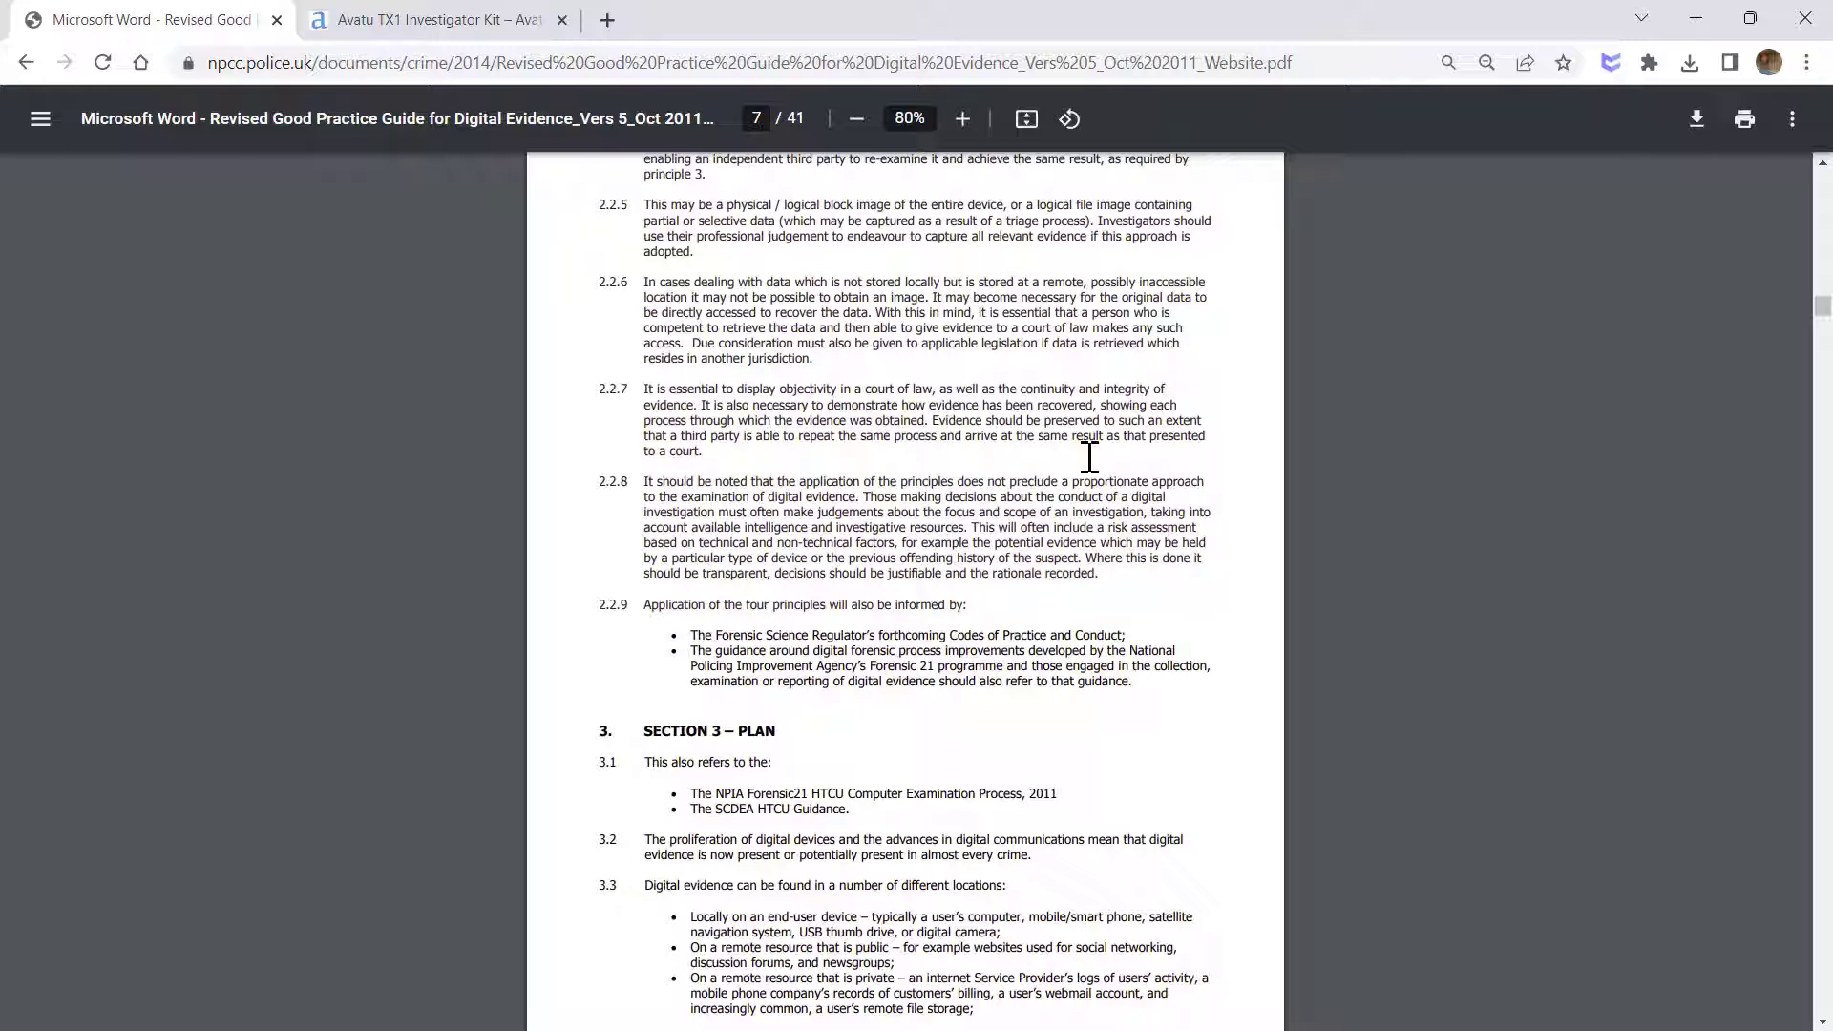
Zoom the guide to 125% so paragraphs 2.2.6–2.2.9 read larger.
left_click(961, 118)
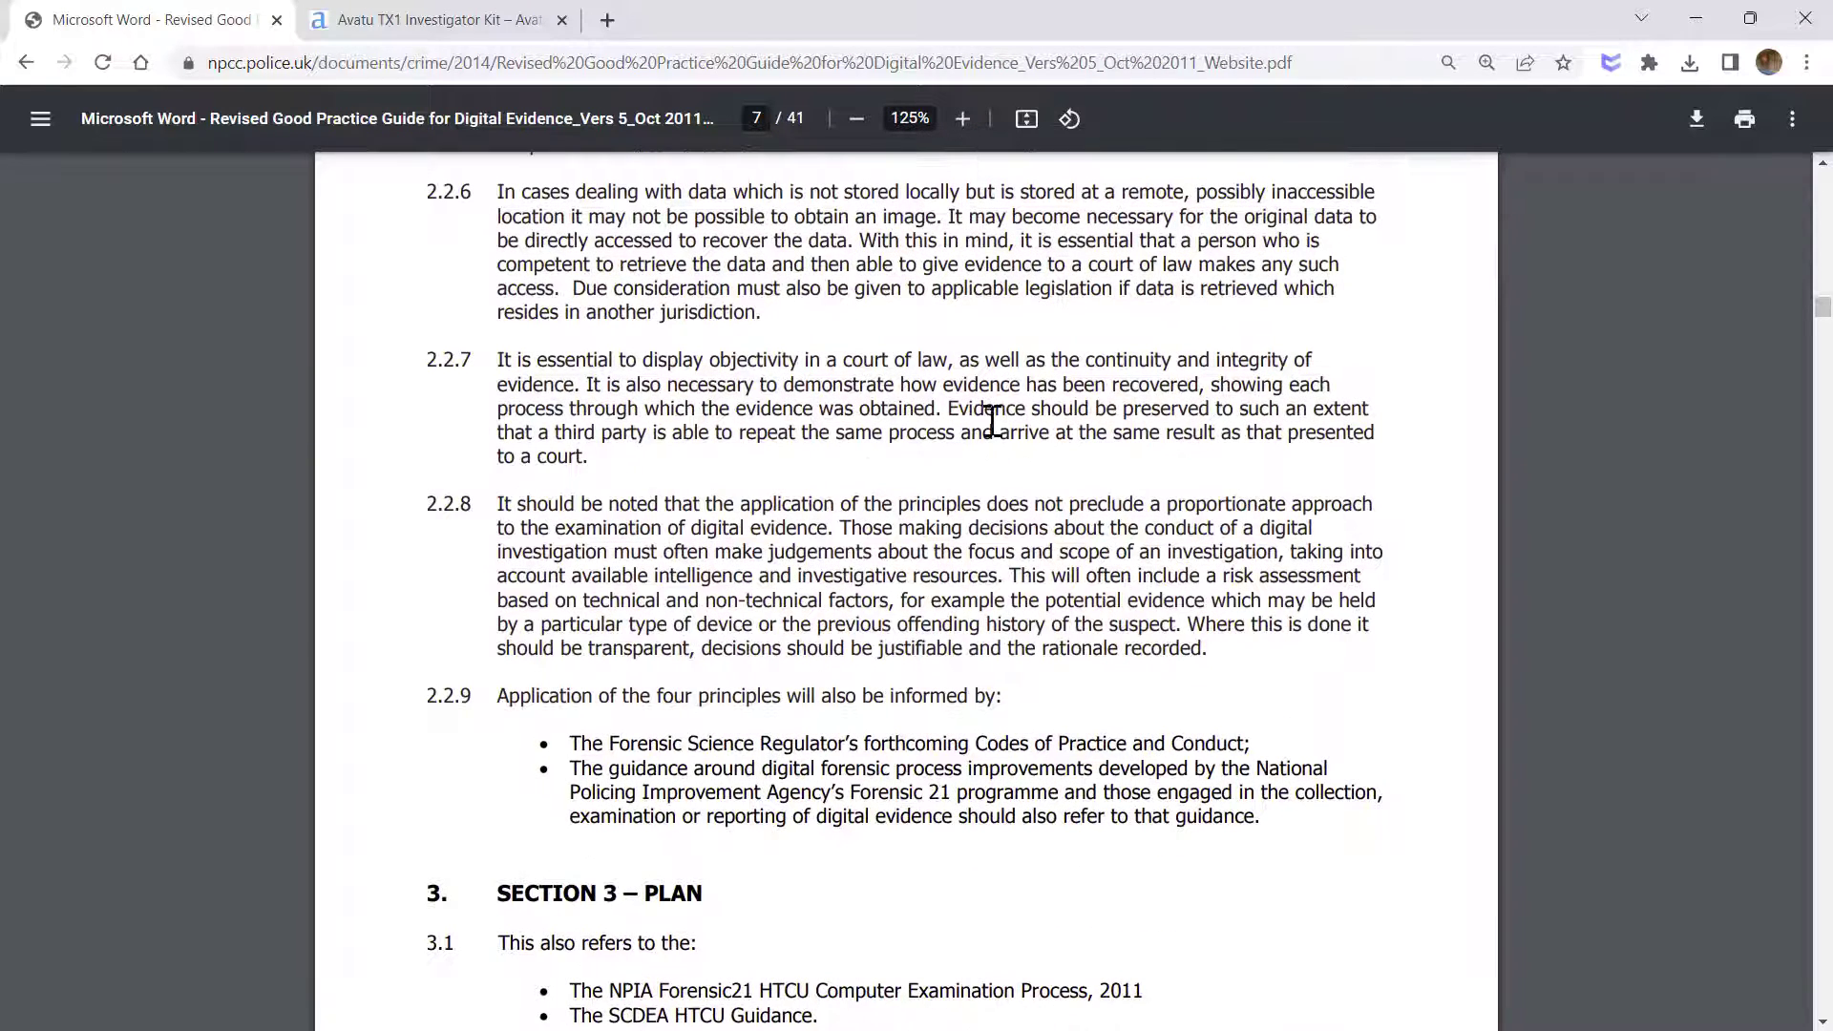
mouse_move(1070, 420)
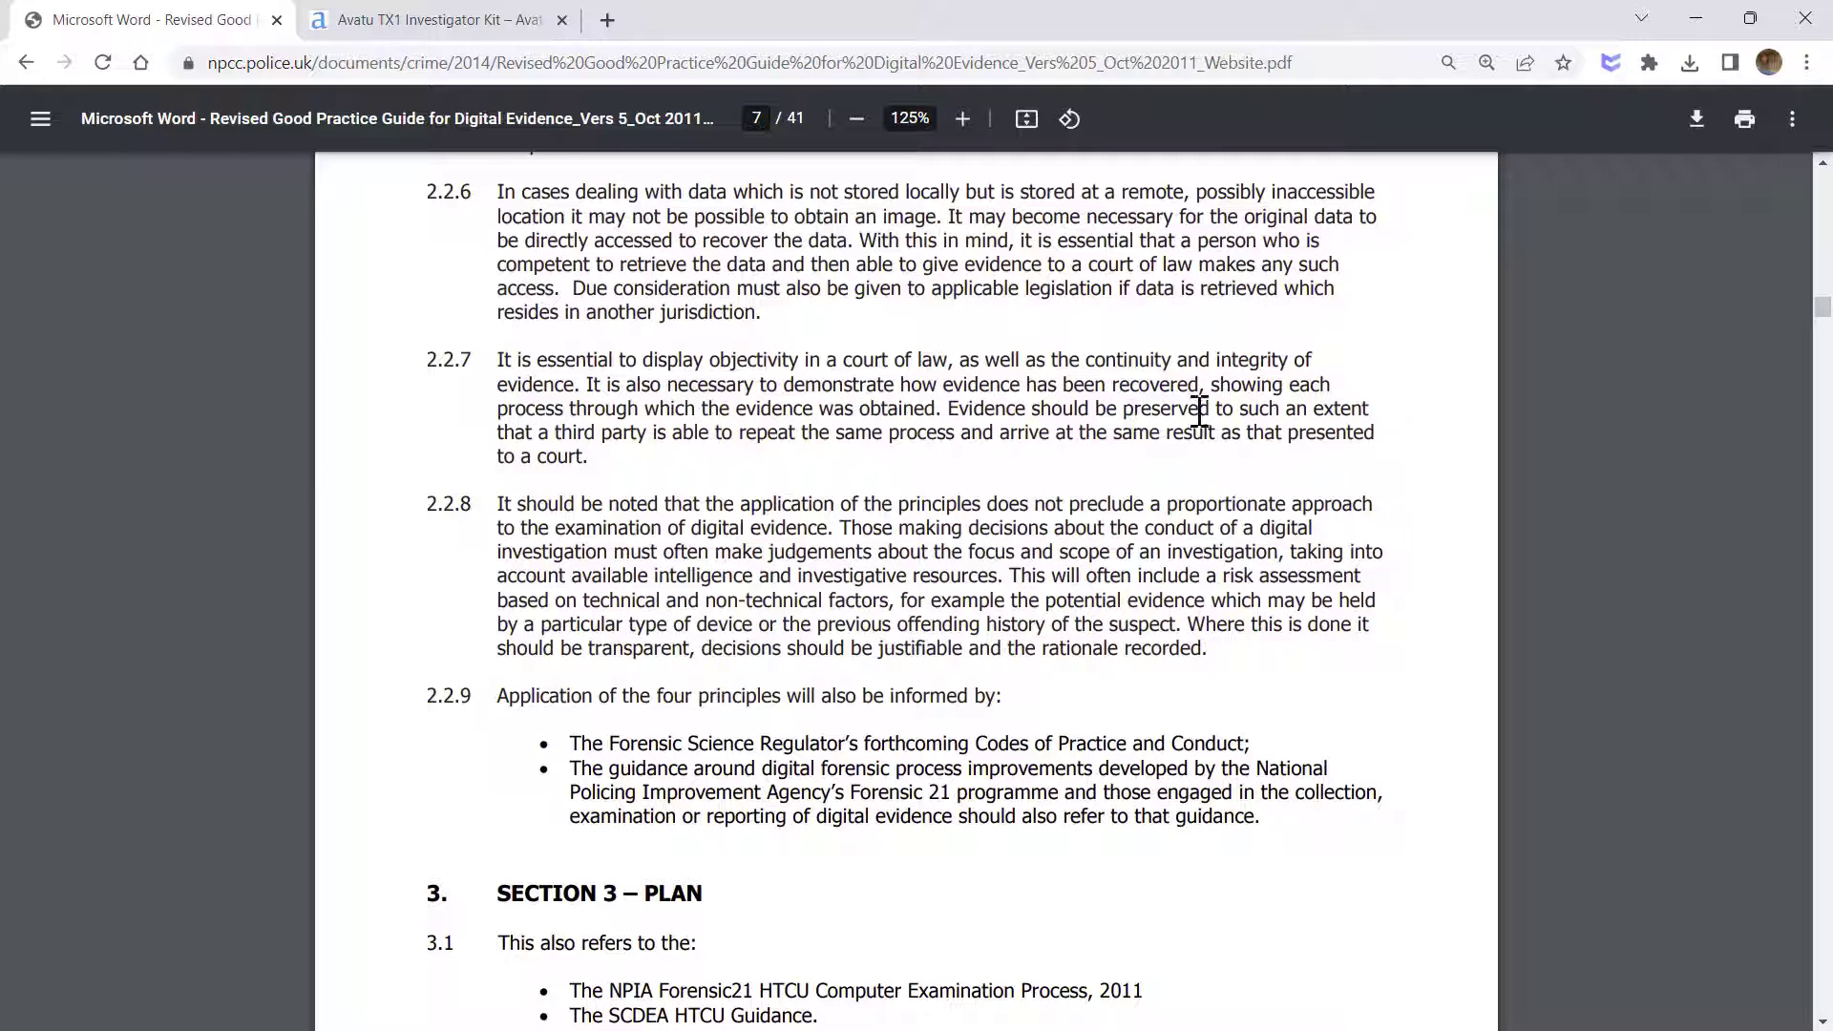
mouse_move(1180, 445)
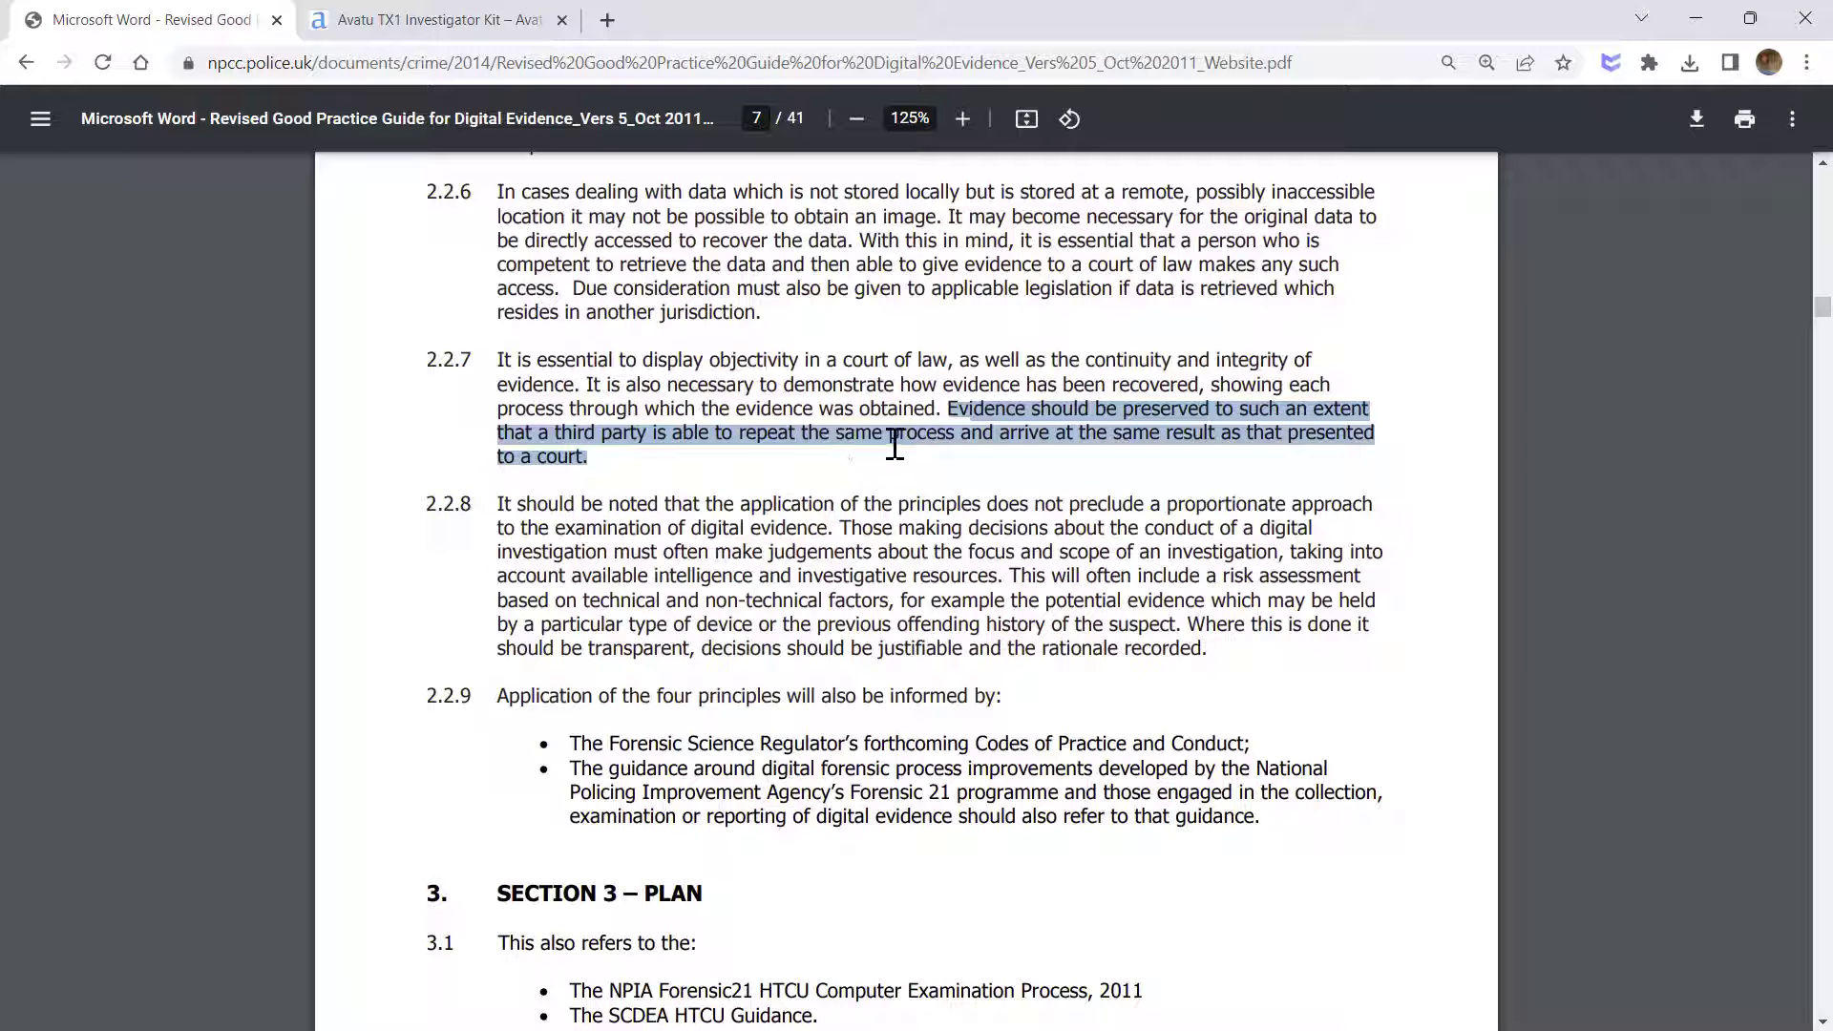
mouse_move(1064, 447)
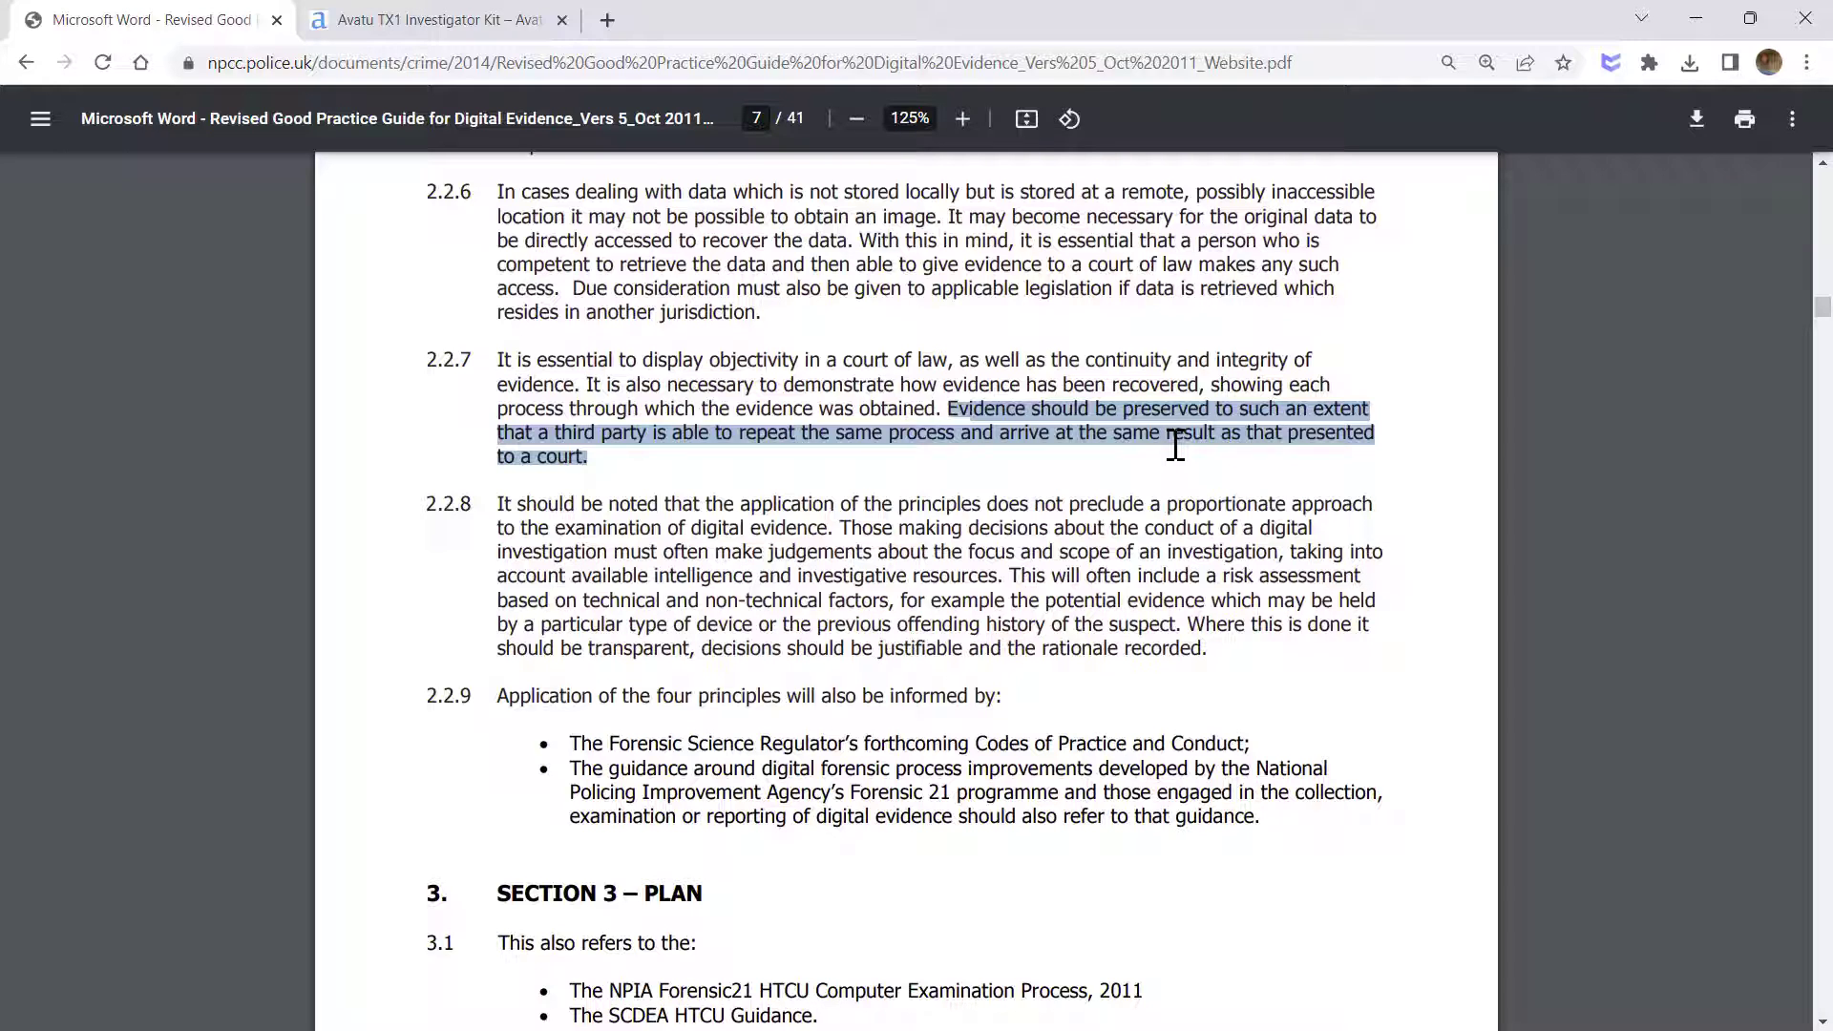
mouse_move(1109, 480)
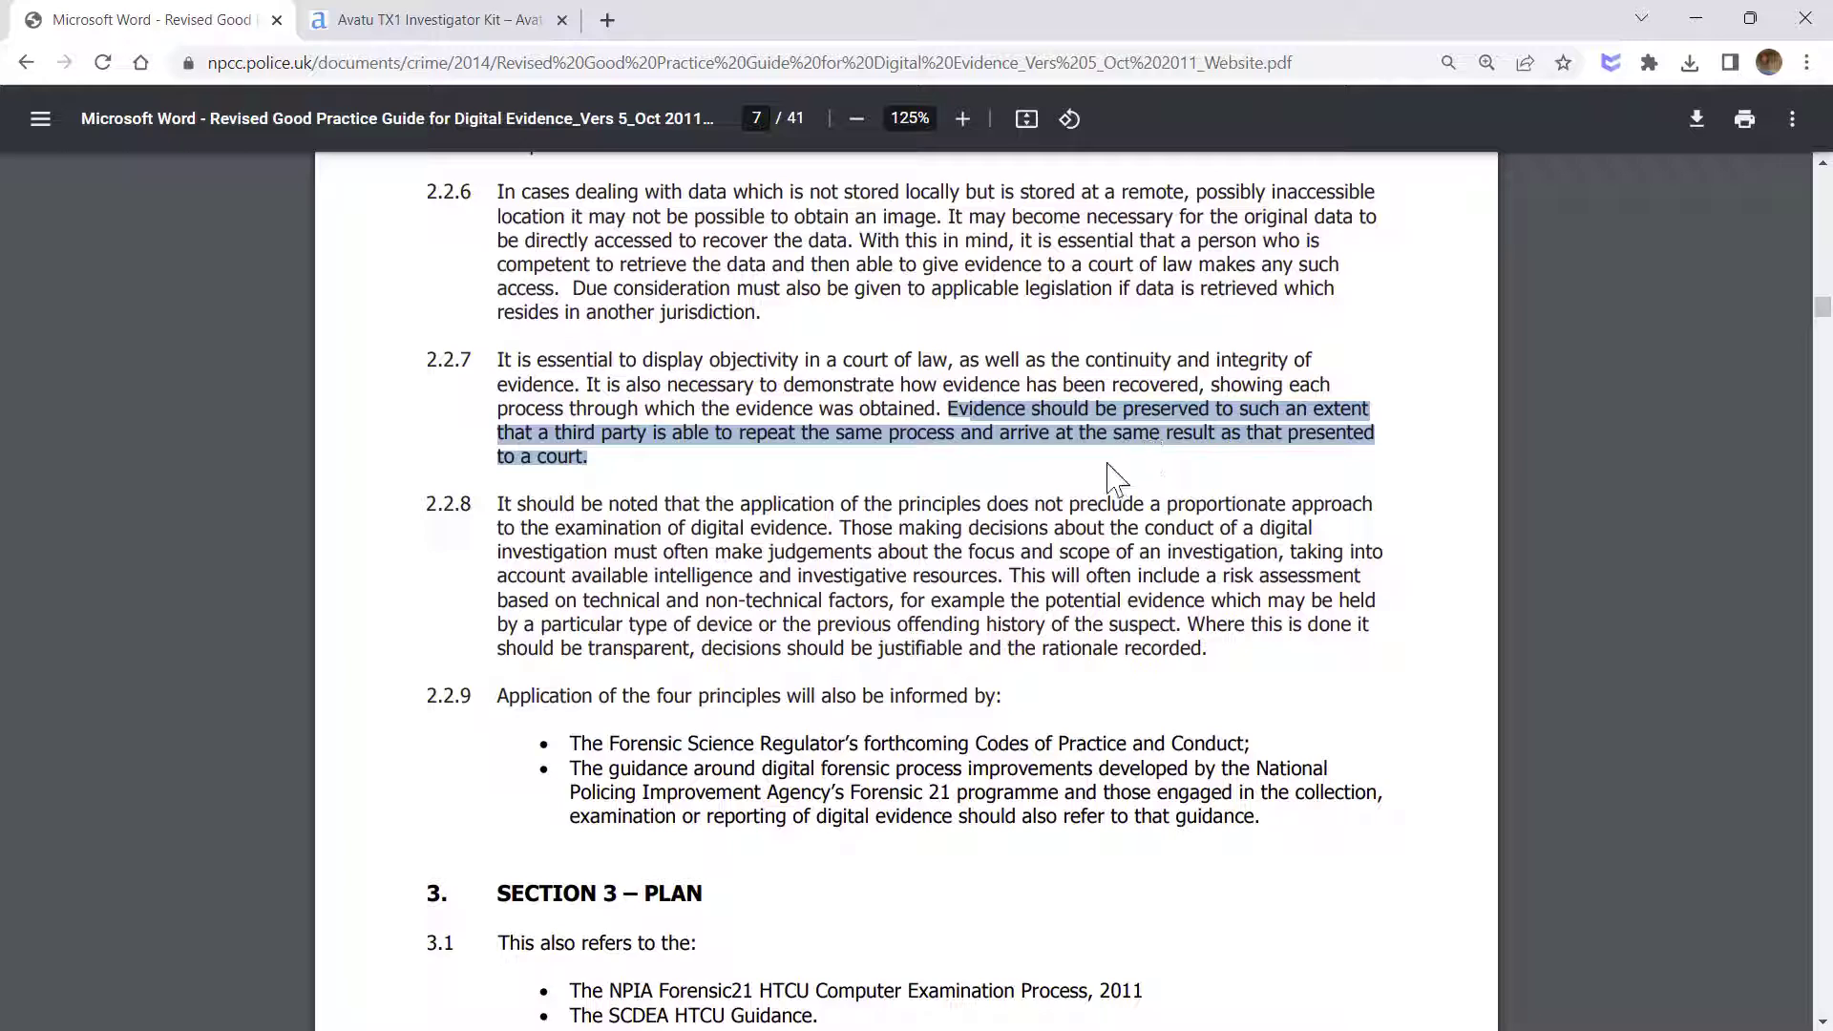
mouse_move(1013, 450)
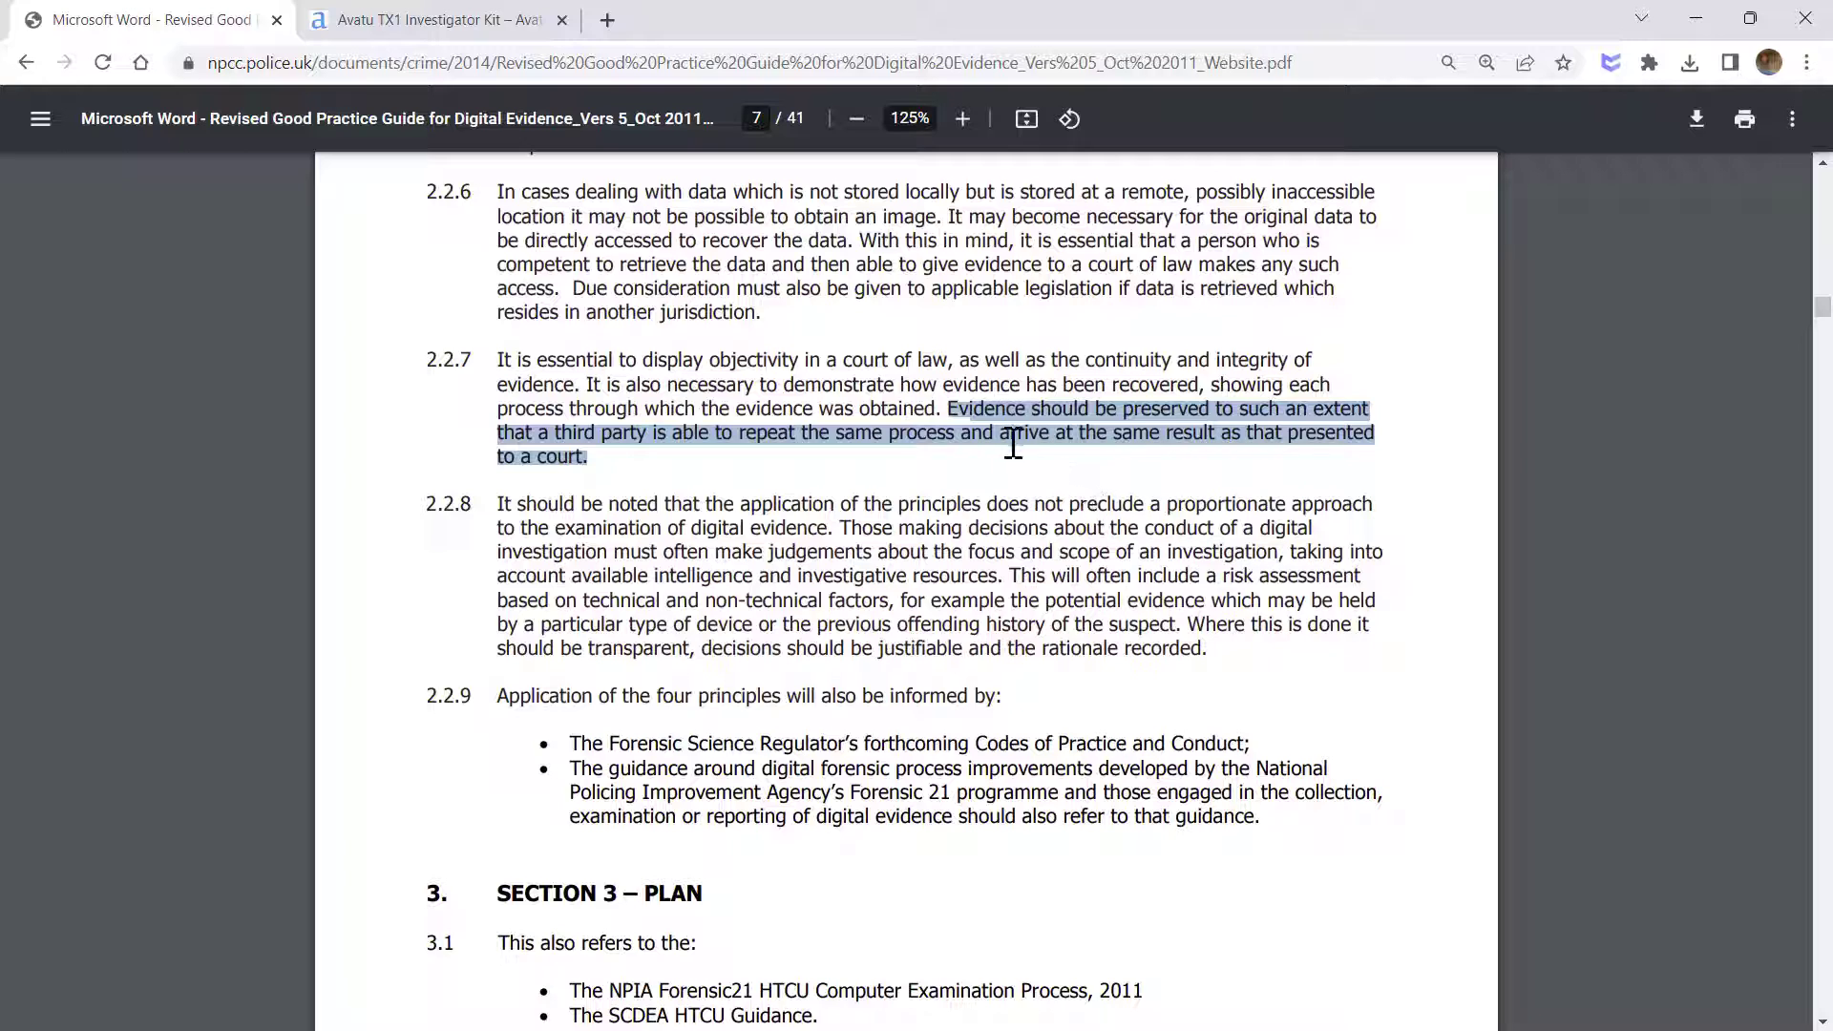
mouse_move(1045, 445)
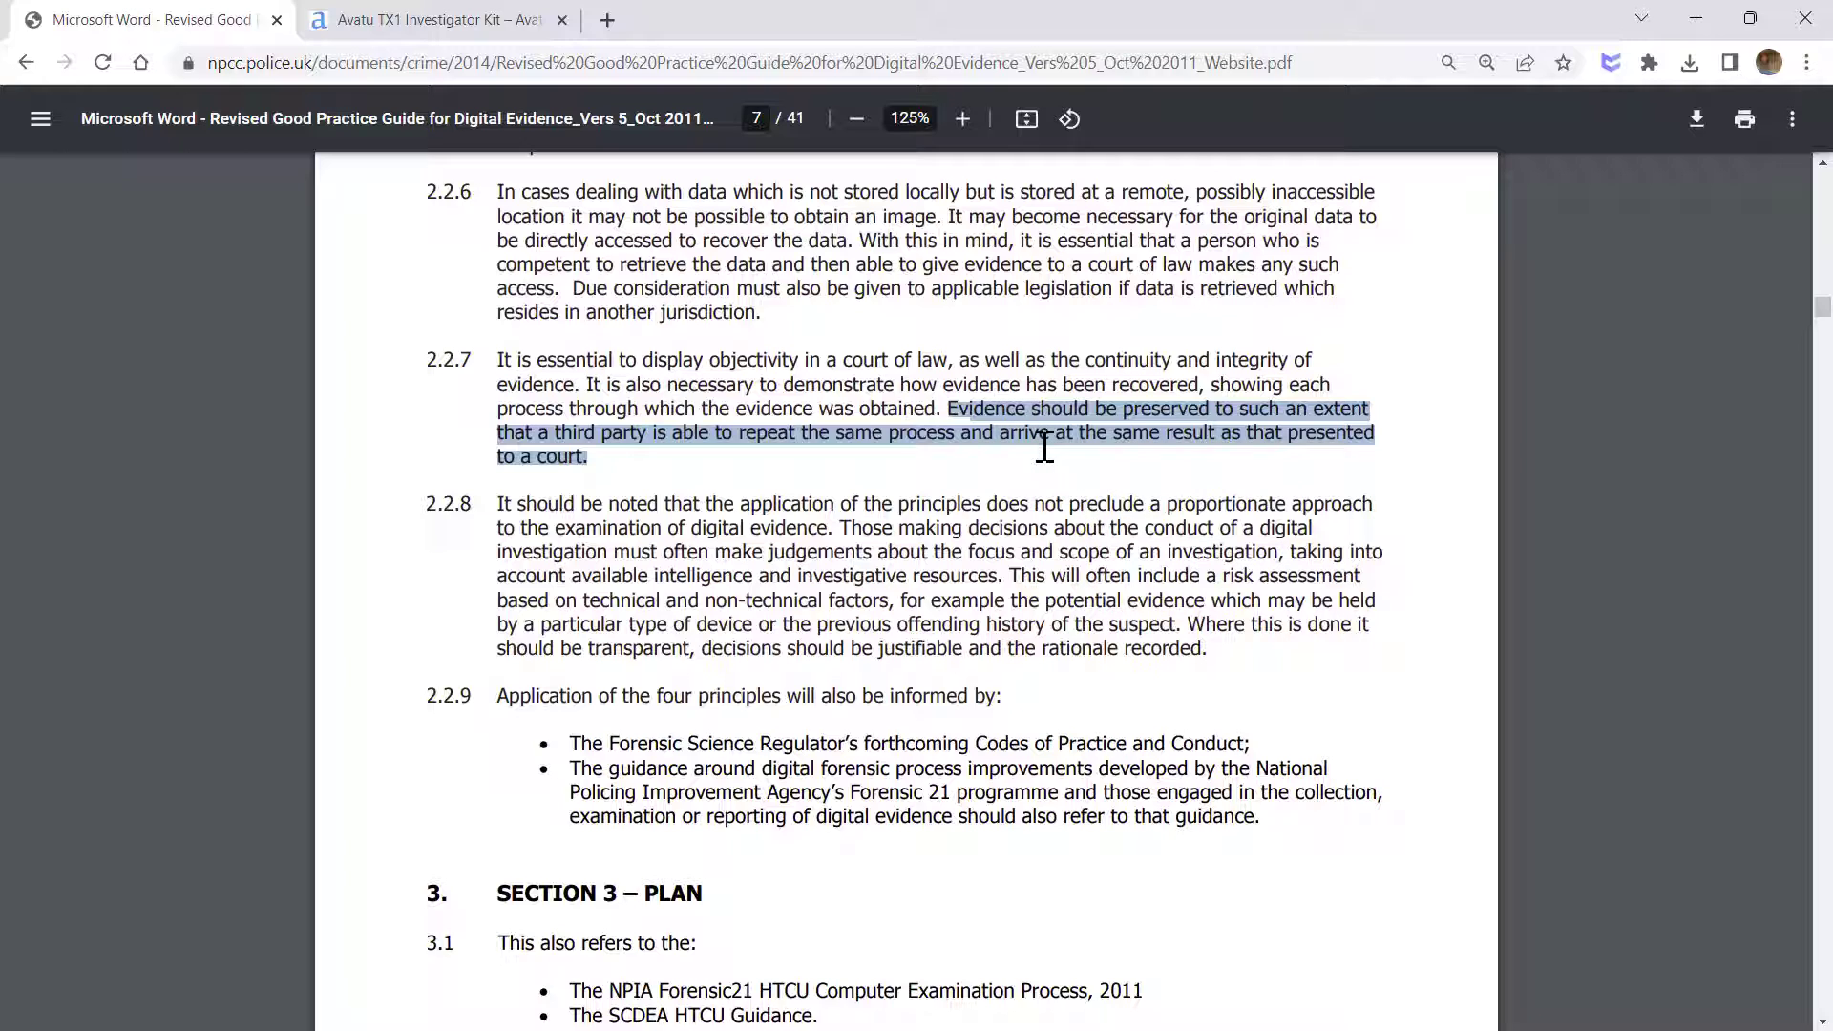
mouse_move(1181, 439)
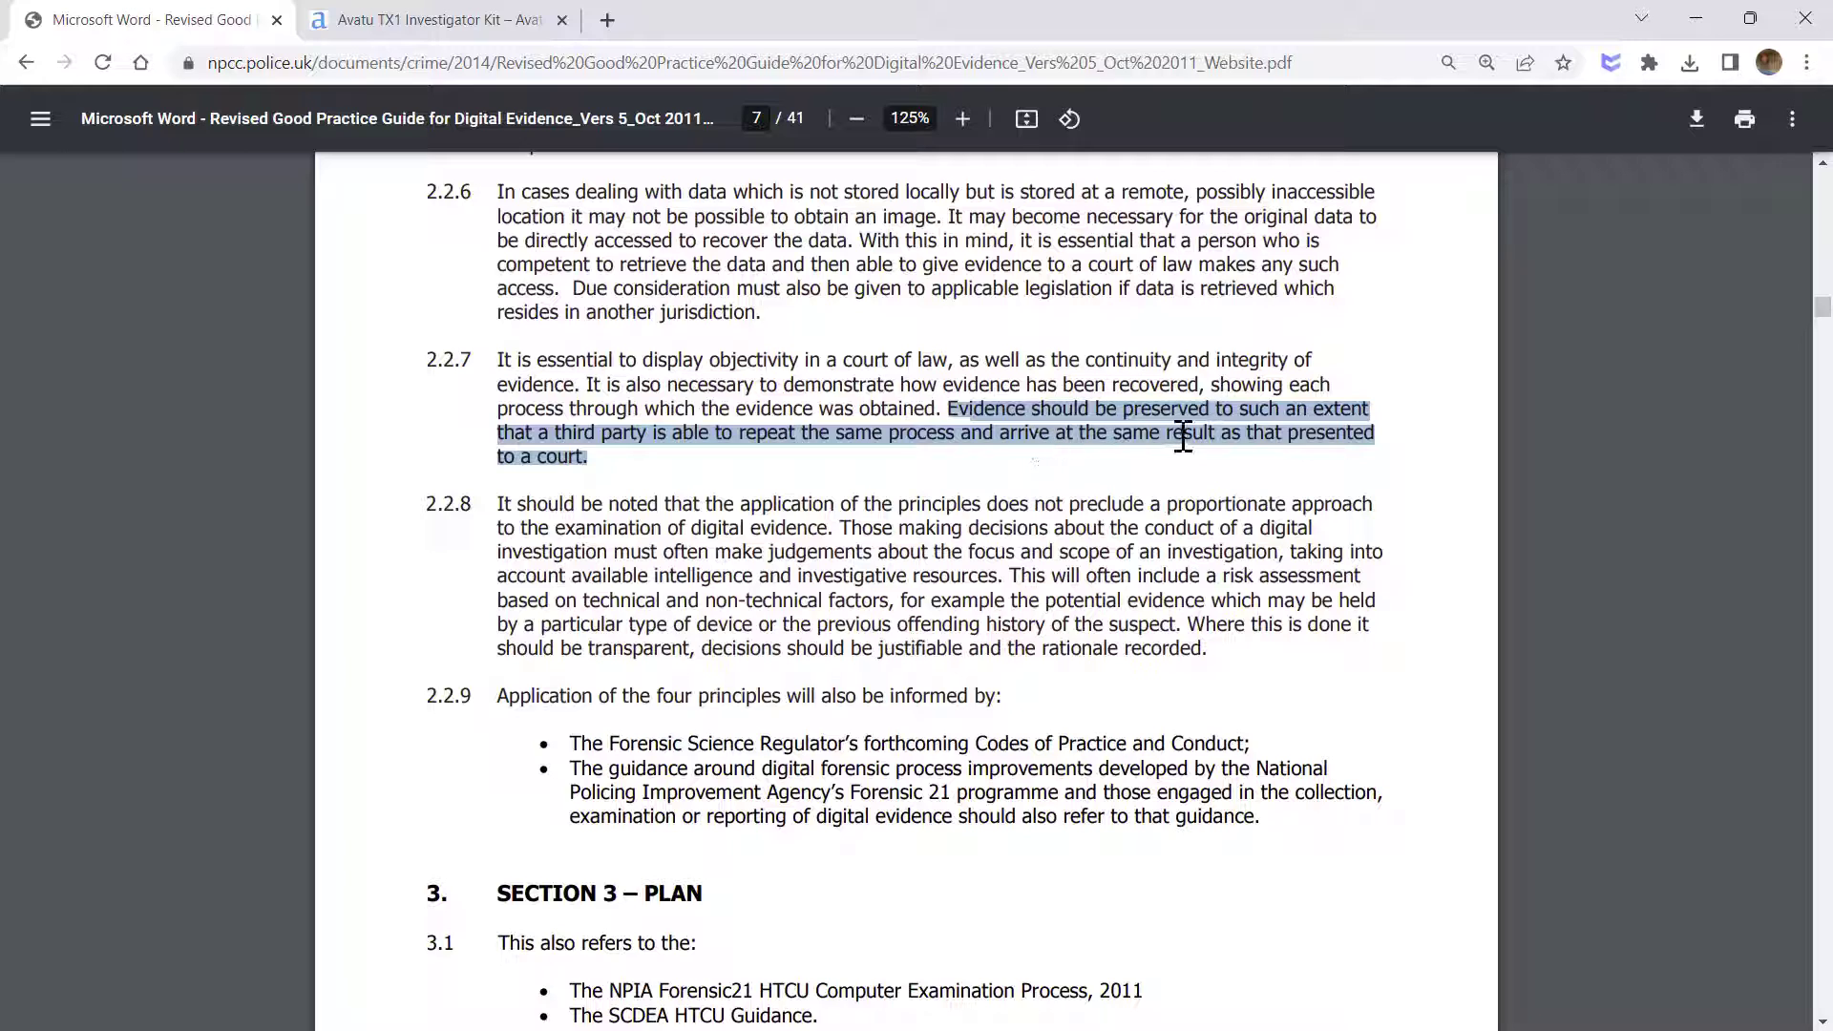
mouse_move(1199, 439)
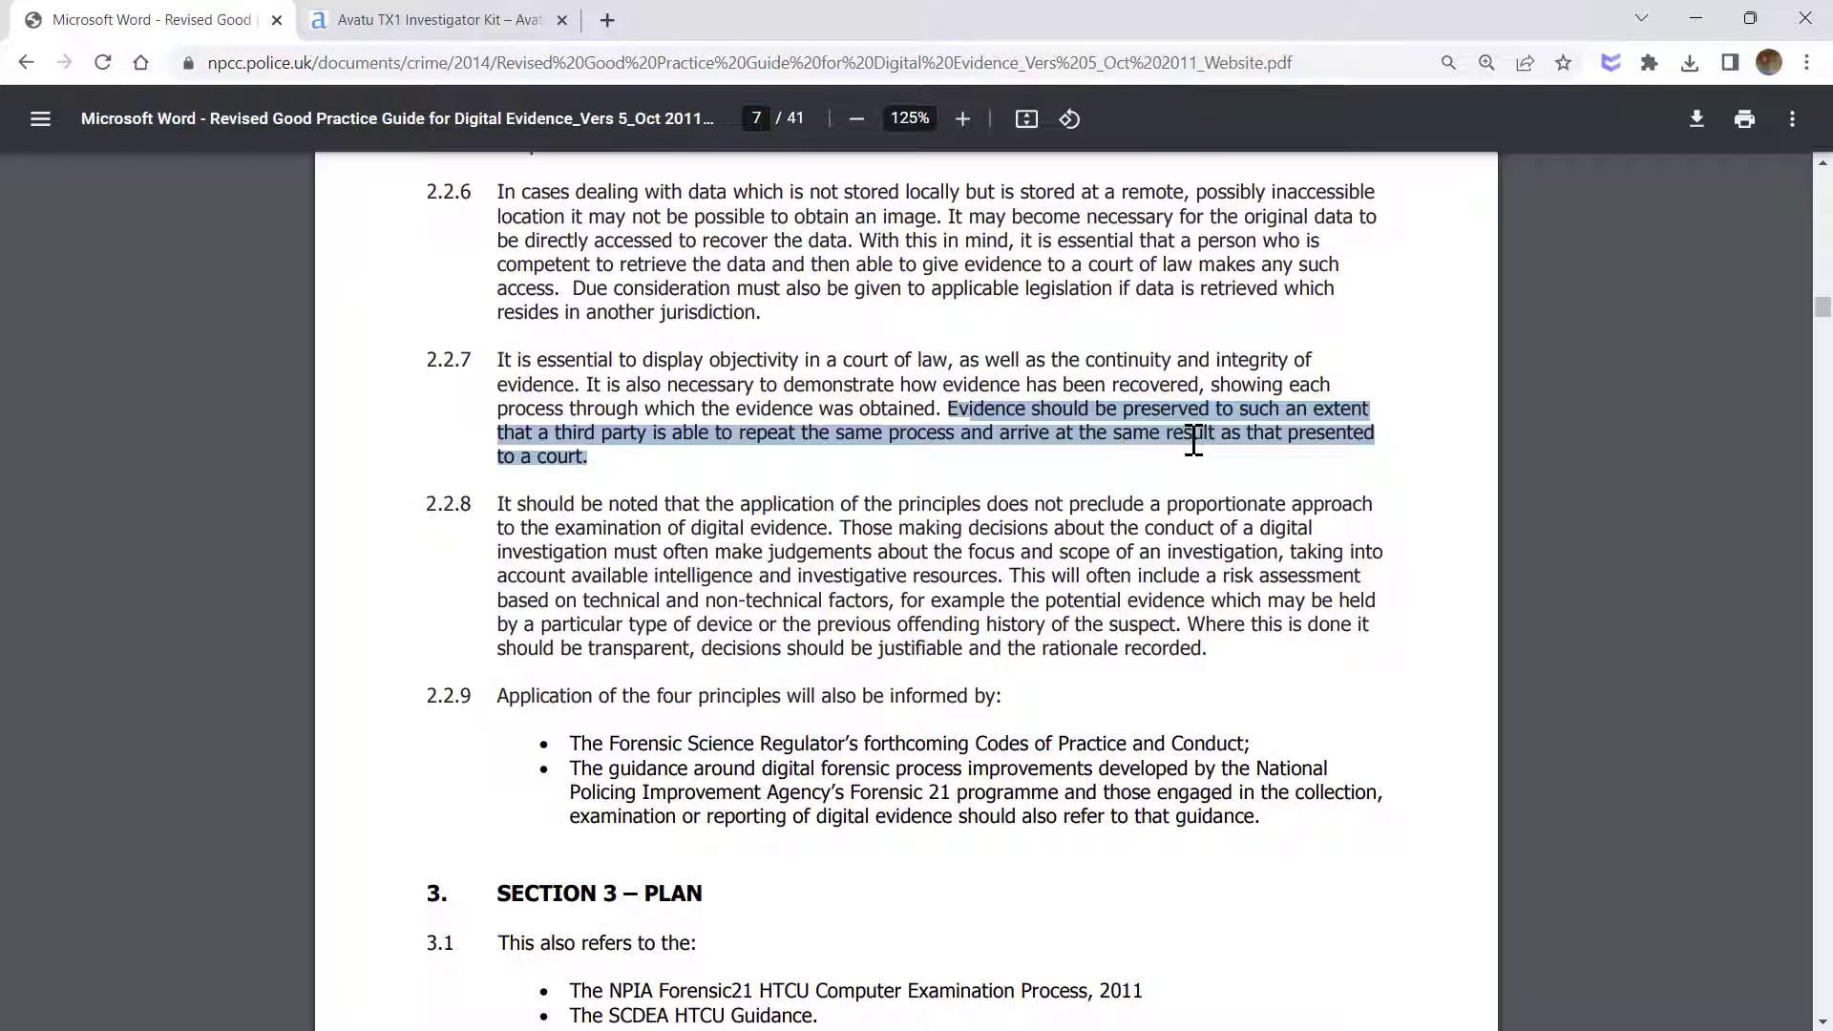
mouse_move(1186, 409)
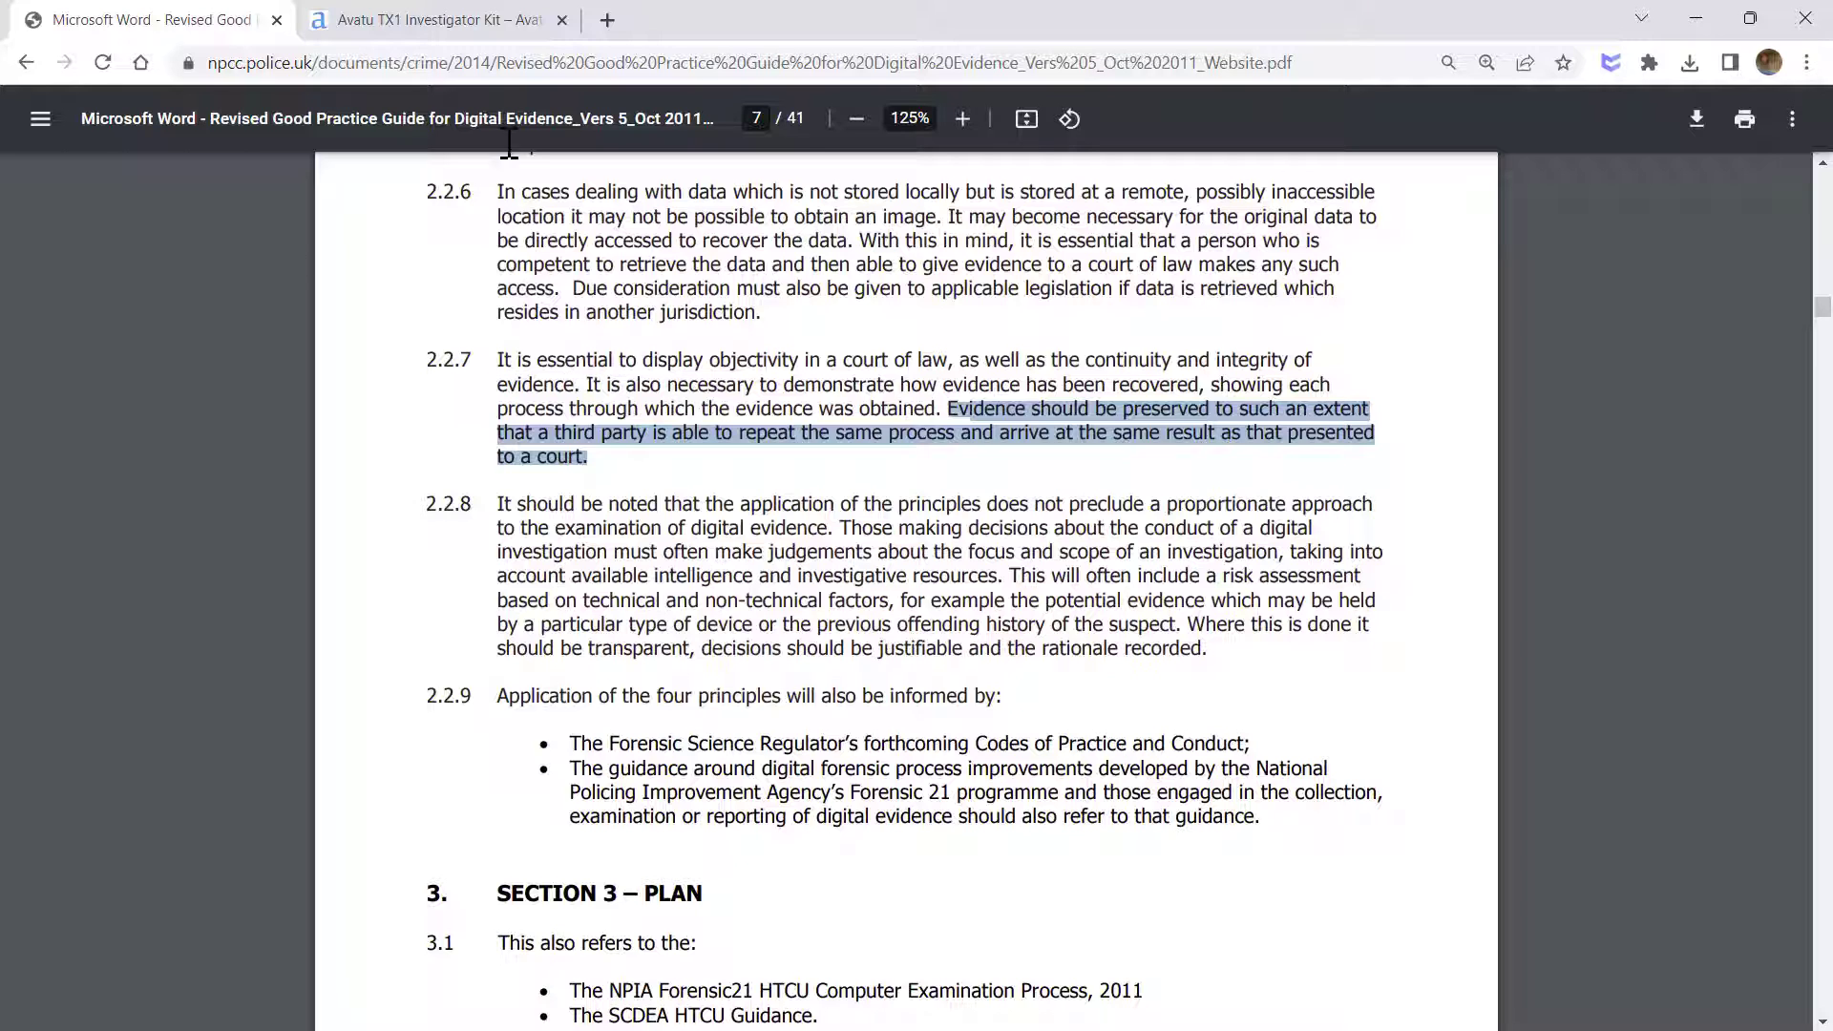
Return to the Avatu TX1 Investigator Kit page with its enlarged case photo.
left_click(433, 19)
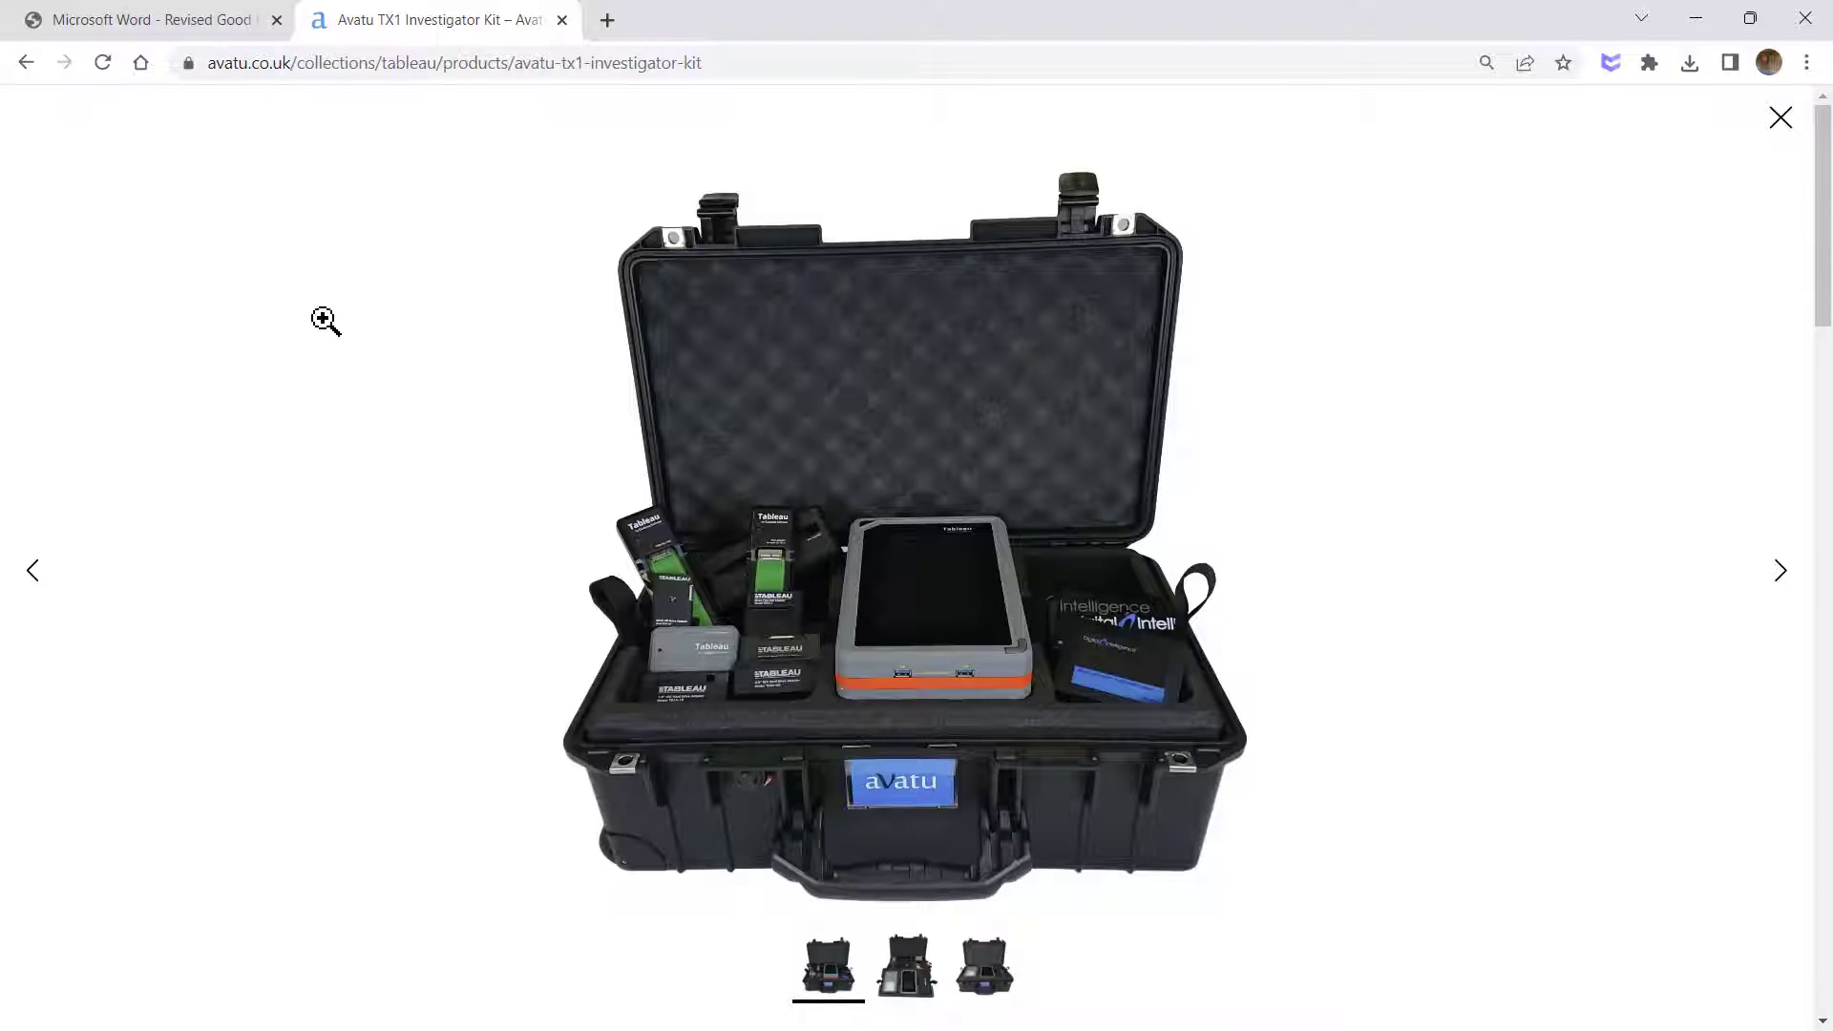
mouse_move(269, 561)
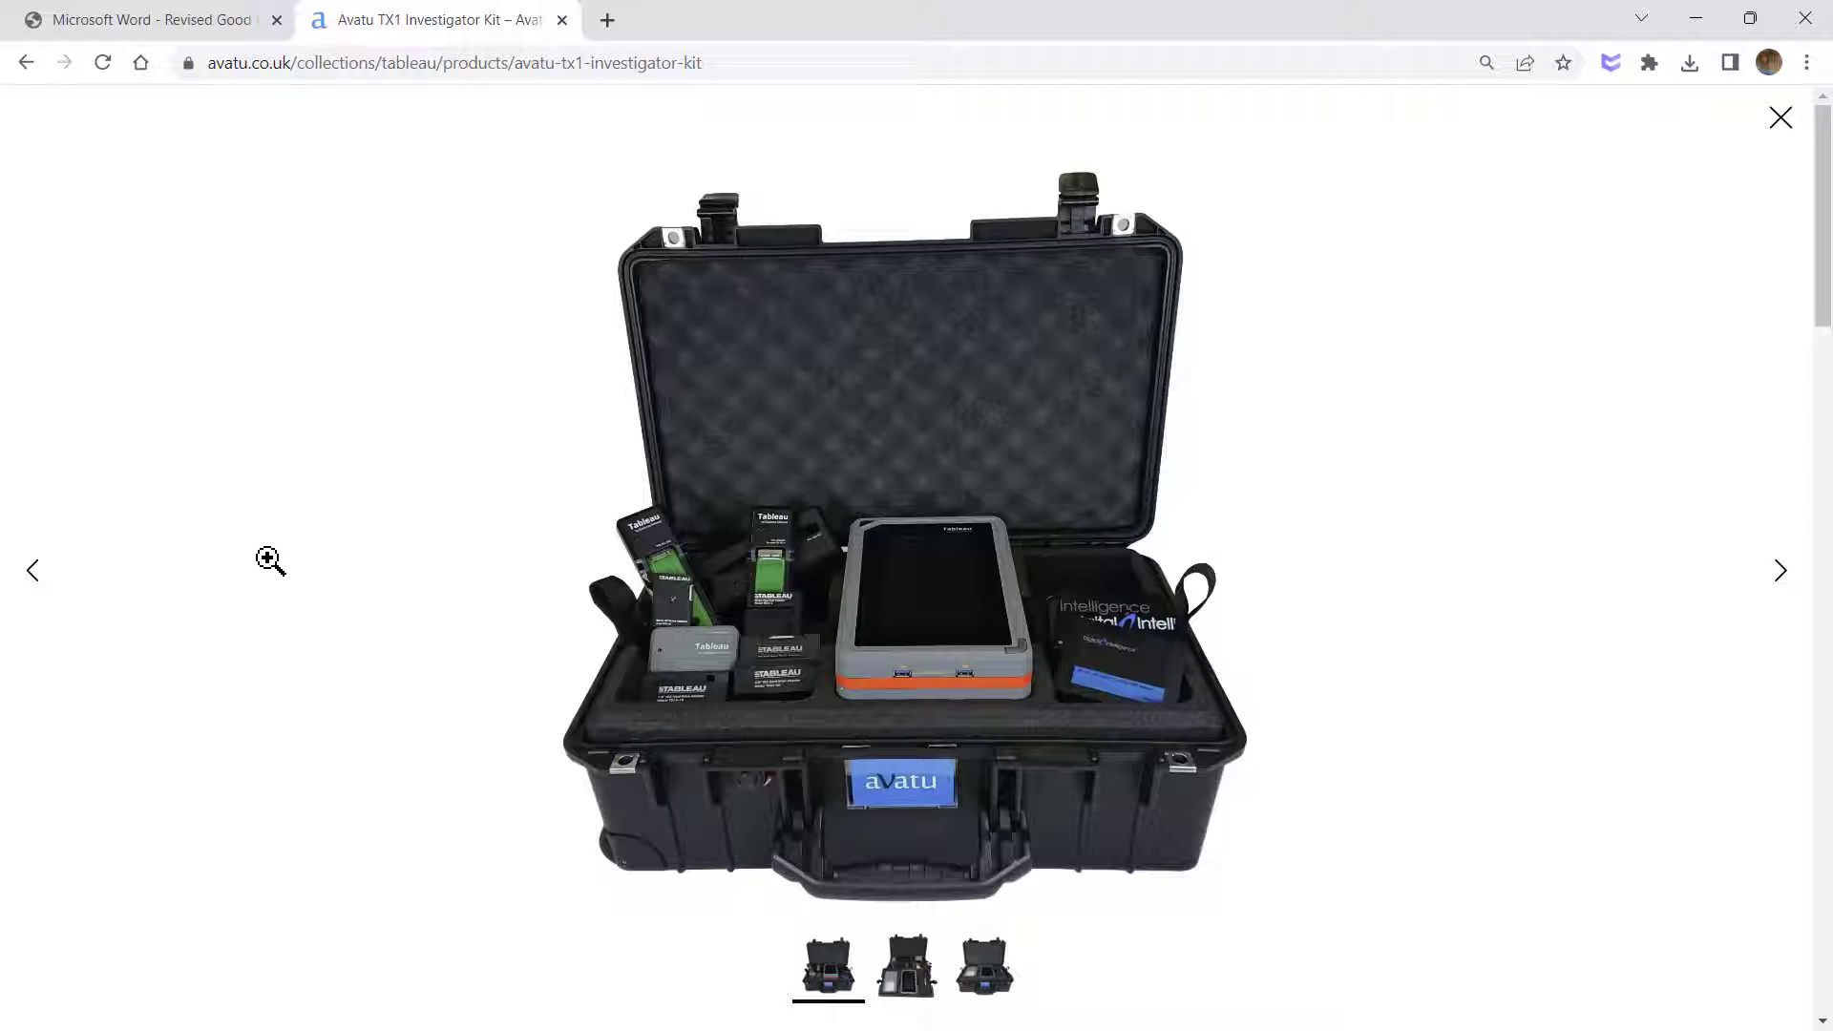
mouse_move(278, 563)
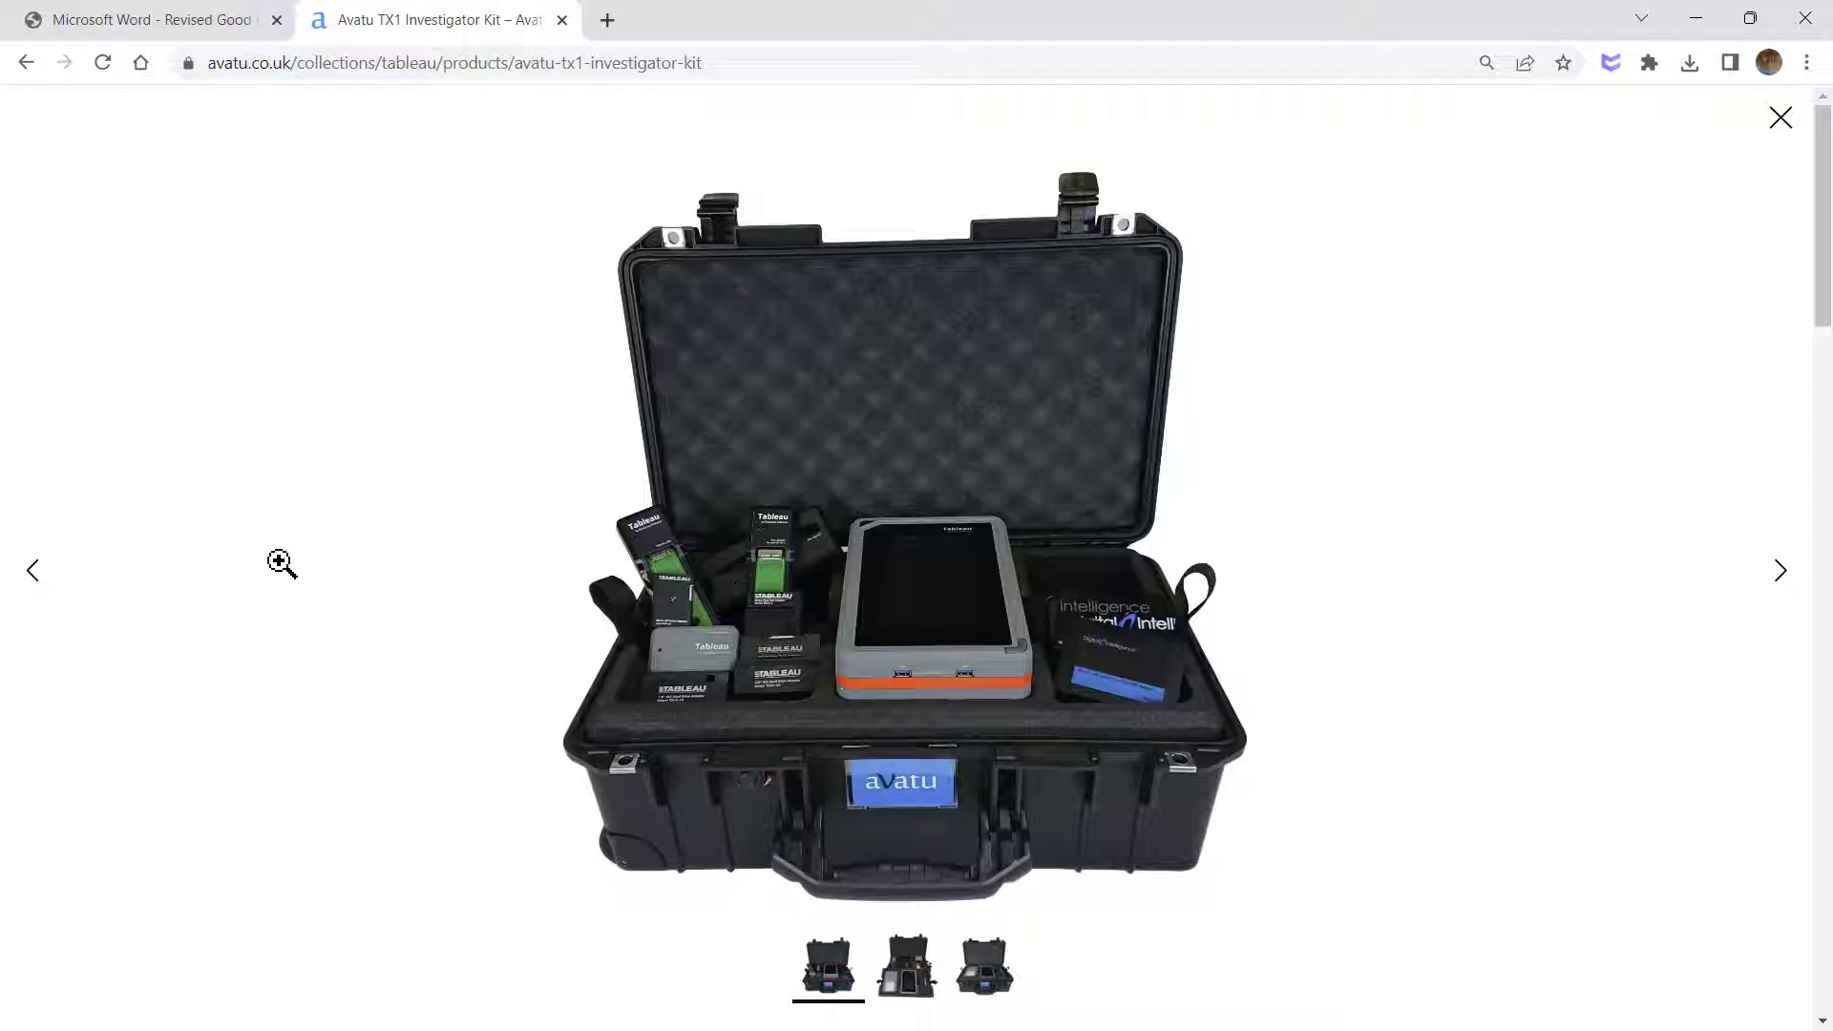
mouse_move(279, 575)
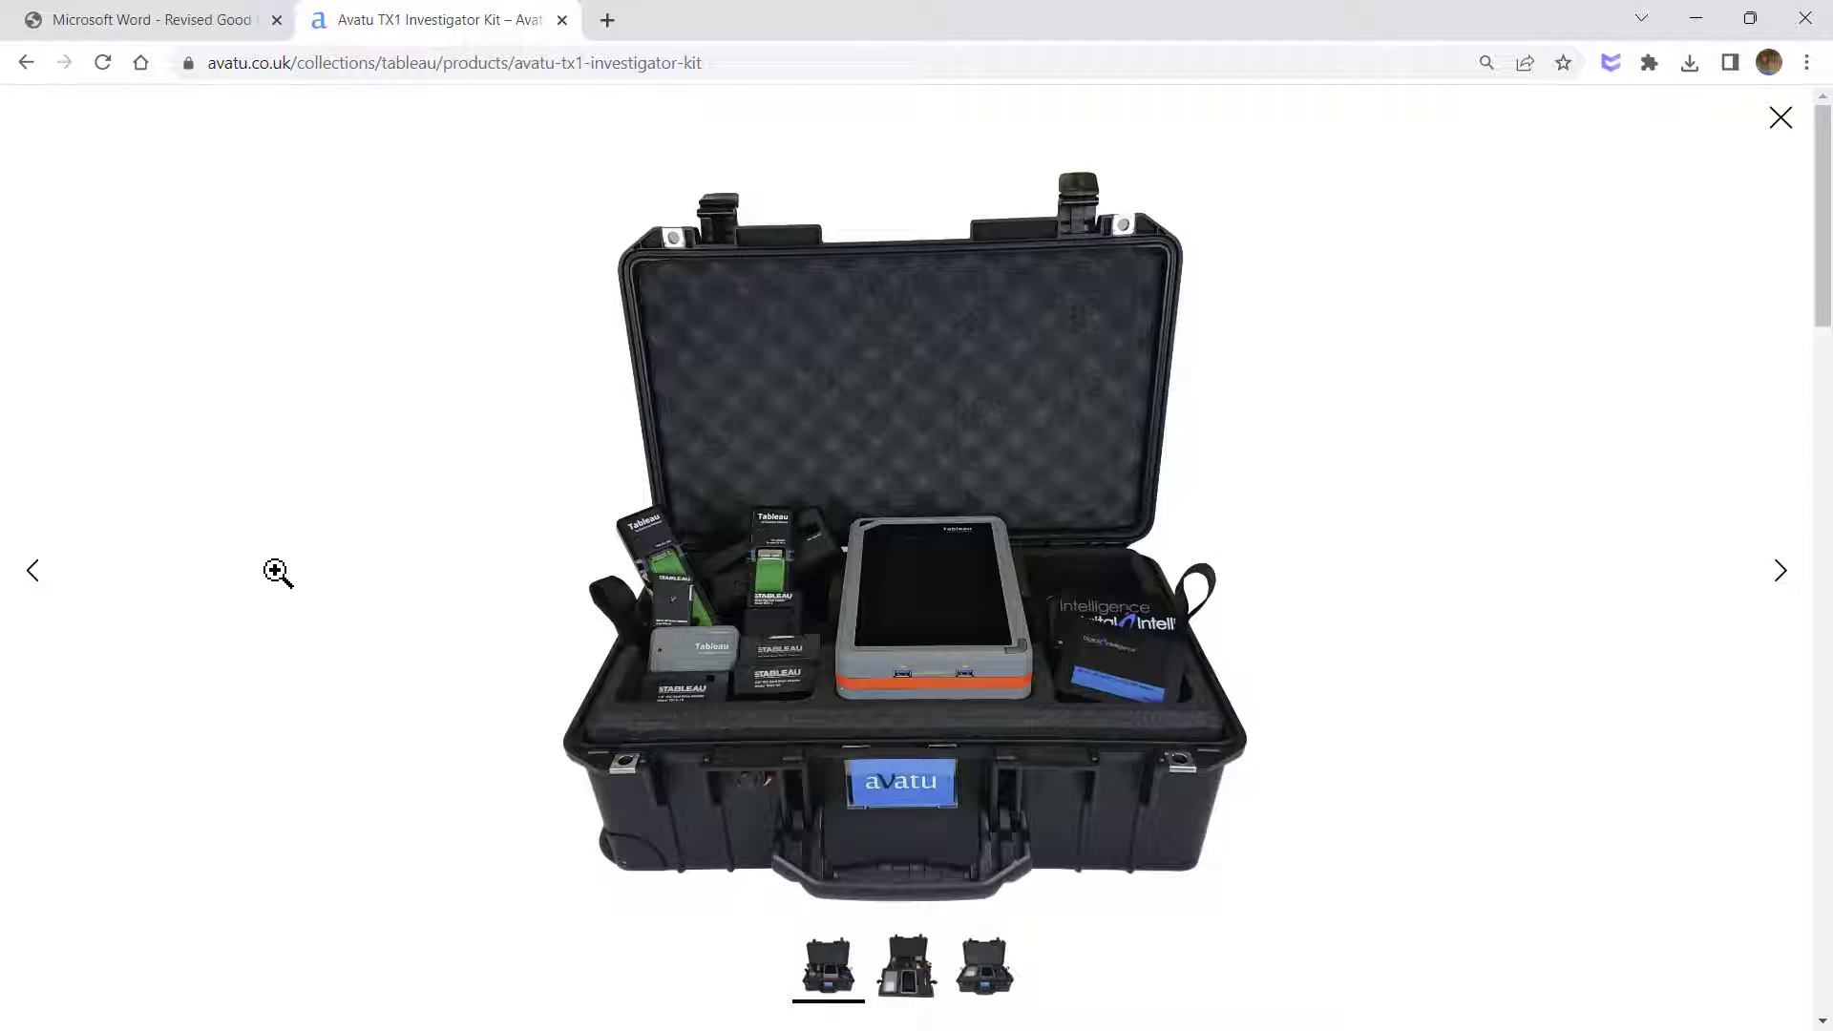
mouse_move(758, 512)
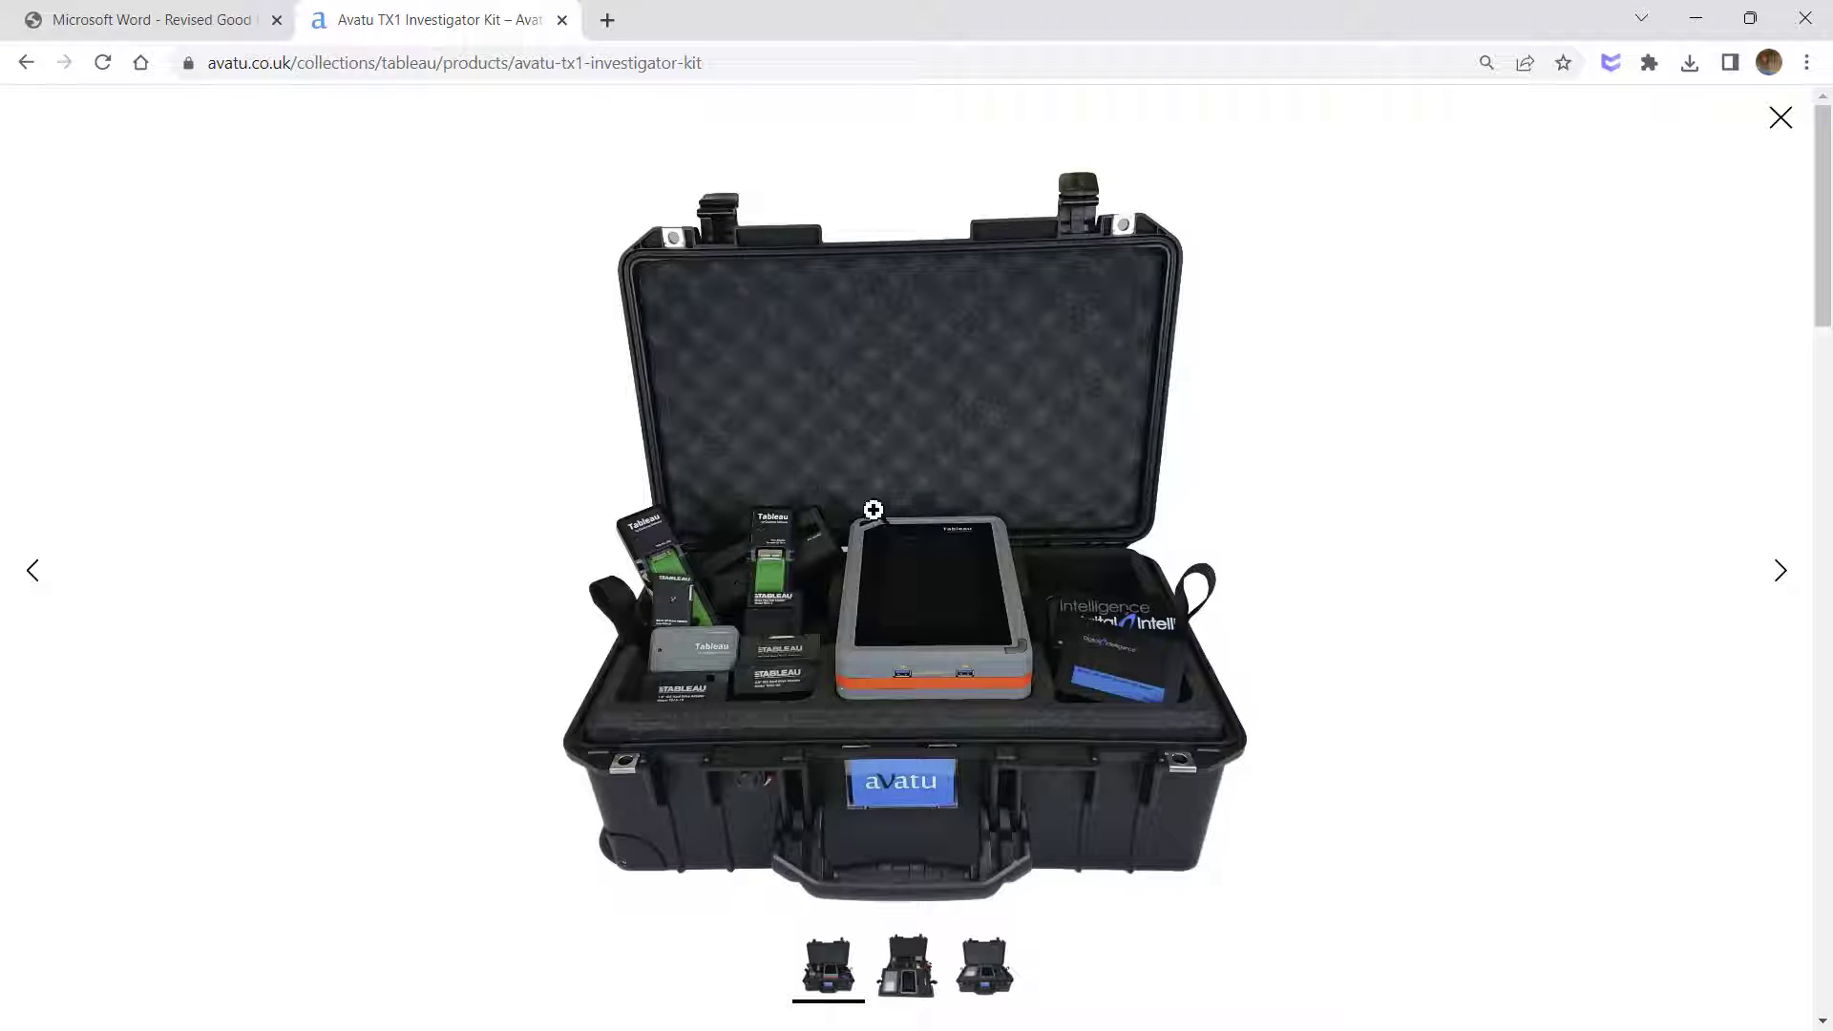
mouse_move(964, 666)
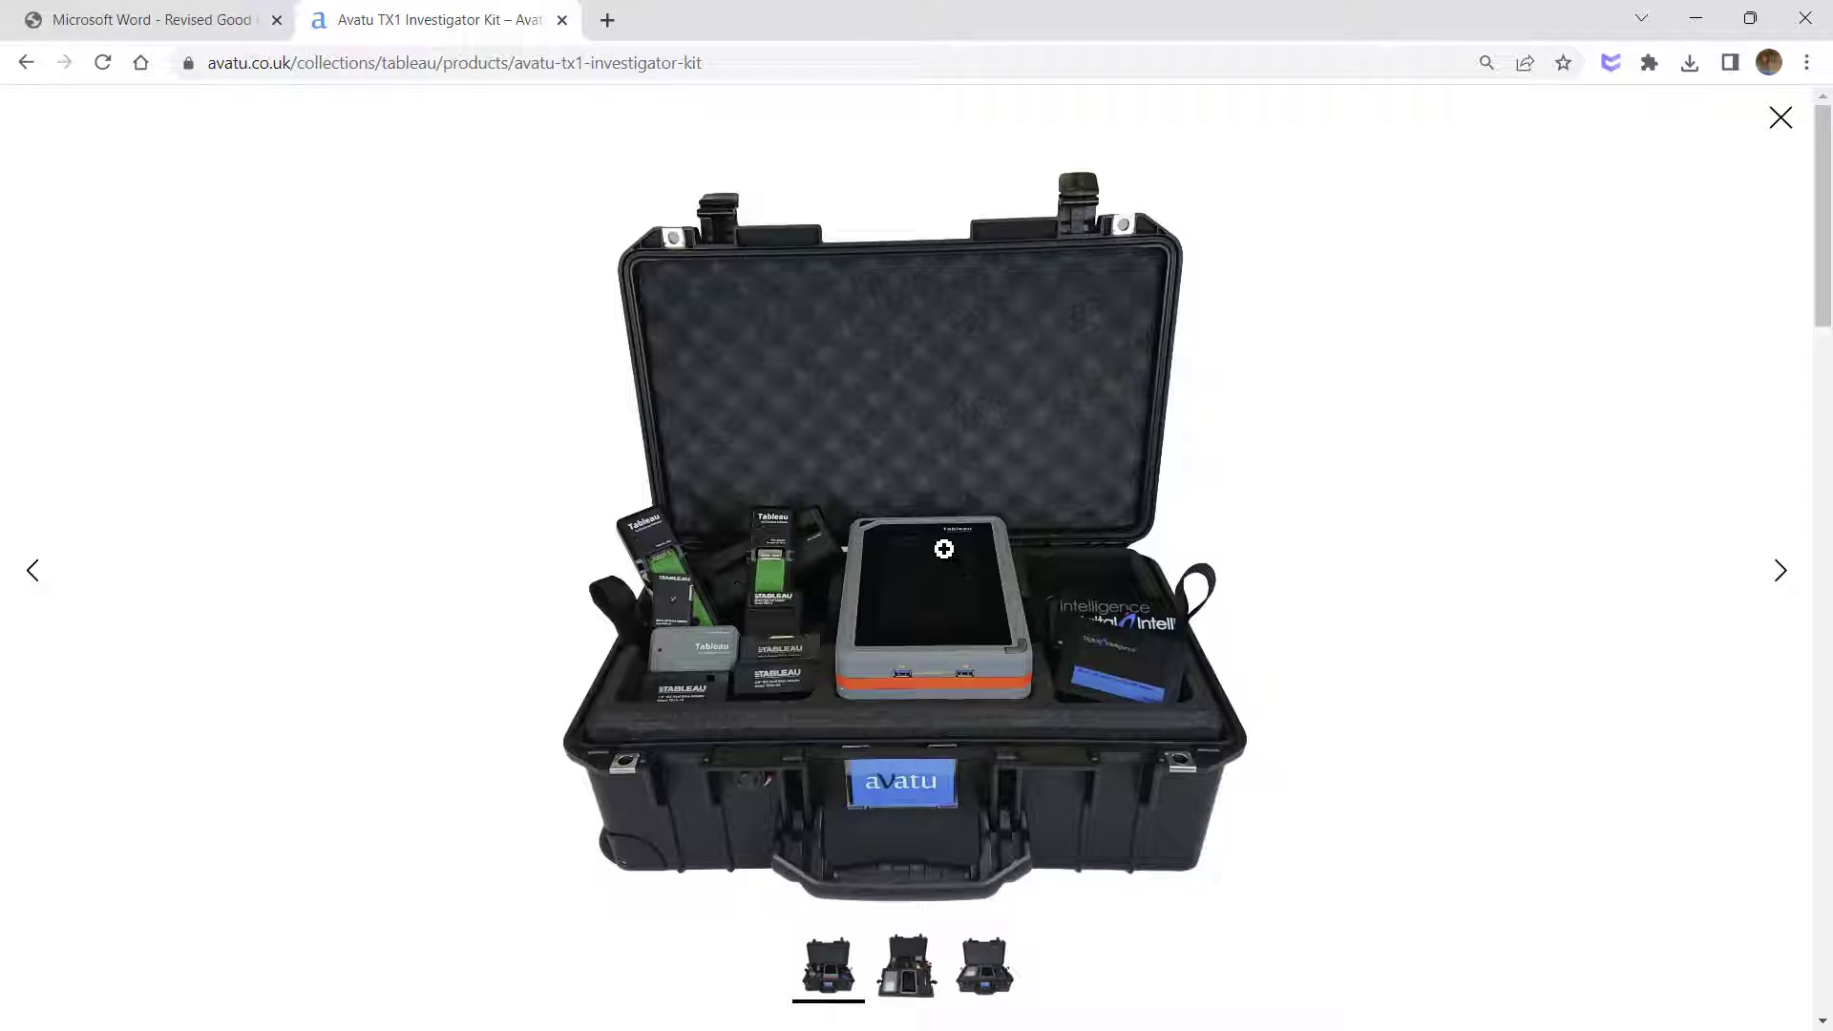
mouse_move(778, 471)
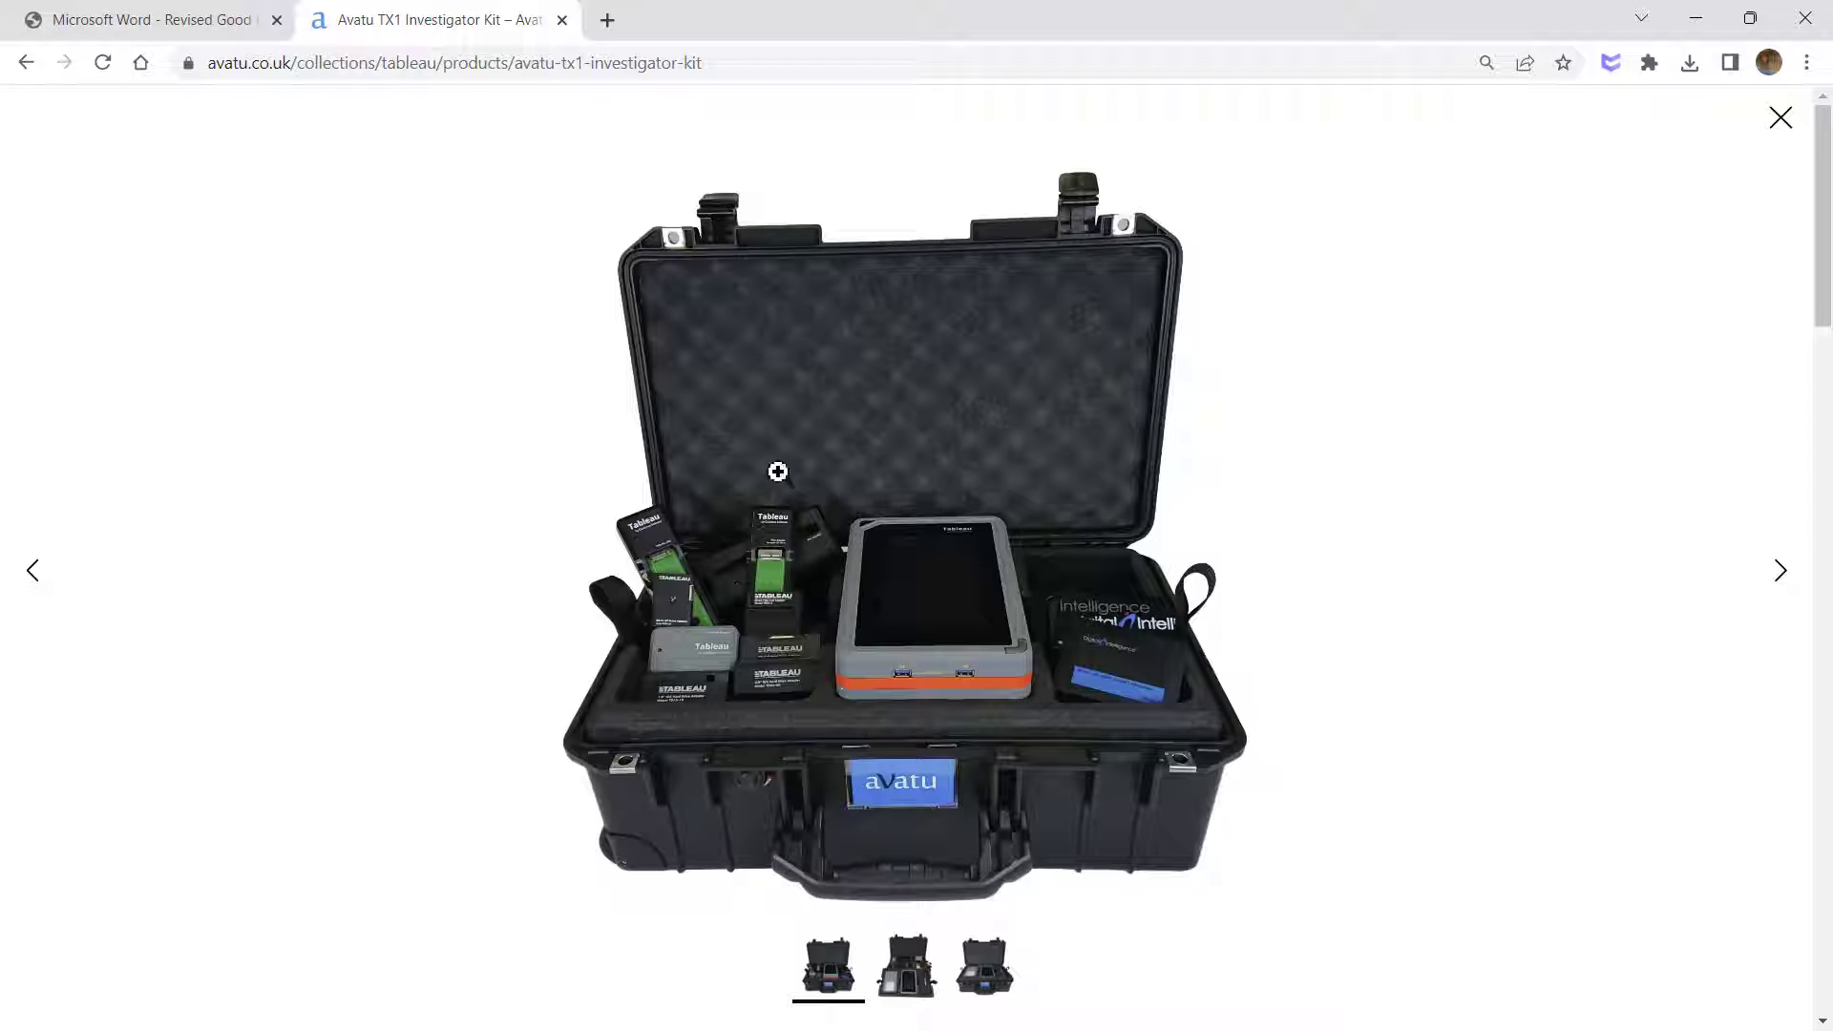
left_click(27, 62)
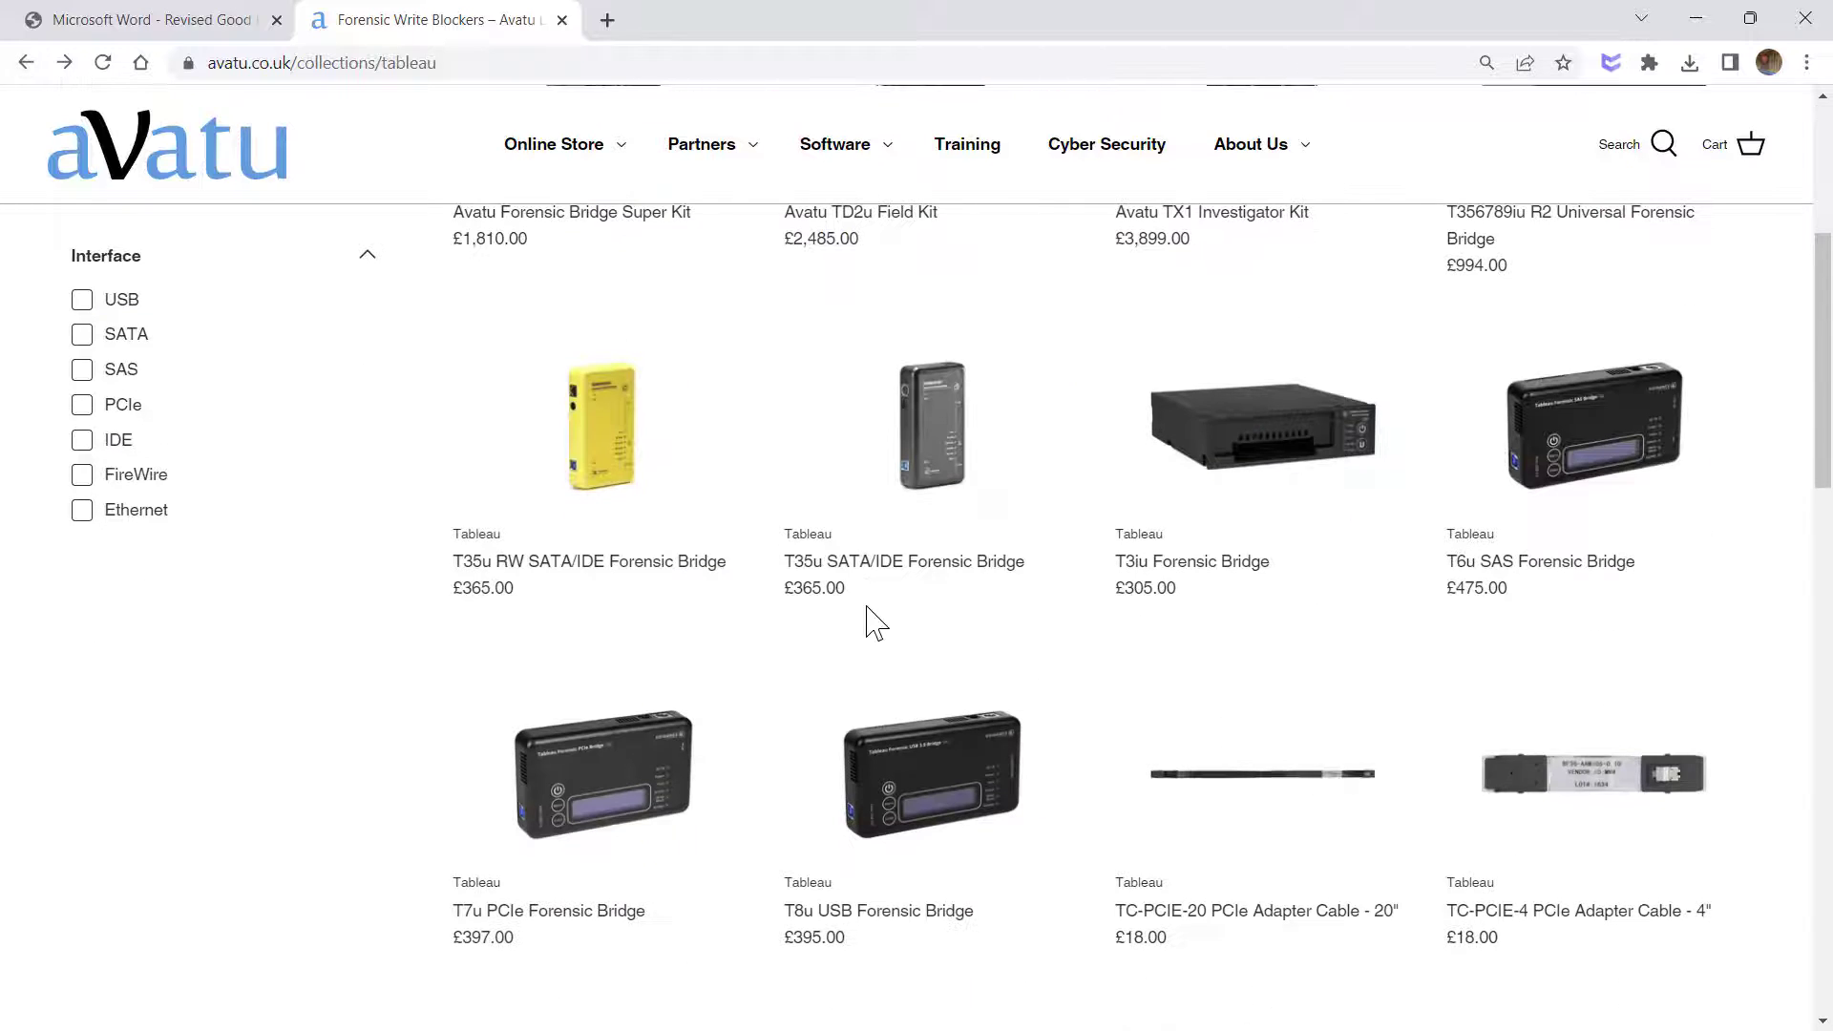
mouse_move(860, 483)
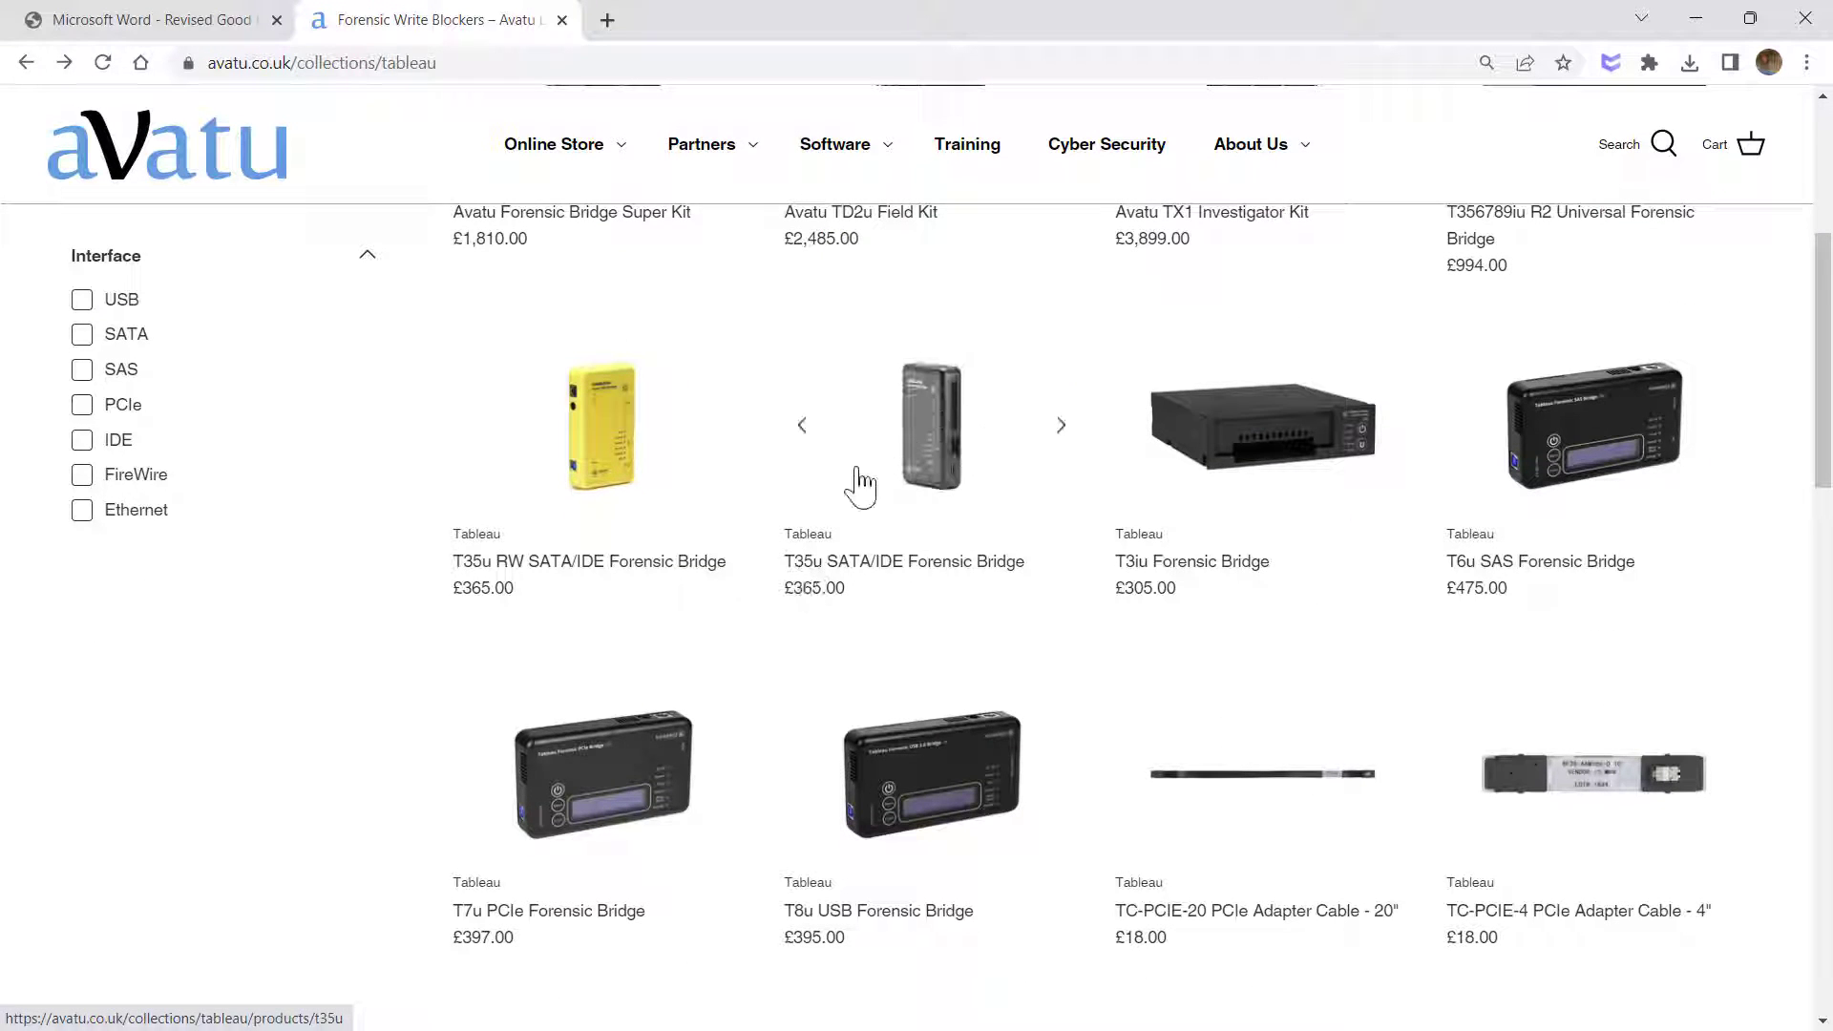
mouse_move(923, 519)
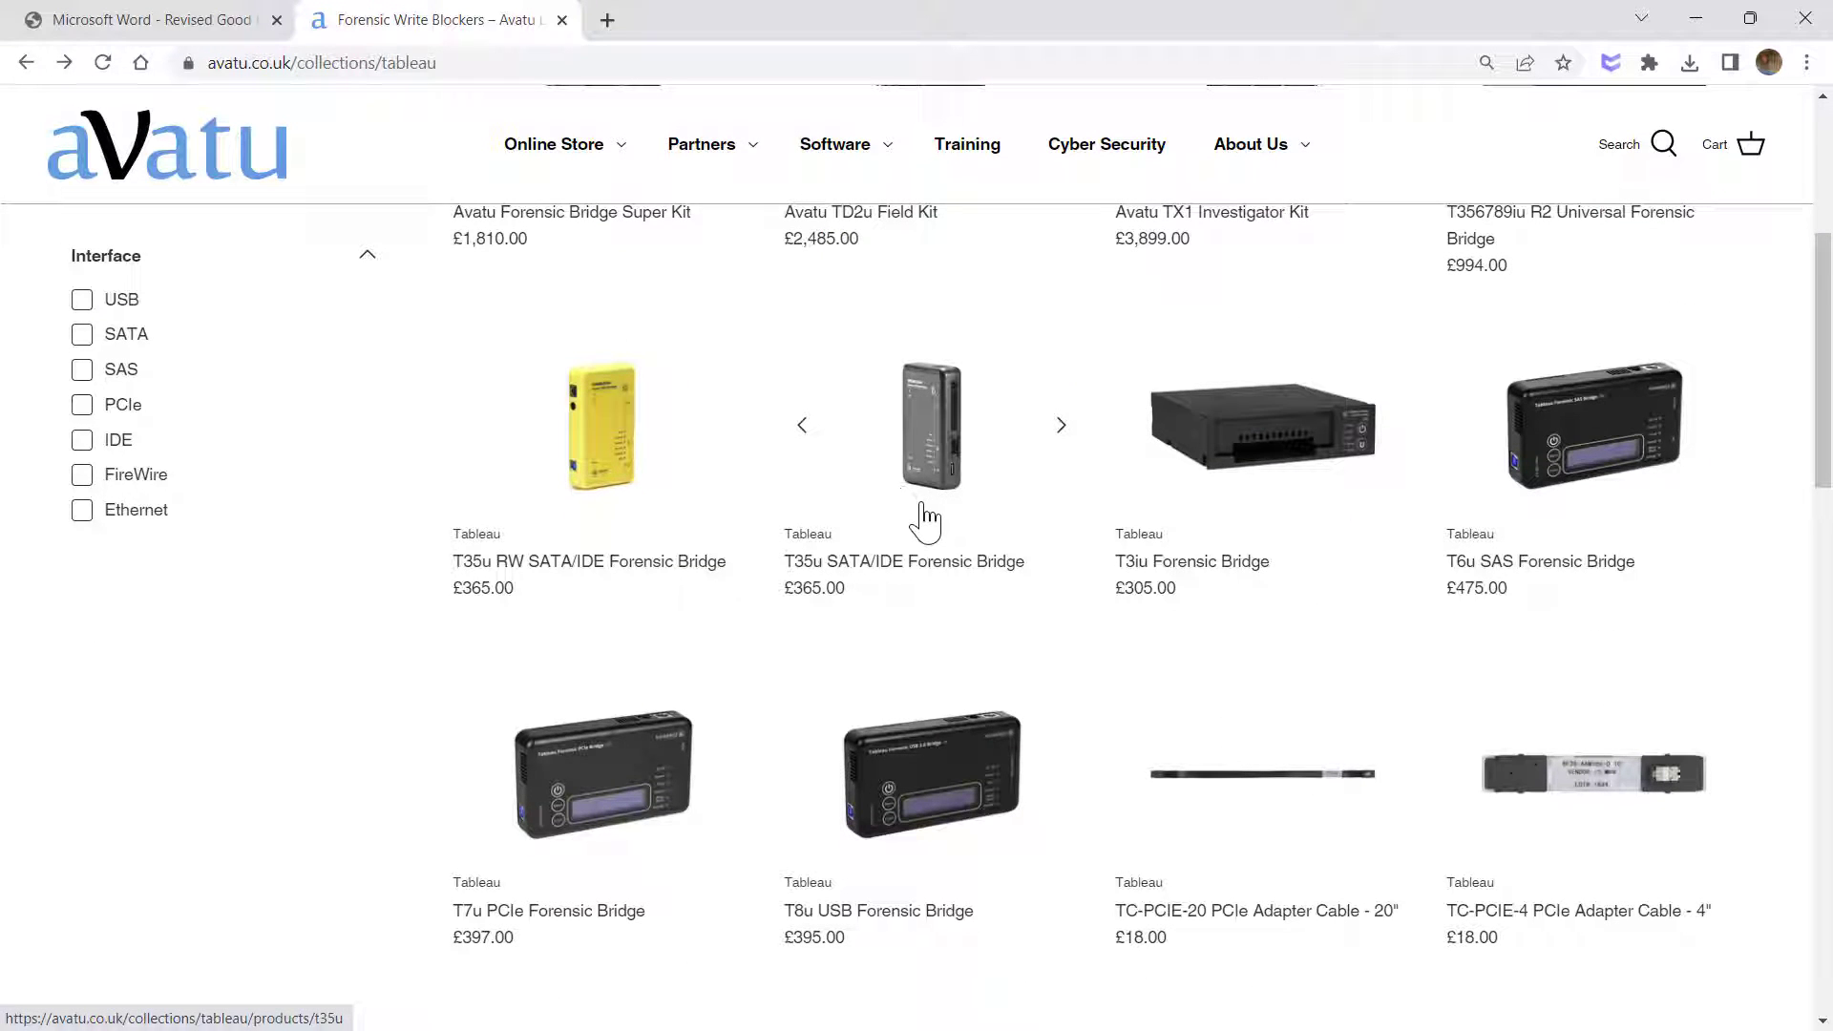
mouse_move(942, 535)
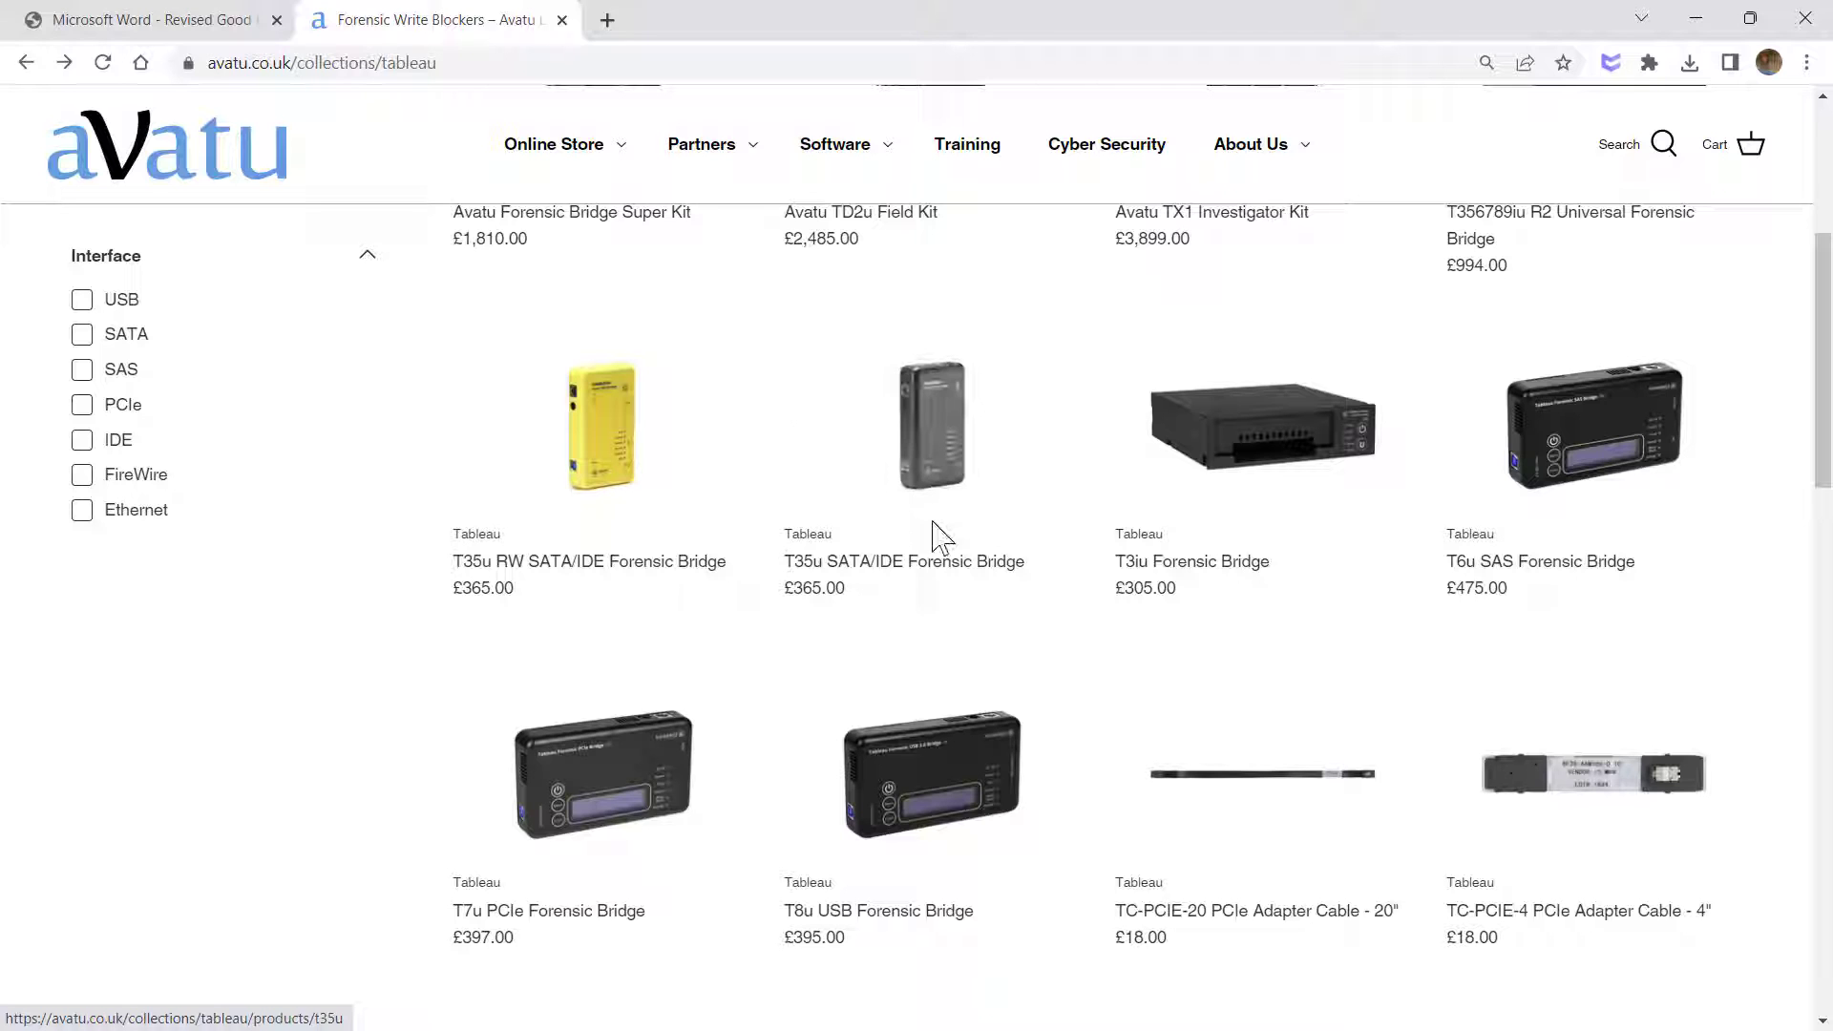
scroll("up", 3)
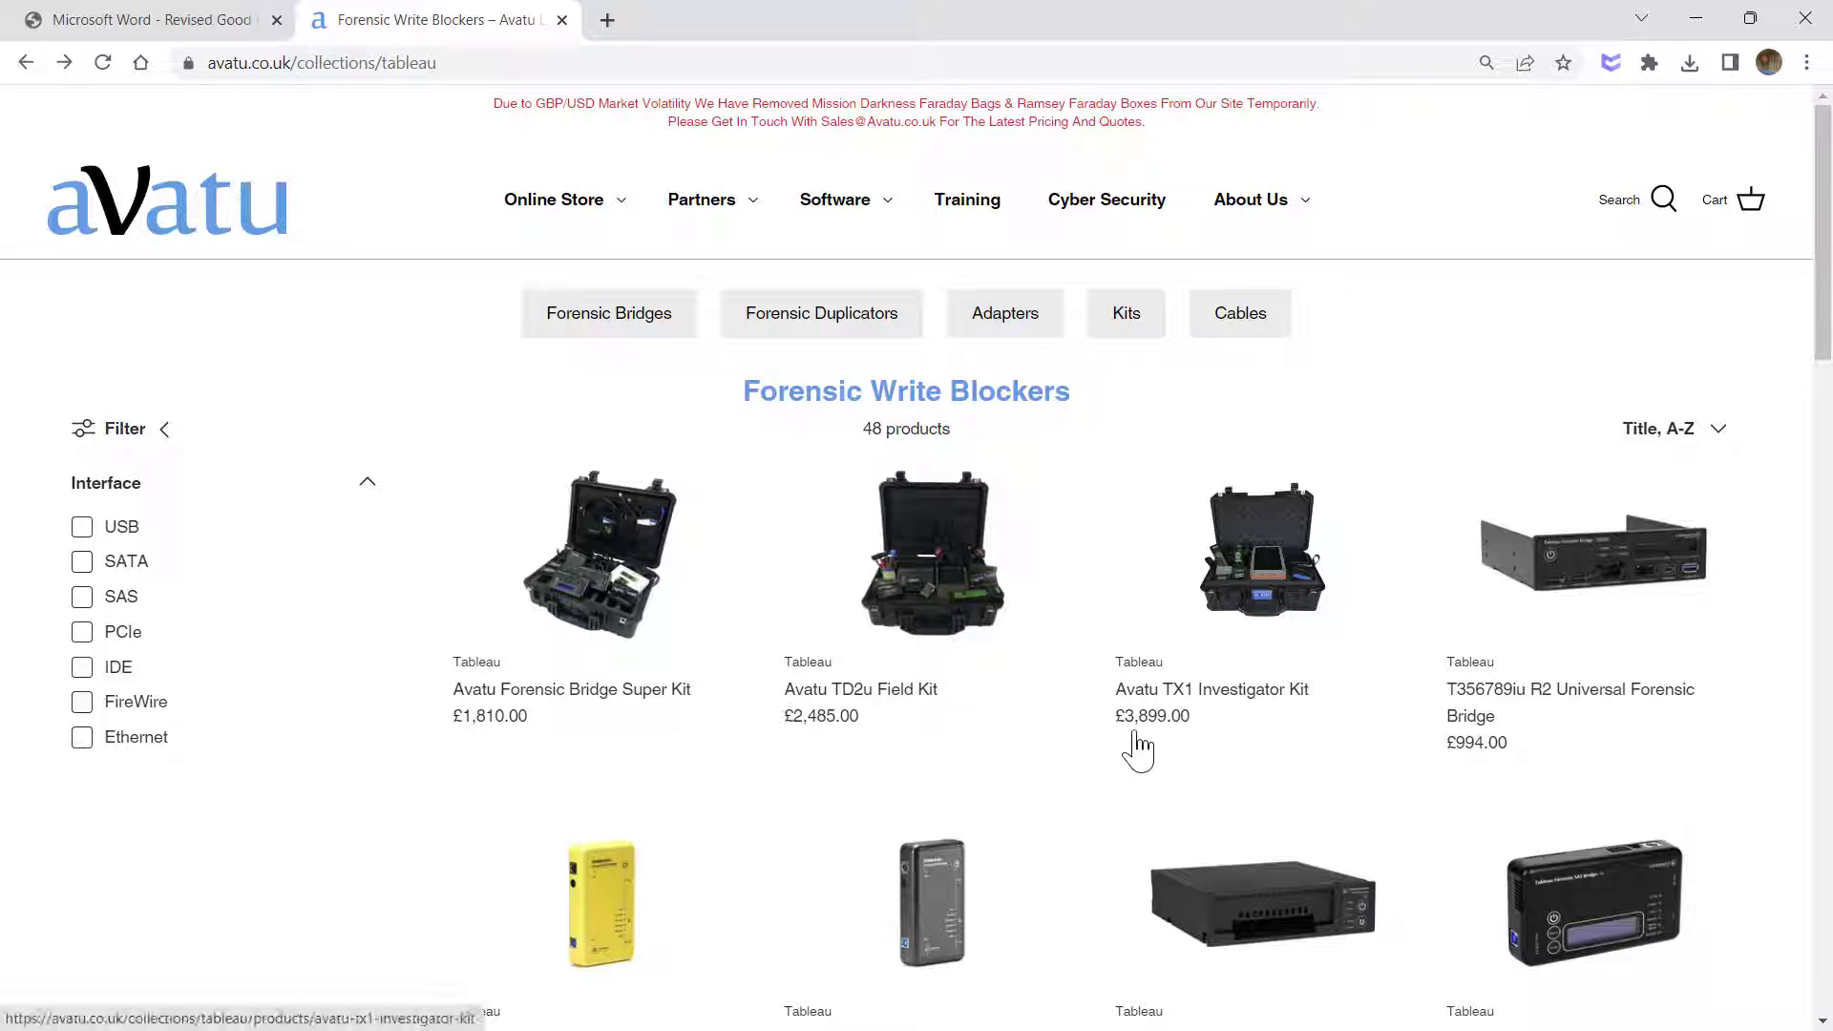
mouse_move(1152, 743)
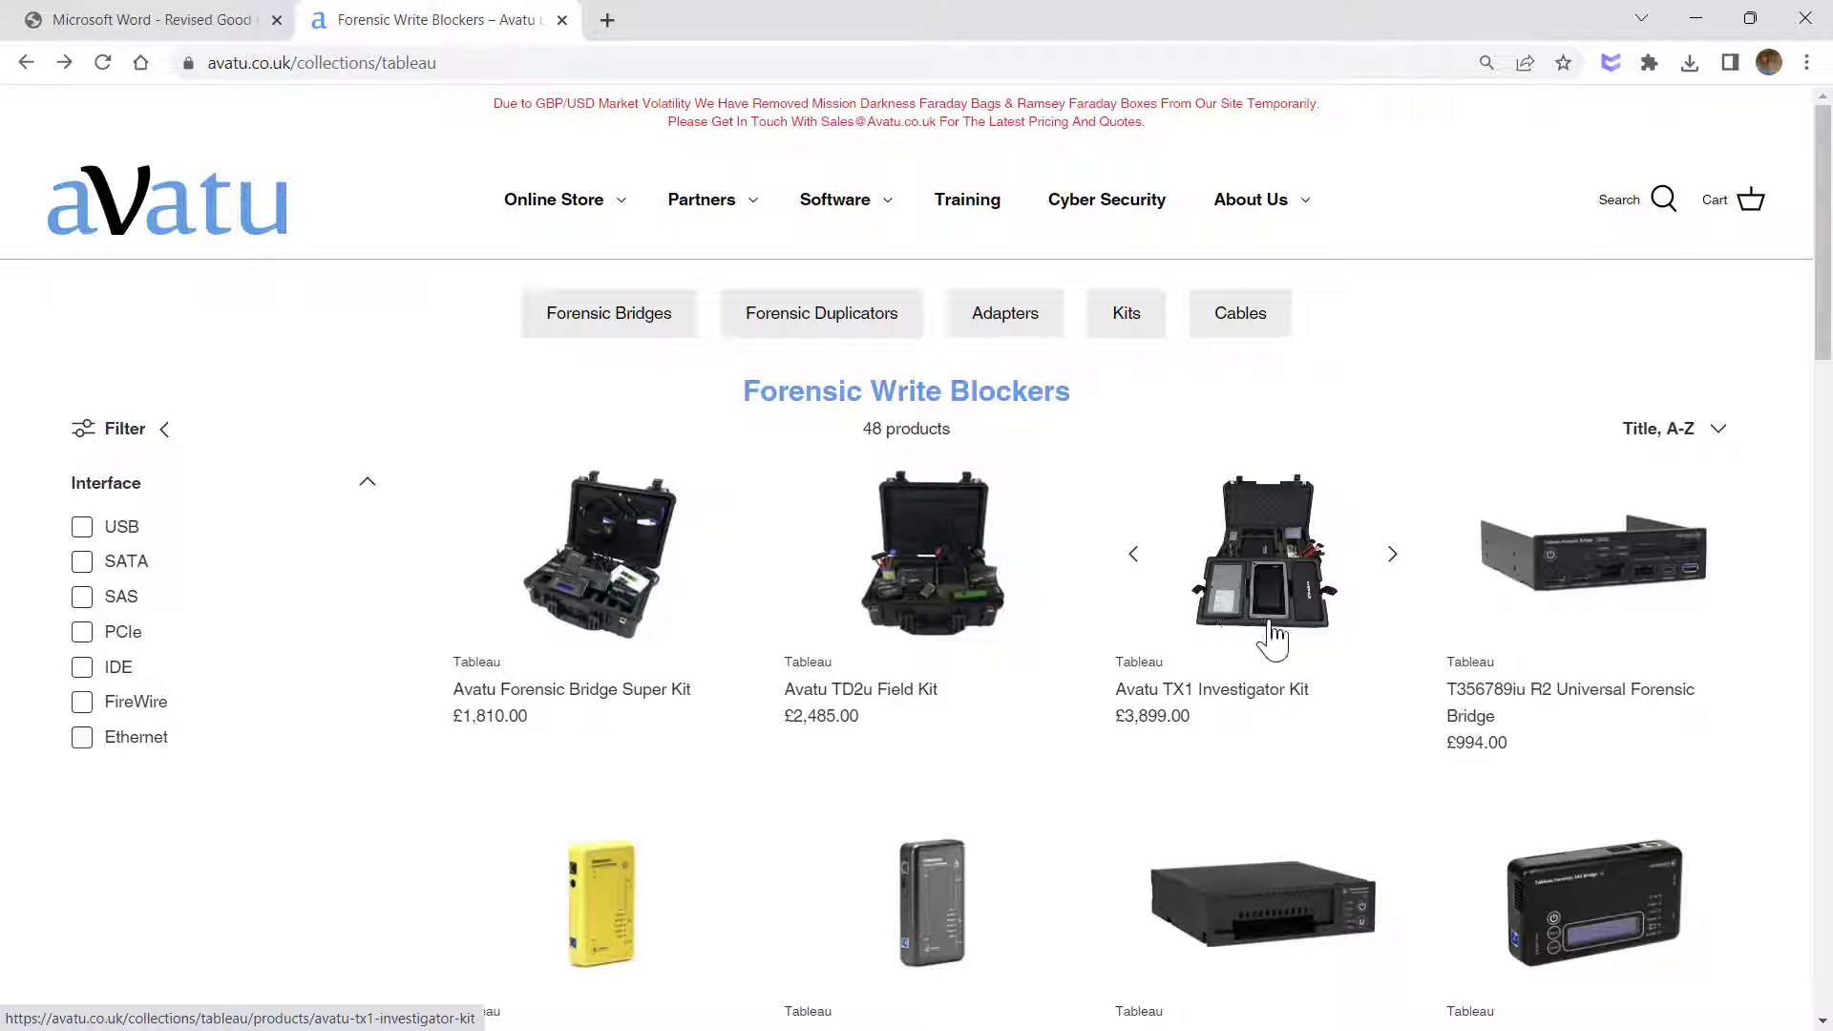
mouse_move(1274, 626)
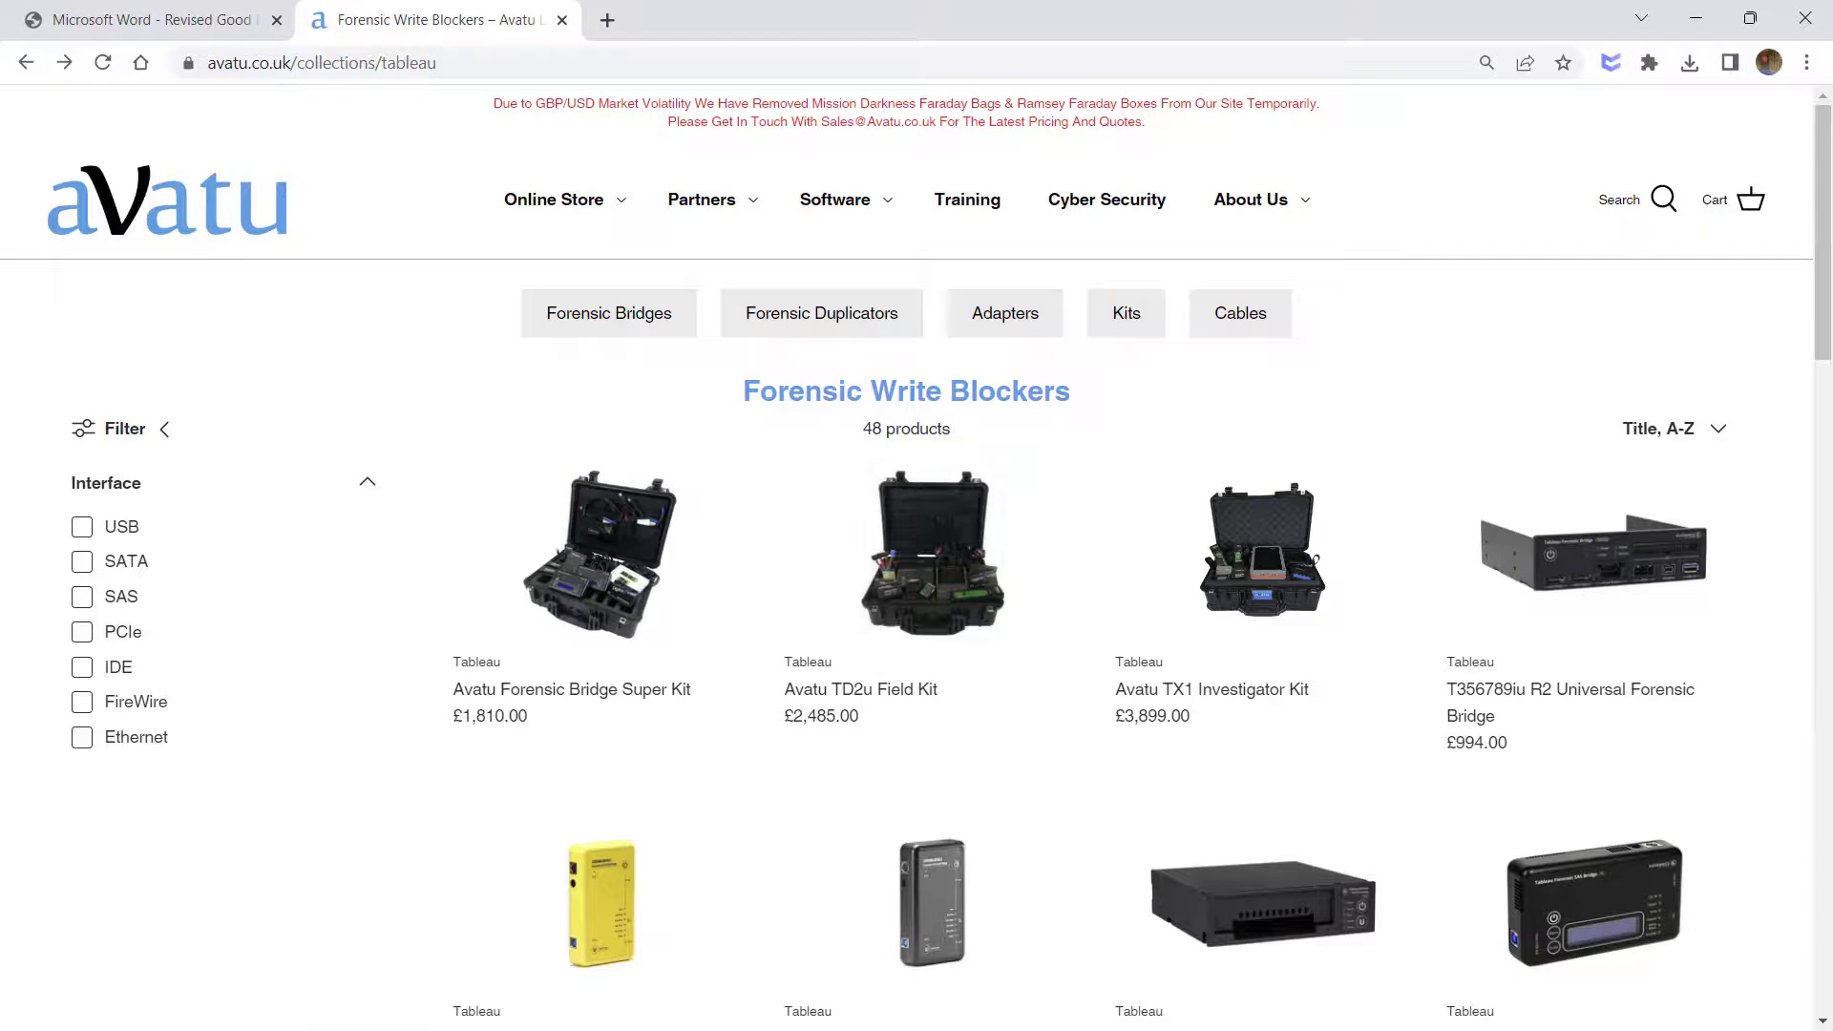
mouse_move(628, 642)
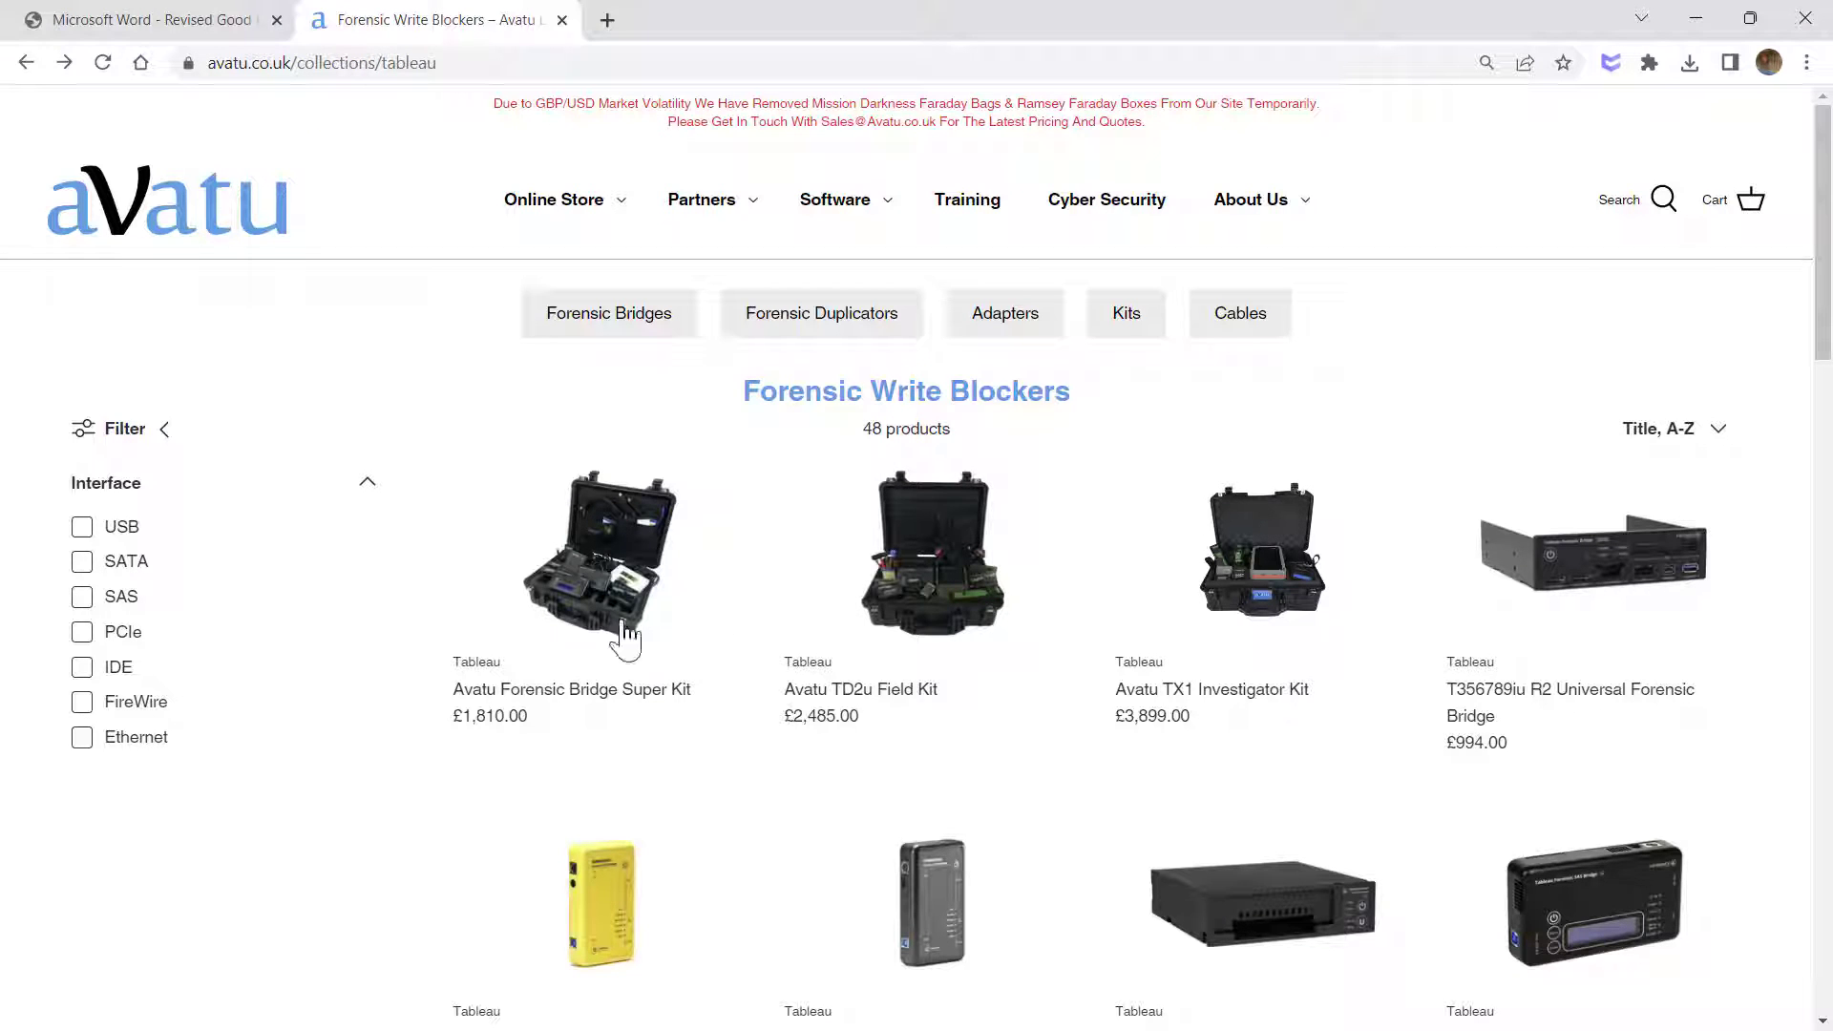
mouse_move(105, 497)
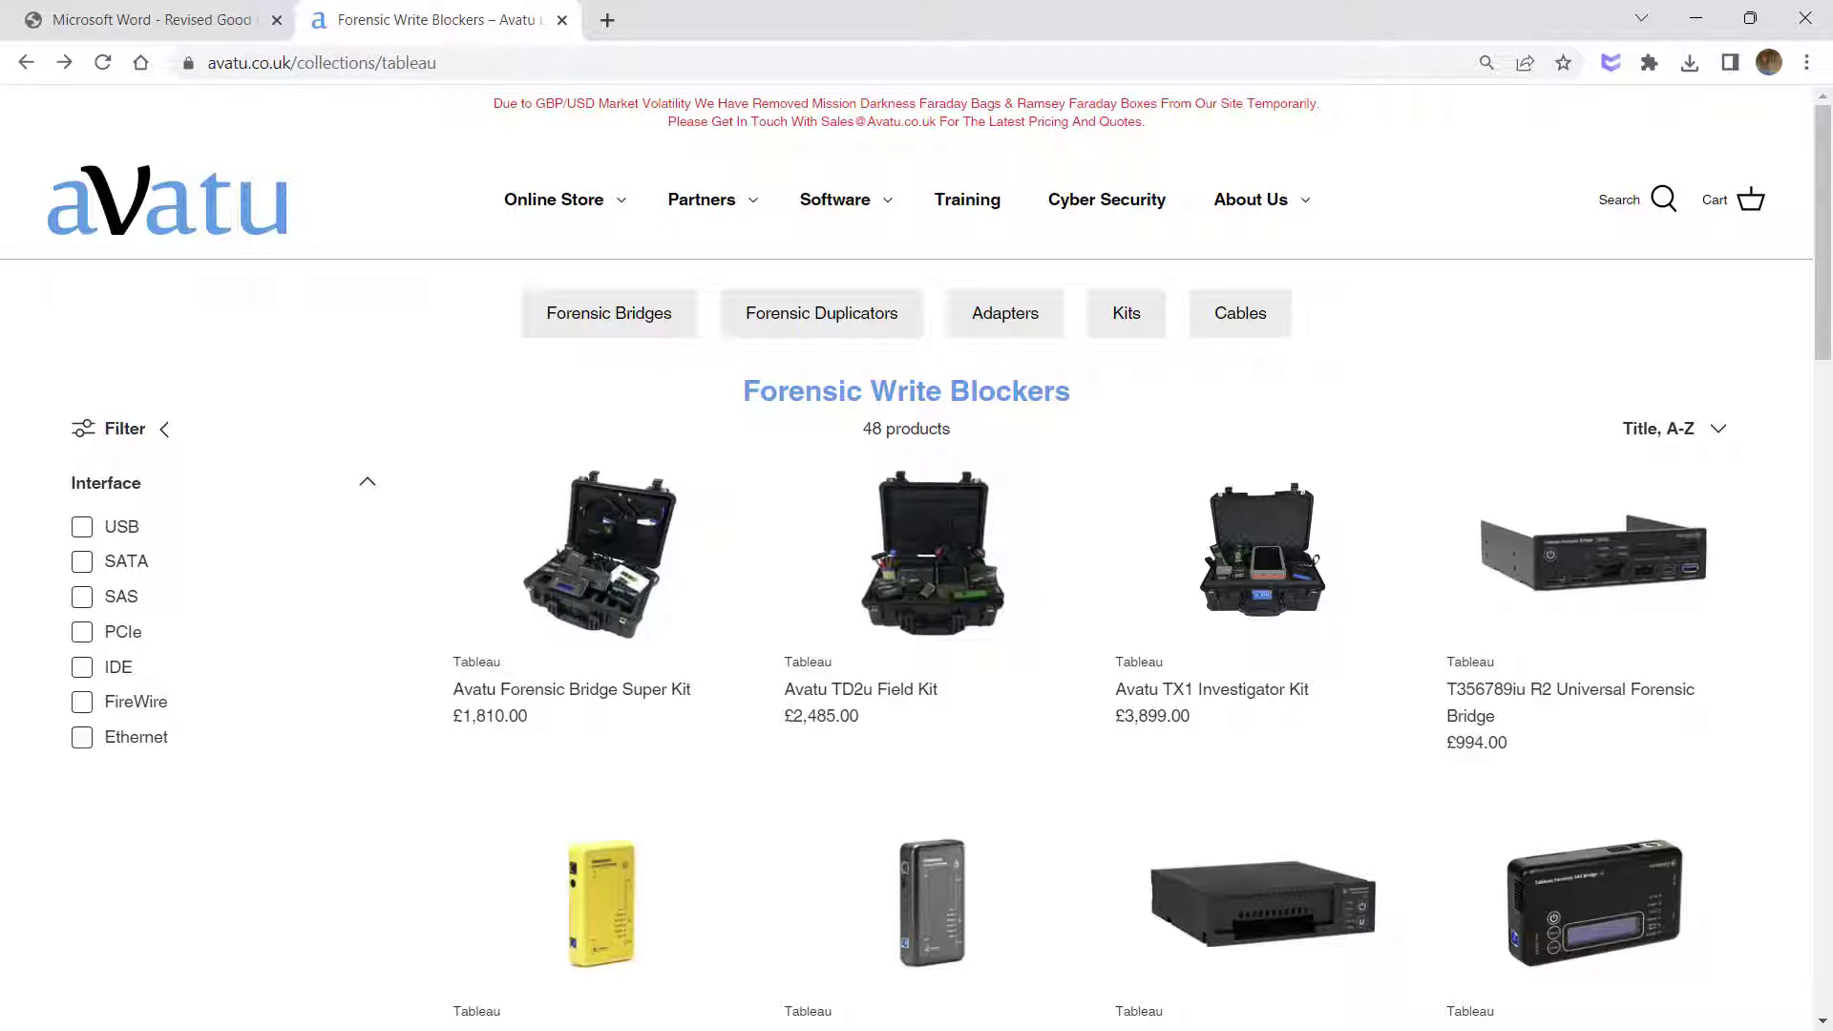
mouse_move(641, 743)
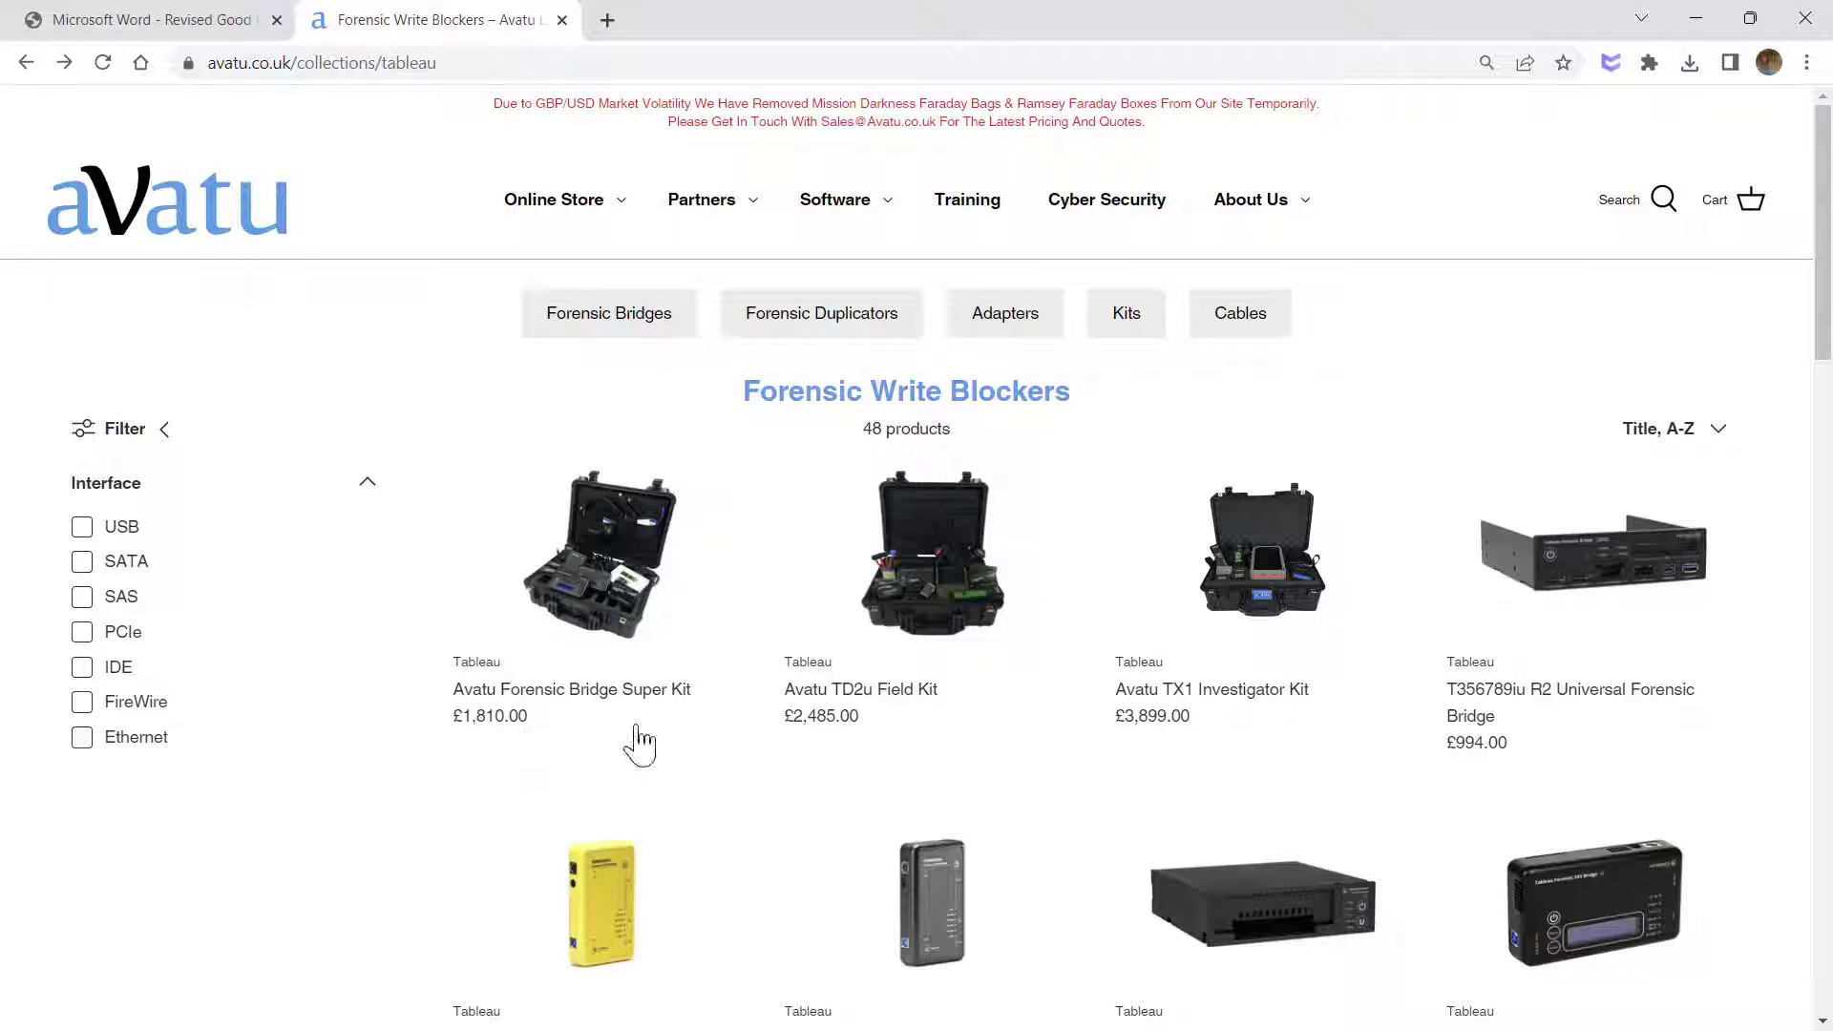
mouse_move(642, 731)
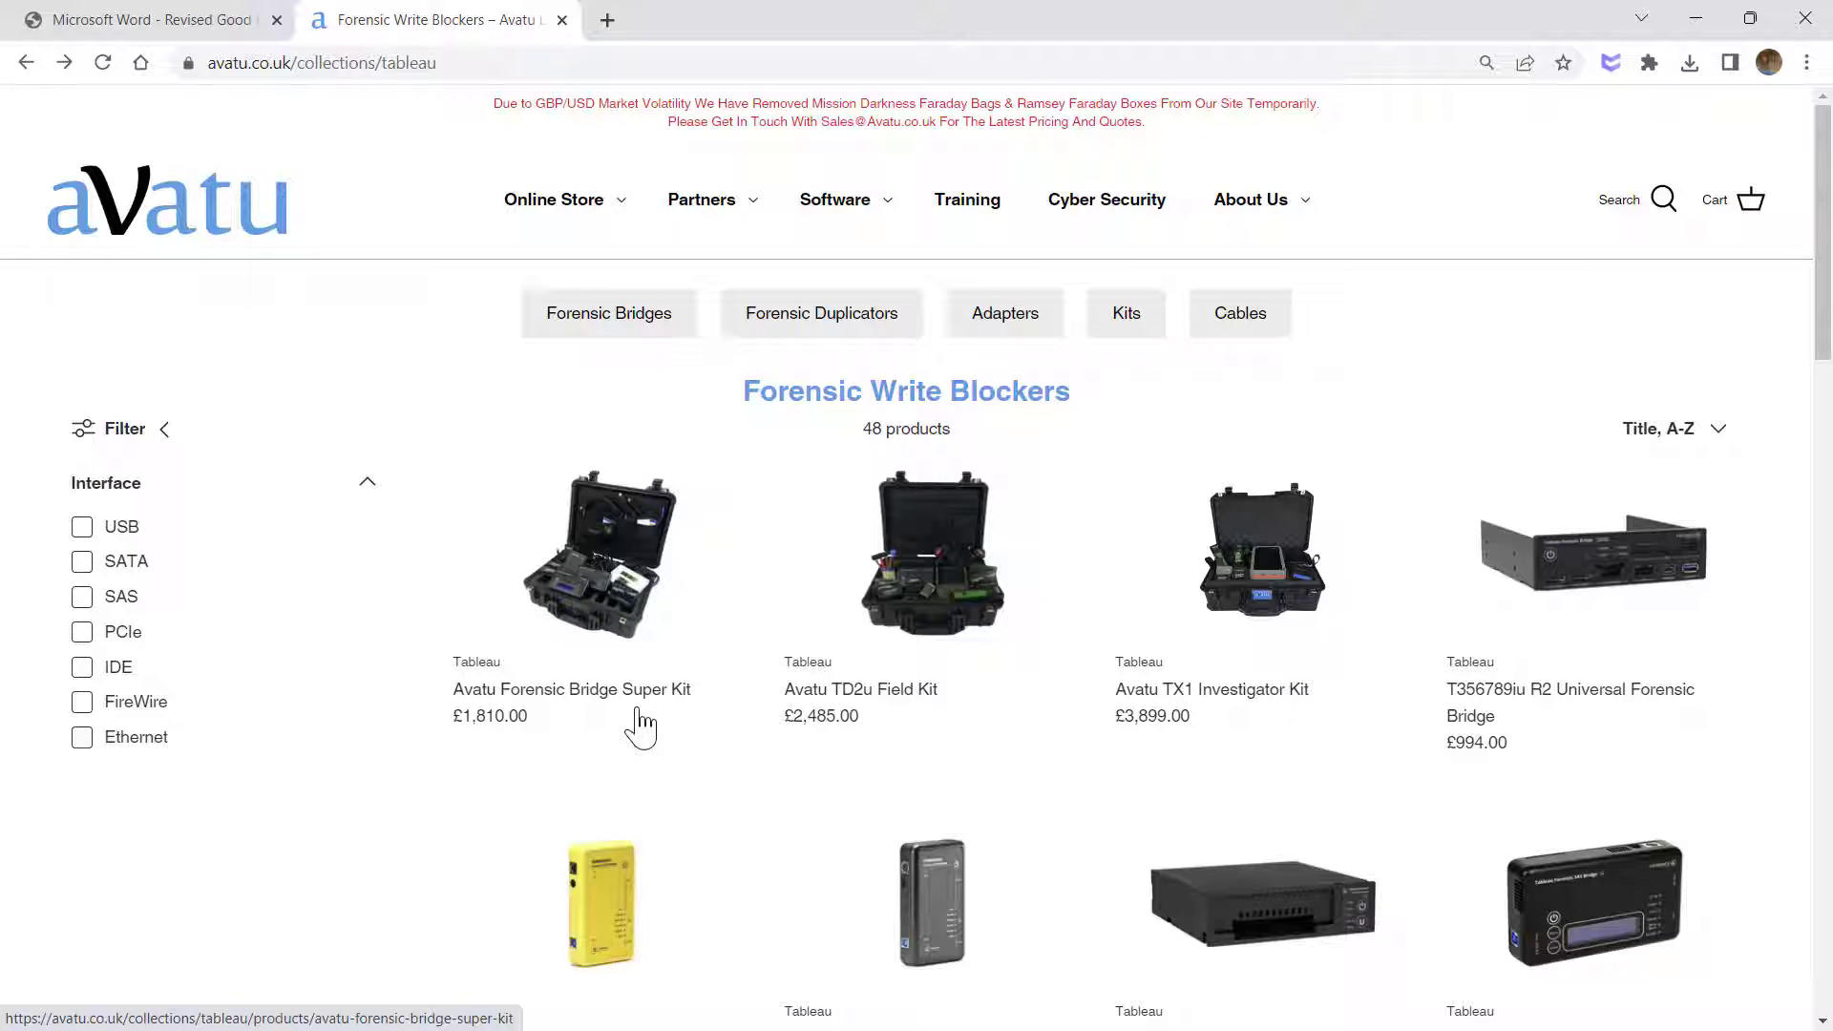
mouse_move(662, 739)
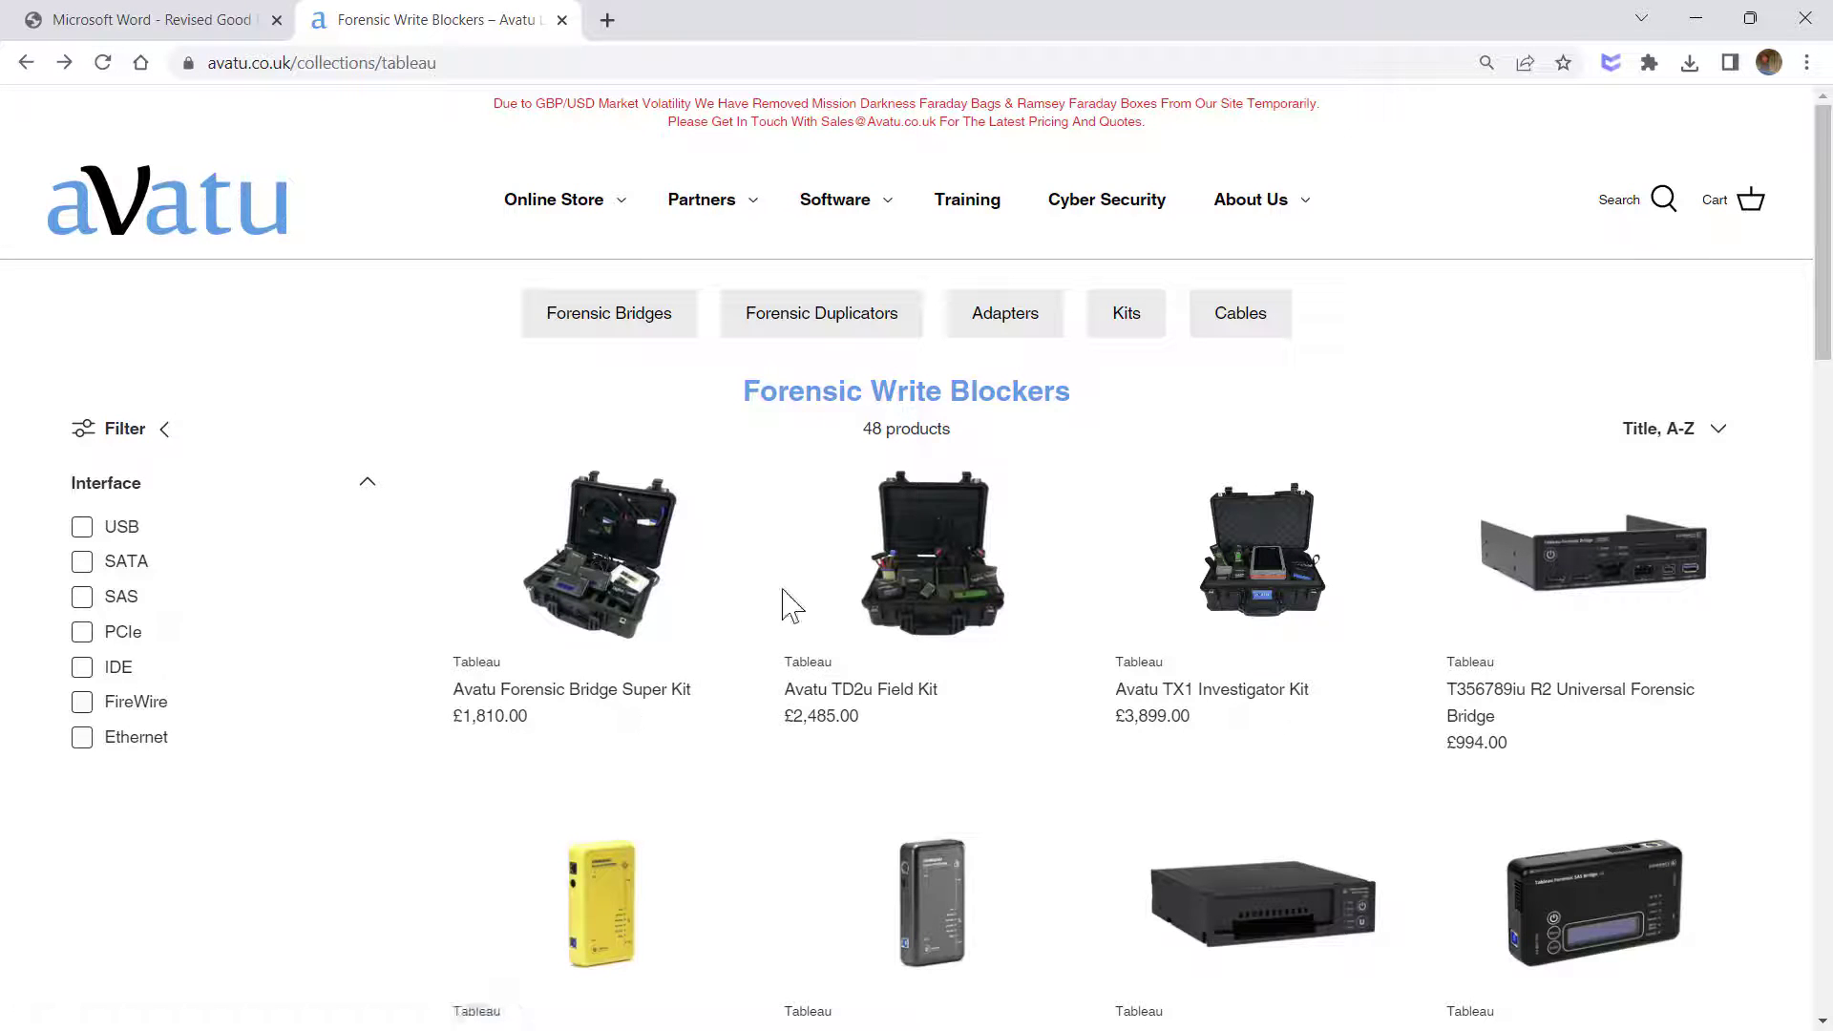
Bring up the Run dialog to launch regedit.
key("Win+r")
type("regedit")
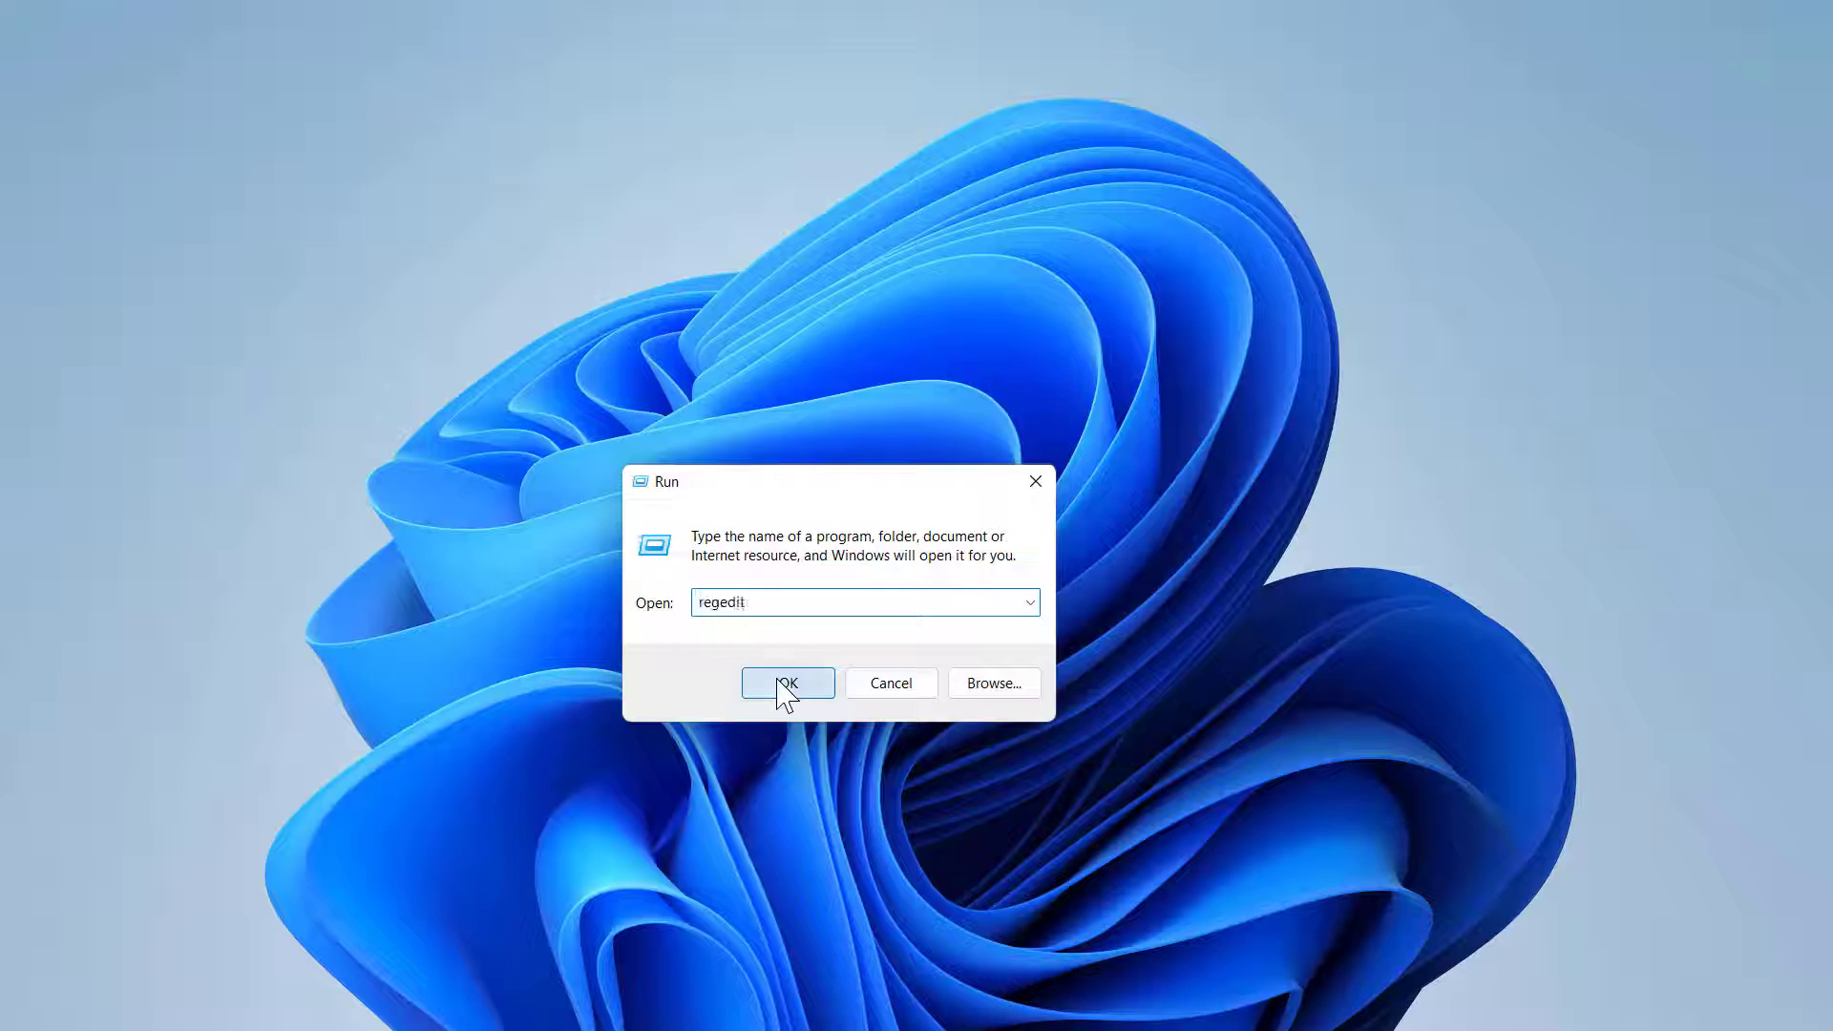
Launch Registry Editor and expand HKEY_LOCAL_MACHINE toward the SYSTEM key.
left_click(786, 684)
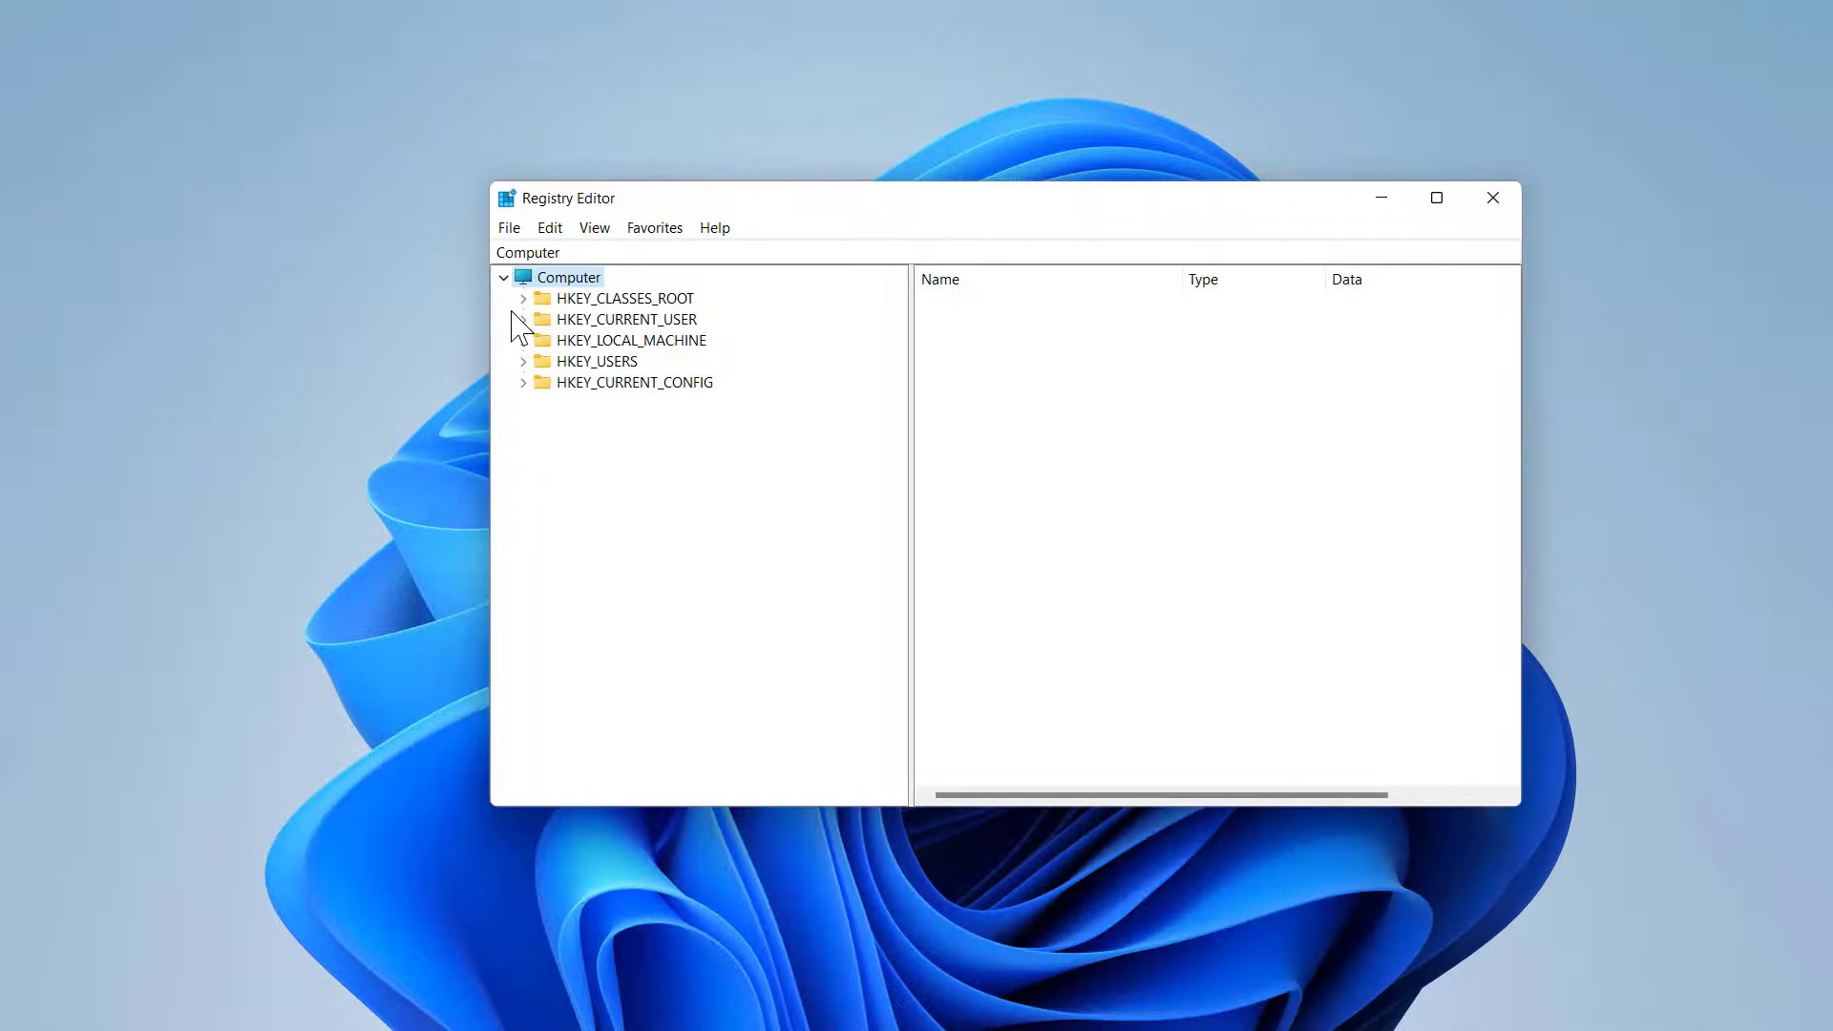
mouse_move(795, 407)
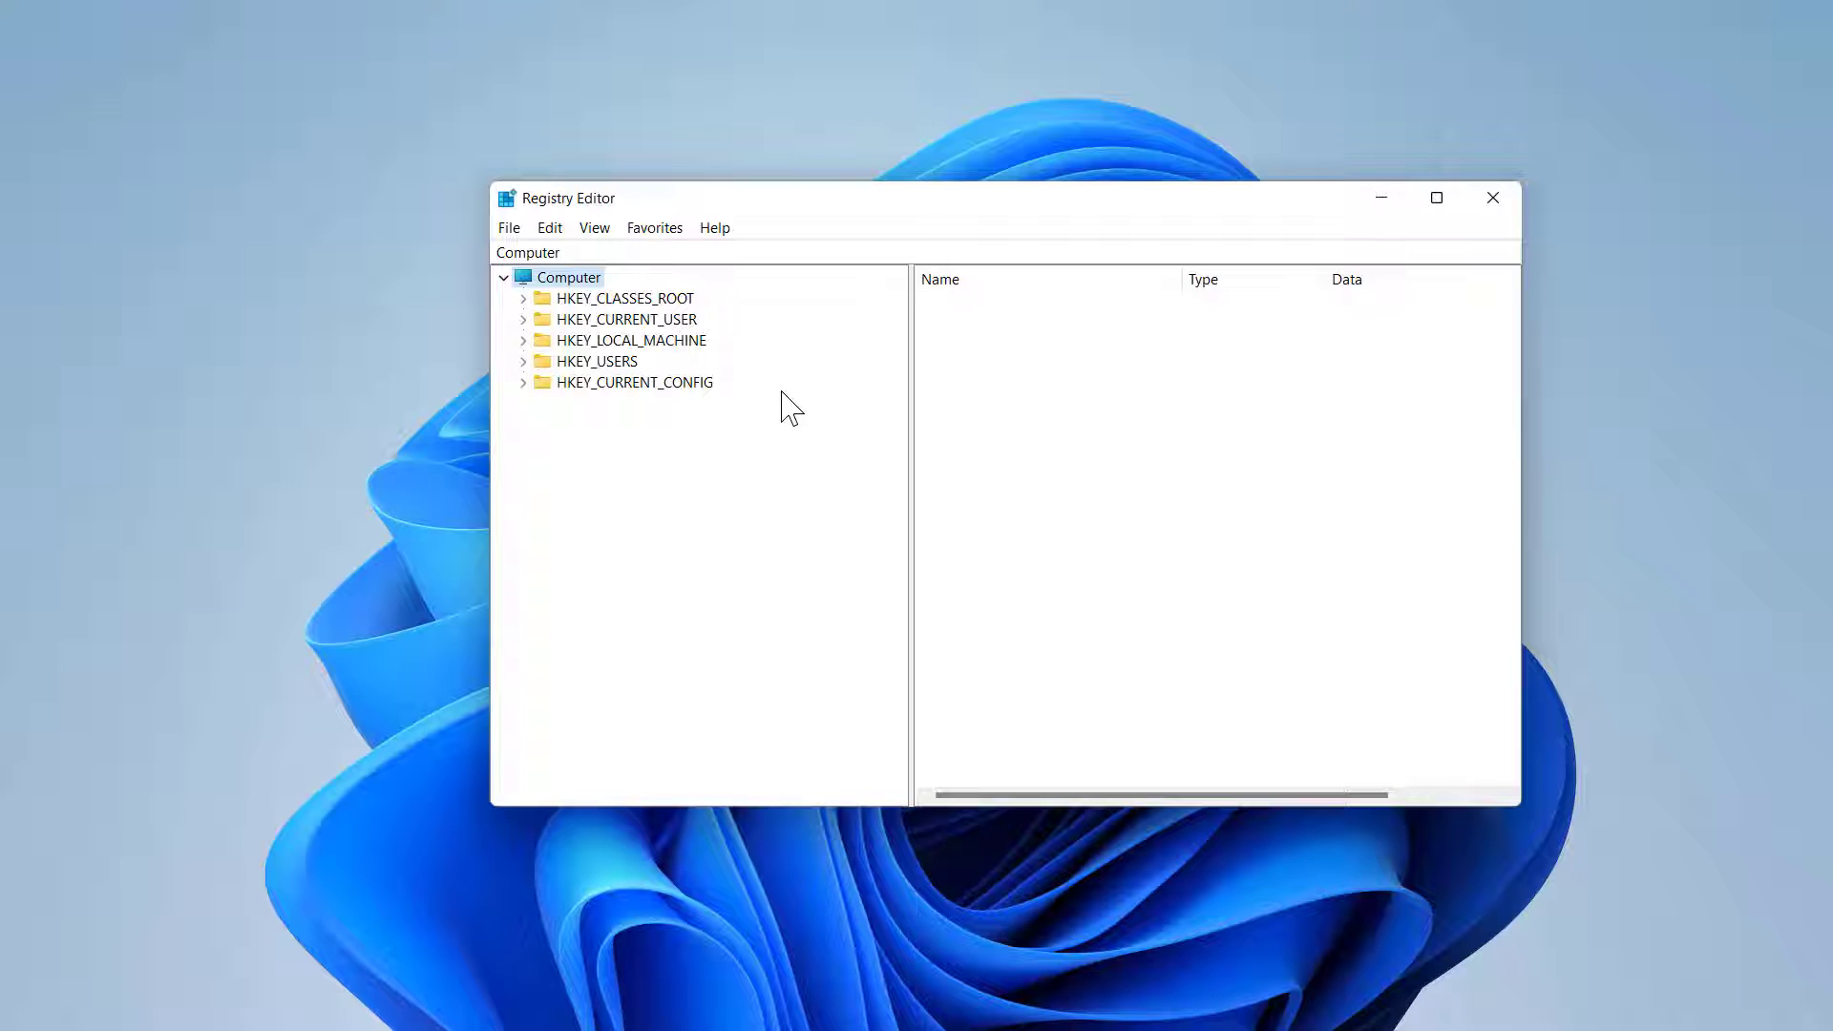
mouse_move(746, 403)
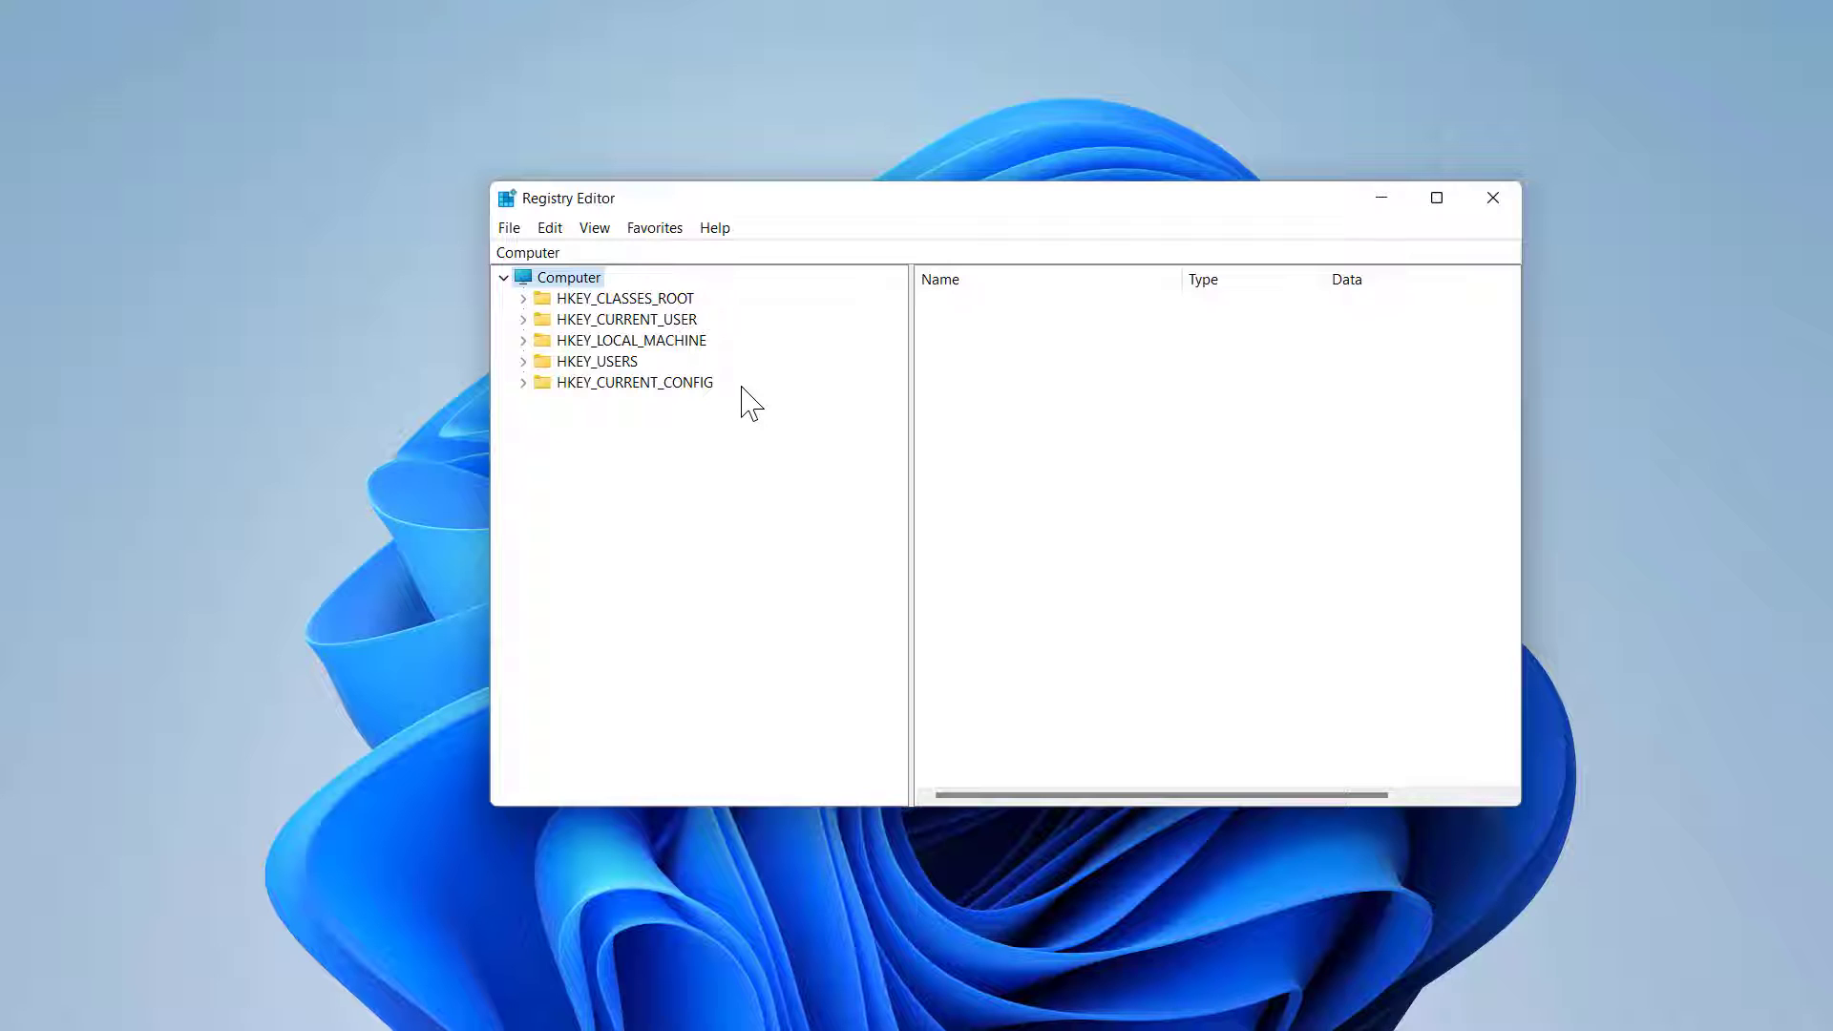
mouse_move(775, 378)
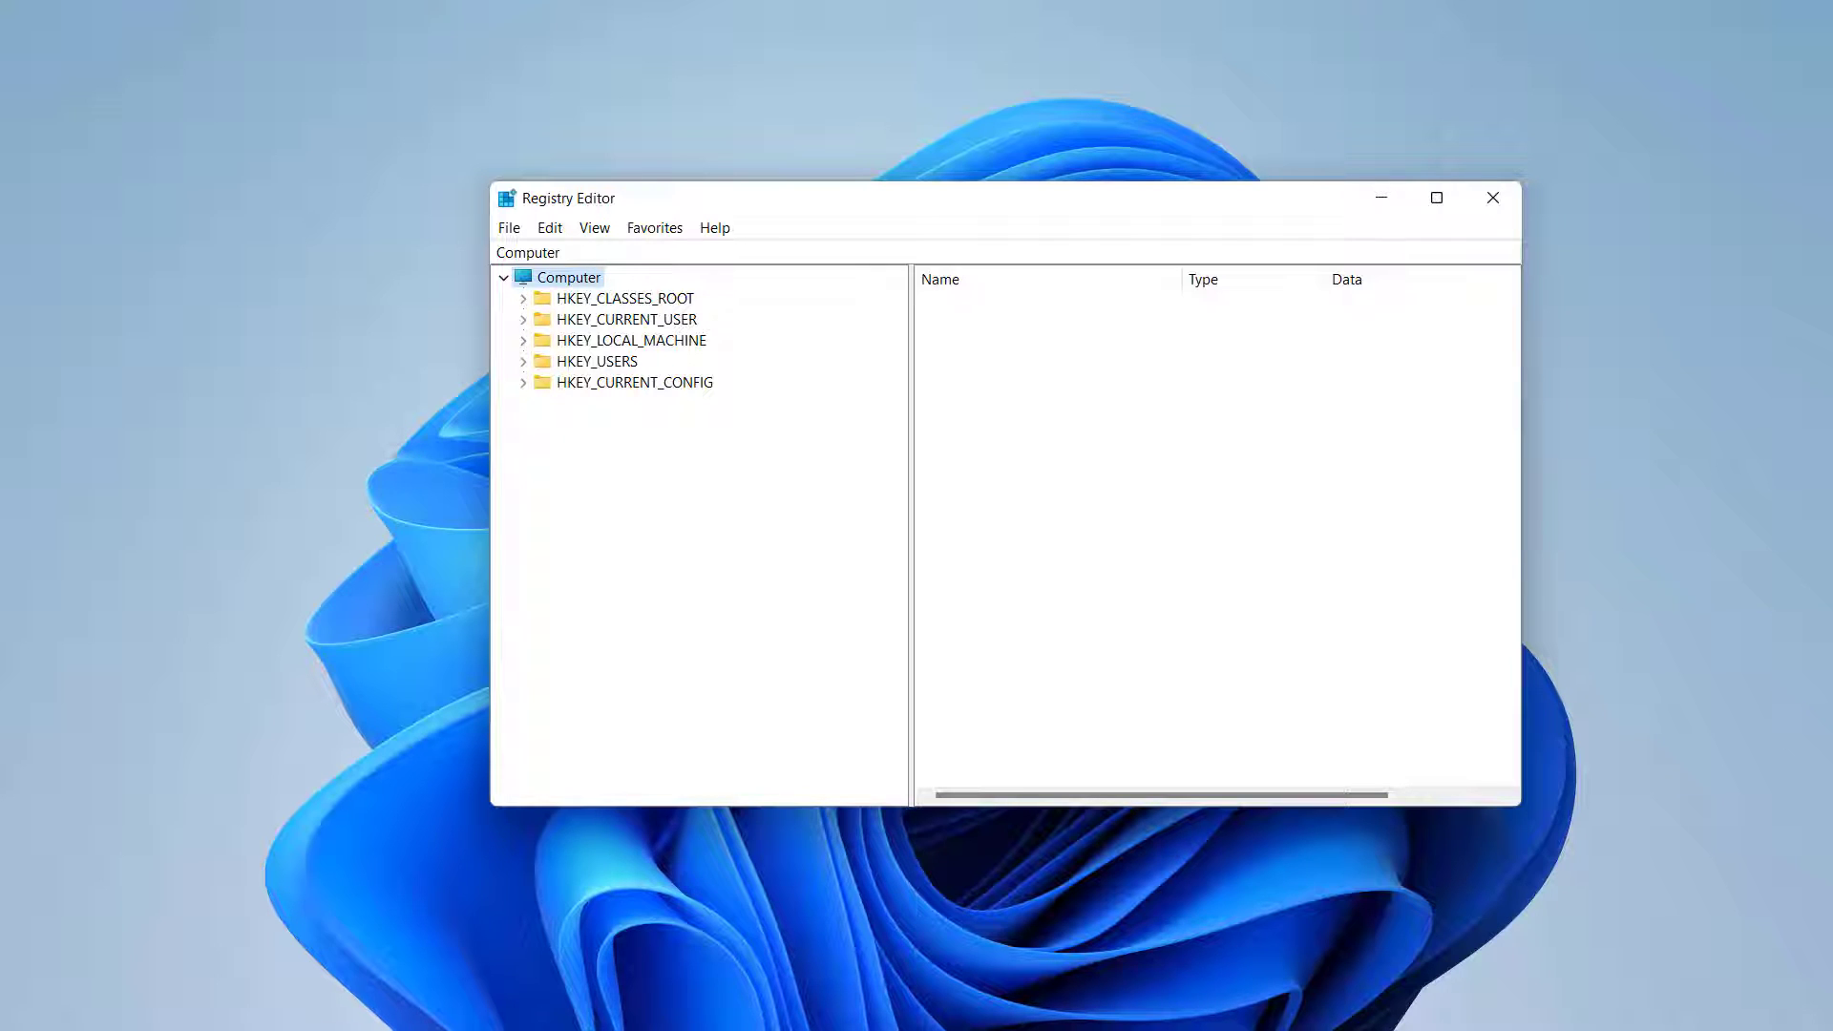
mouse_move(534, 358)
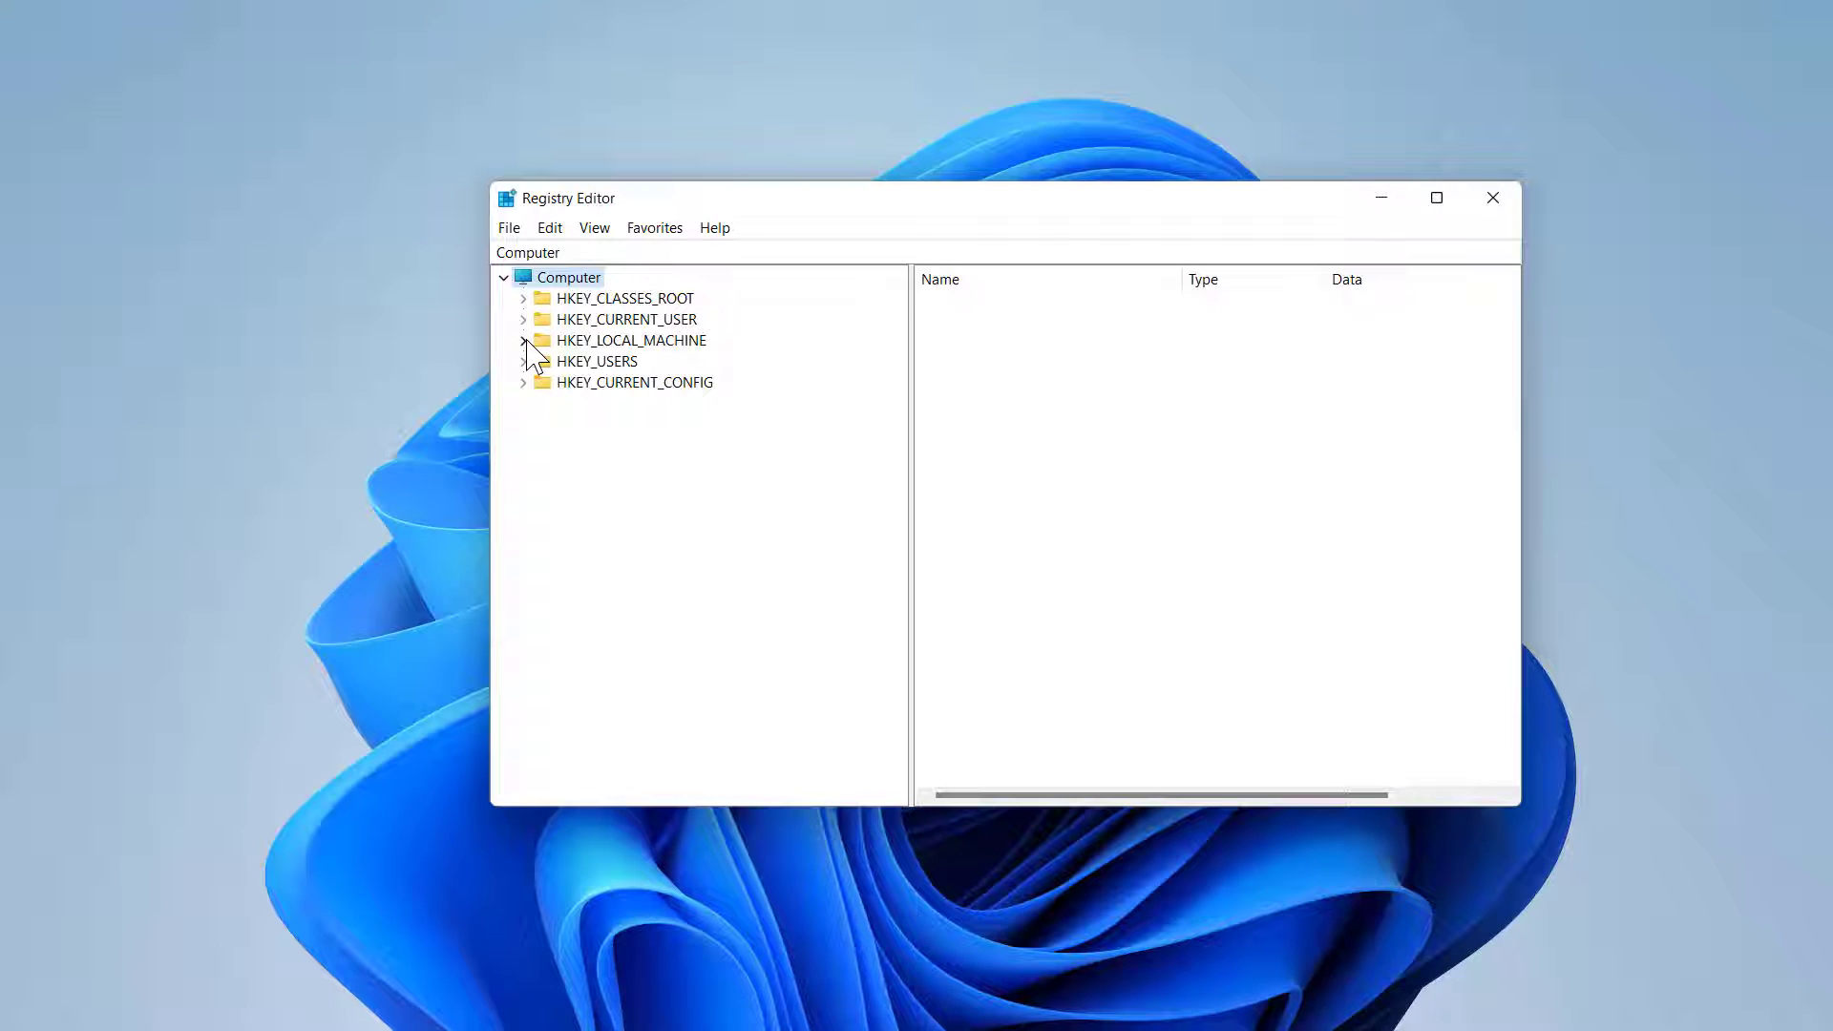
left_click(524, 340)
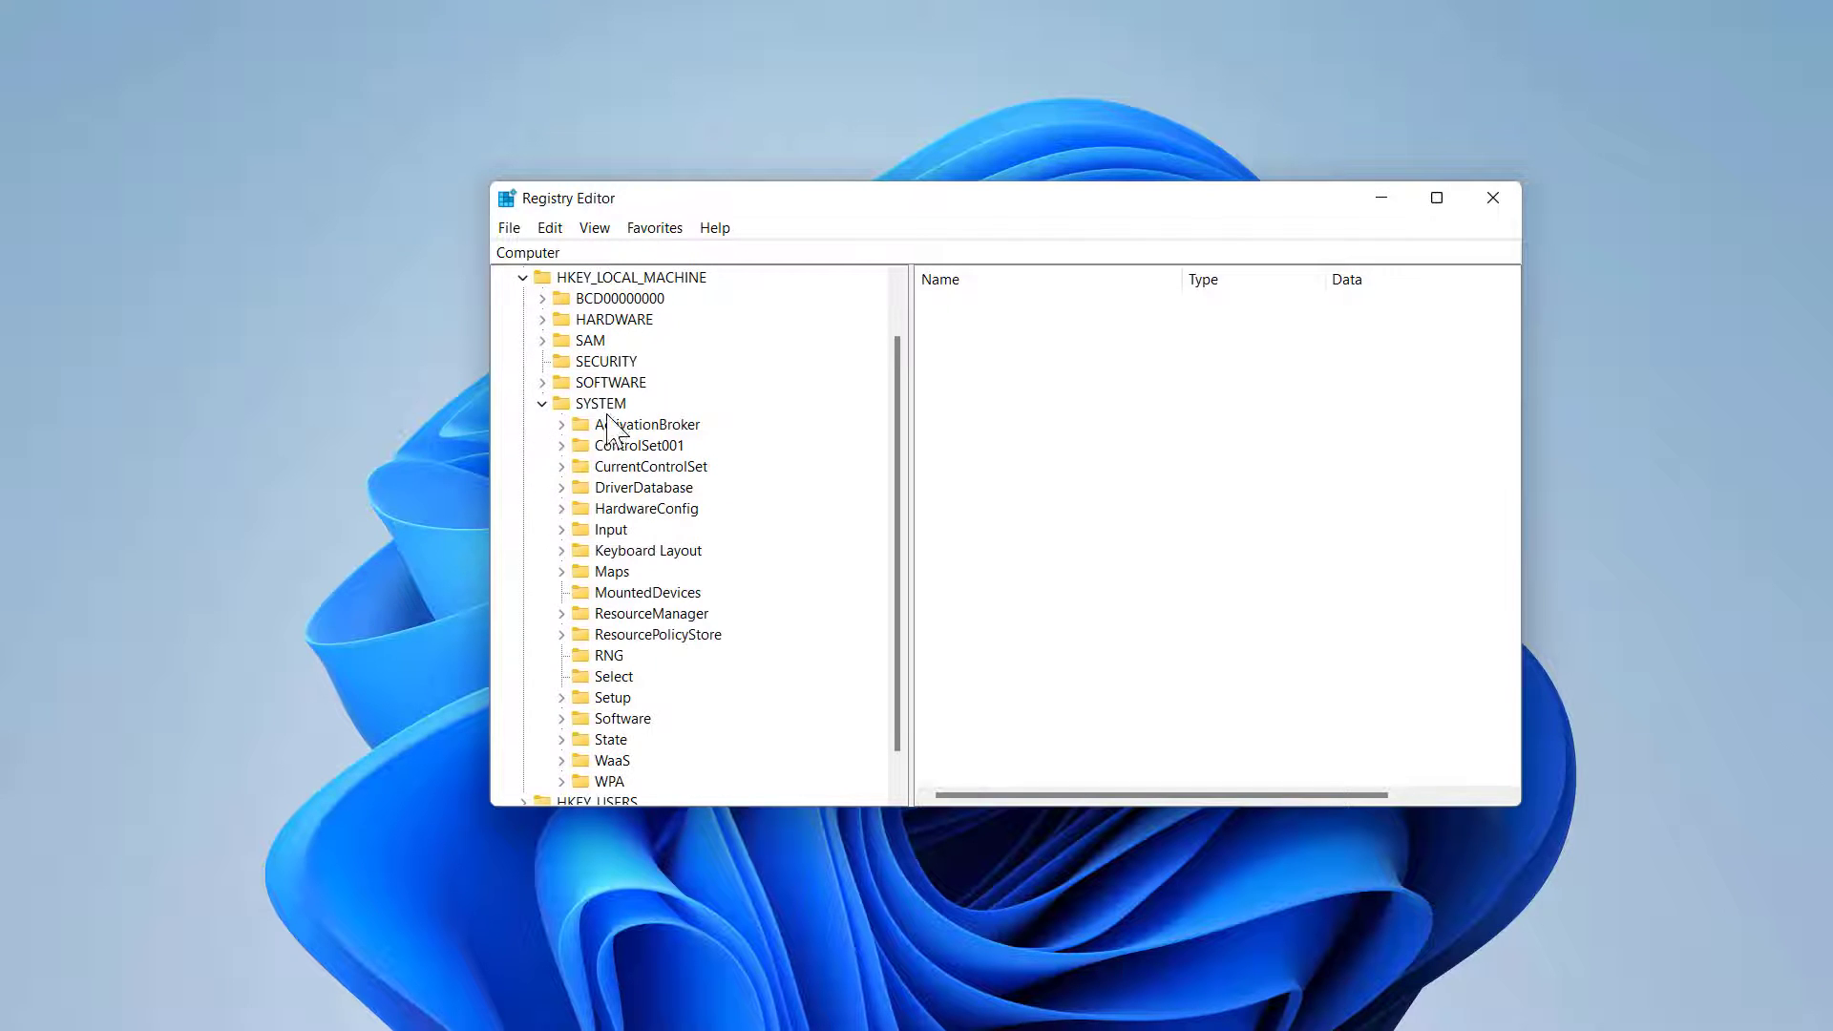
mouse_move(605, 469)
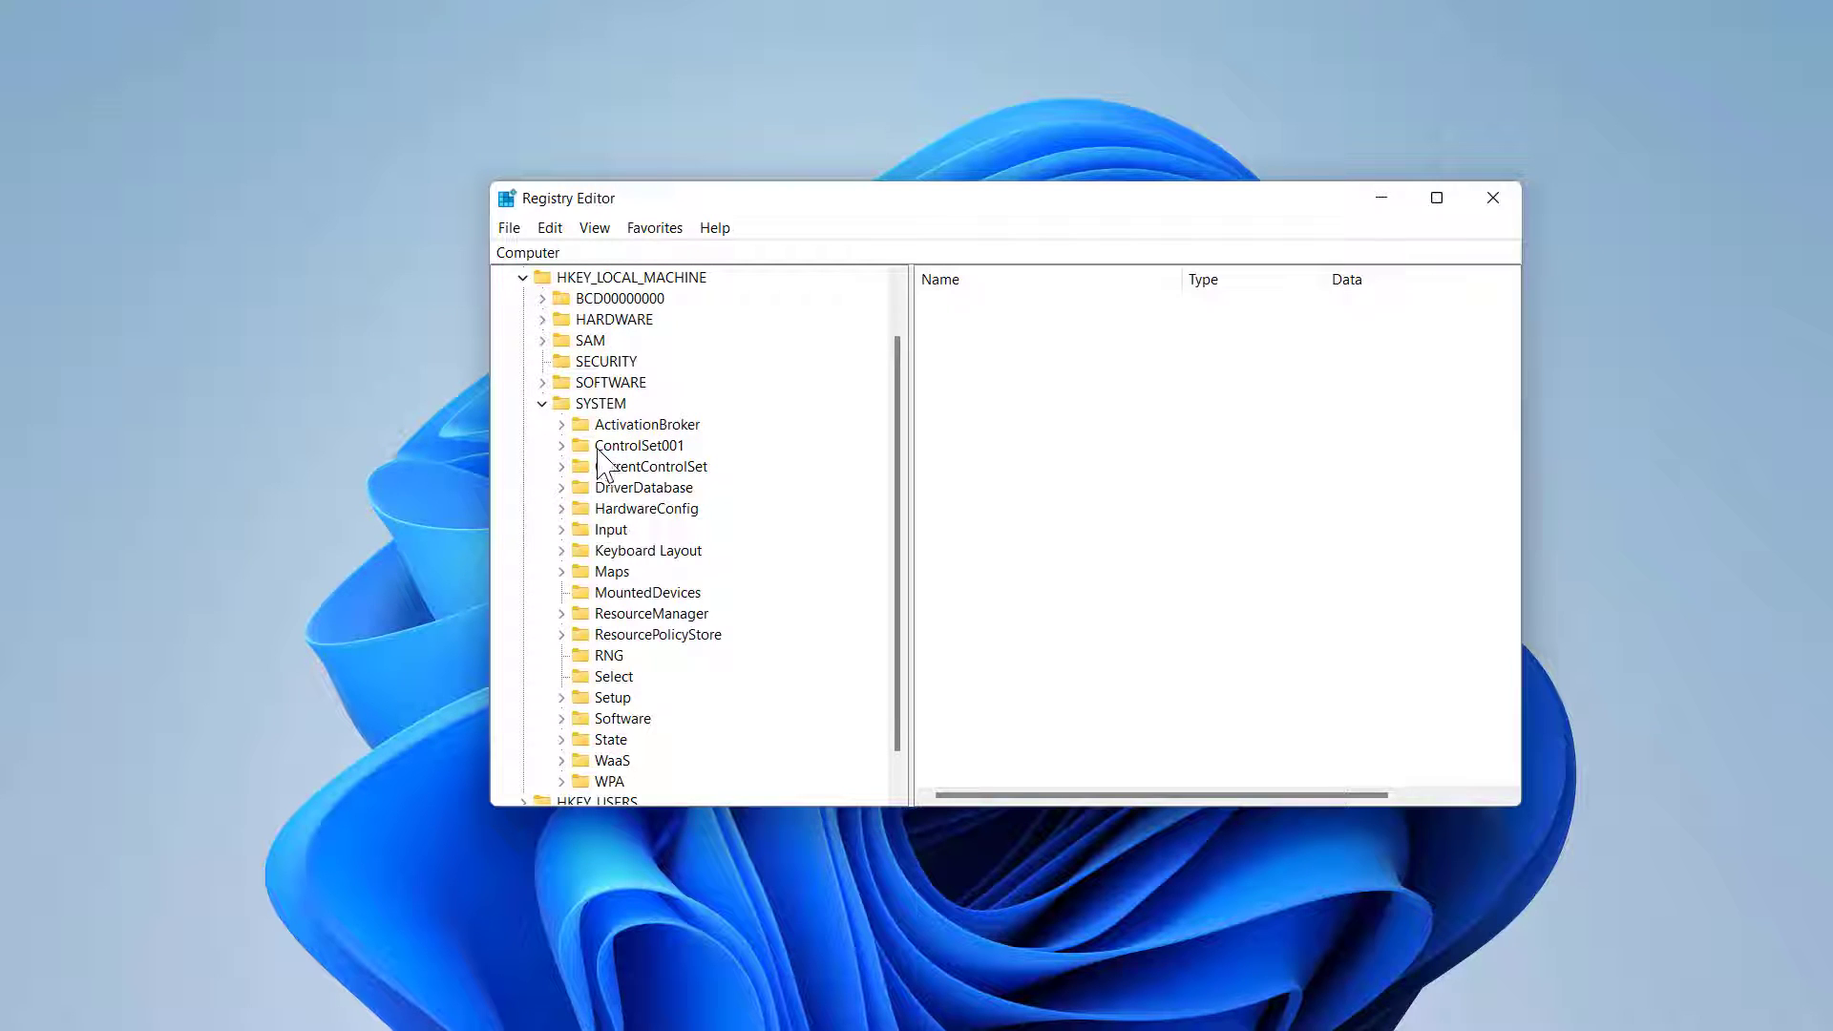
mouse_move(683, 468)
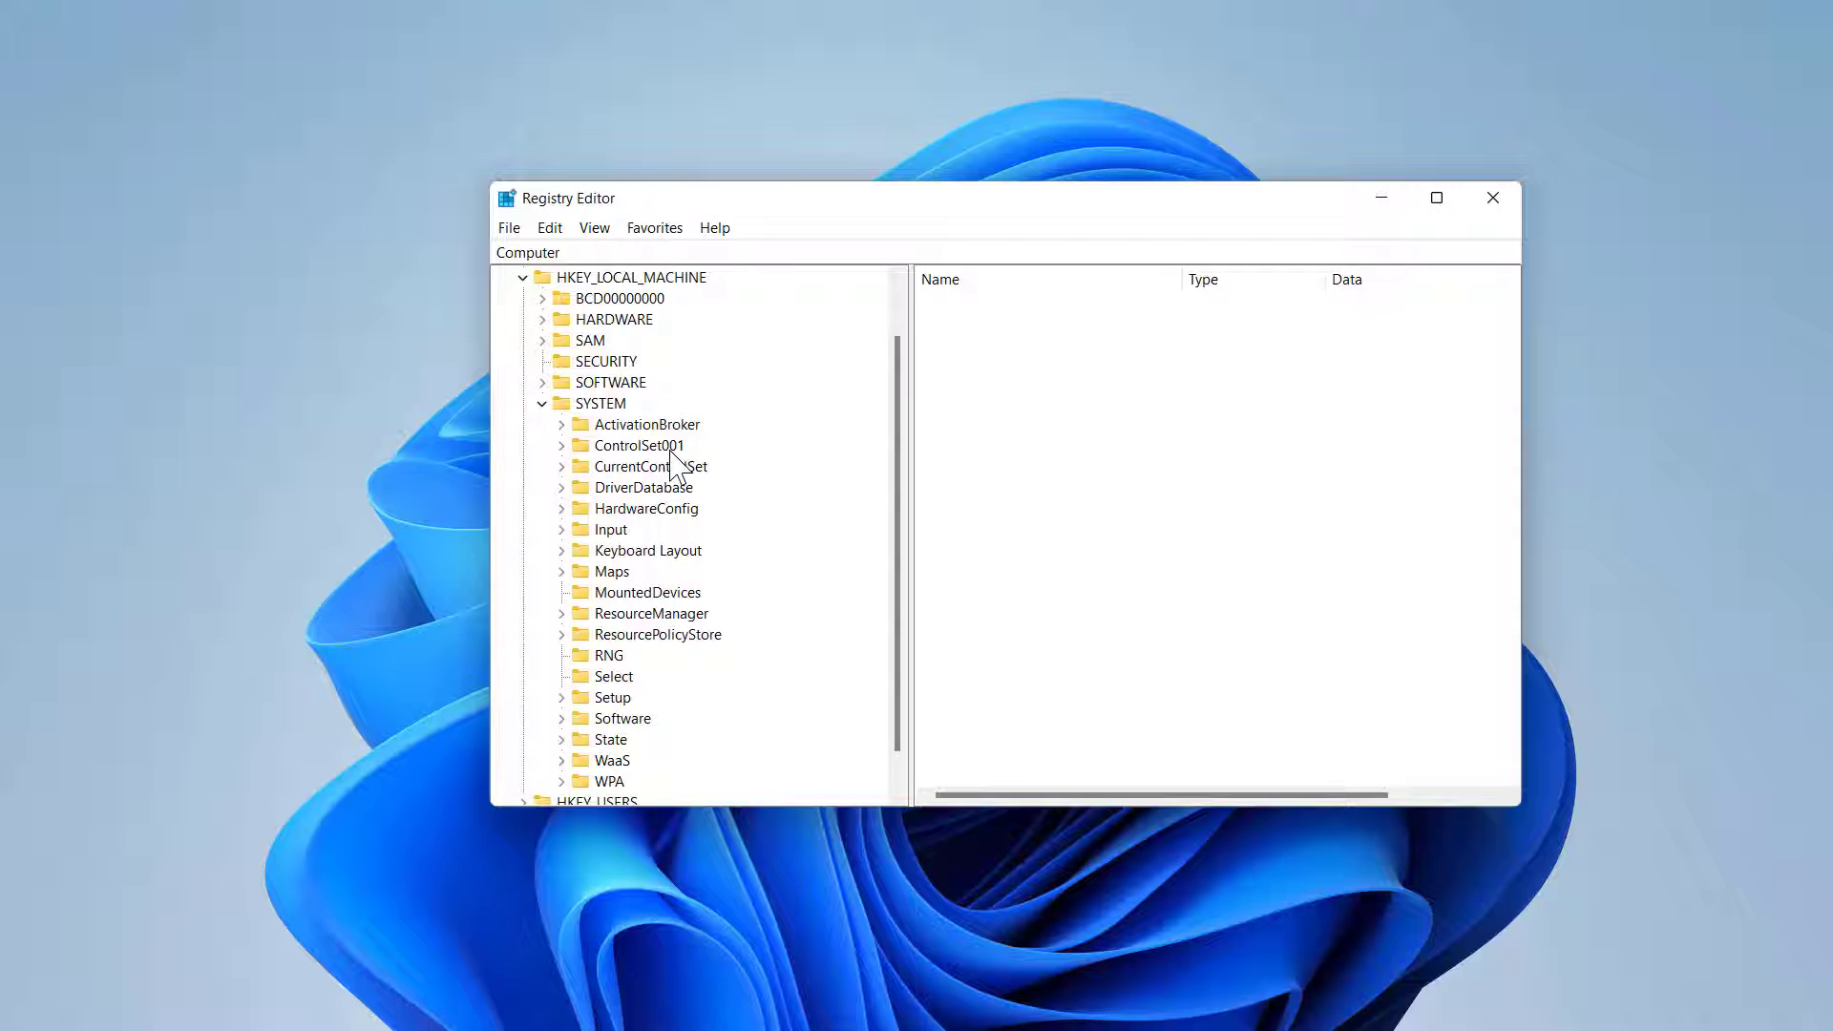
mouse_move(924, 372)
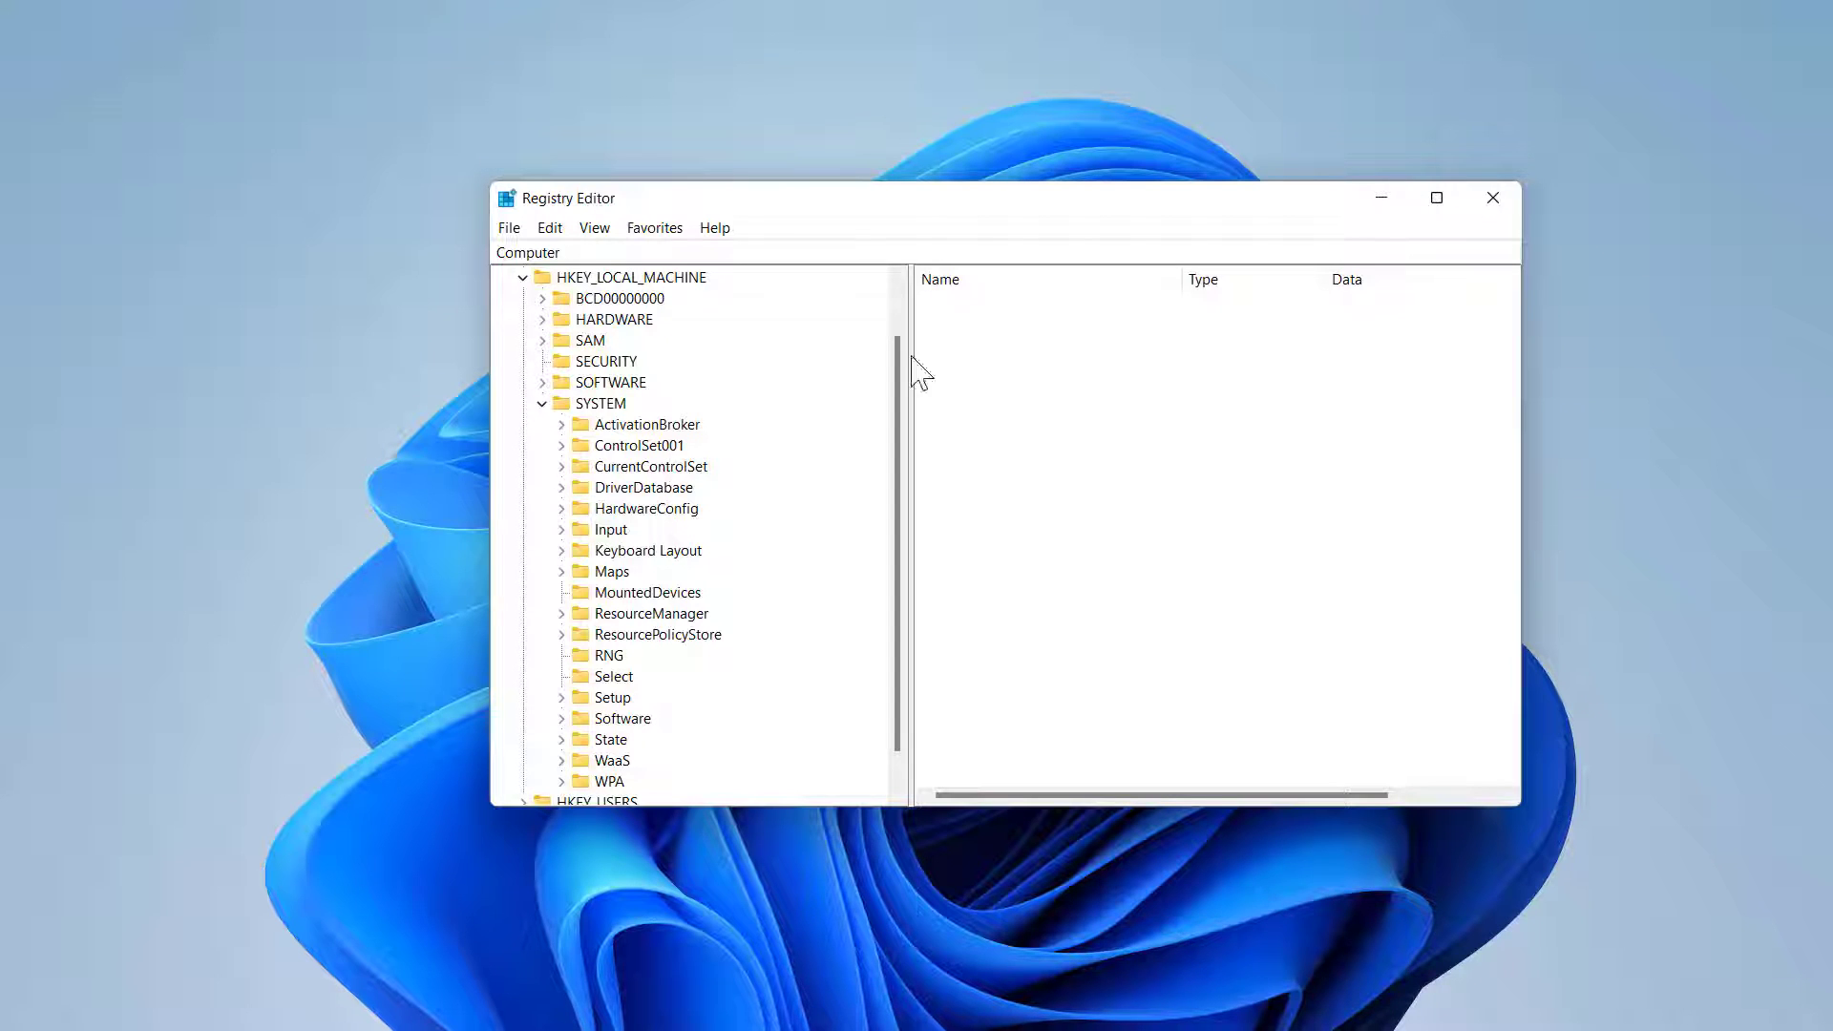
mouse_move(639, 479)
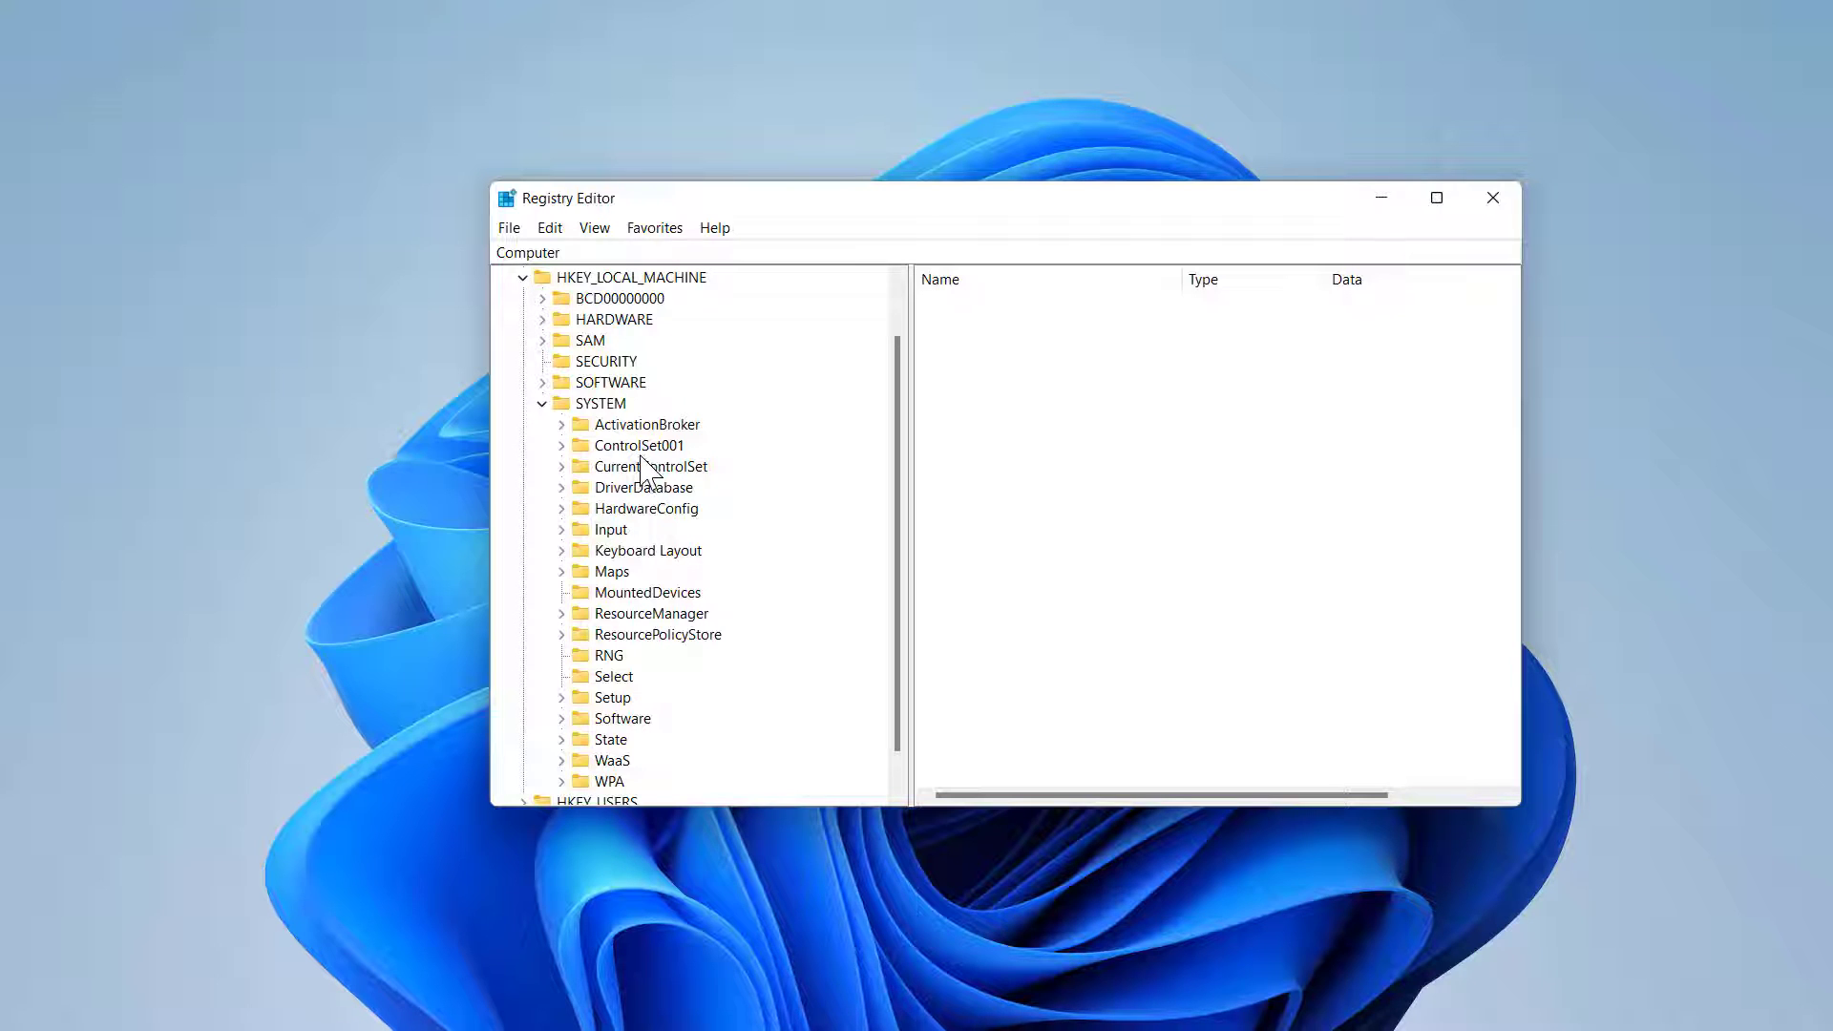
mouse_move(682, 478)
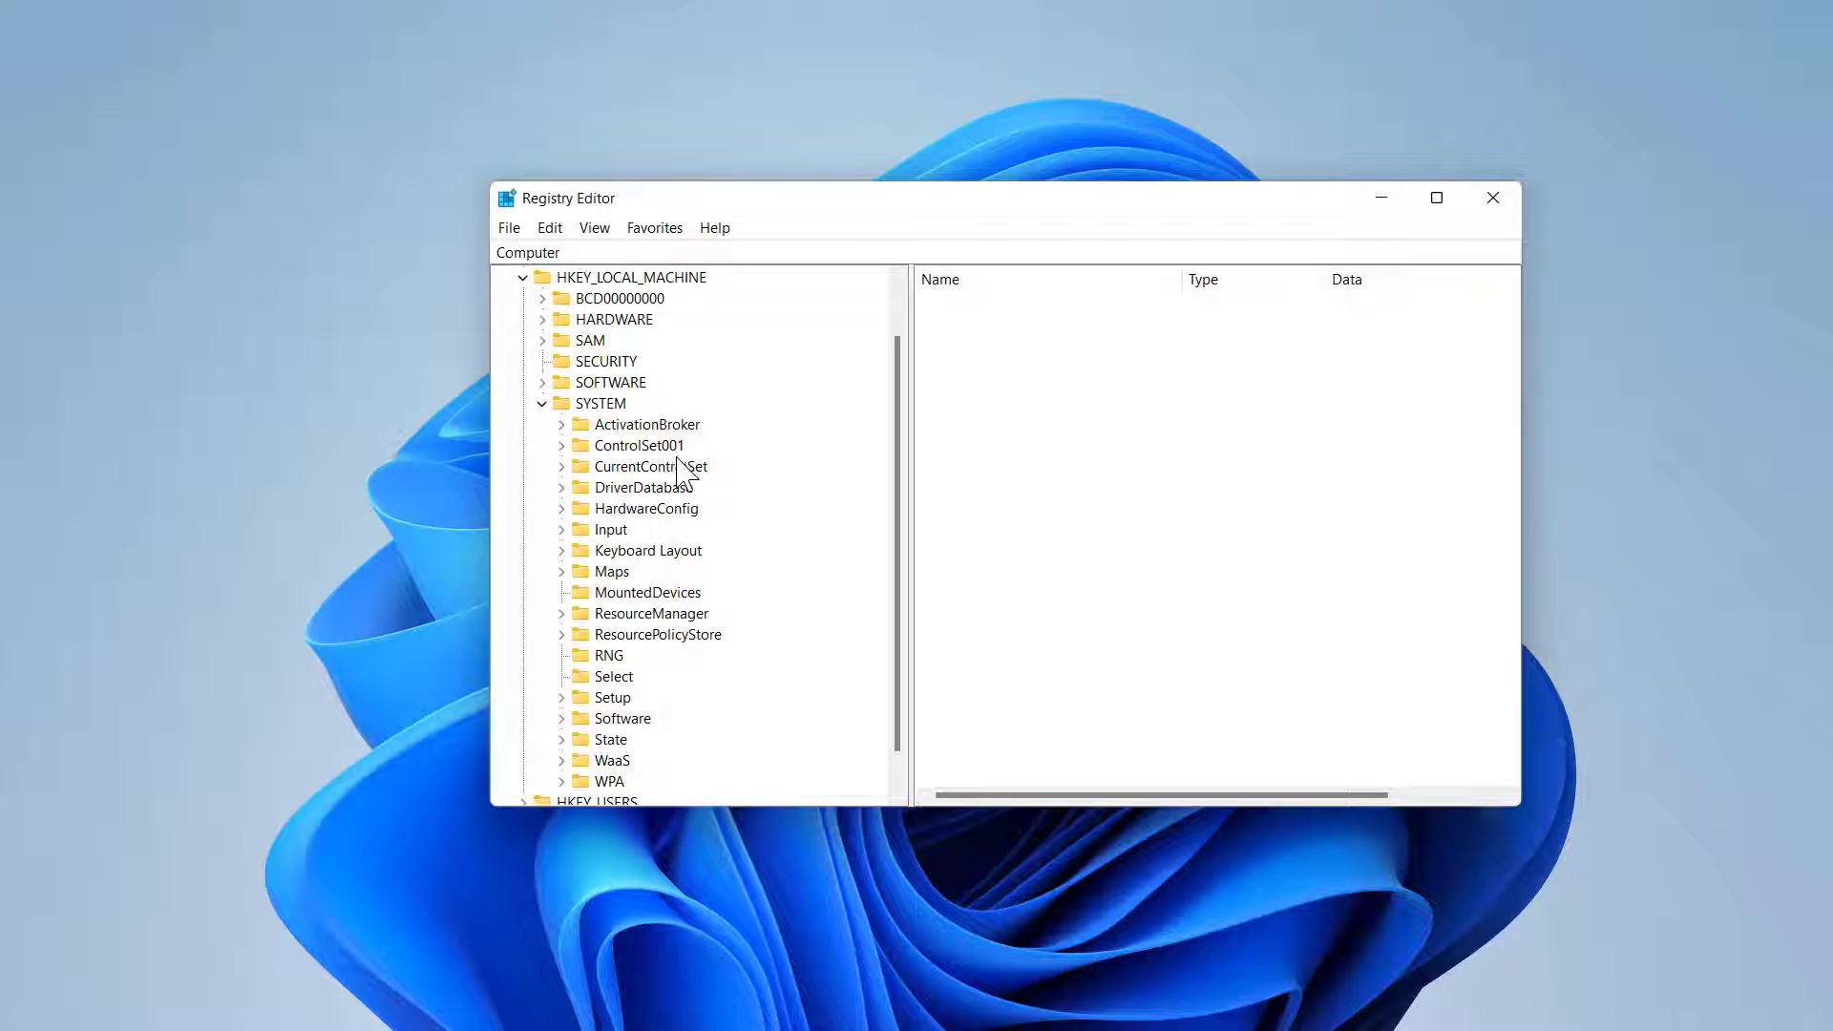
mouse_move(623, 474)
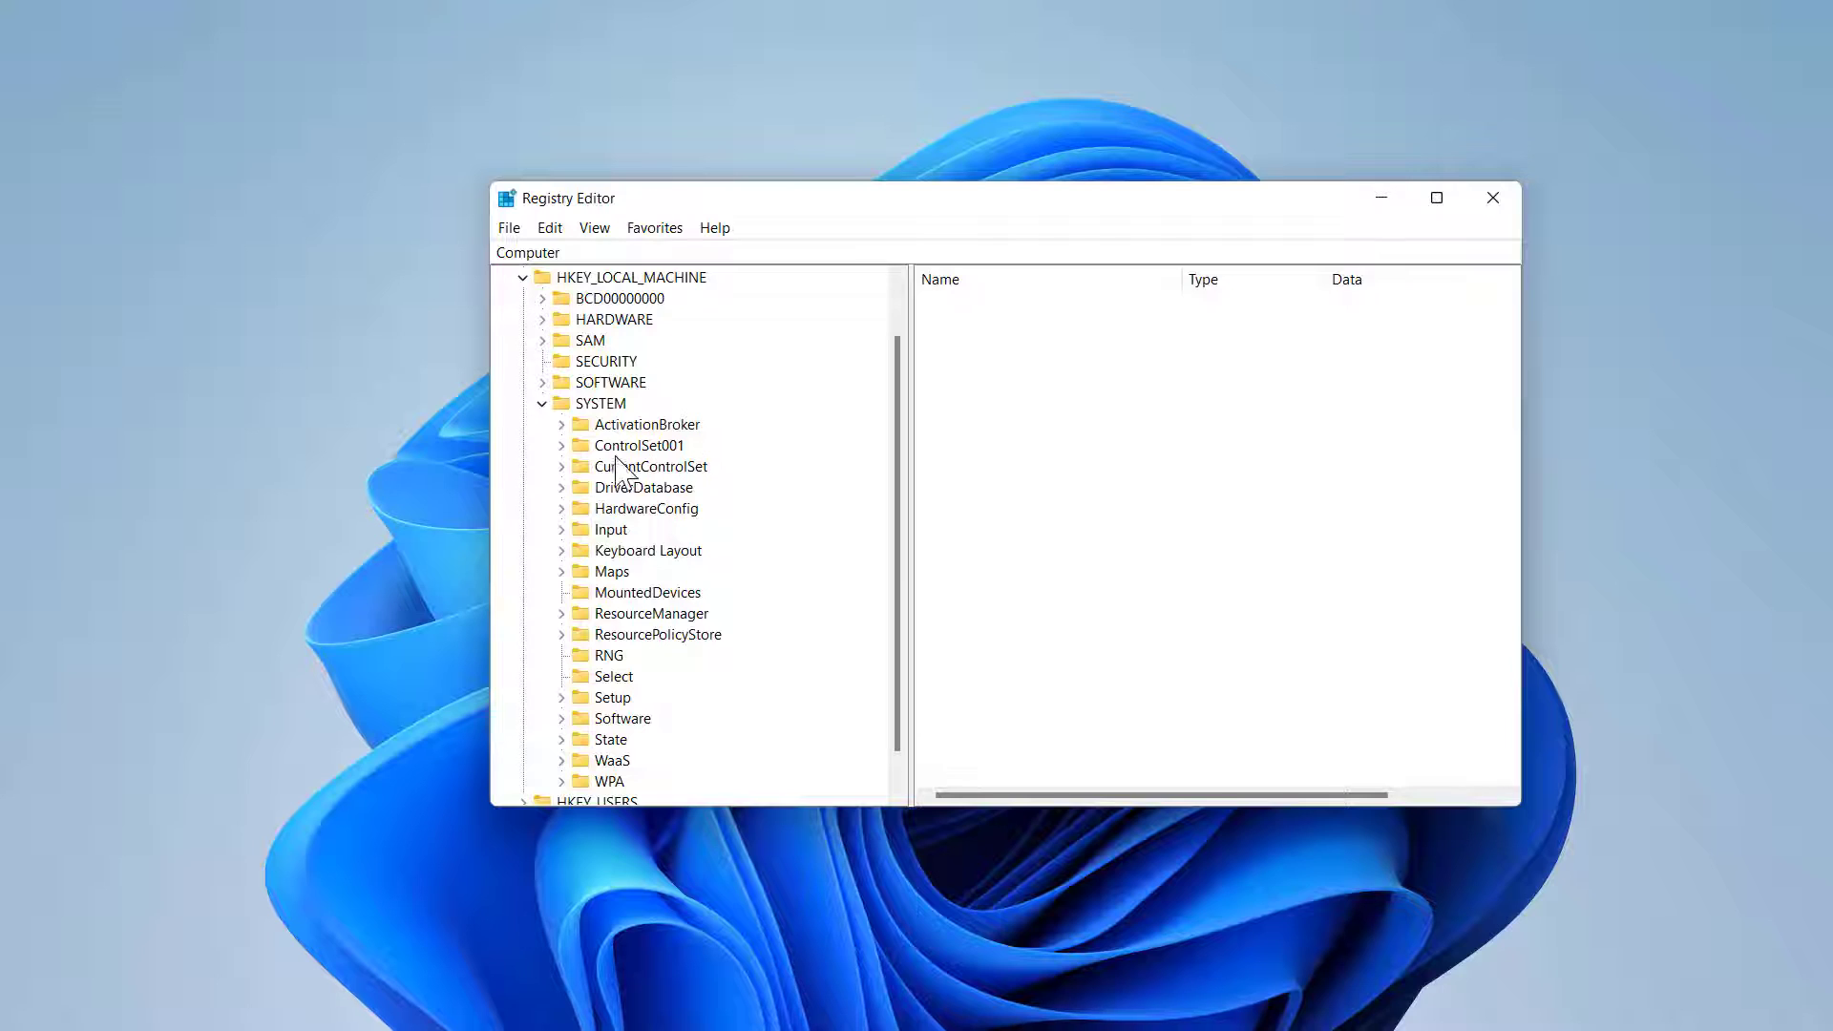
mouse_move(684, 477)
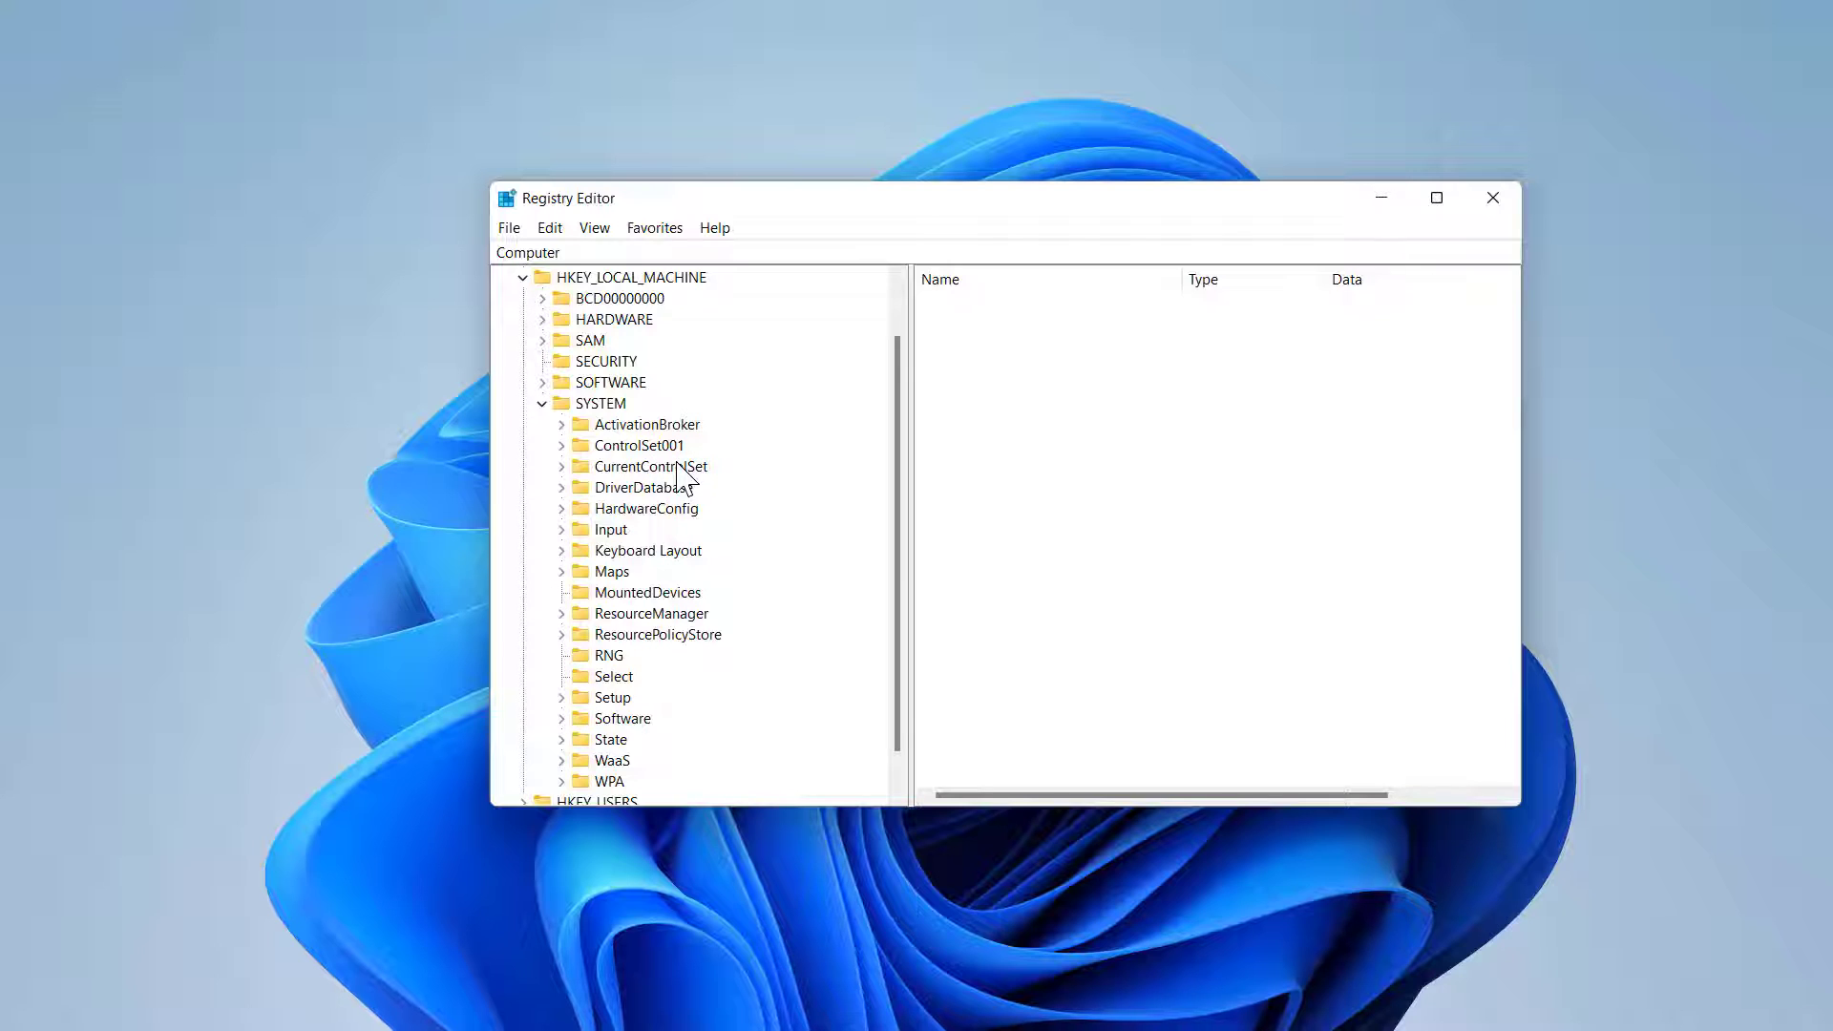
mouse_move(607, 695)
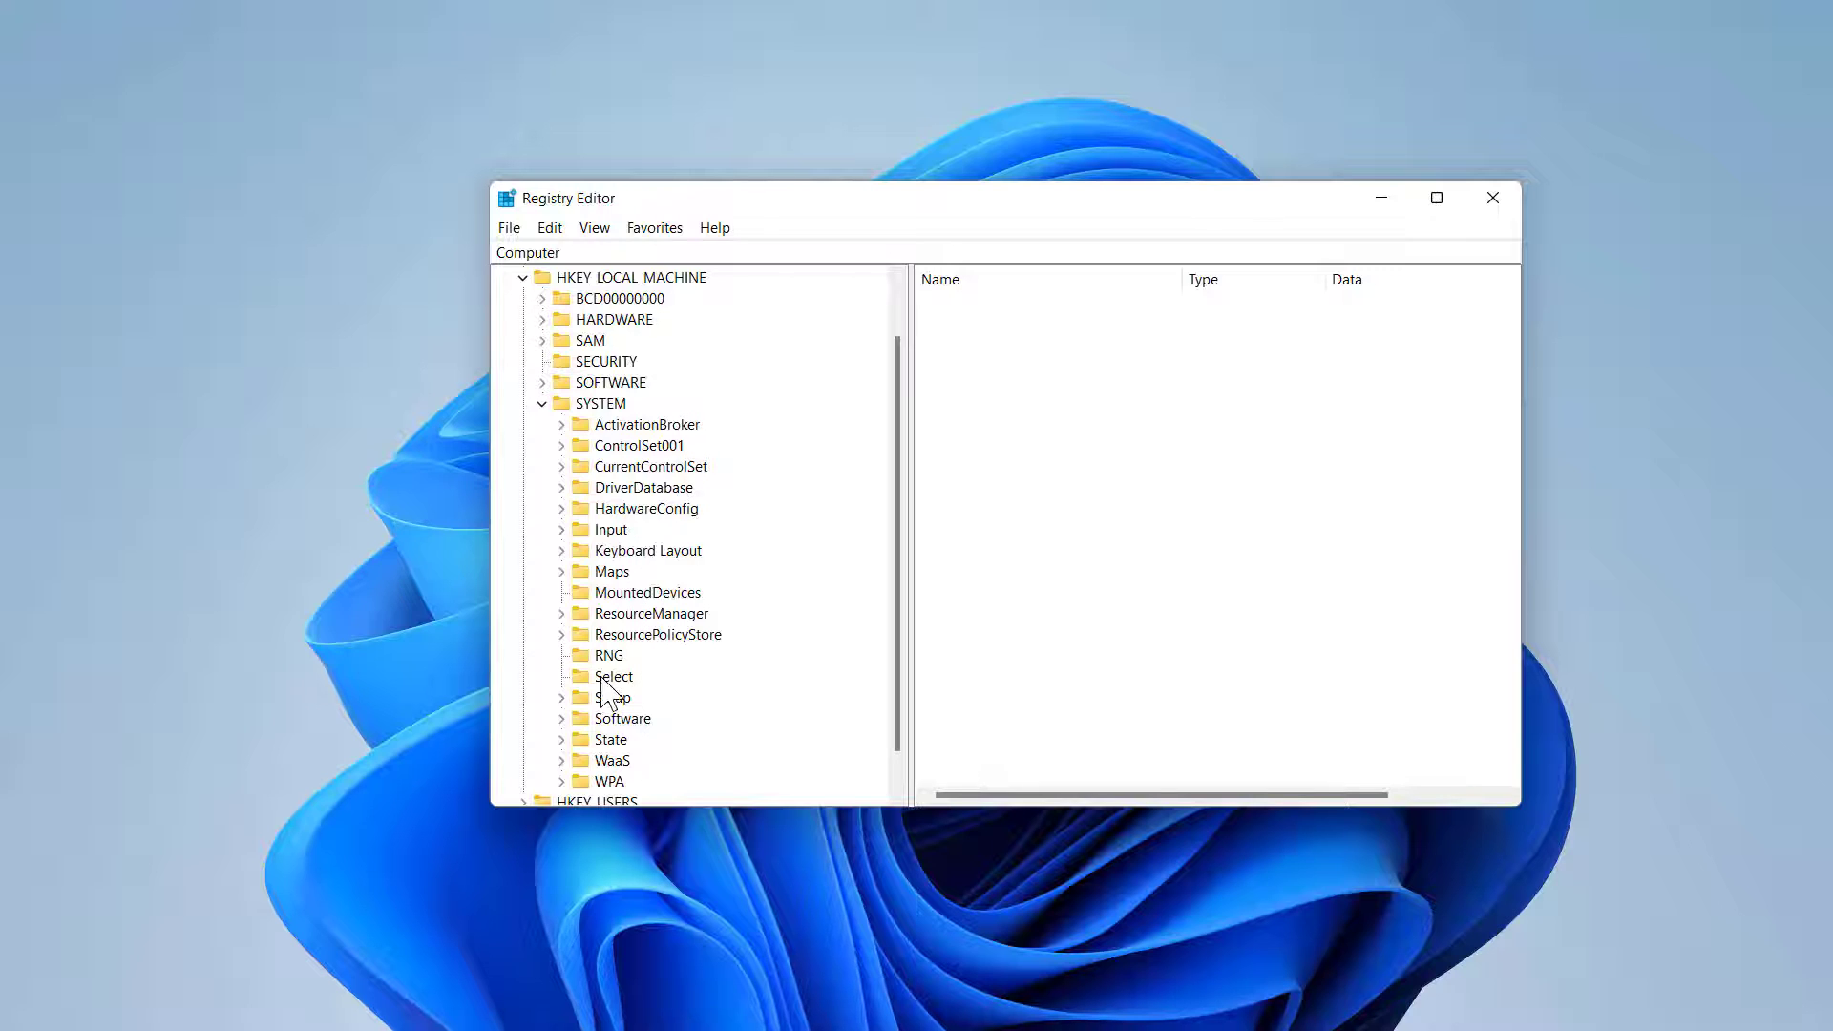
mouse_move(660, 466)
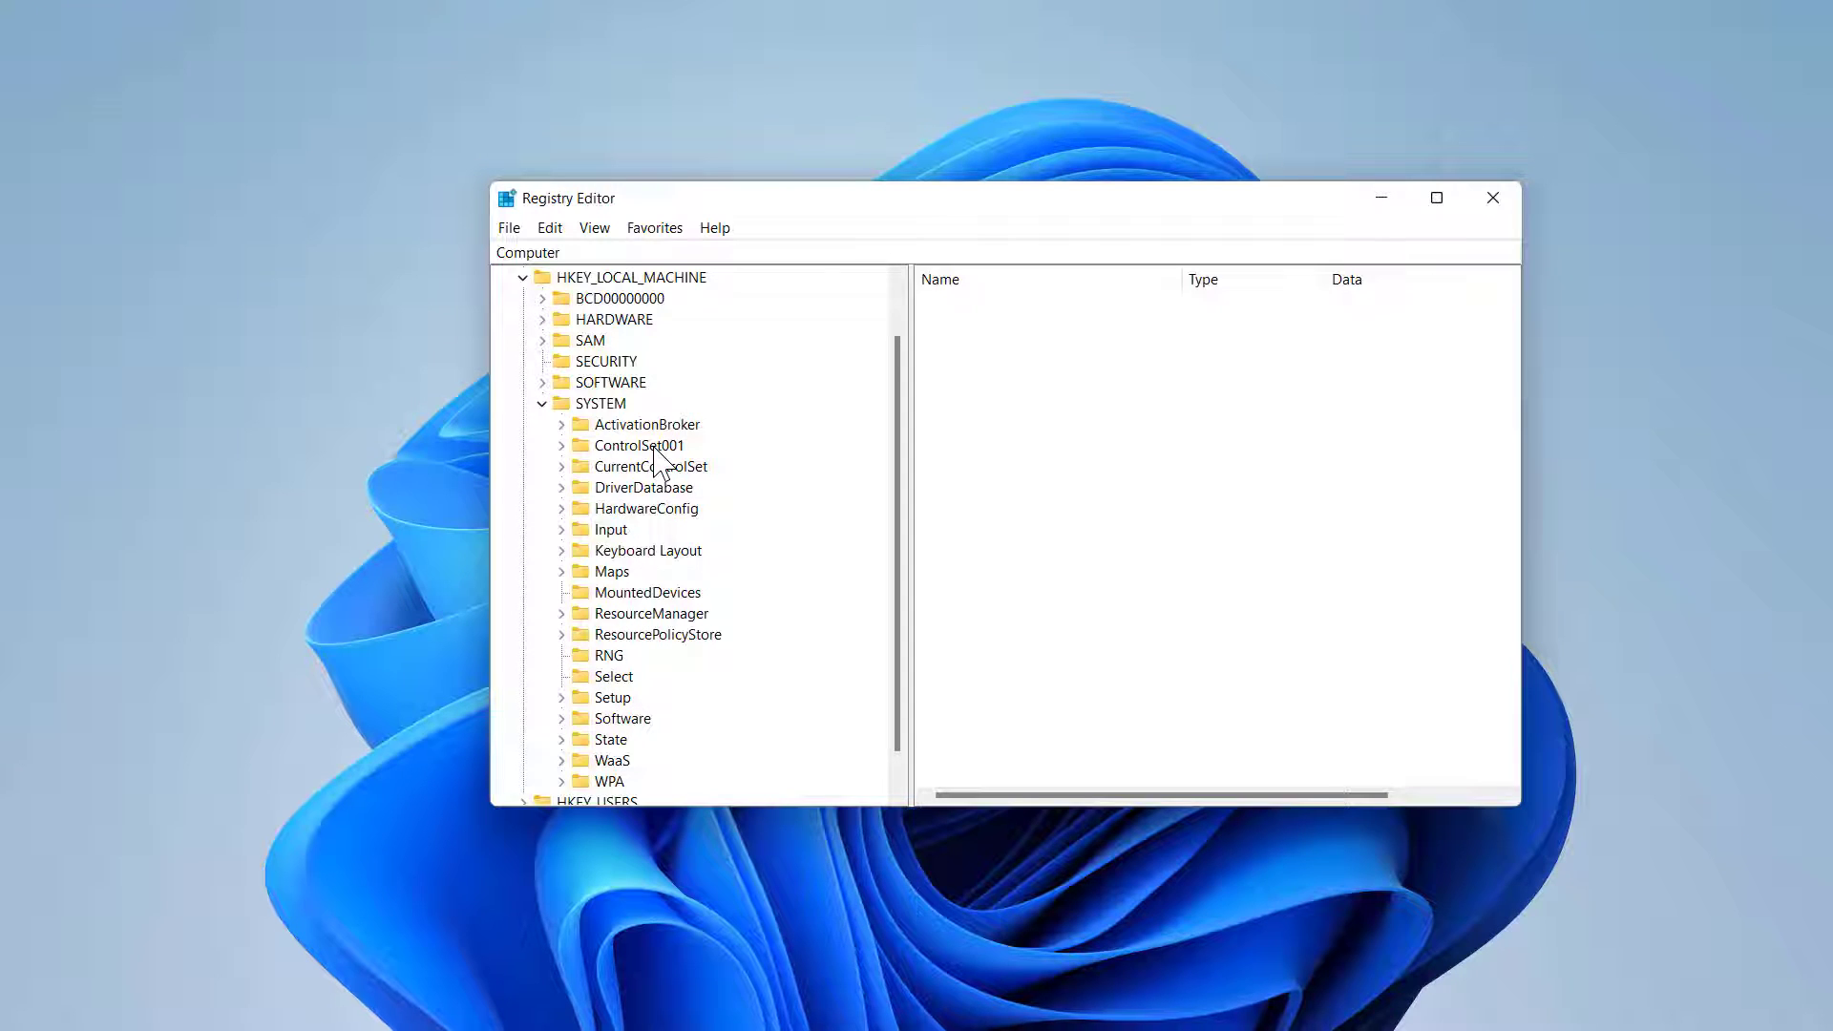
Expand ControlSet001 to reveal Control, Enum, Policies and Services subkeys.
left_click(638, 445)
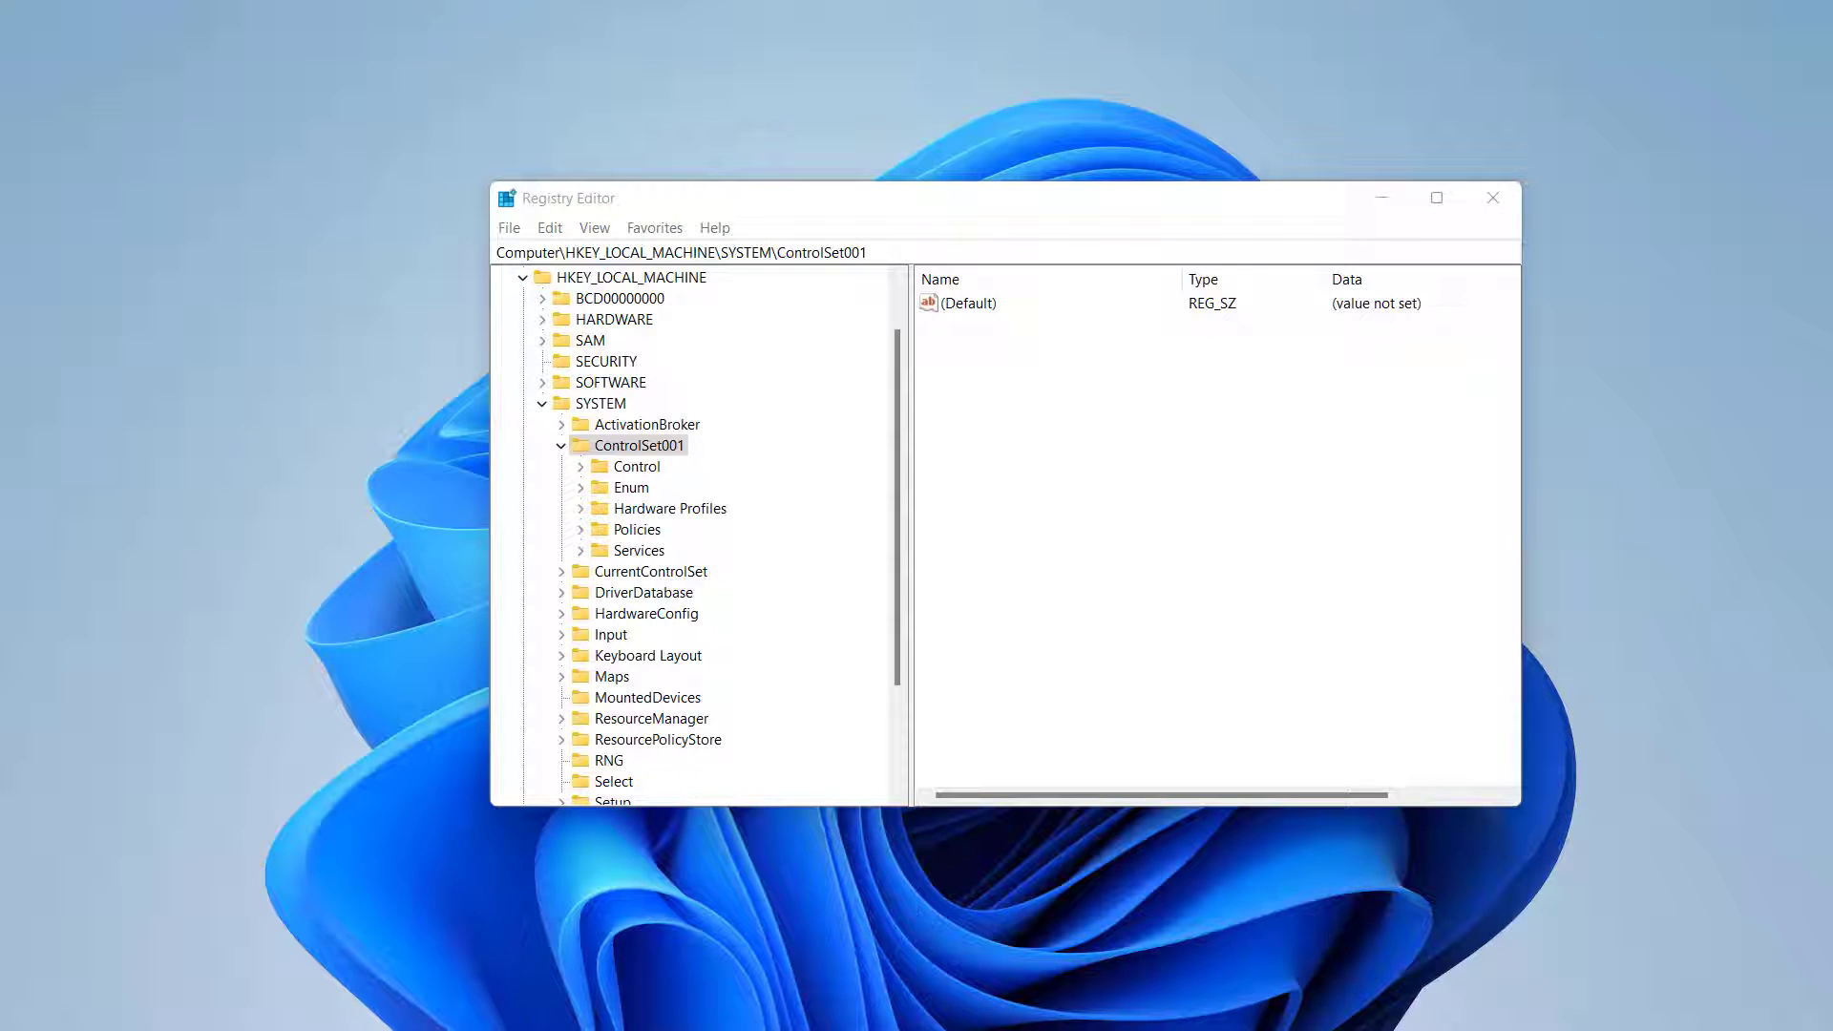
mouse_move(682, 515)
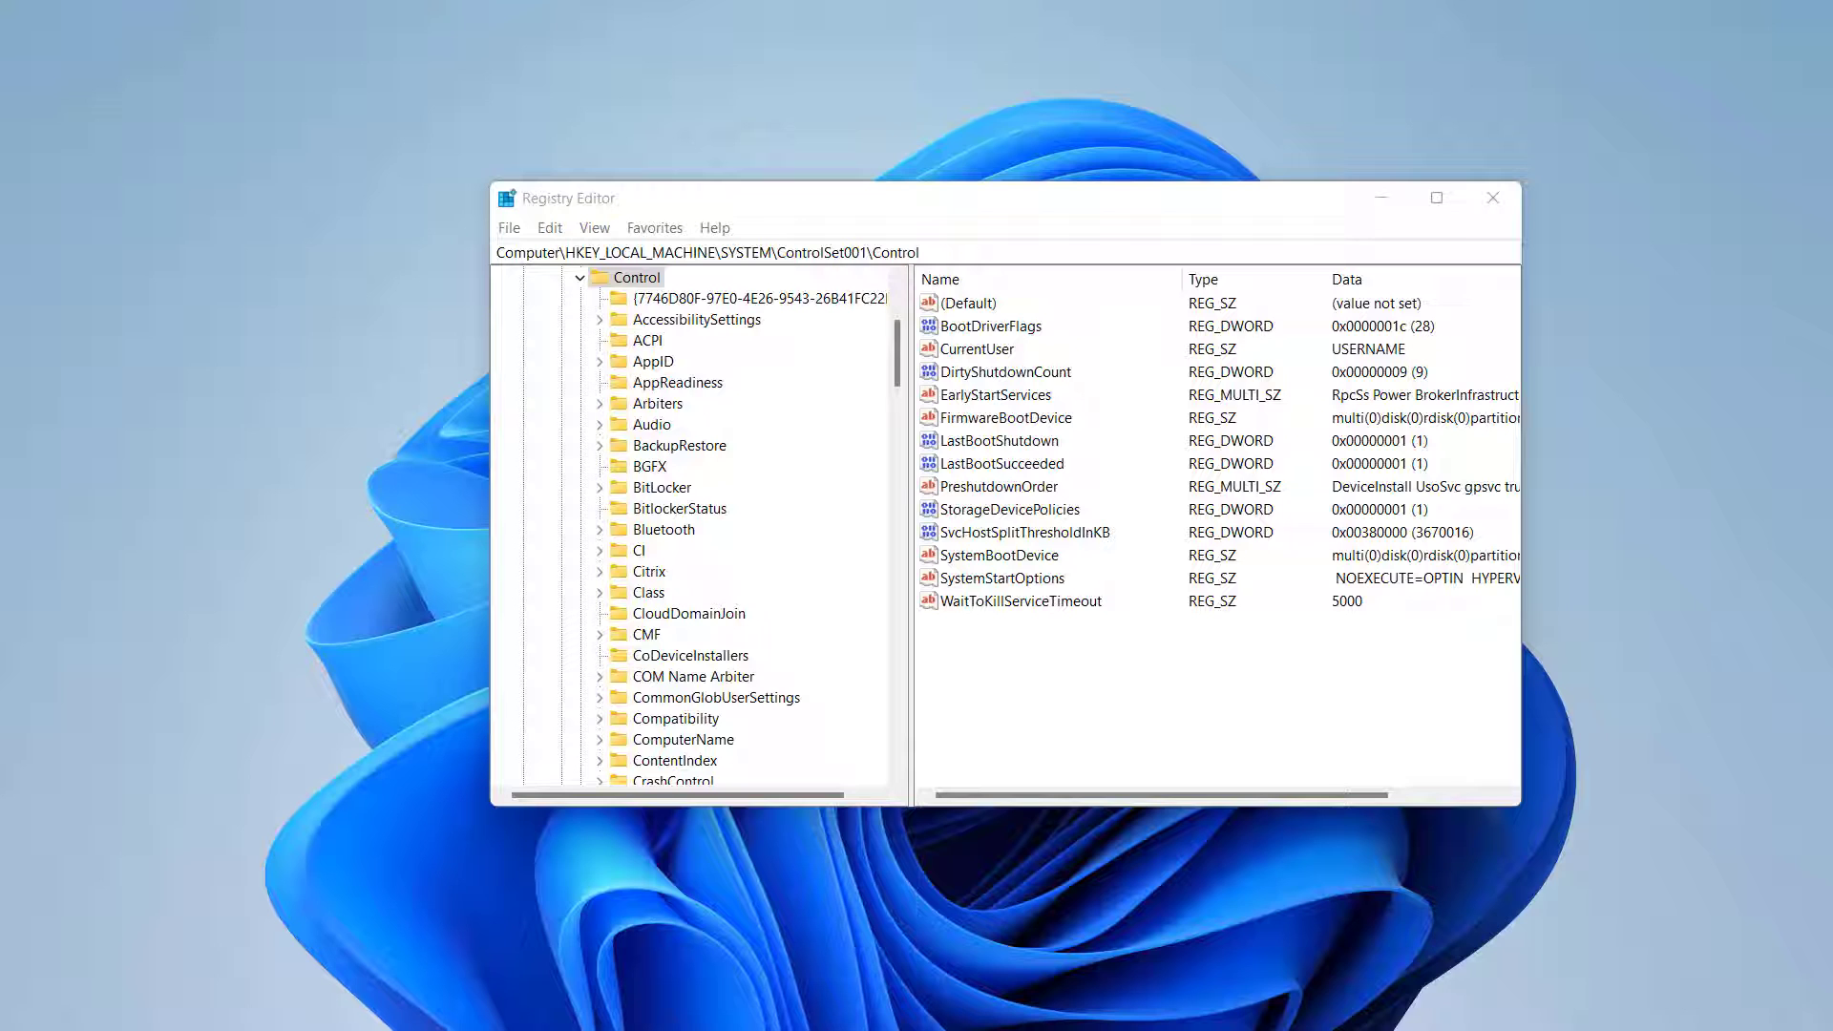
Create a new key named StorageDevicePolicies under SYSTEM\ControlSet001\Control.
right_click(636, 277)
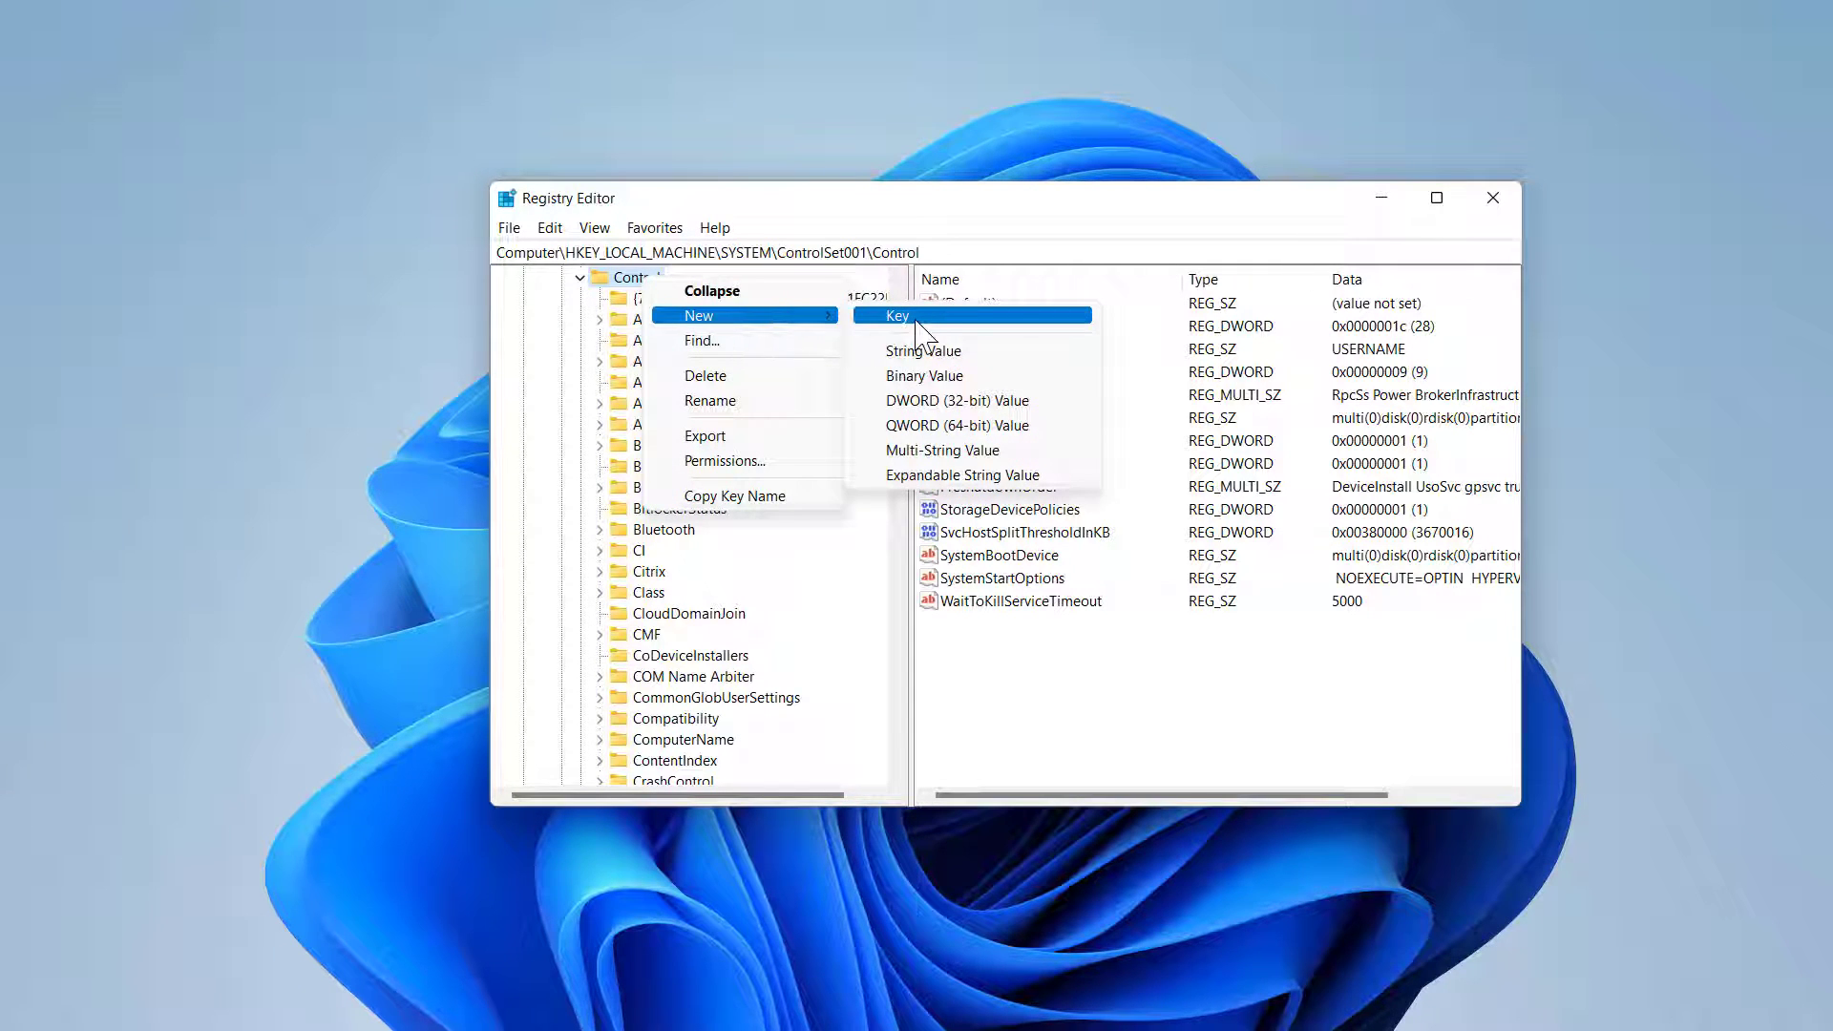
mouse_move(959, 350)
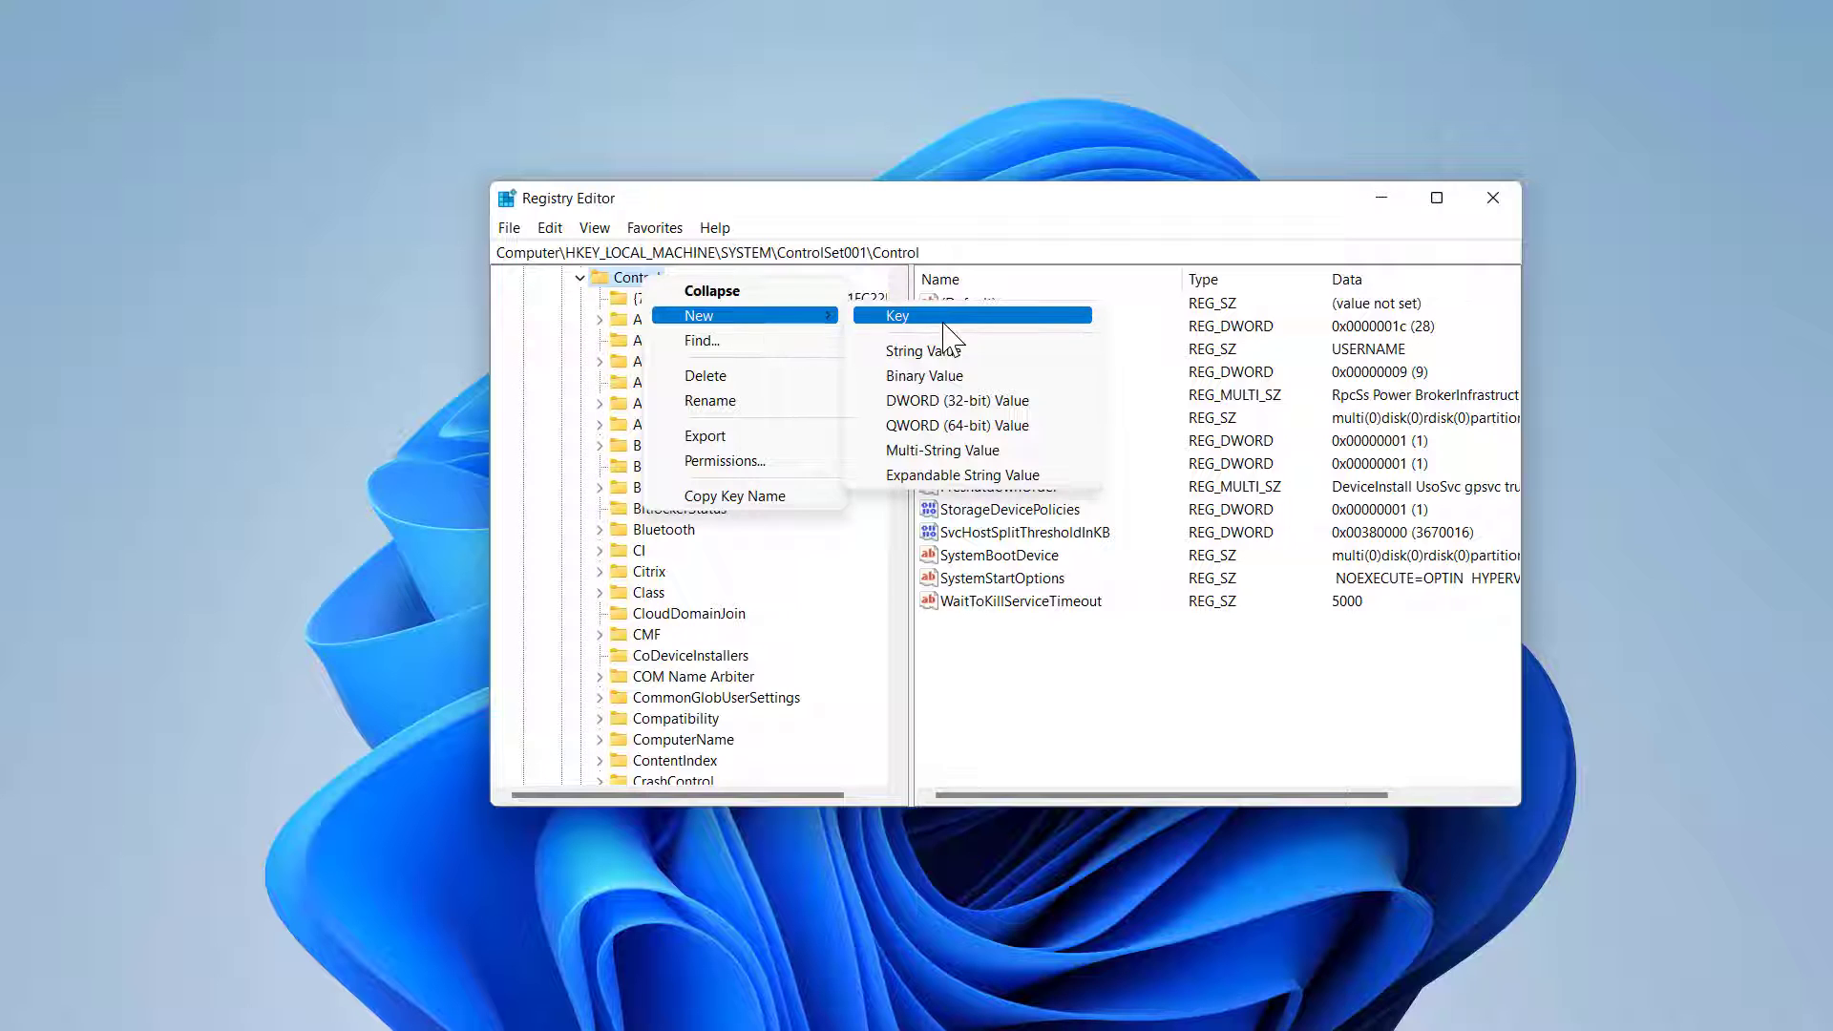
left_click(897, 315)
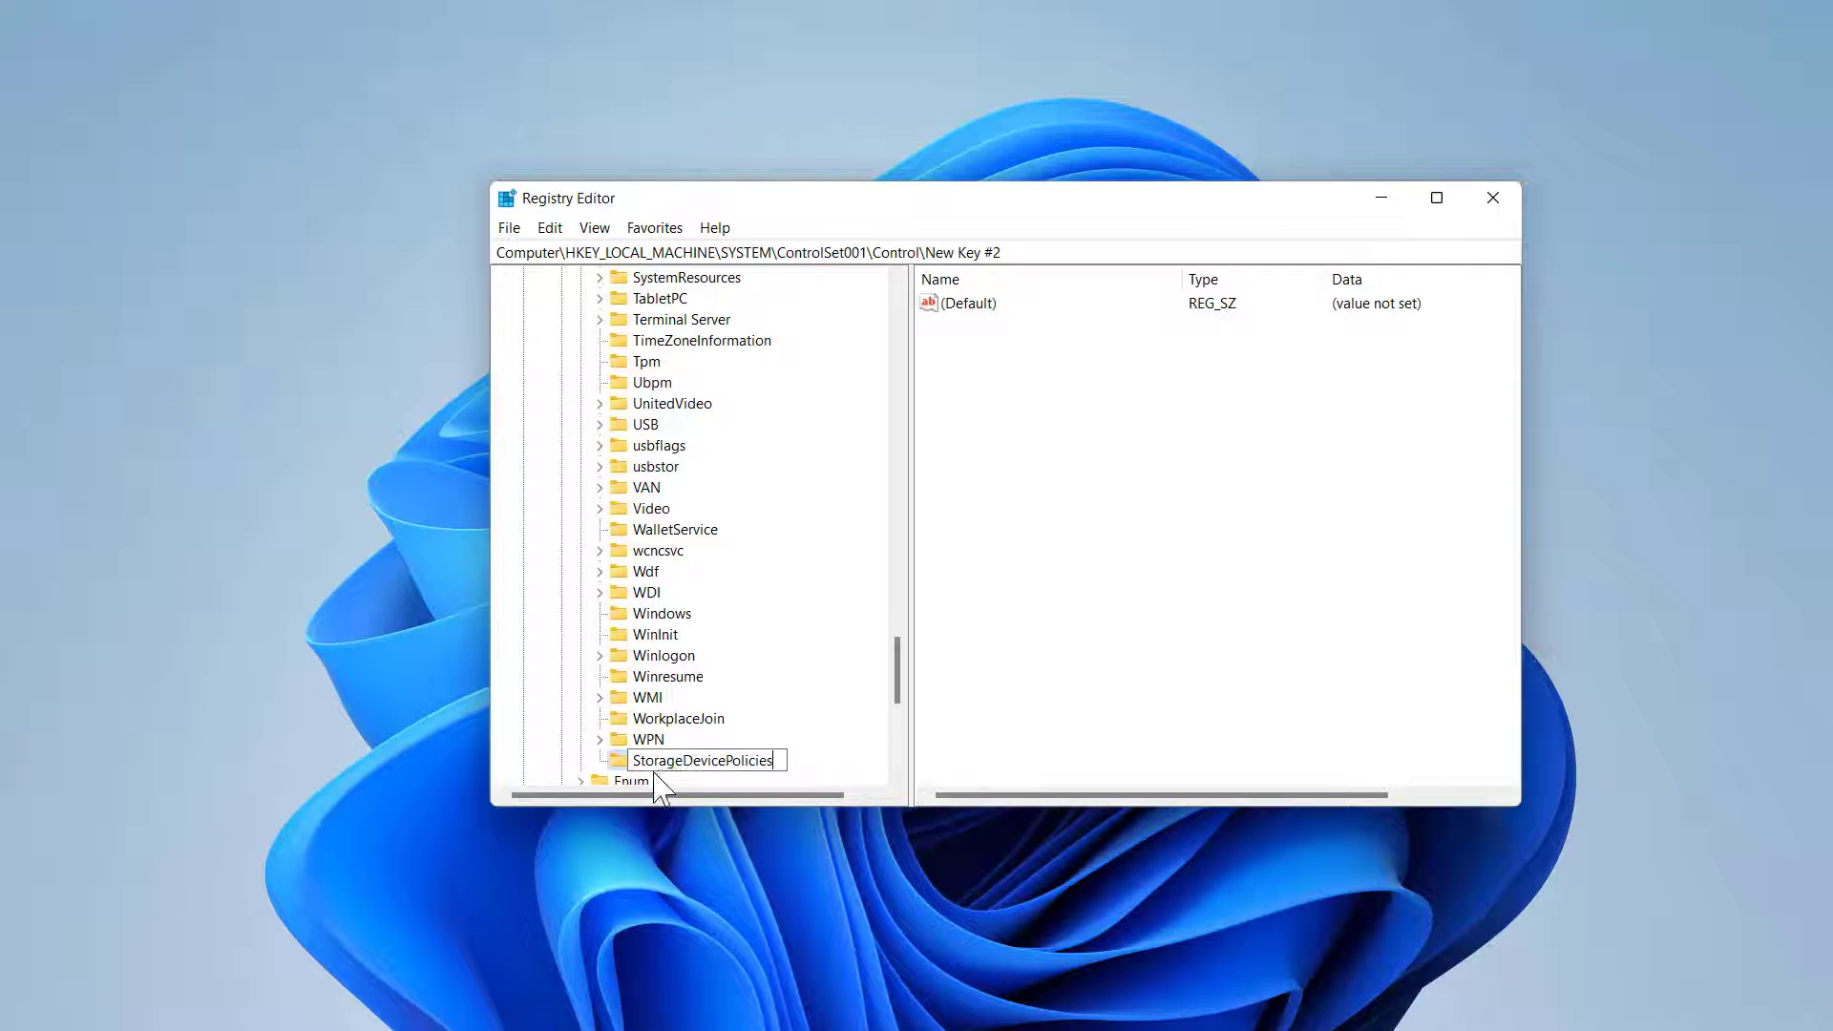
mouse_move(758, 760)
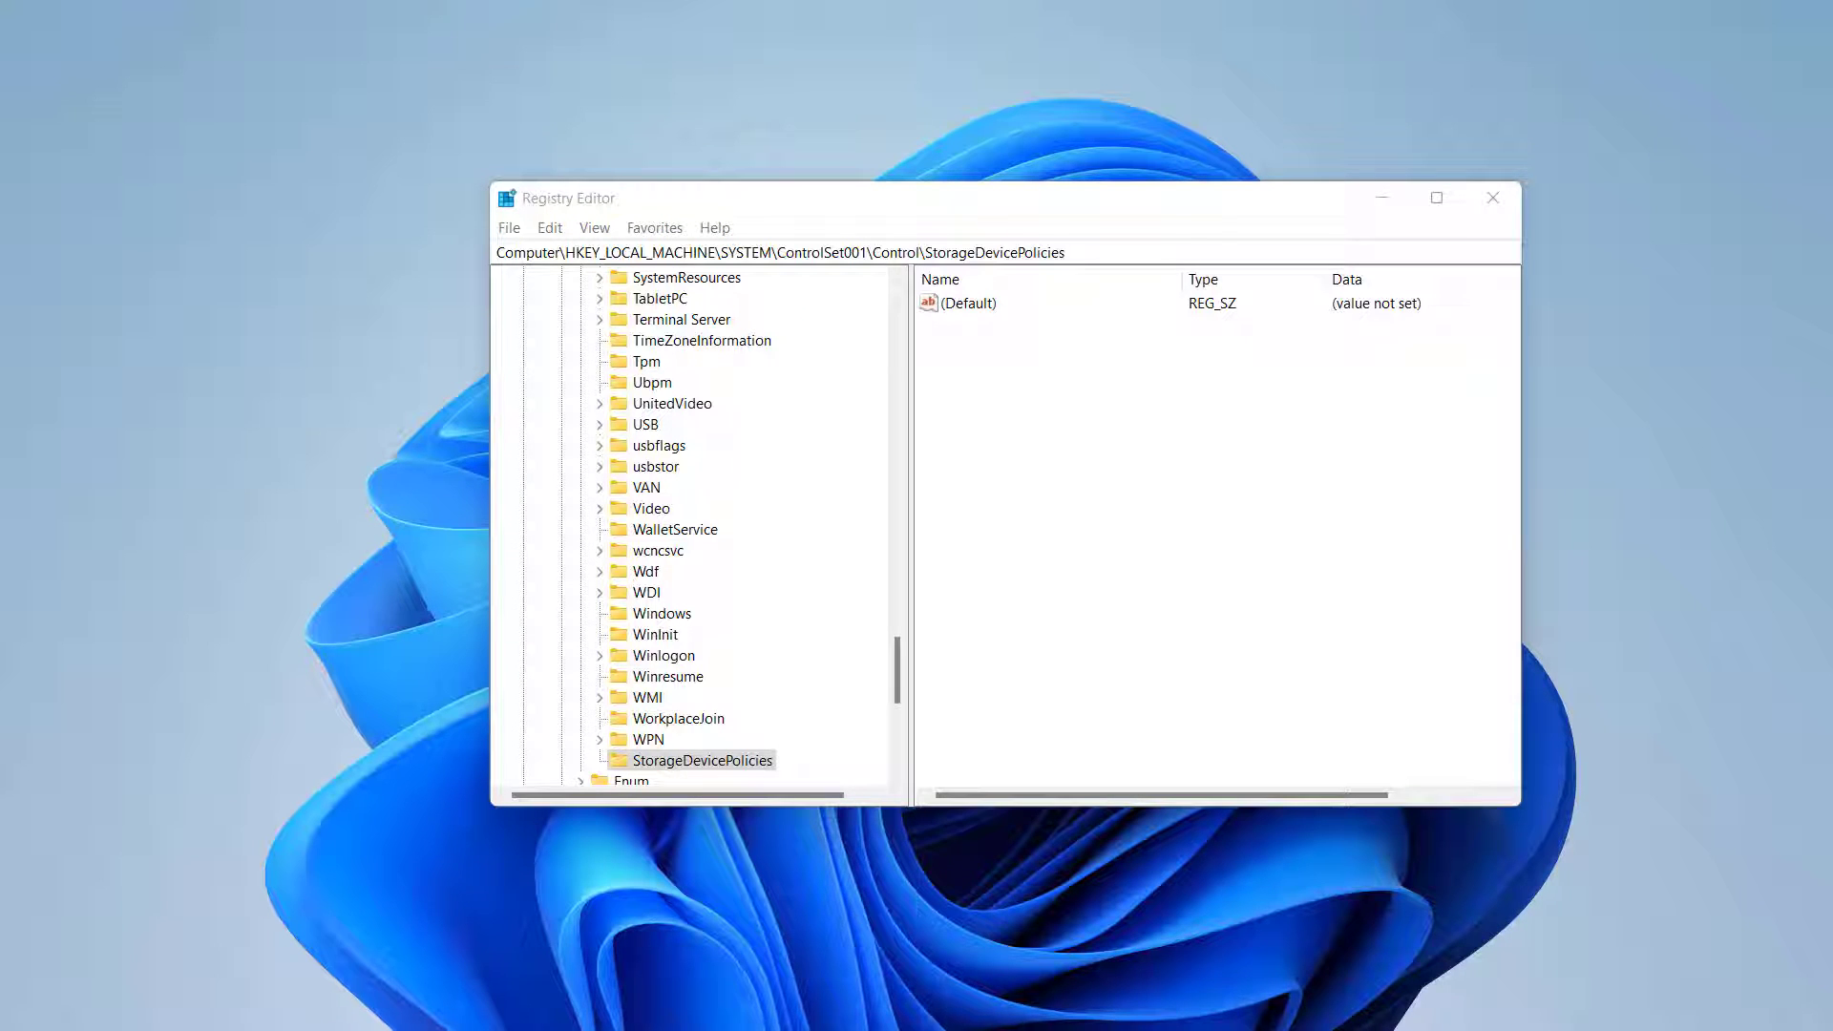
mouse_move(1087, 391)
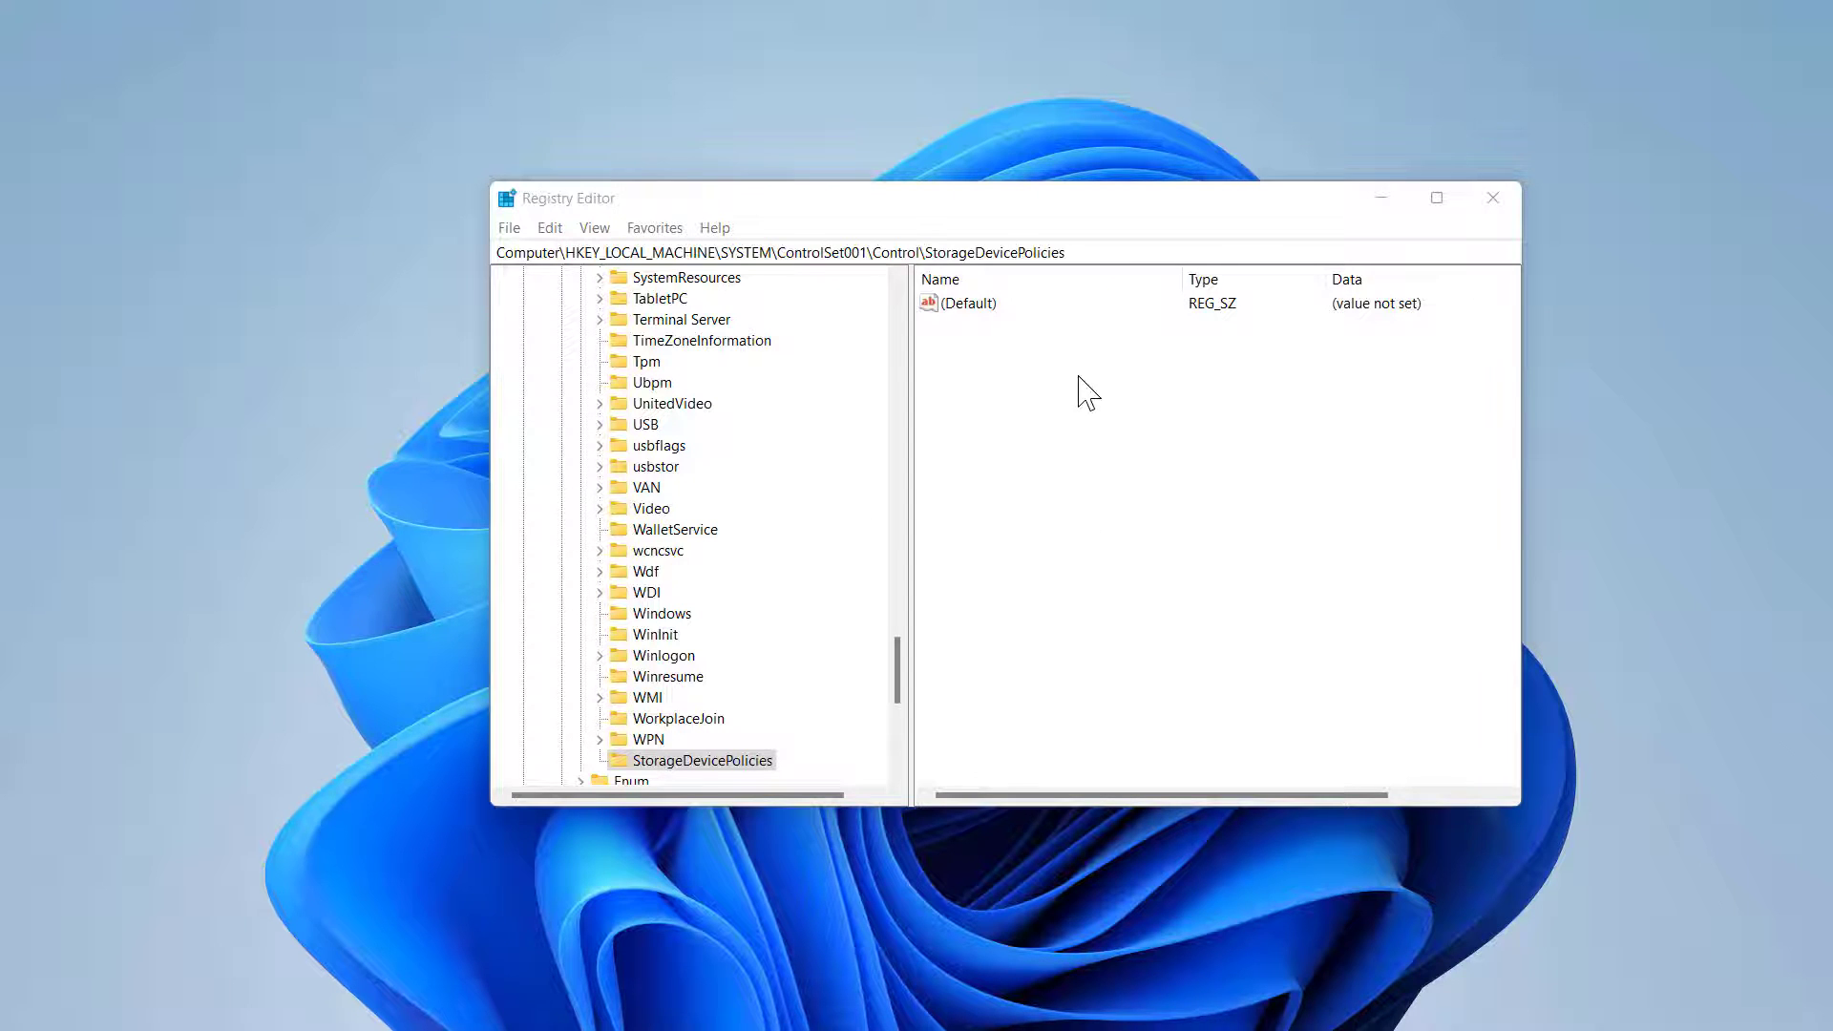
Add a DWORD (32-bit) value under StorageDevicePolicies and name it WriteProtect.
left_click(1086, 391)
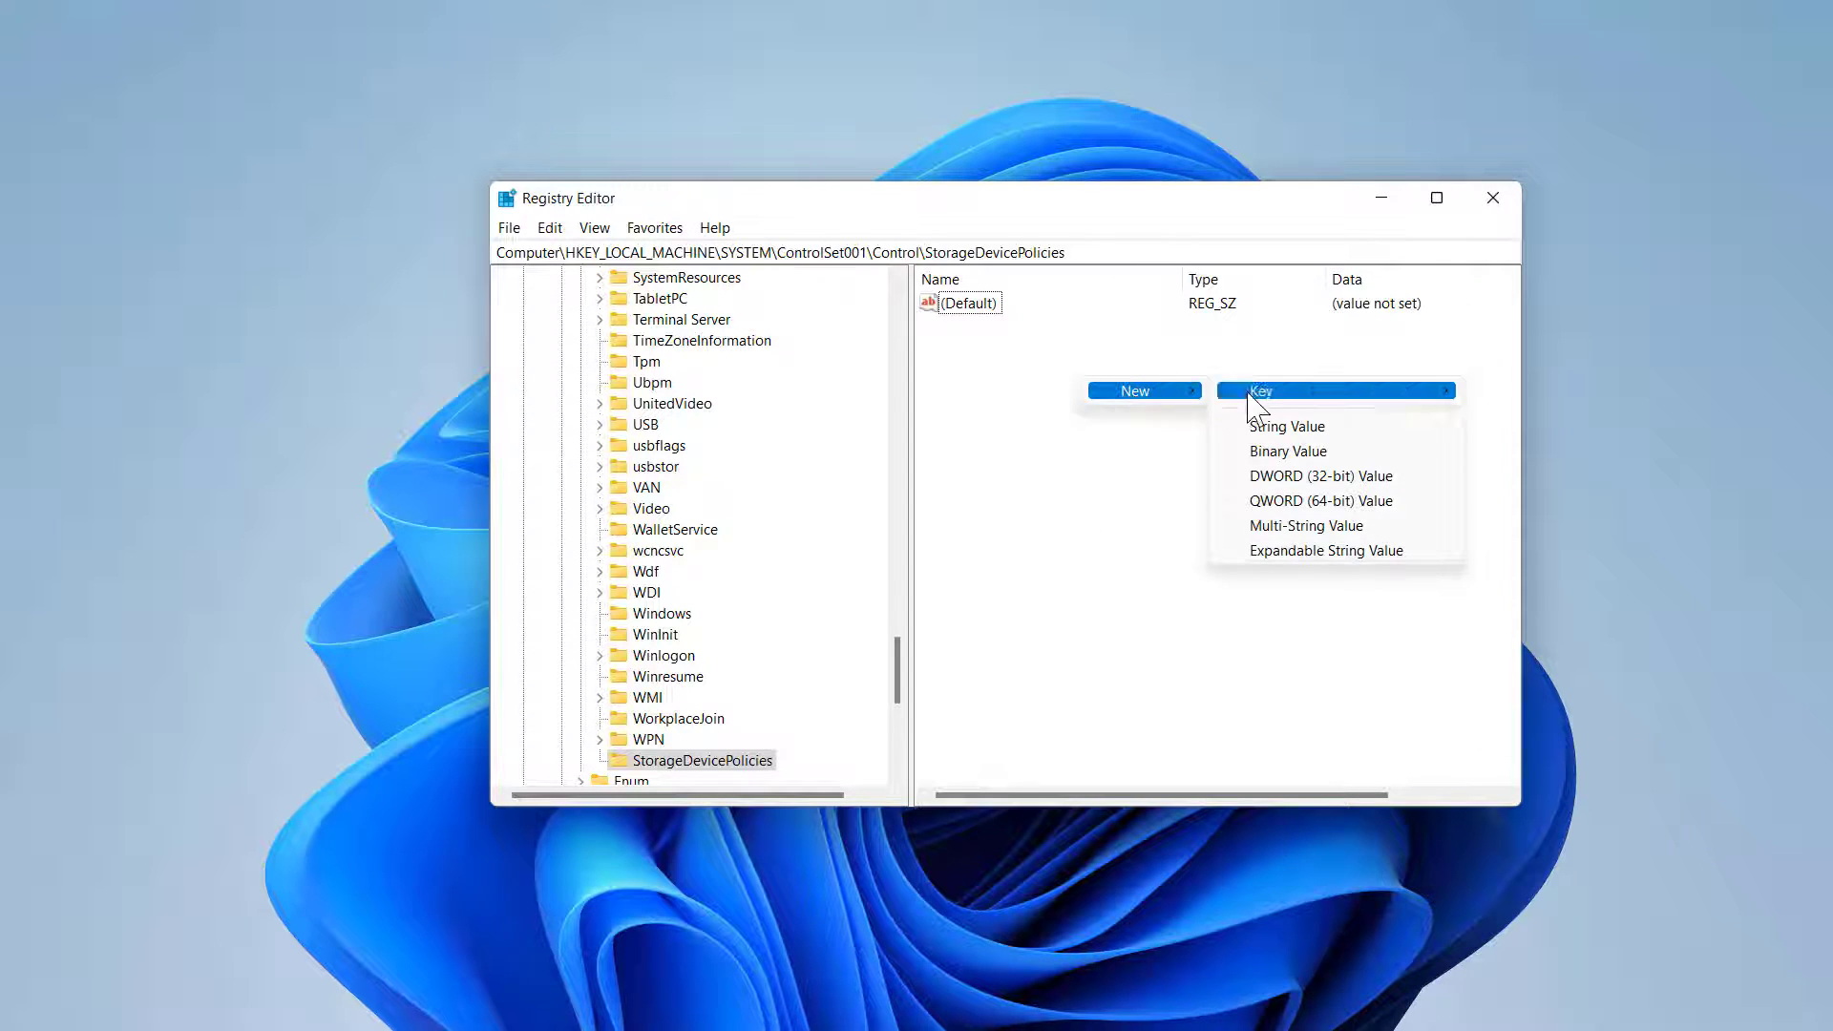
mouse_move(1321, 476)
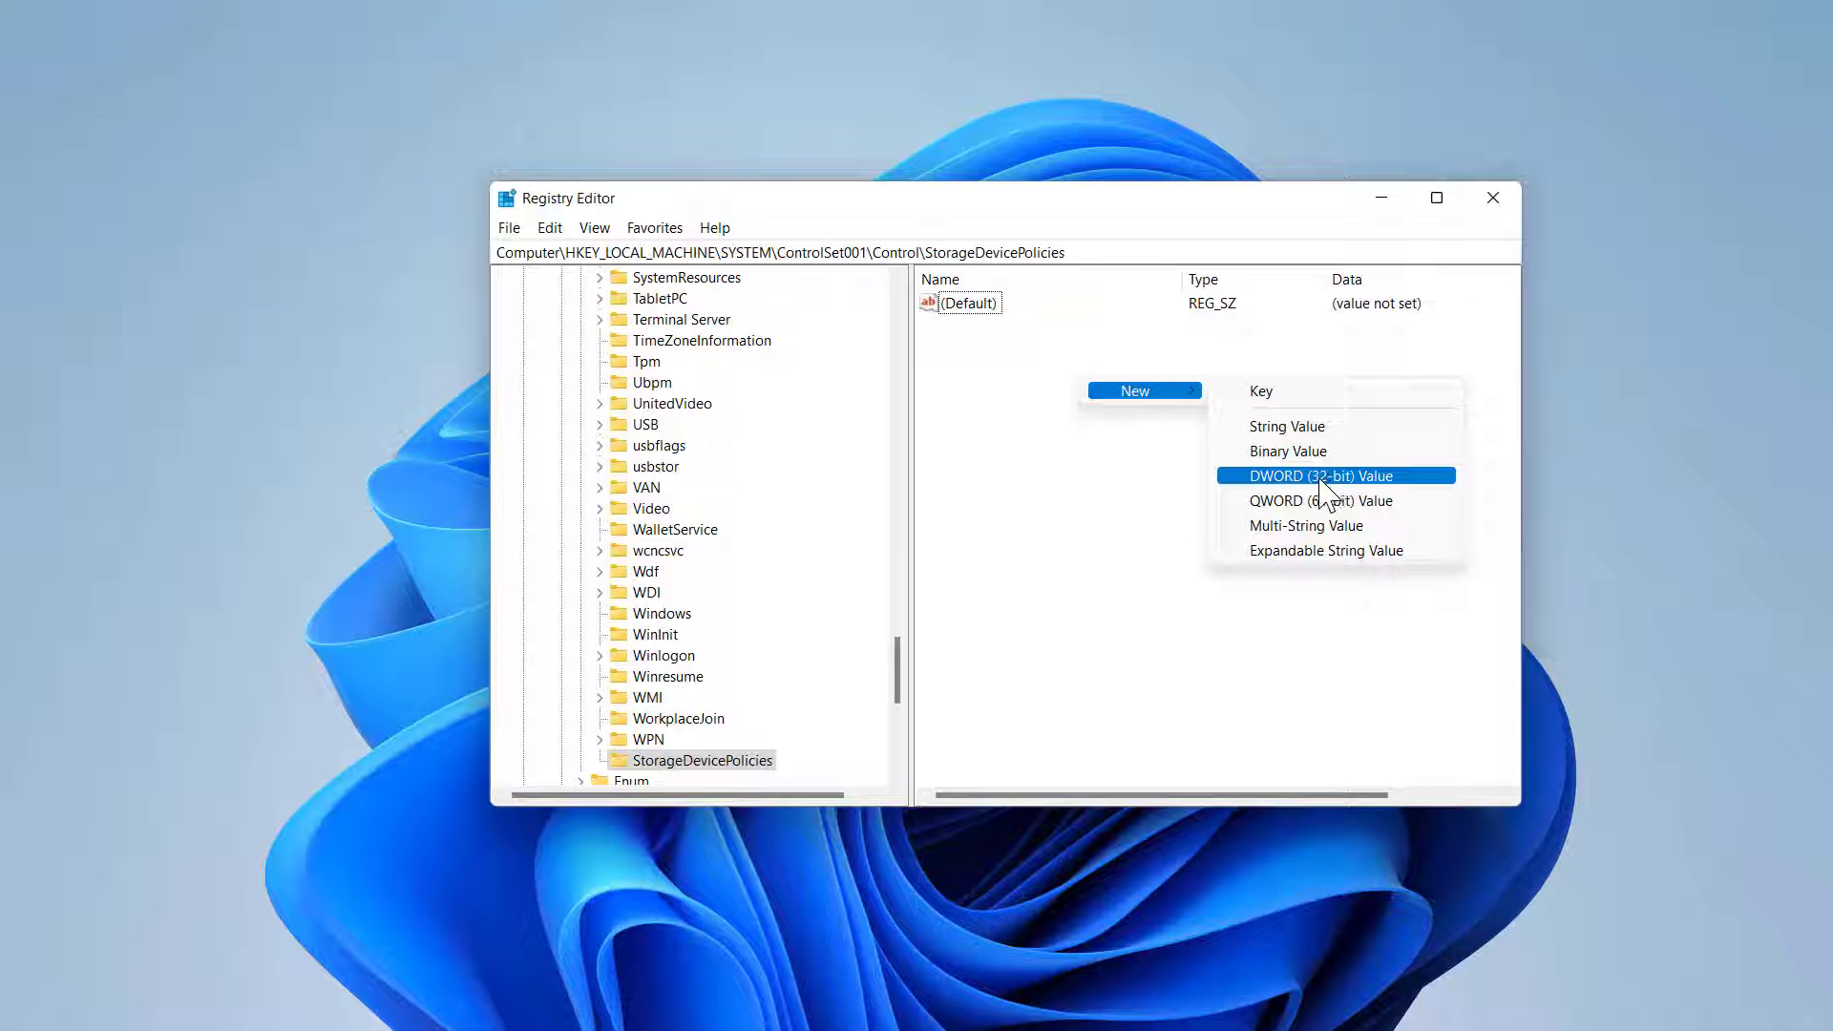
mouse_move(1333, 496)
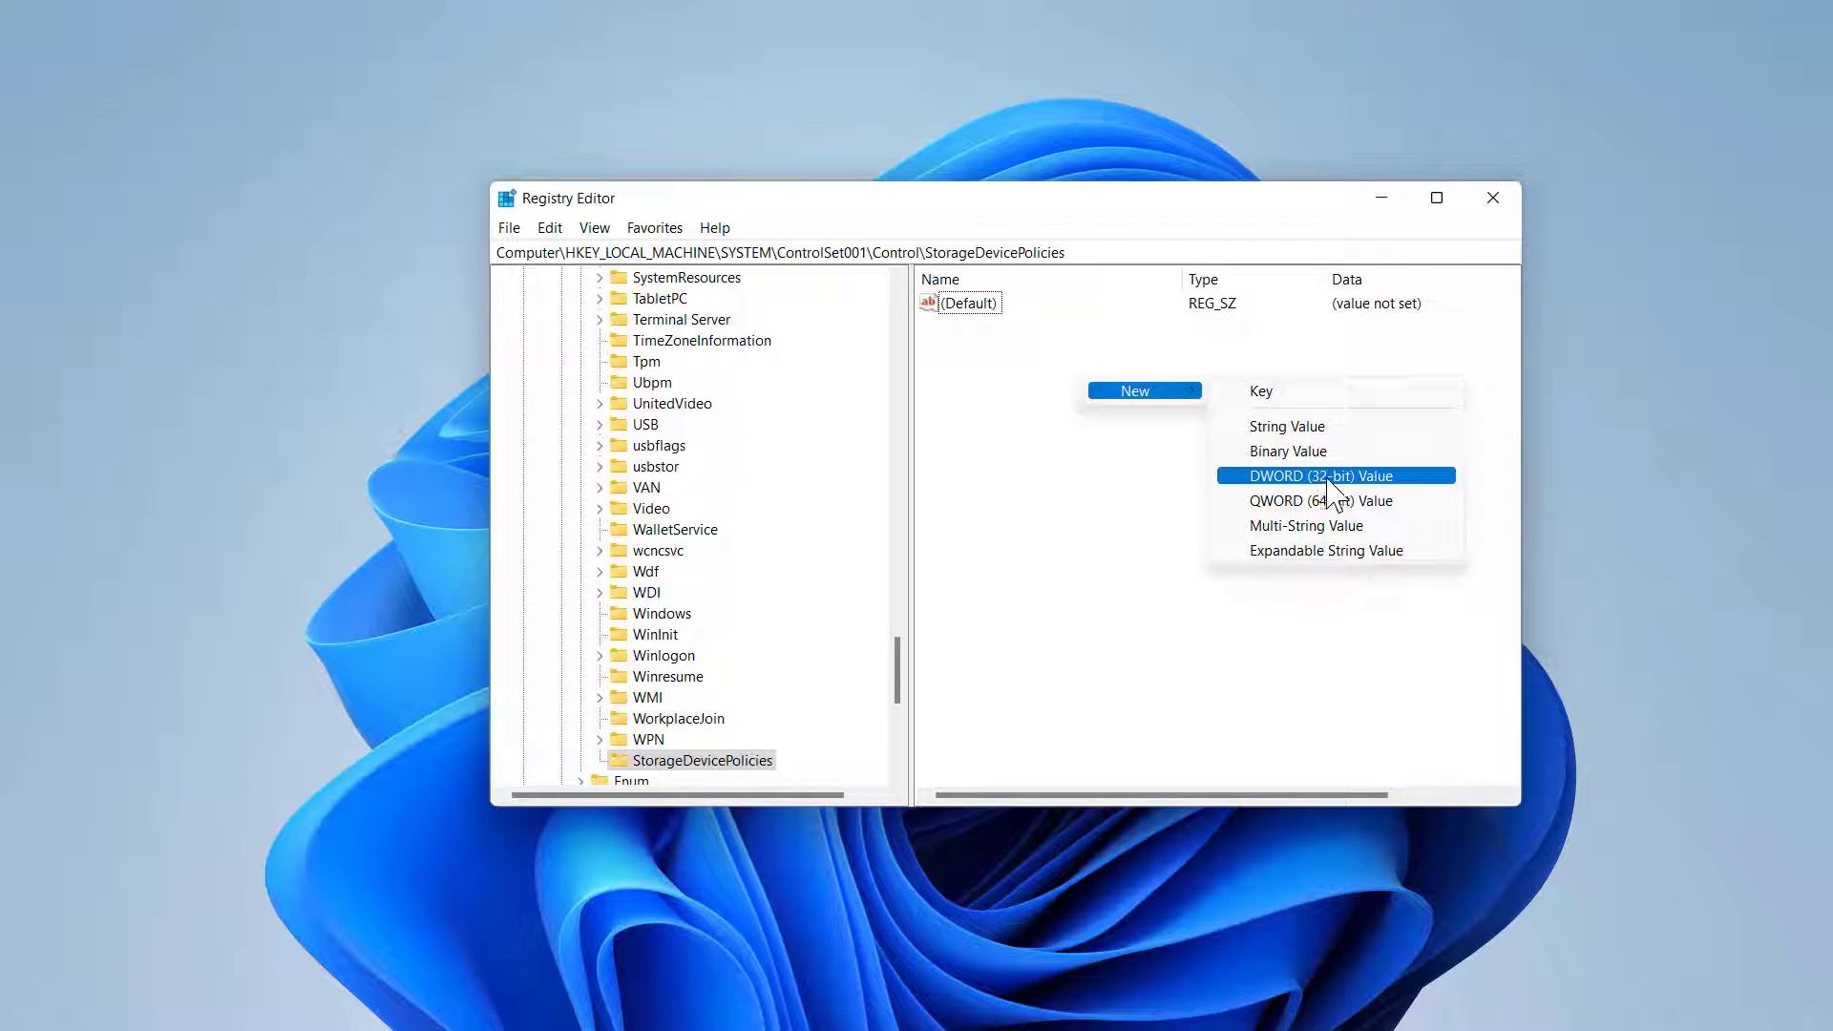
mouse_move(1343, 491)
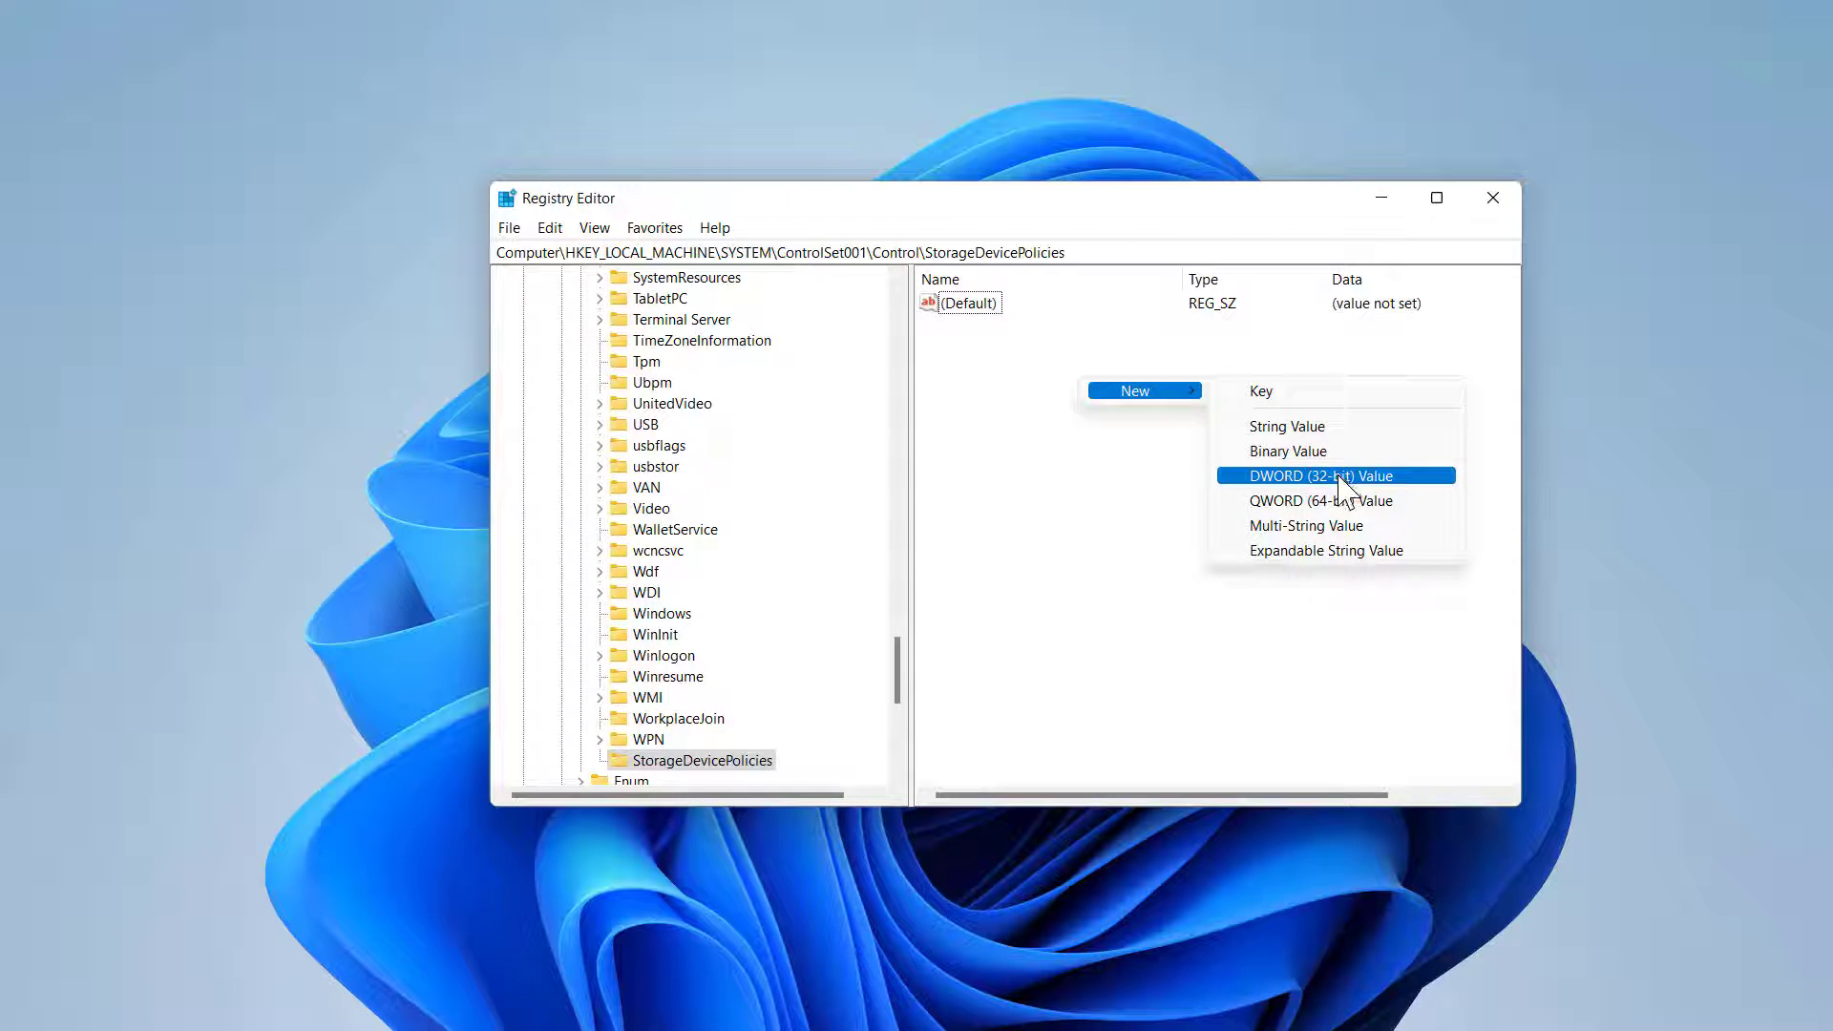
left_click(1320, 476)
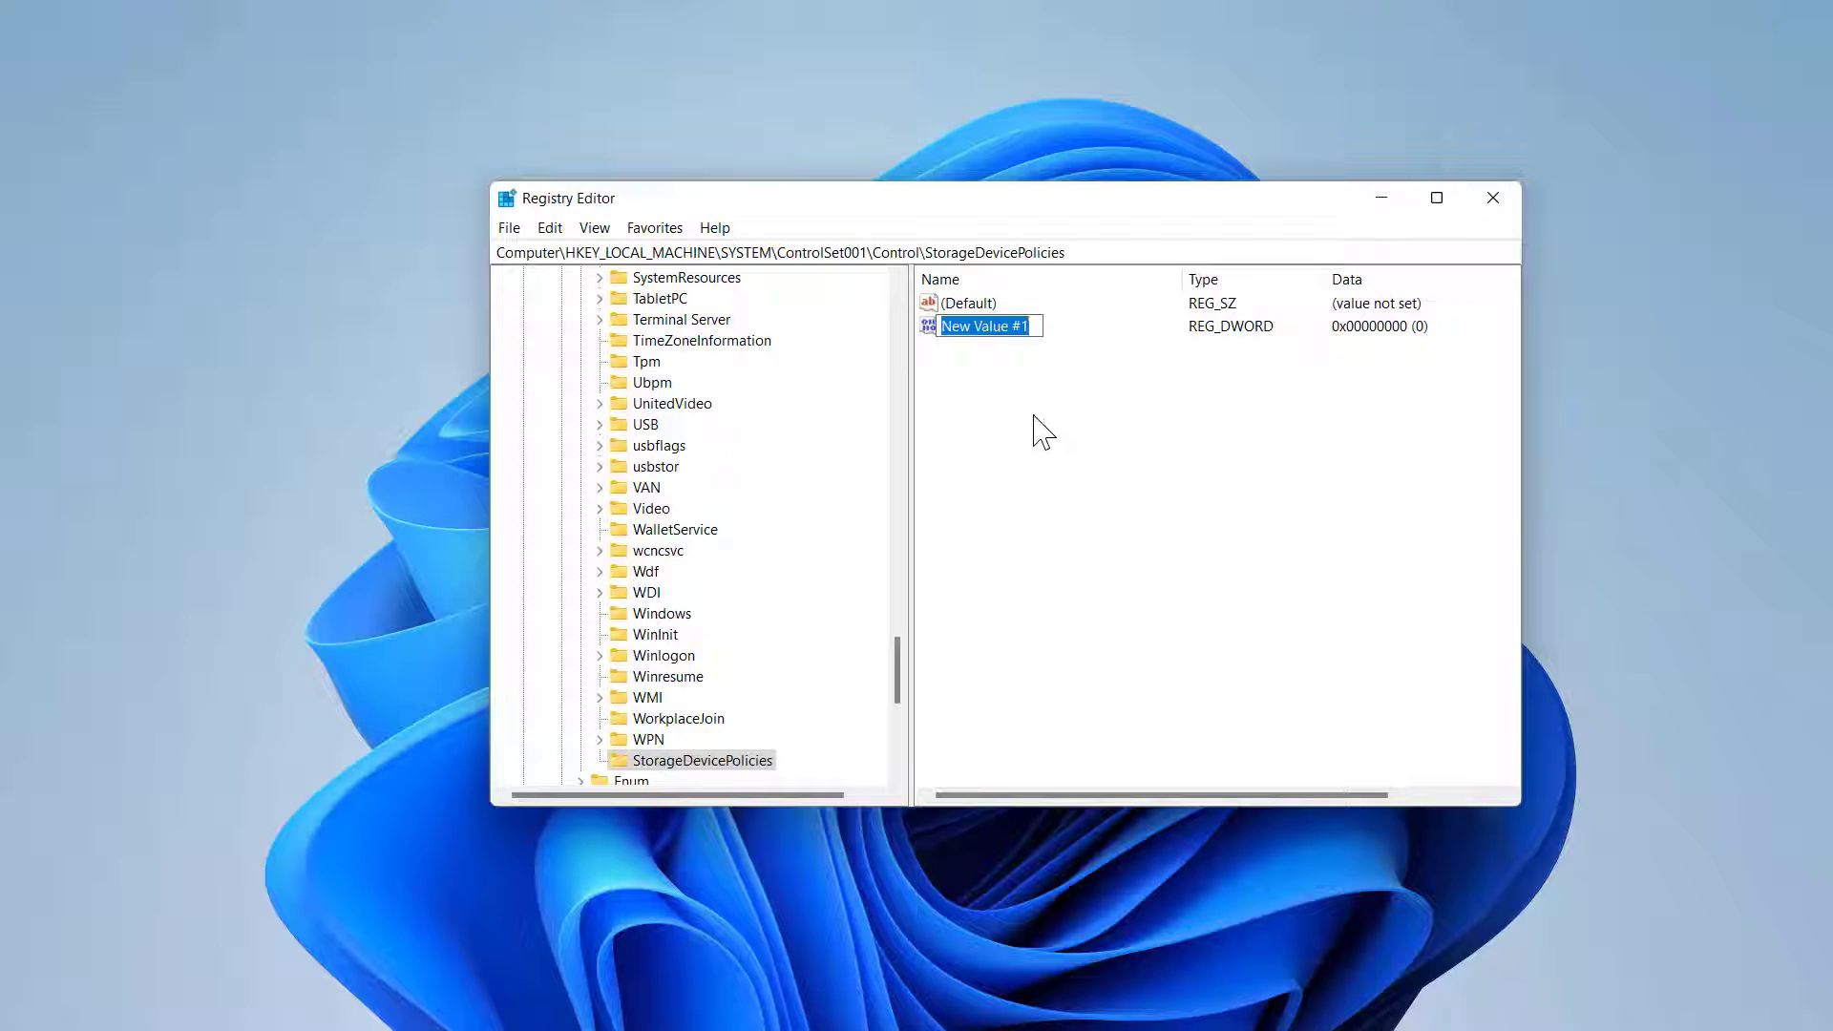
type("WriteProtect")
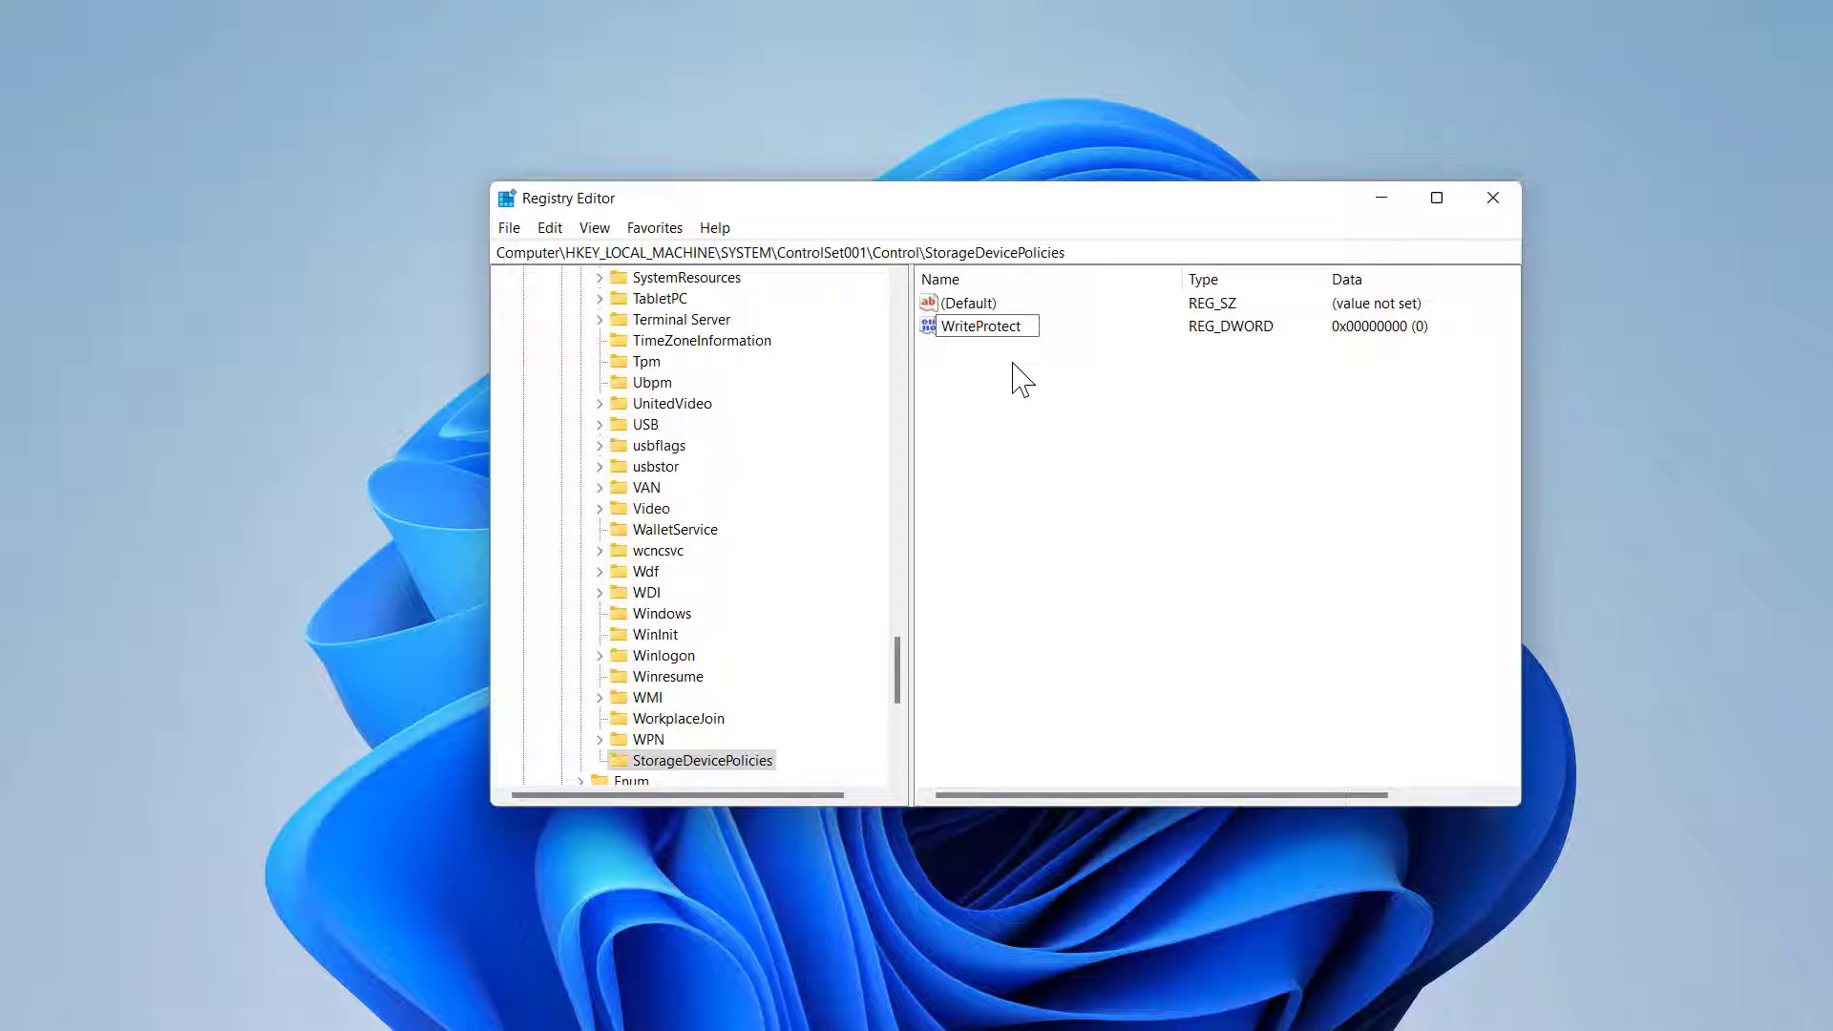
mouse_move(1032, 374)
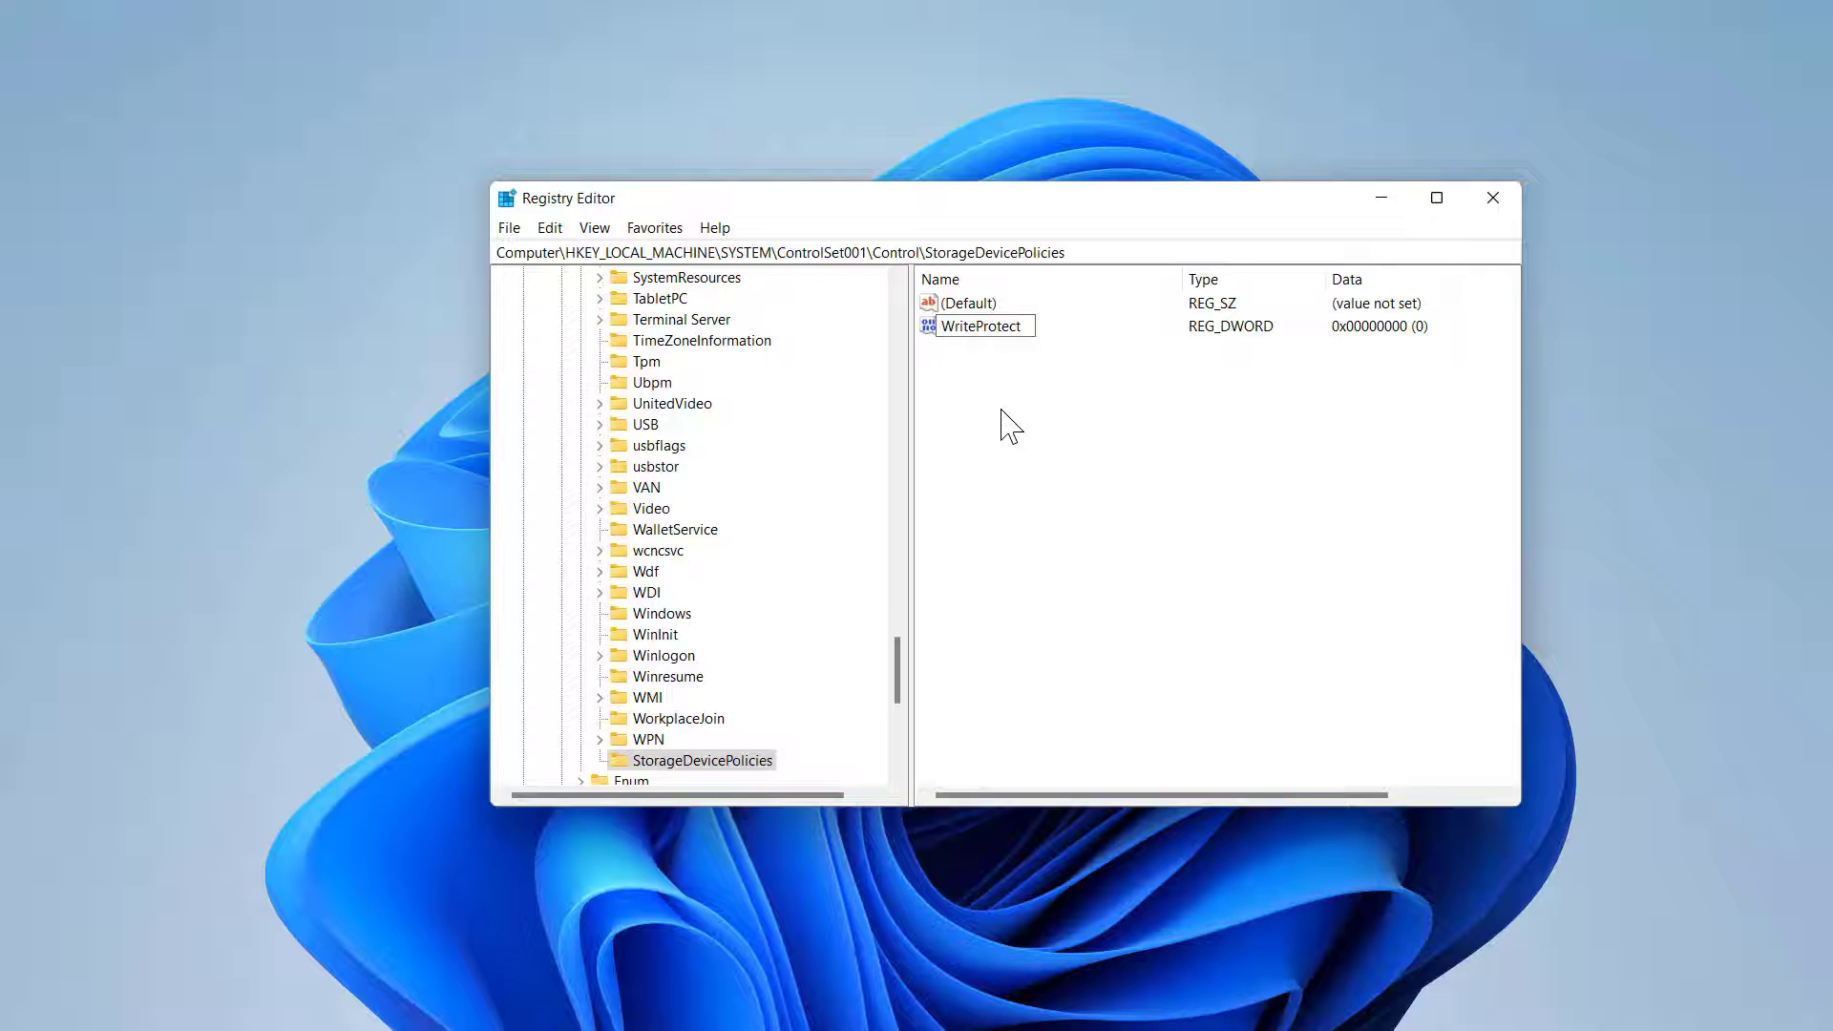
left_click(980, 325)
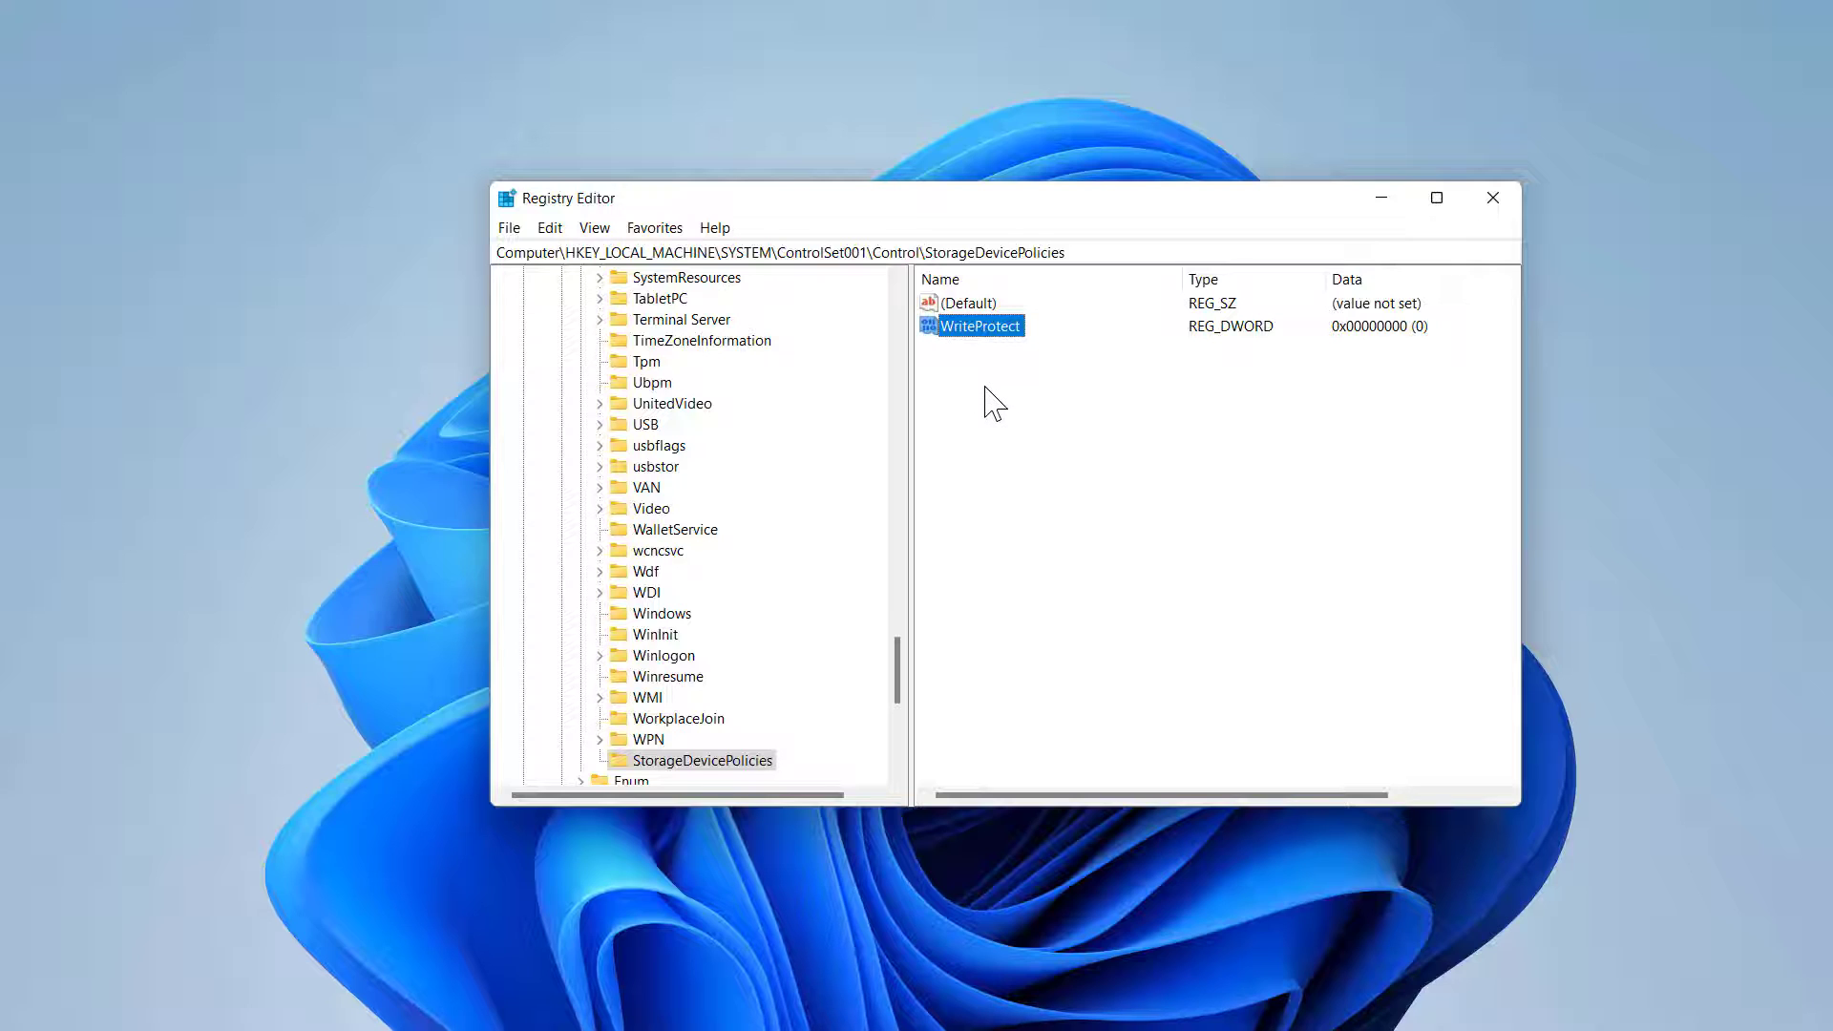
mouse_move(1333, 346)
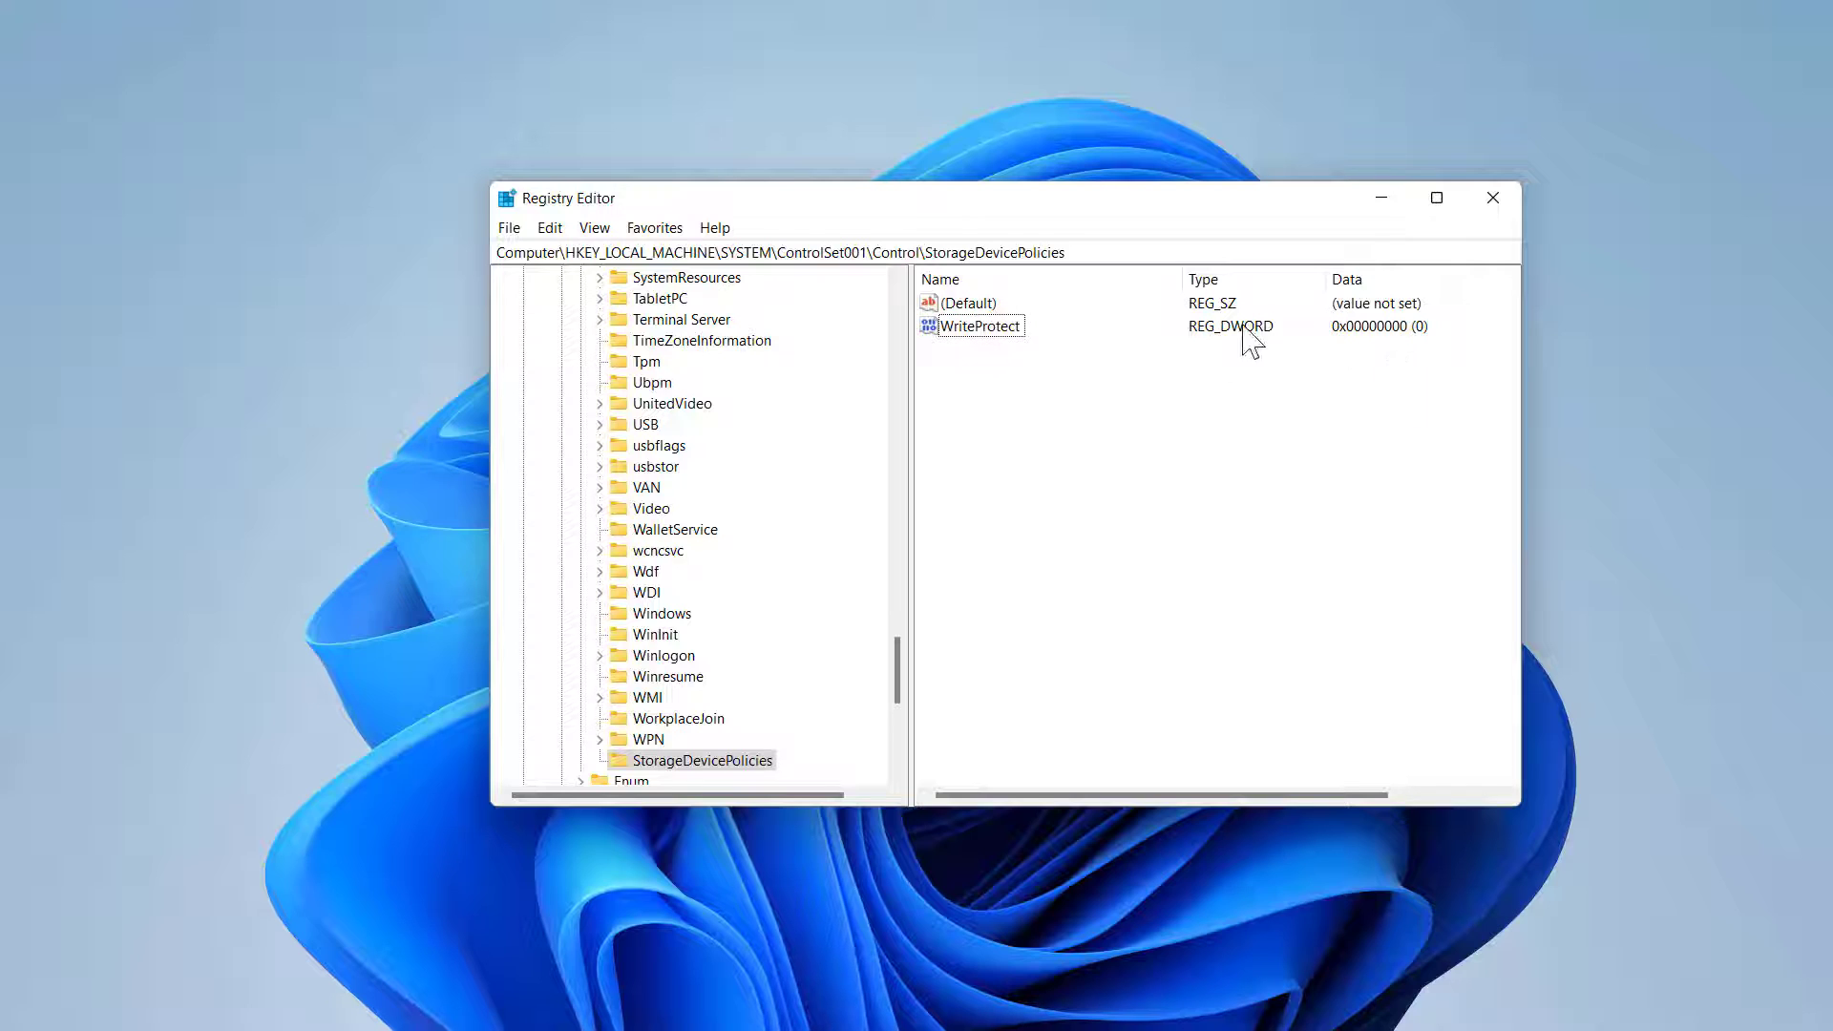
mouse_move(1144, 372)
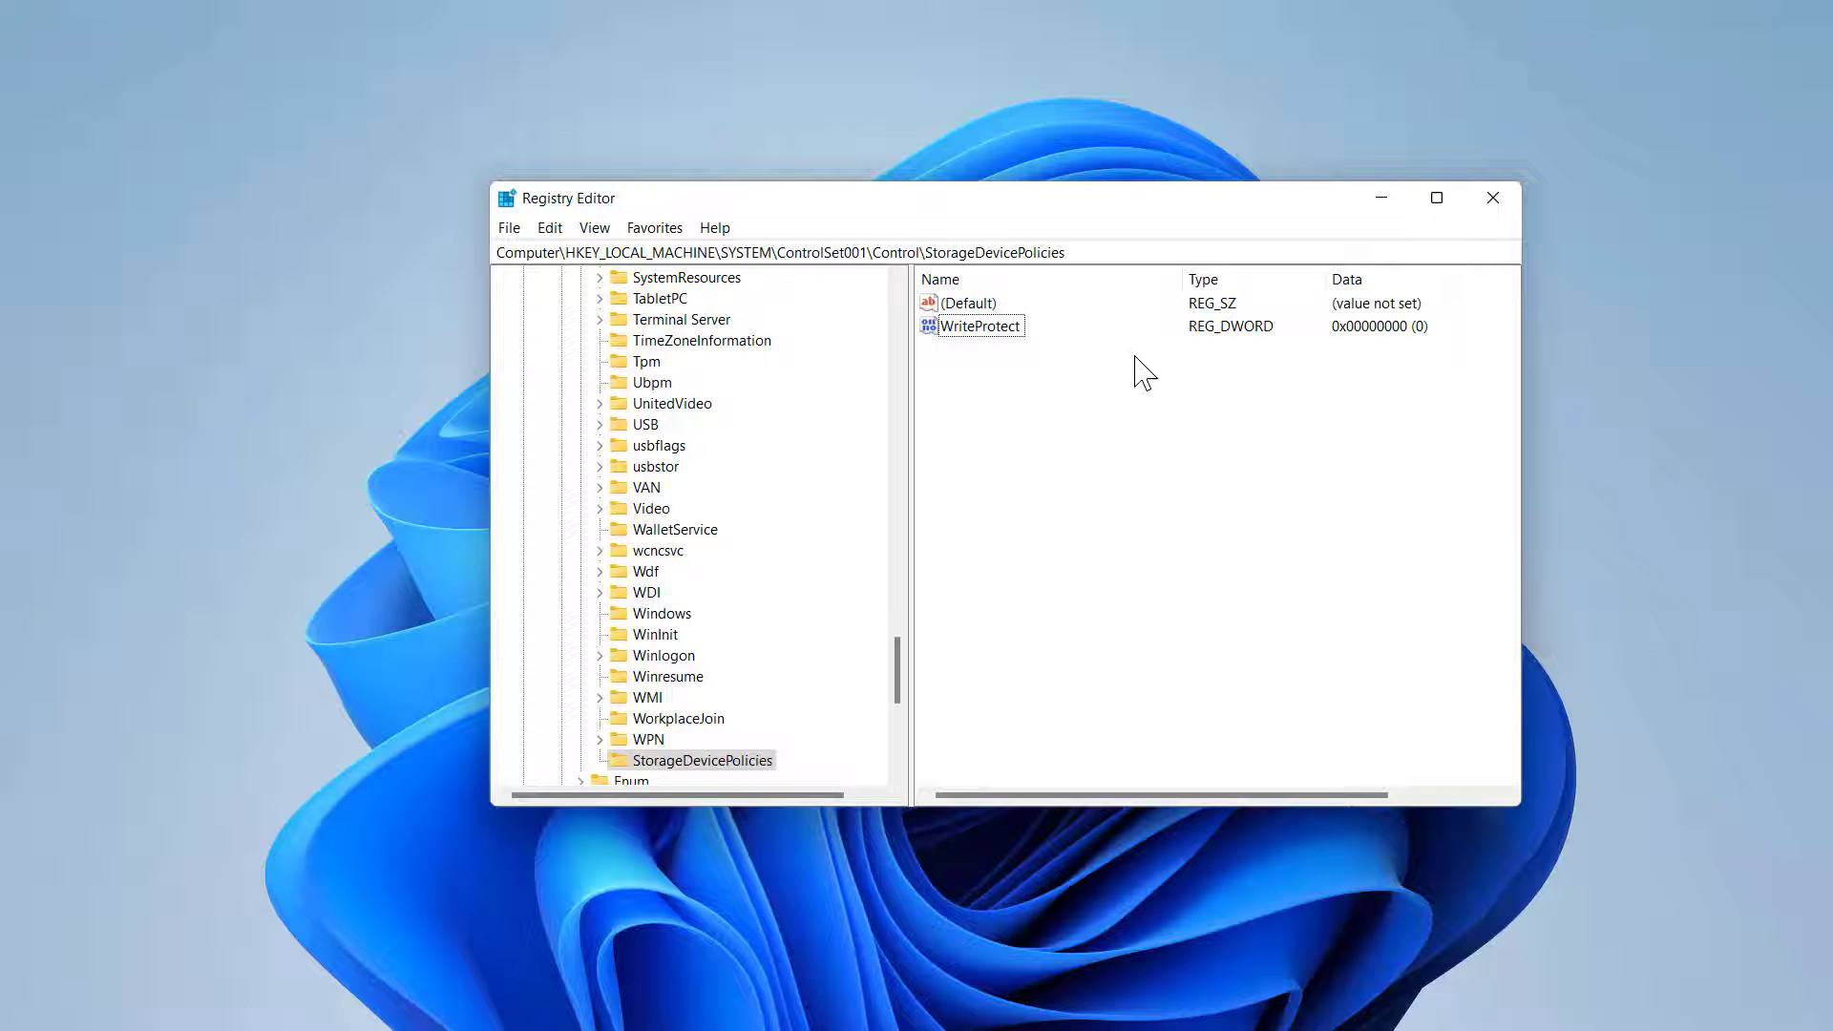
mouse_move(959, 346)
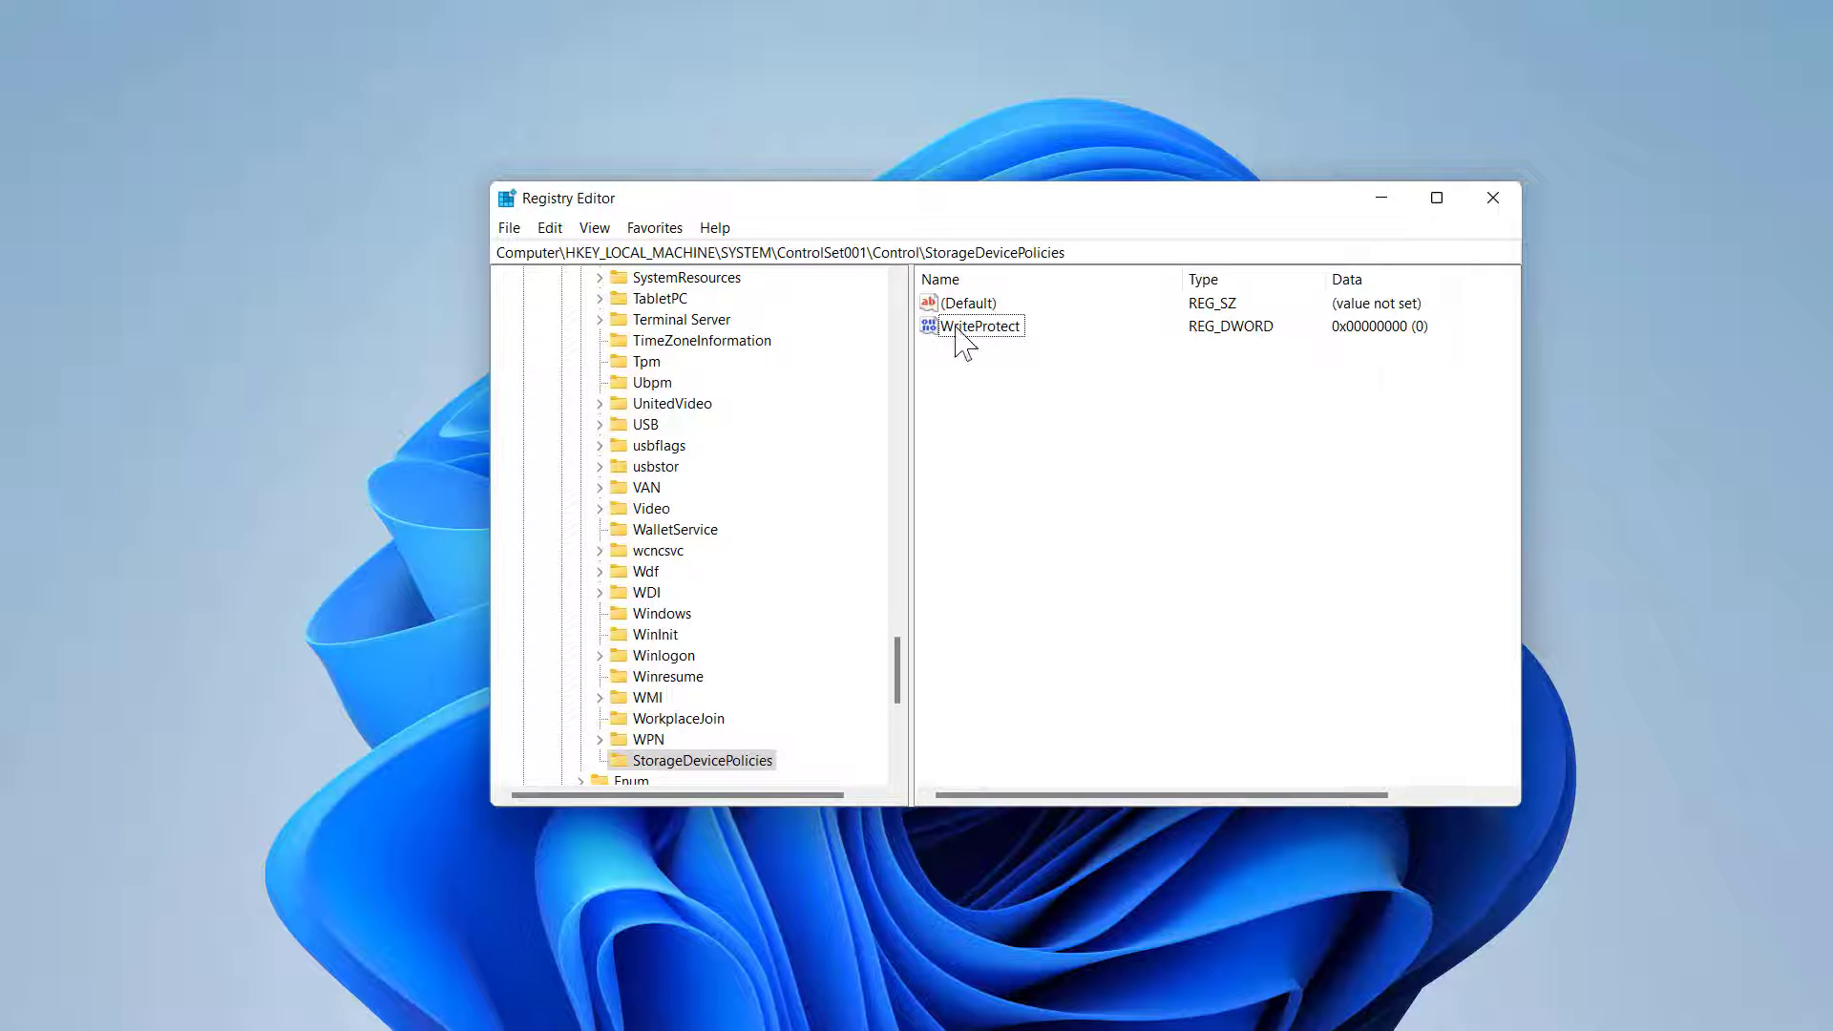
Set the WriteProtect value's data to 1 to enable USB write protection.
double_click(980, 325)
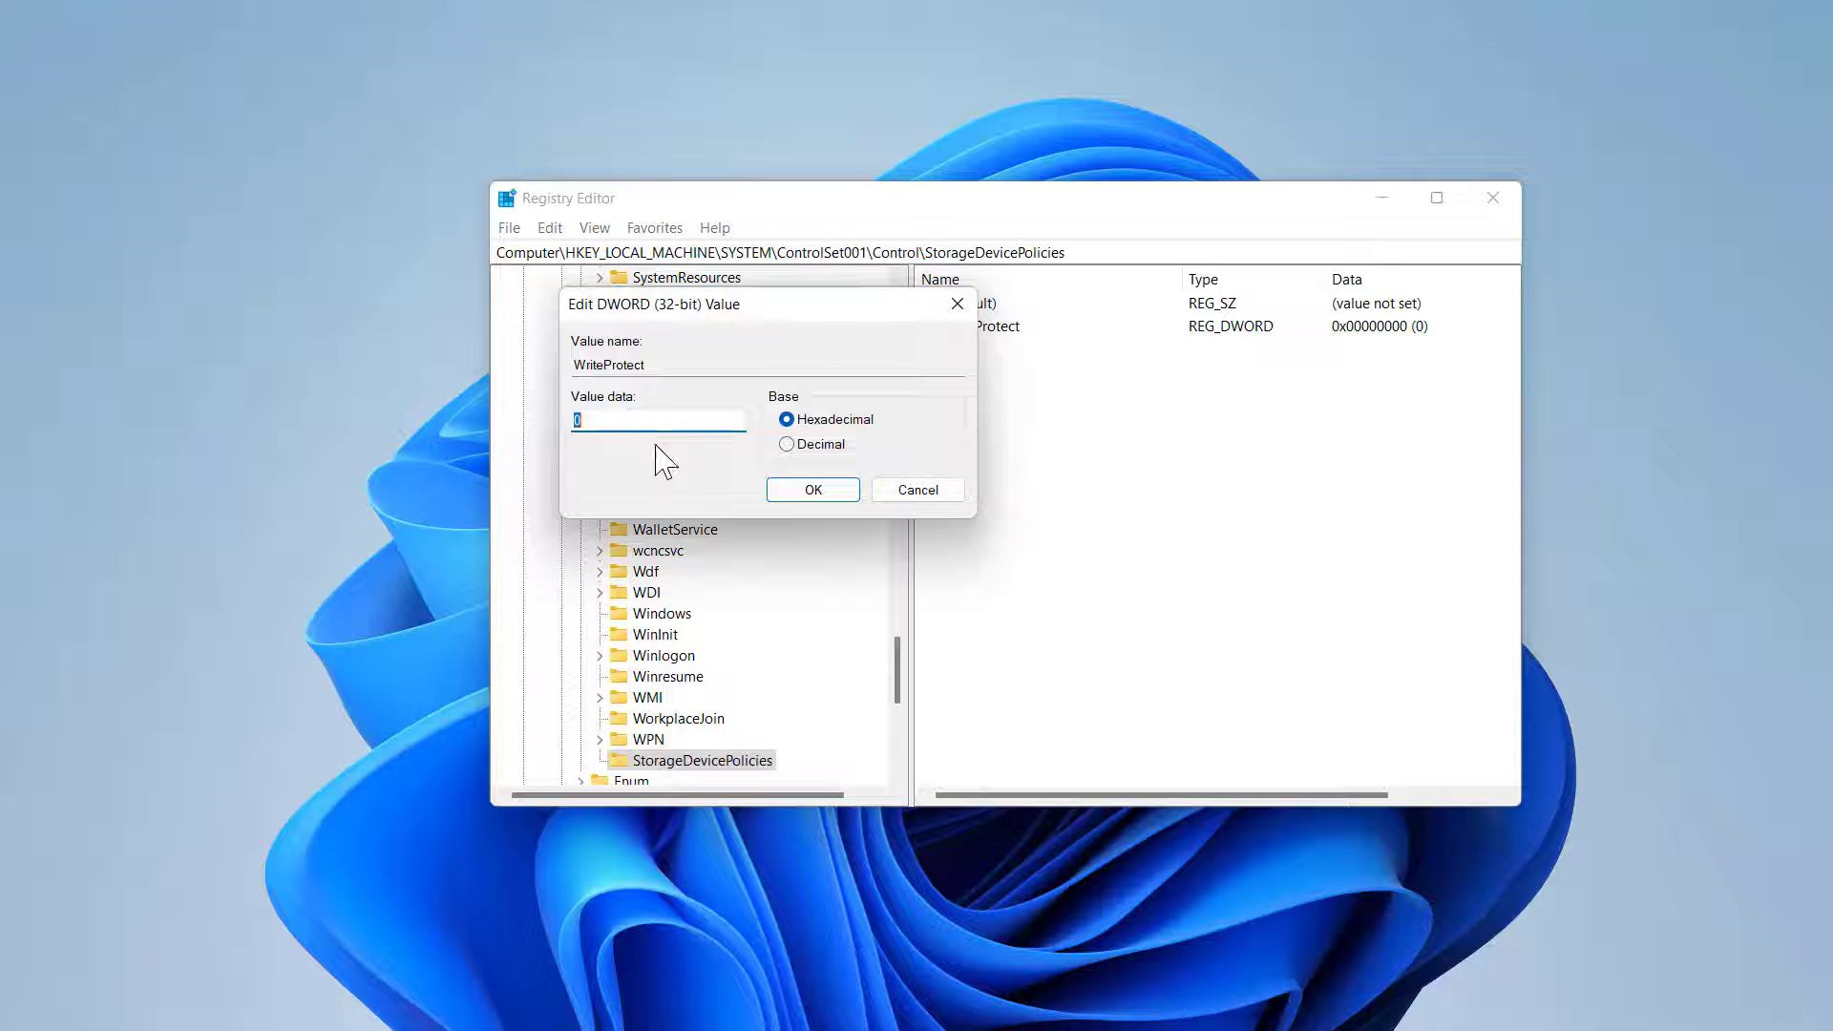
mouse_move(670, 470)
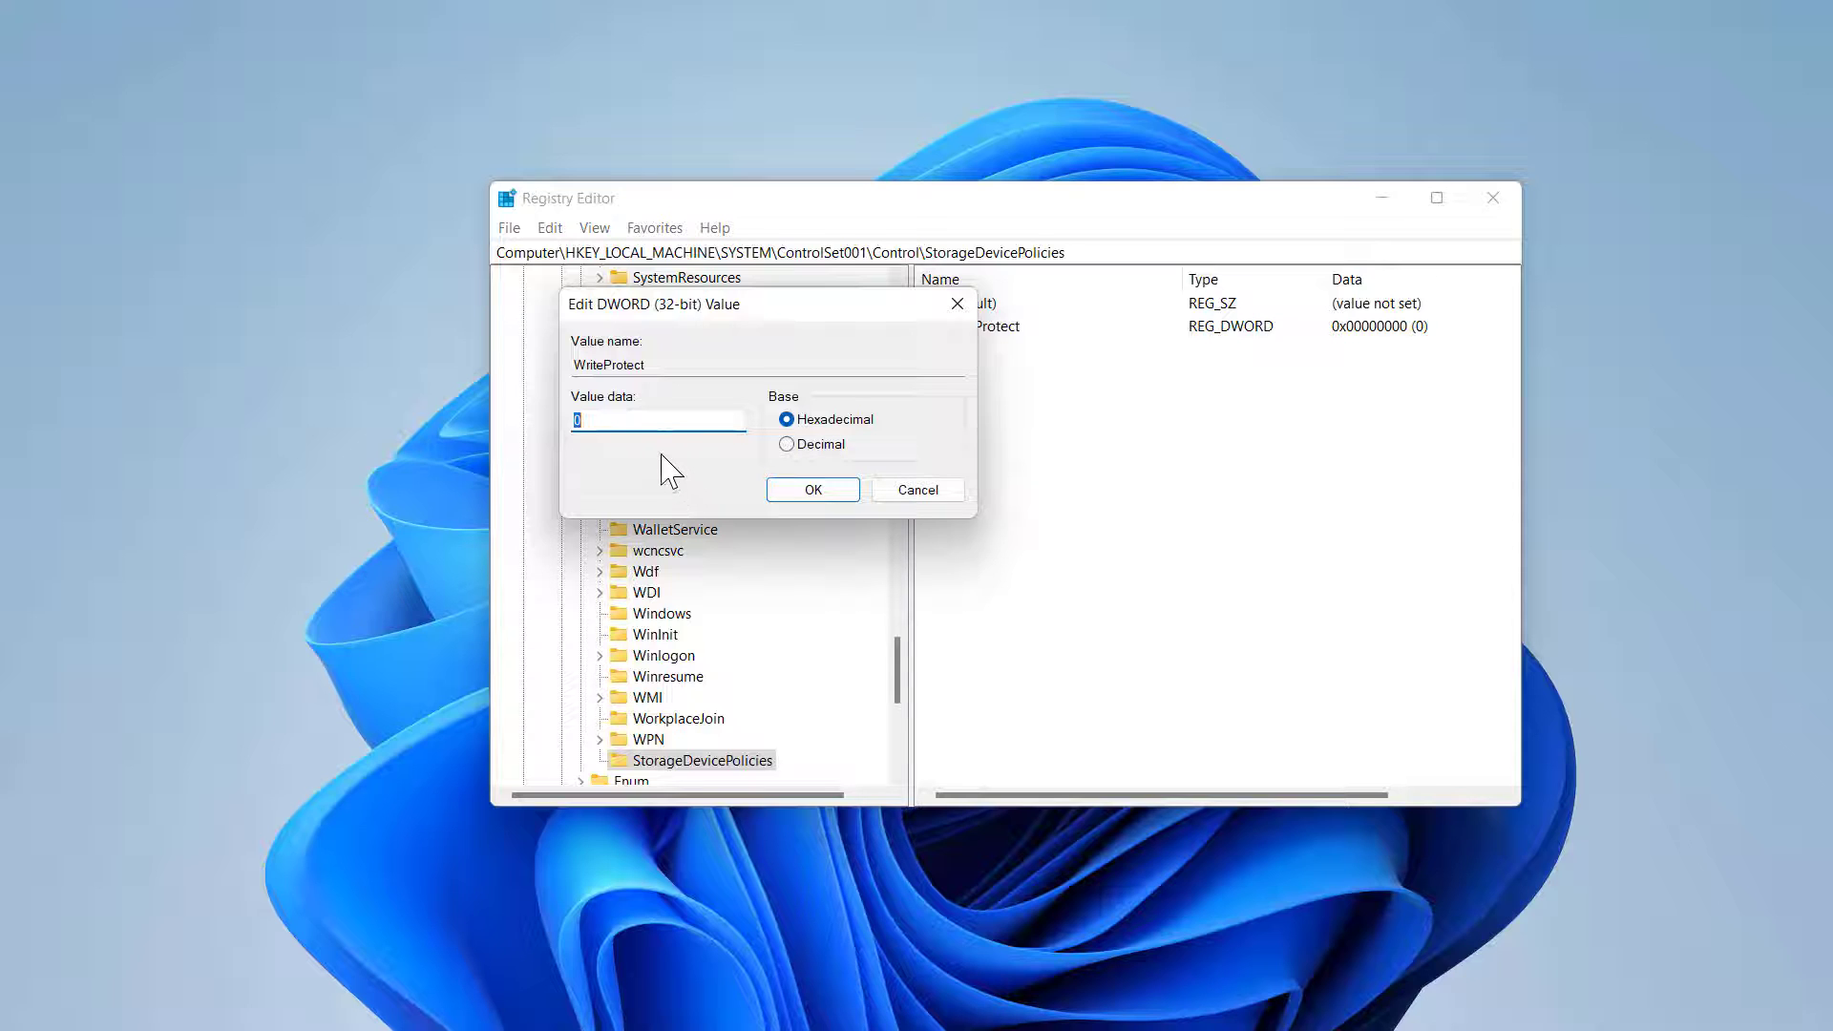
type("1")
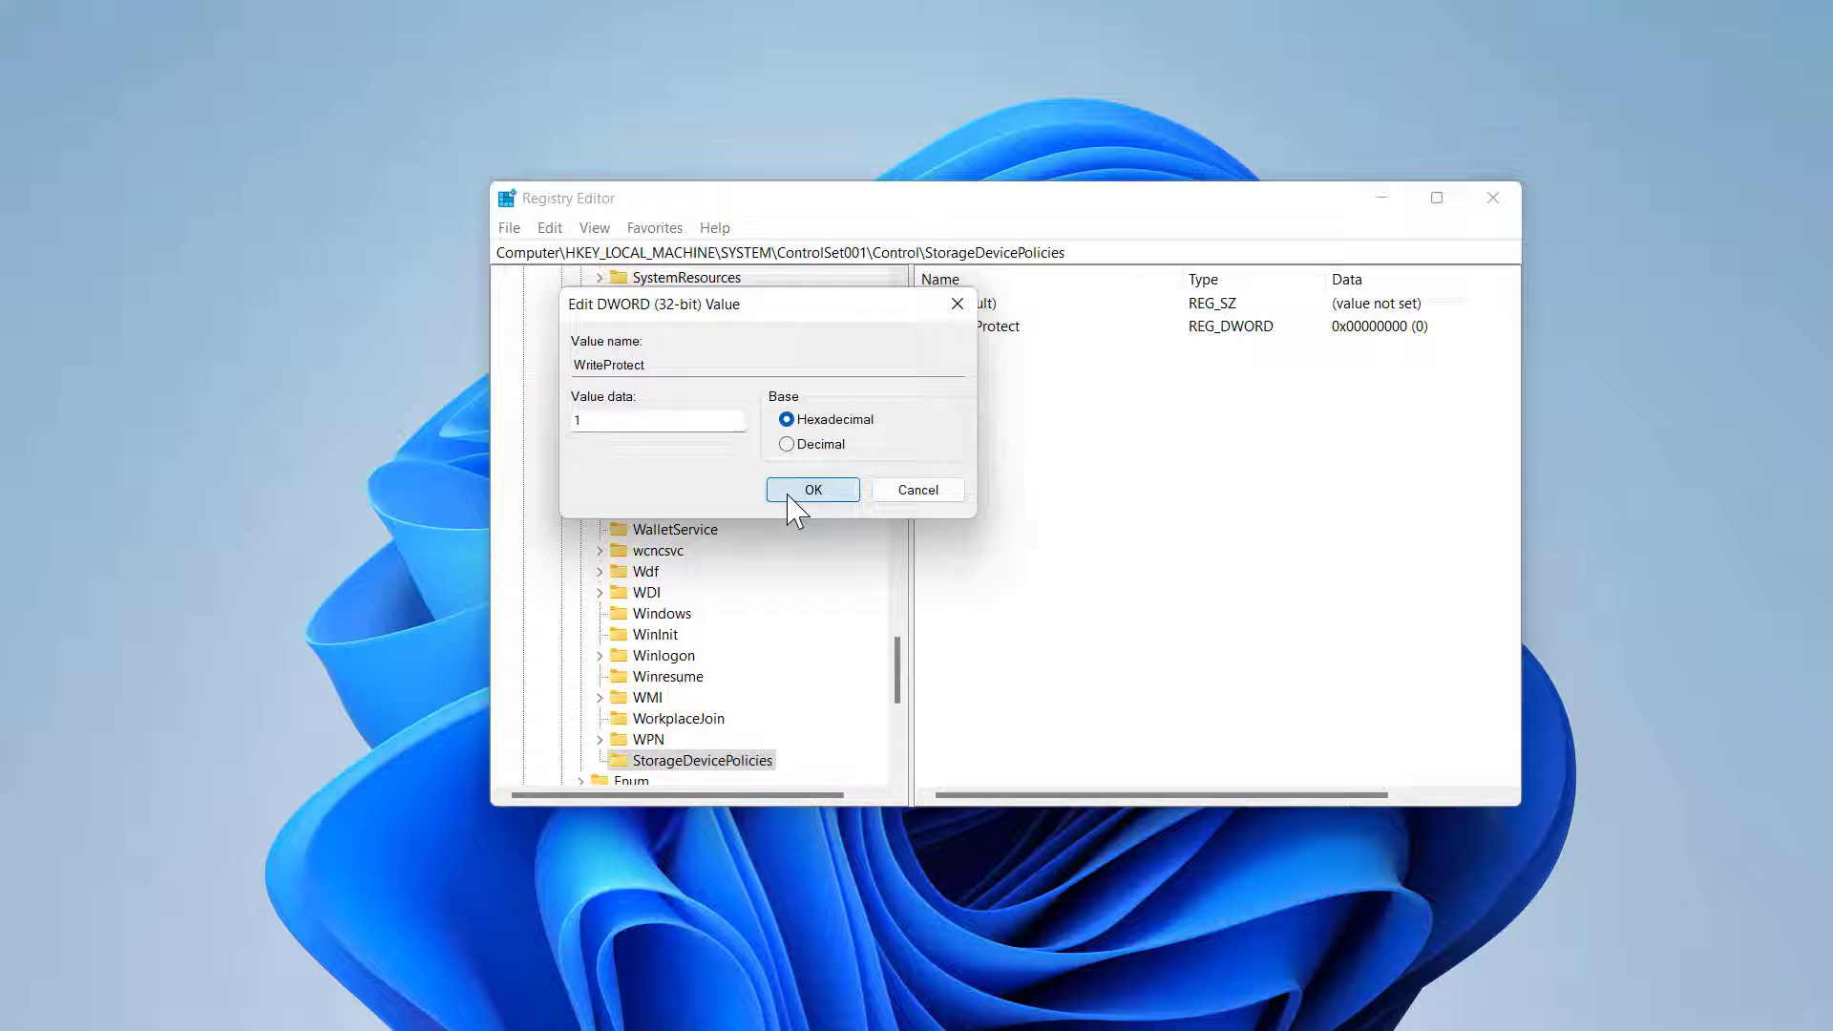
left_click(814, 489)
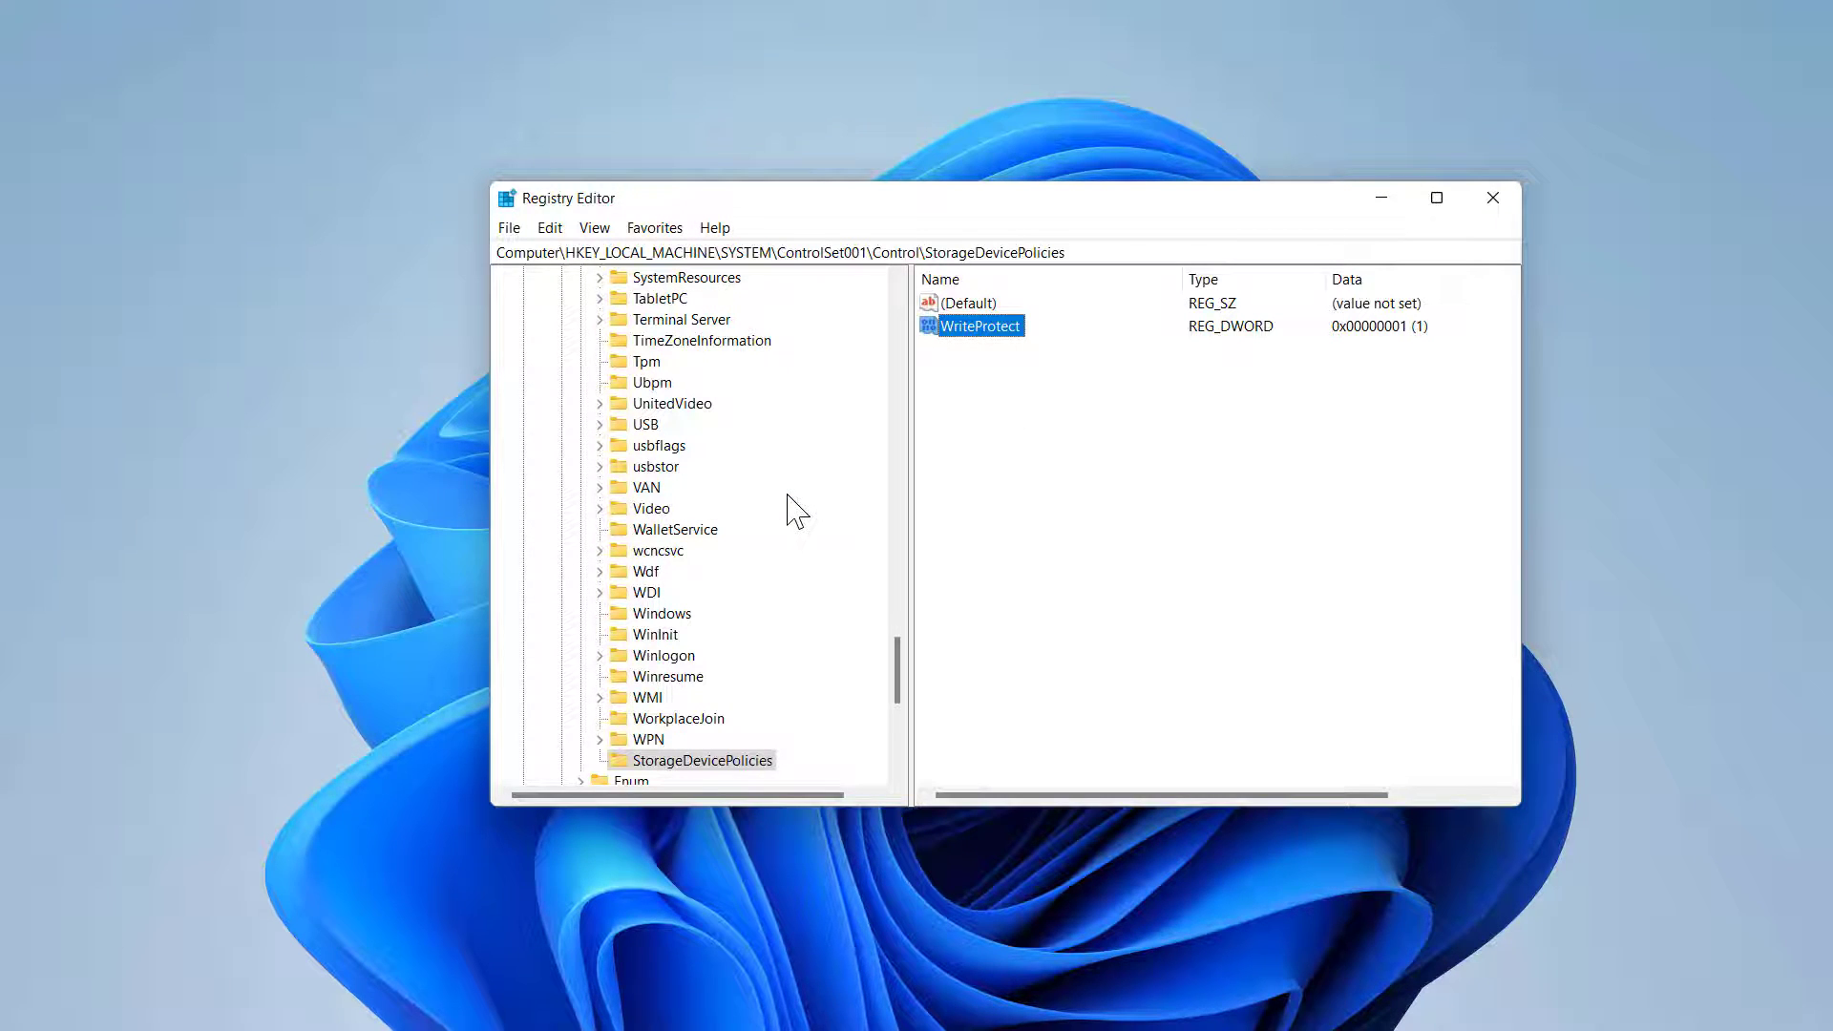
mouse_move(892, 666)
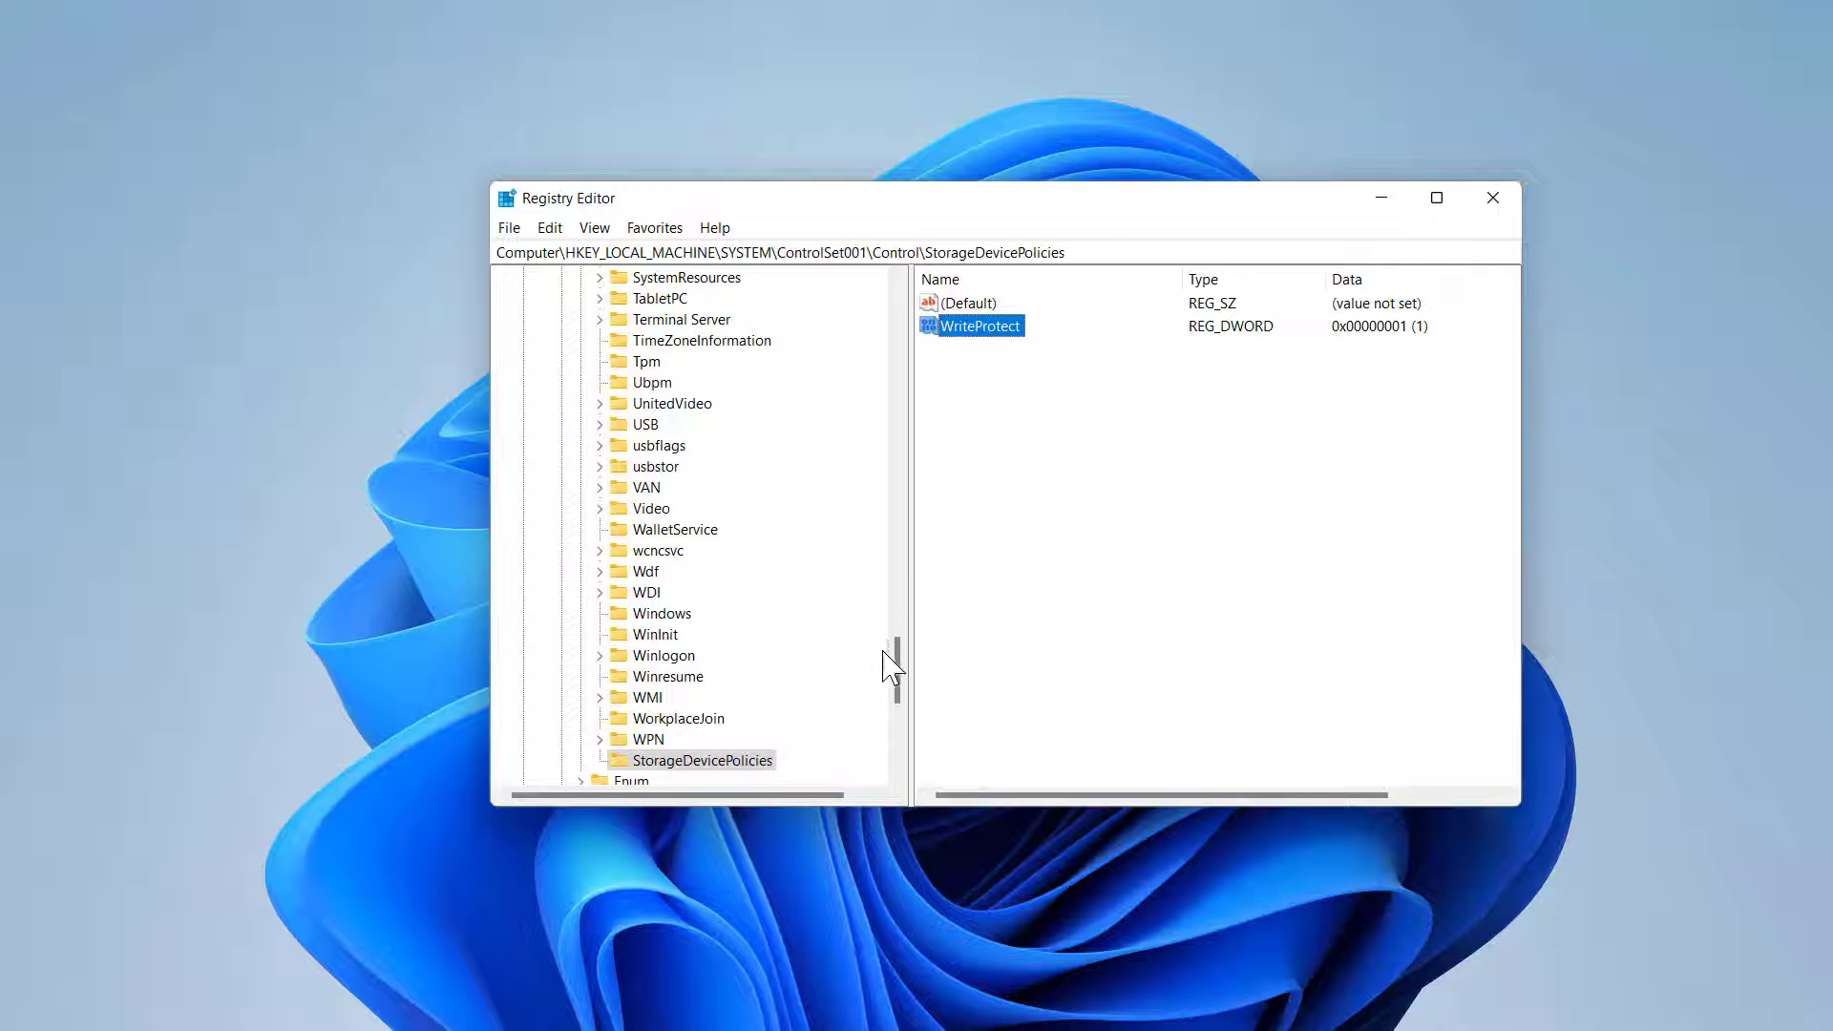
mouse_move(1512, 241)
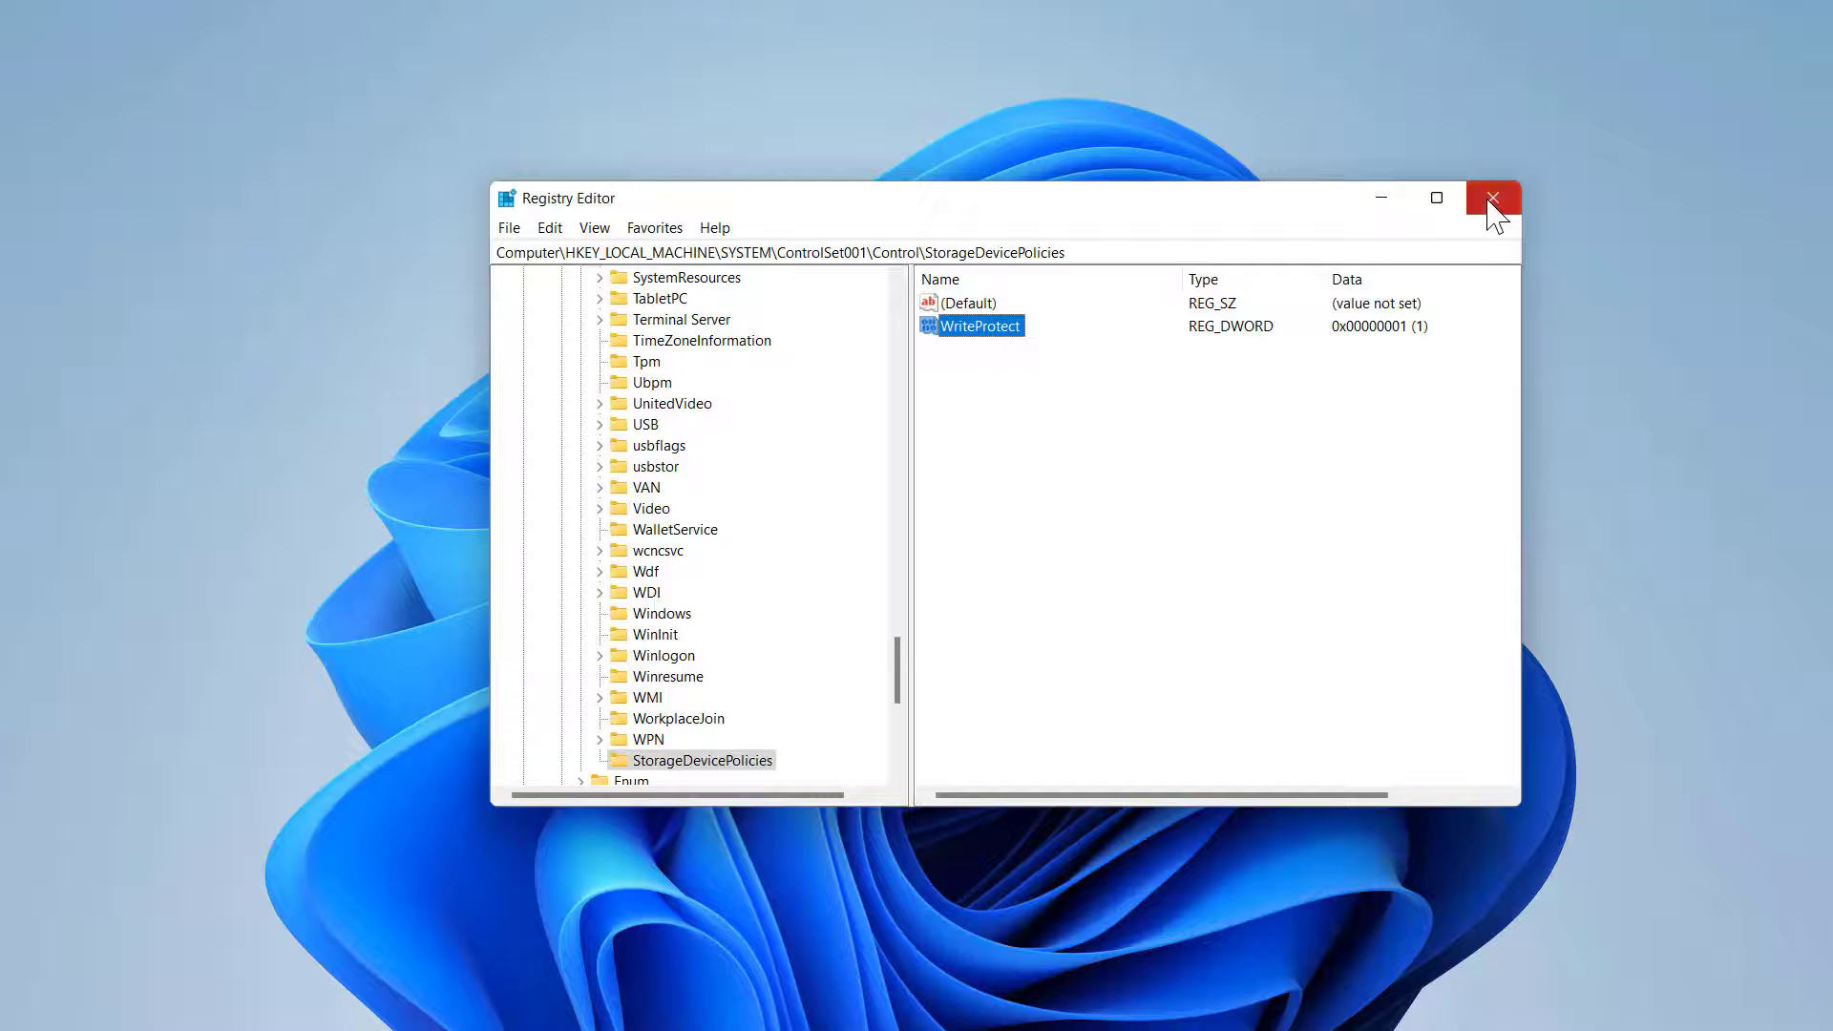
Close Registry Editor before checking the USB drive in File Explorer.
left_click(1491, 197)
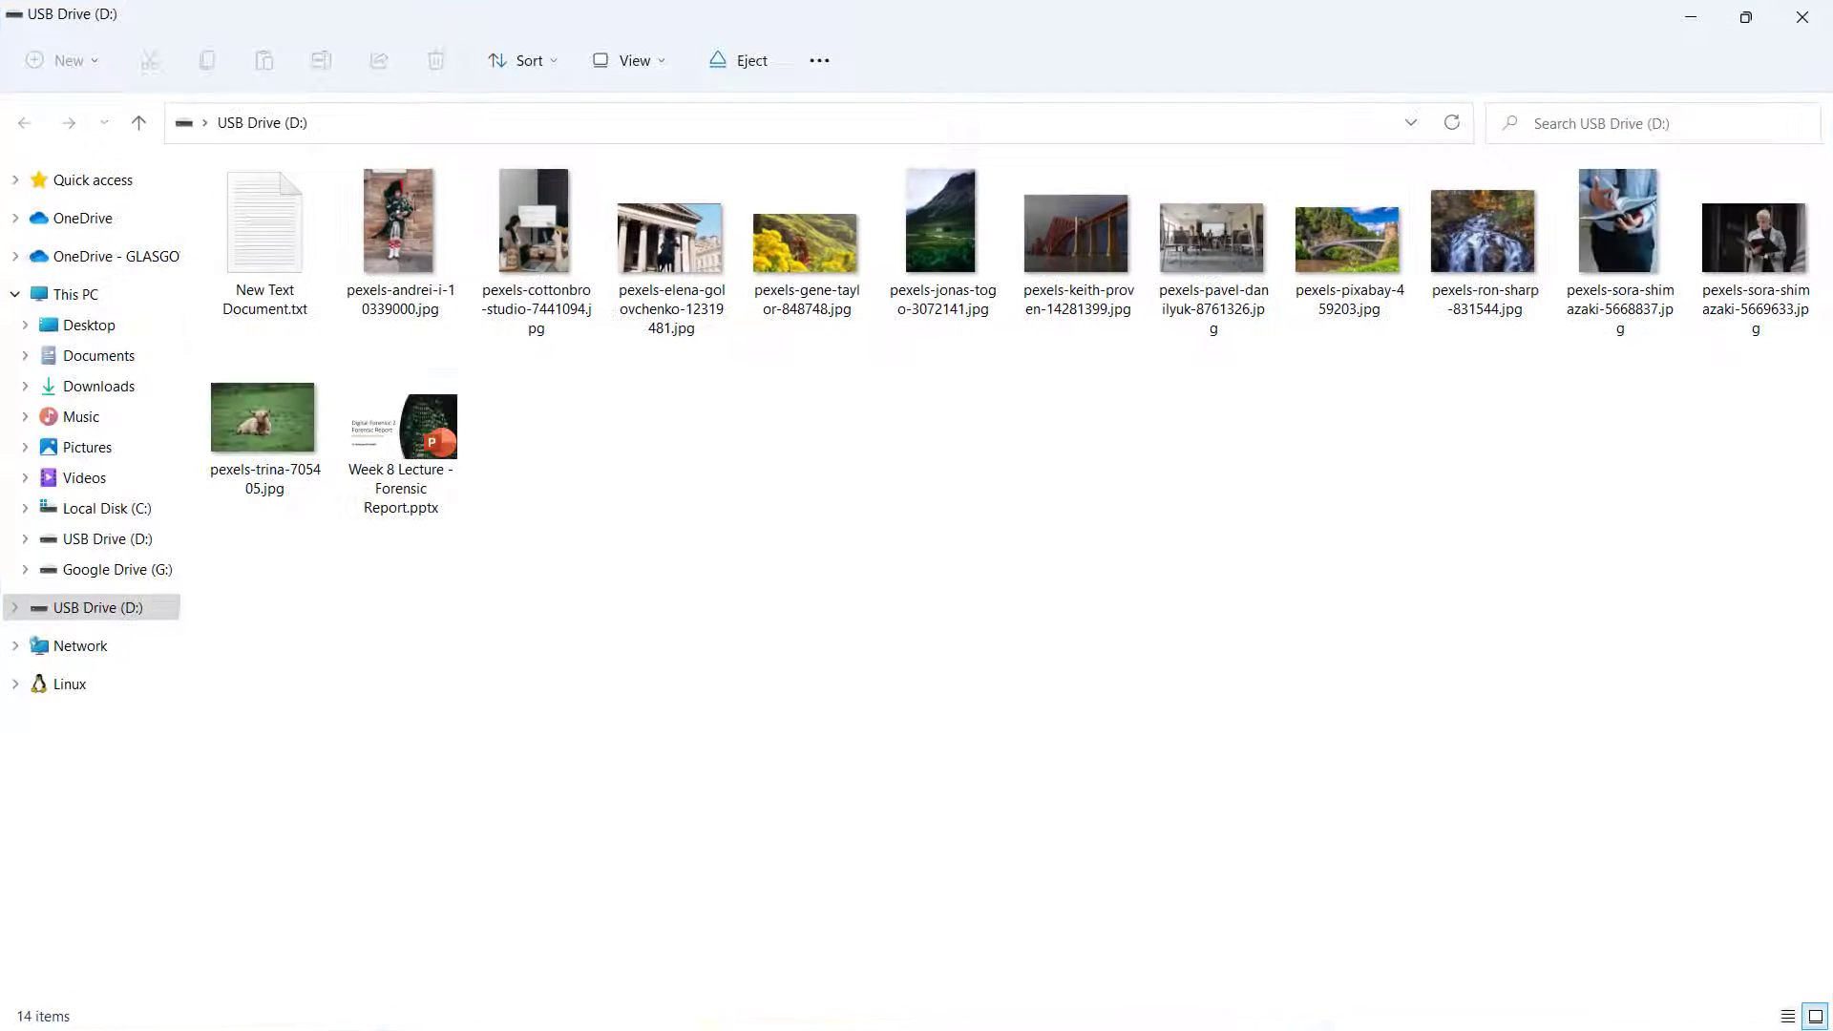
mouse_move(907, 521)
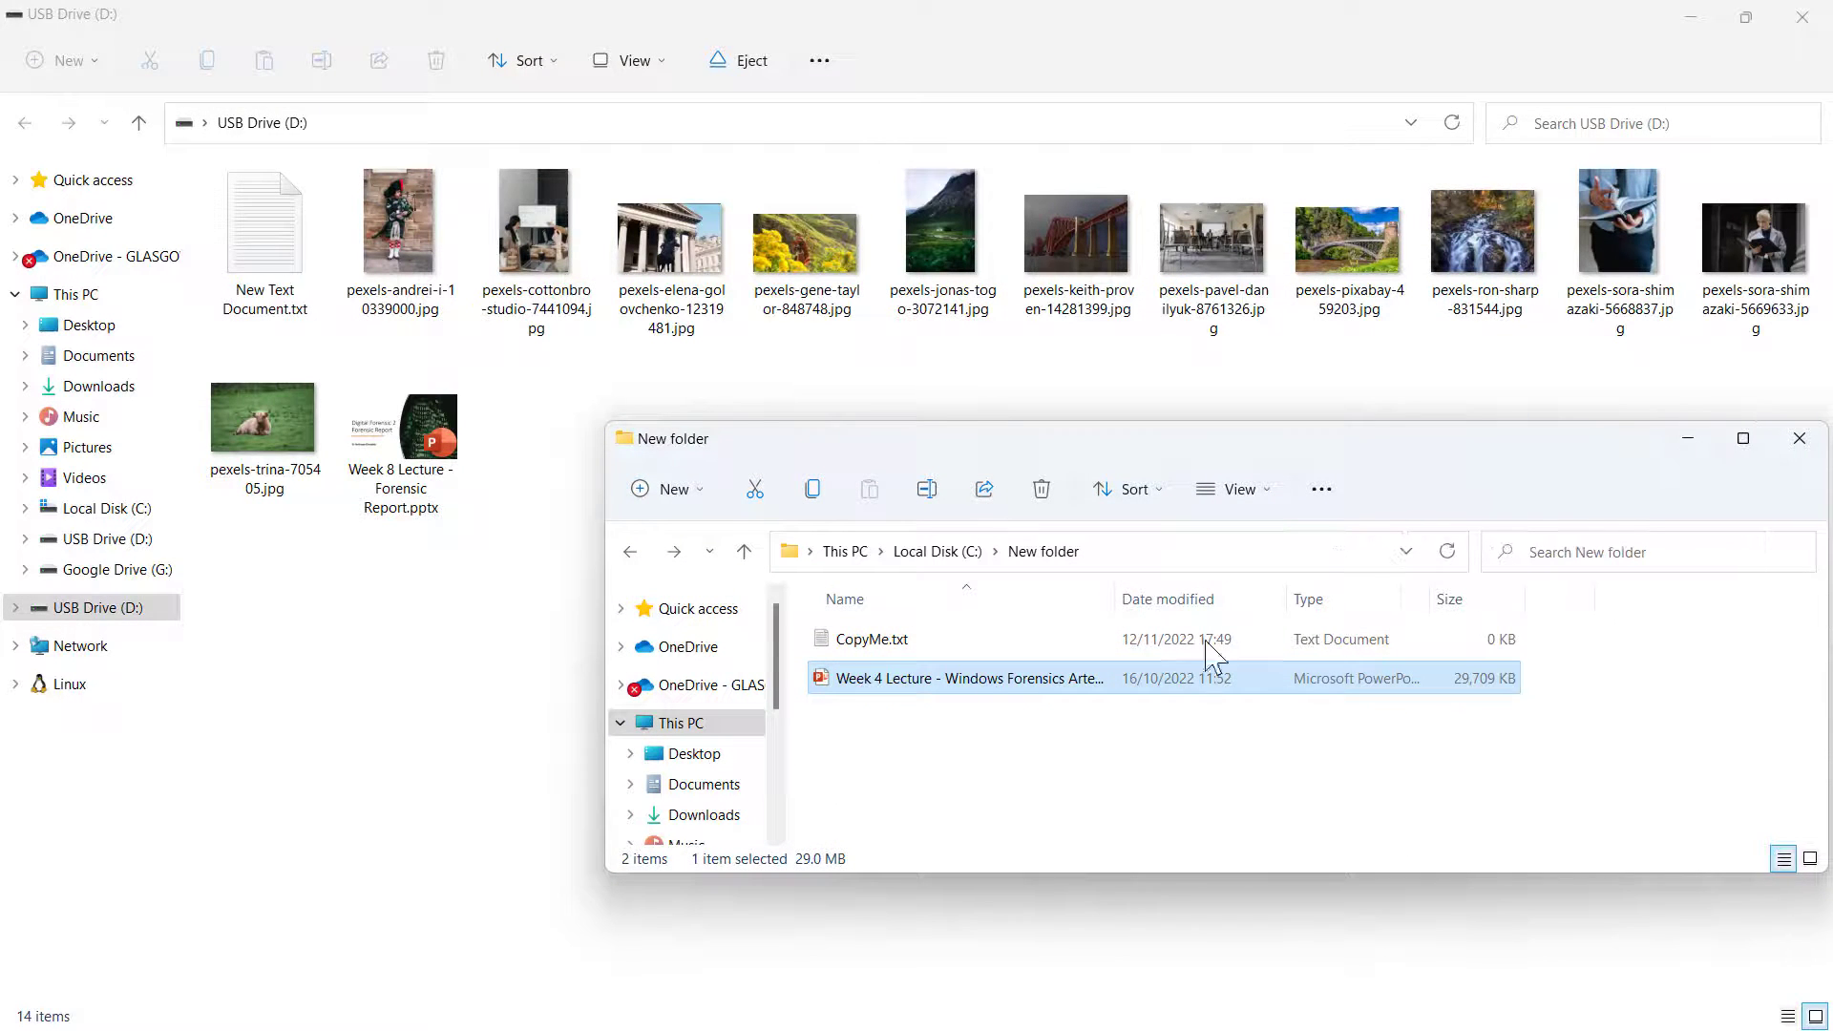
mouse_move(878, 678)
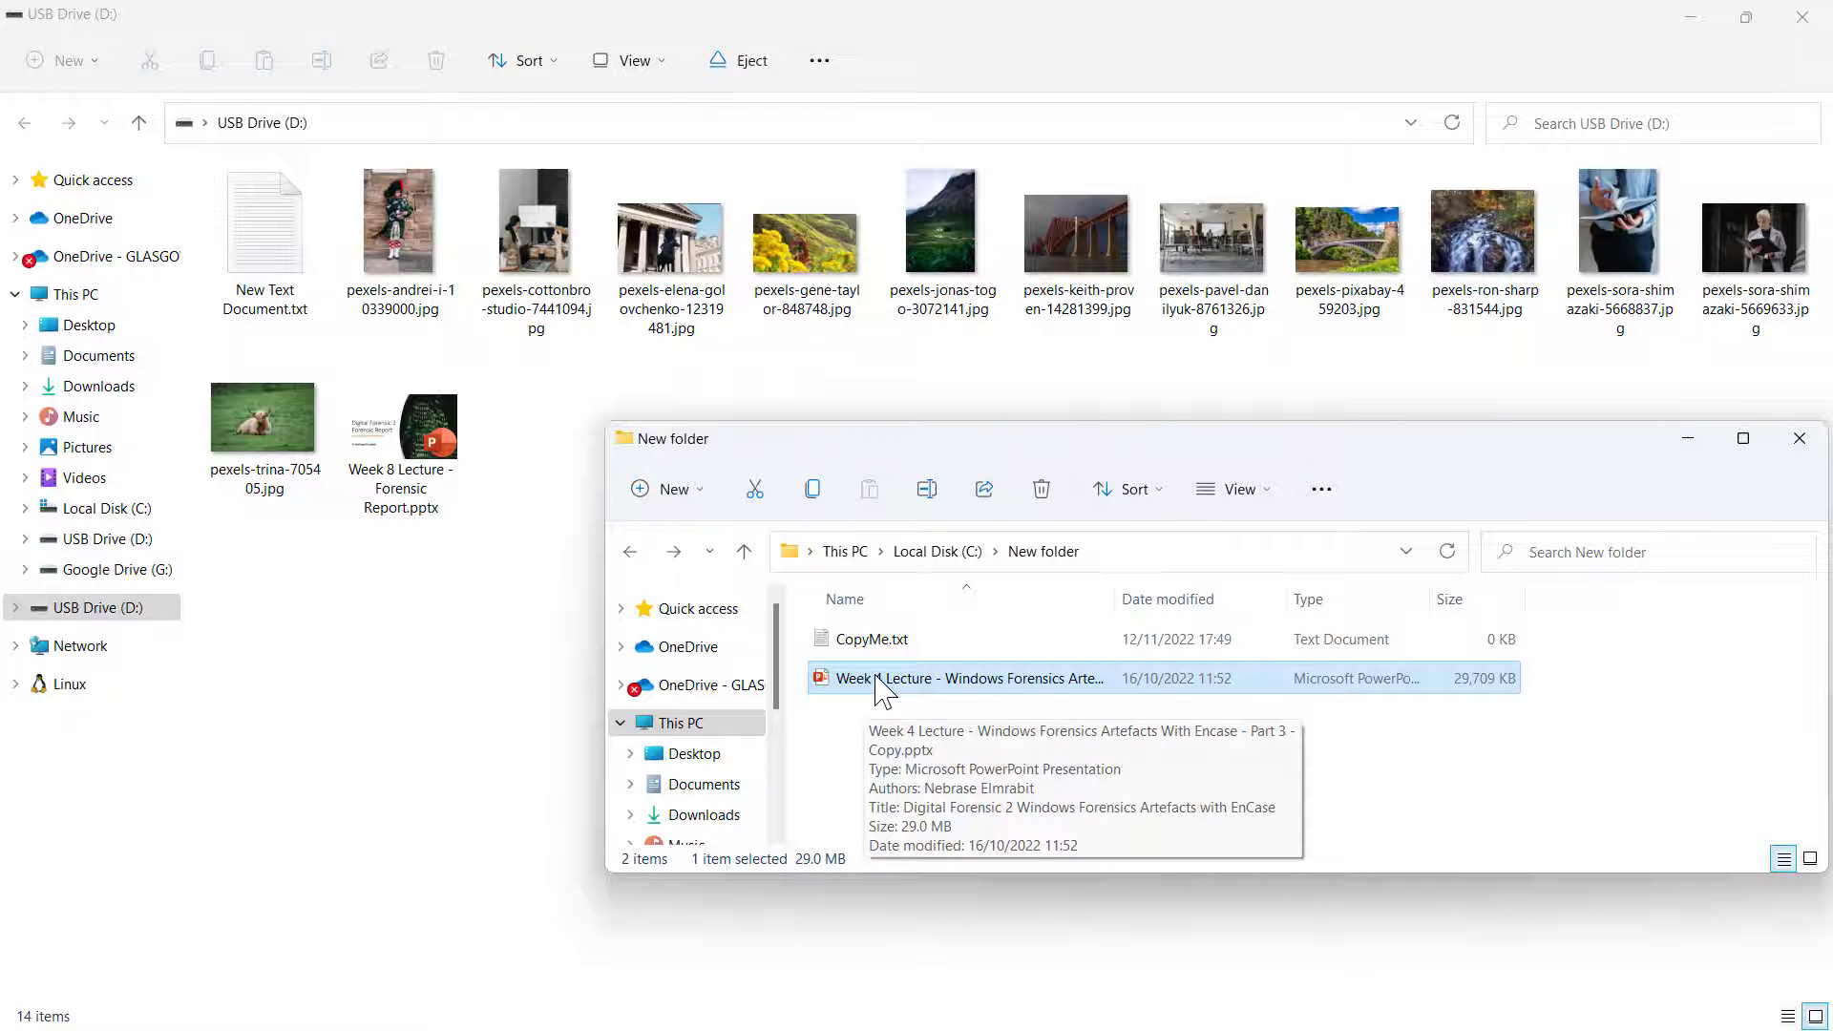
Paste the Week 4 lecture onto USB Drive (D:) and hit the write-protected warning.
right_click(974, 678)
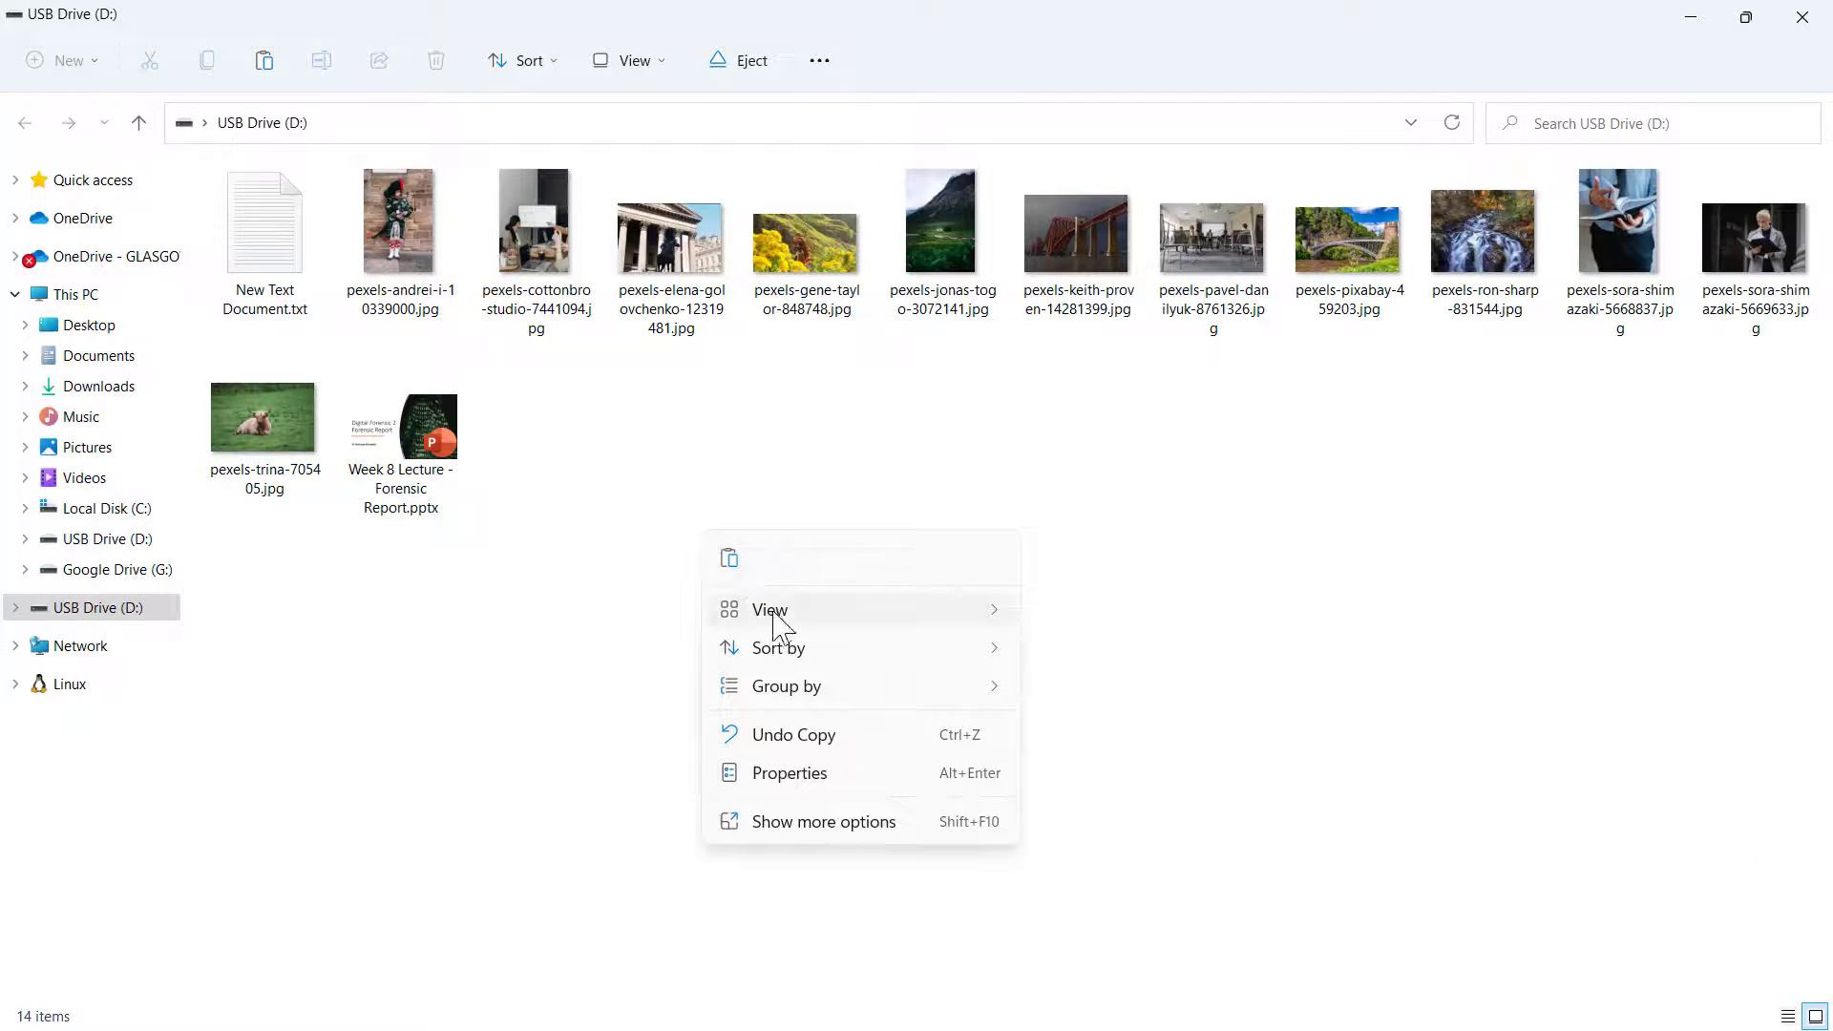
mouse_move(730, 560)
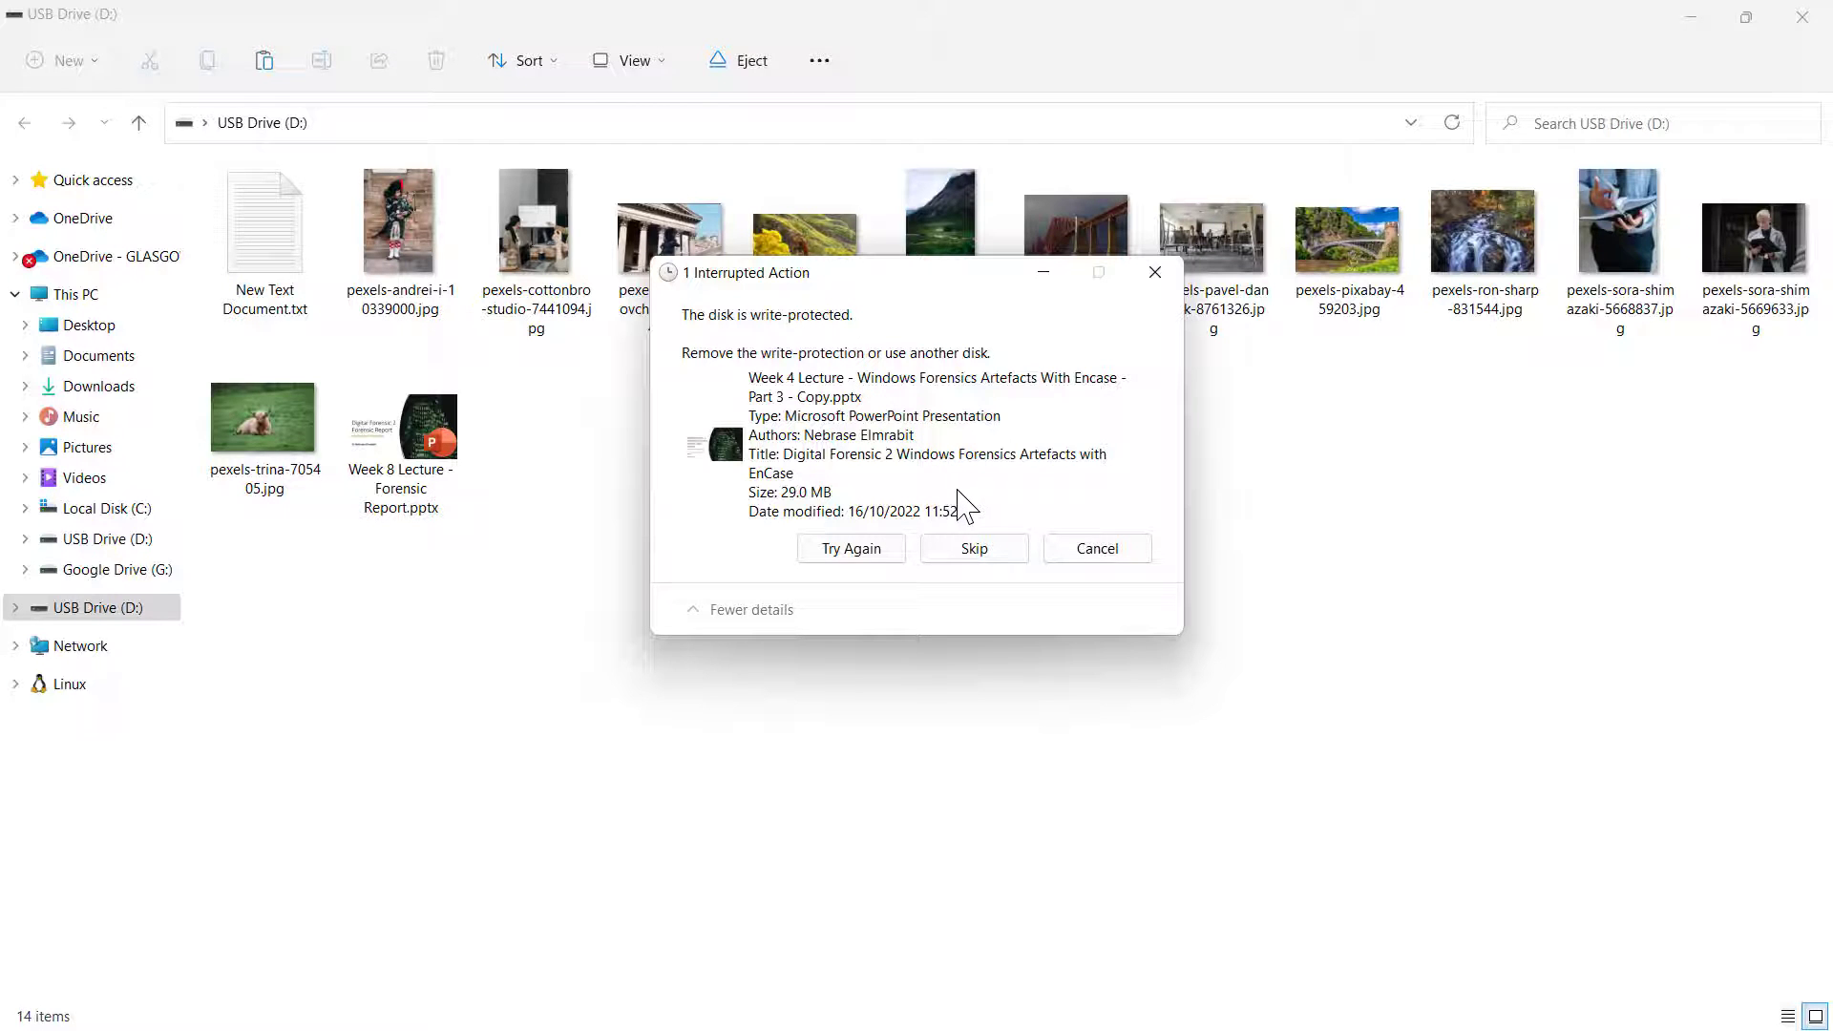
mouse_move(1058, 591)
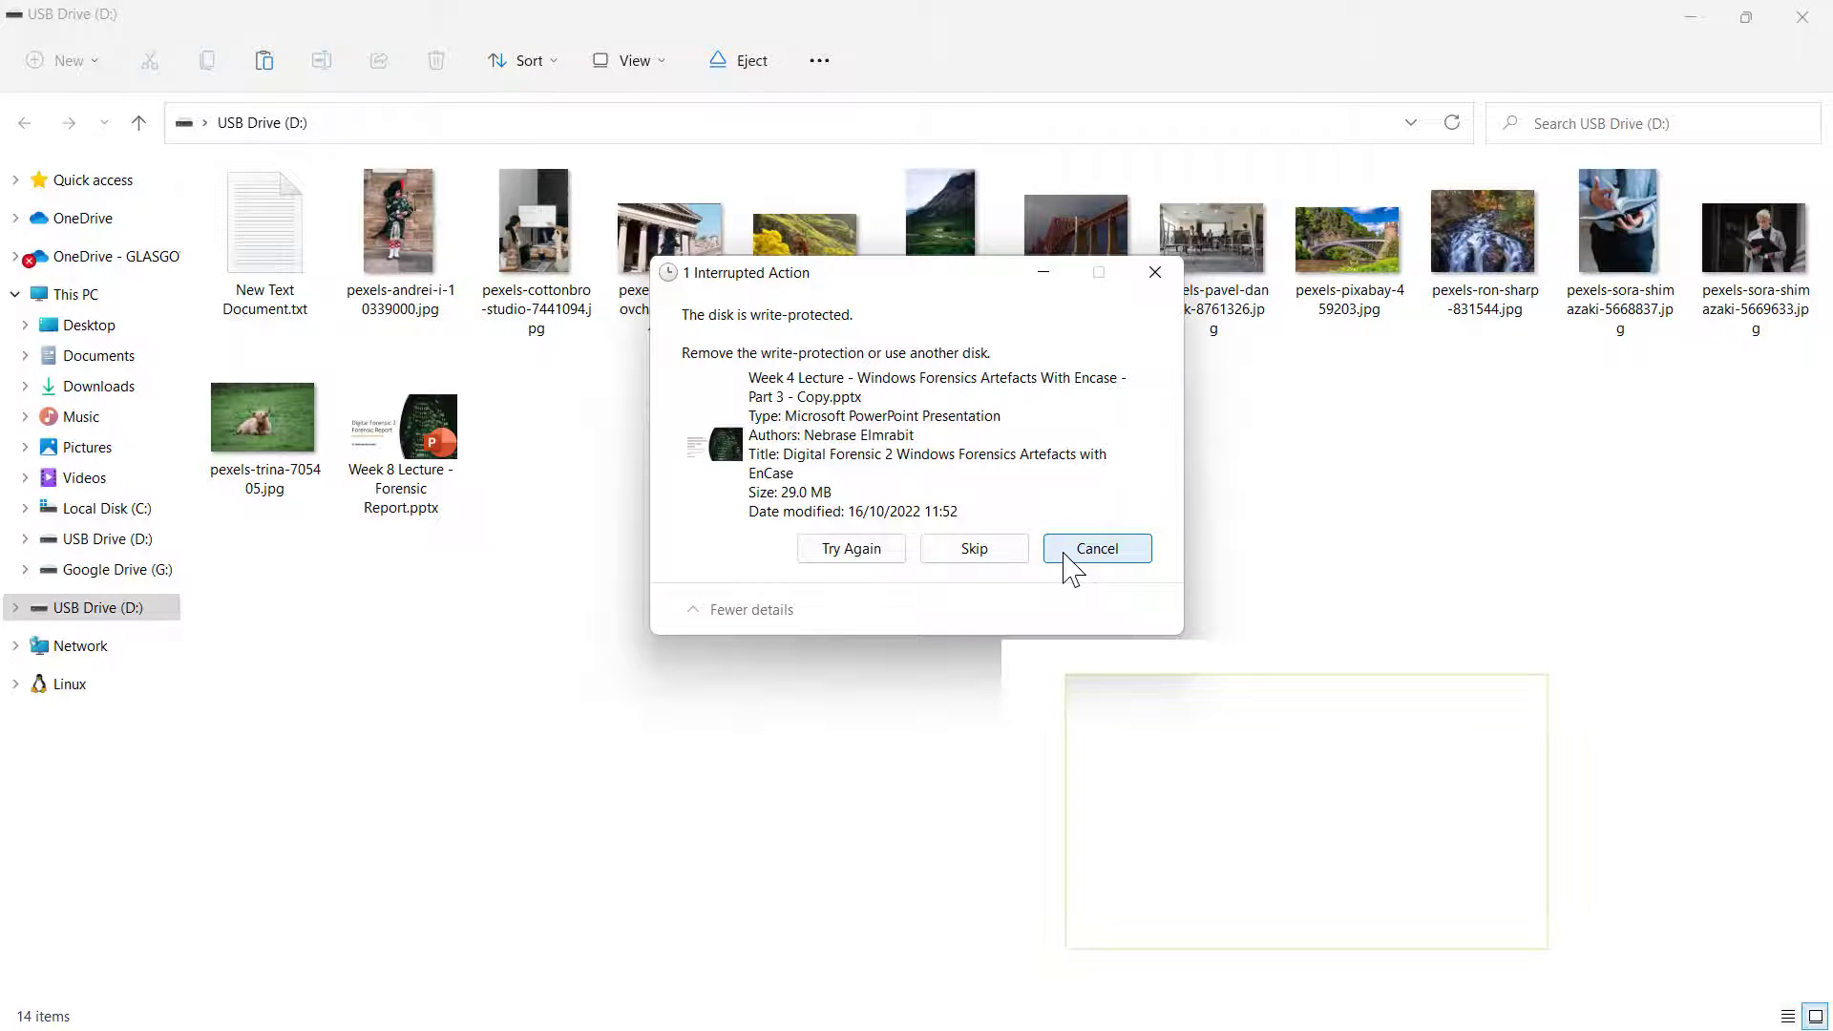
Cancel the blocked copy and relaunch Registry Editor via Run with regedit.
left_click(1096, 548)
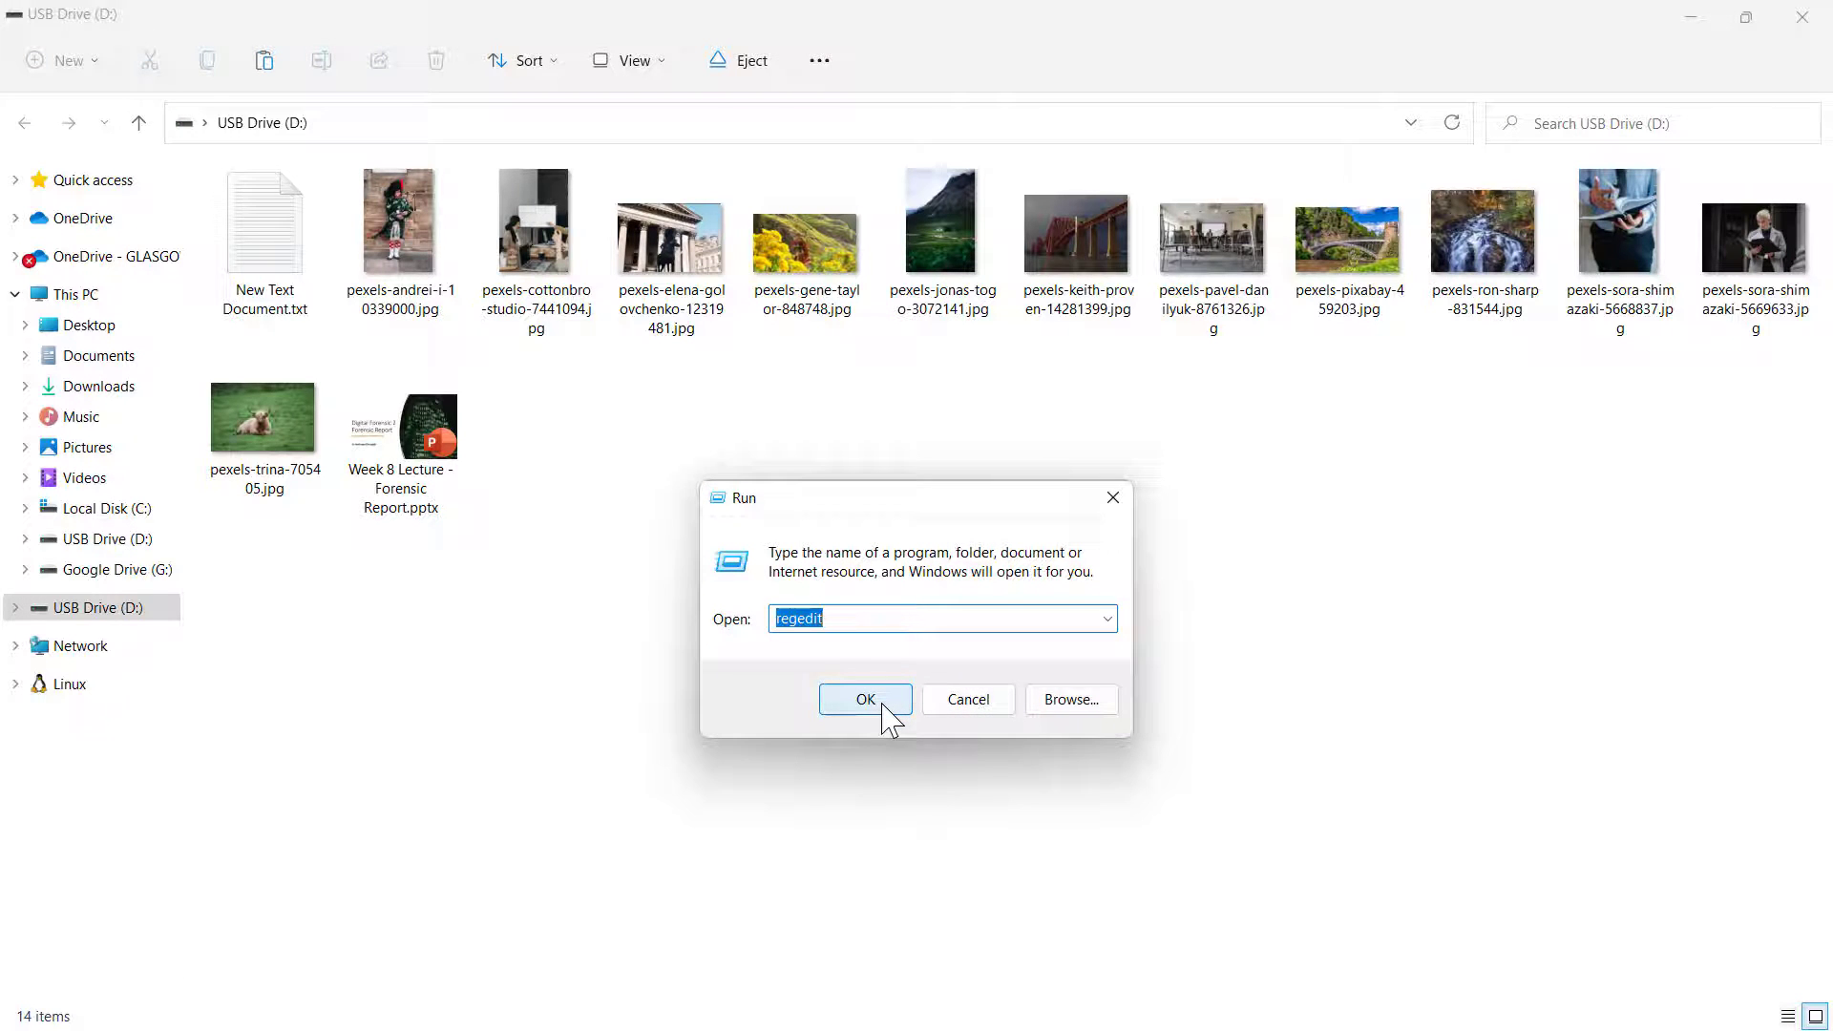
left_click(865, 699)
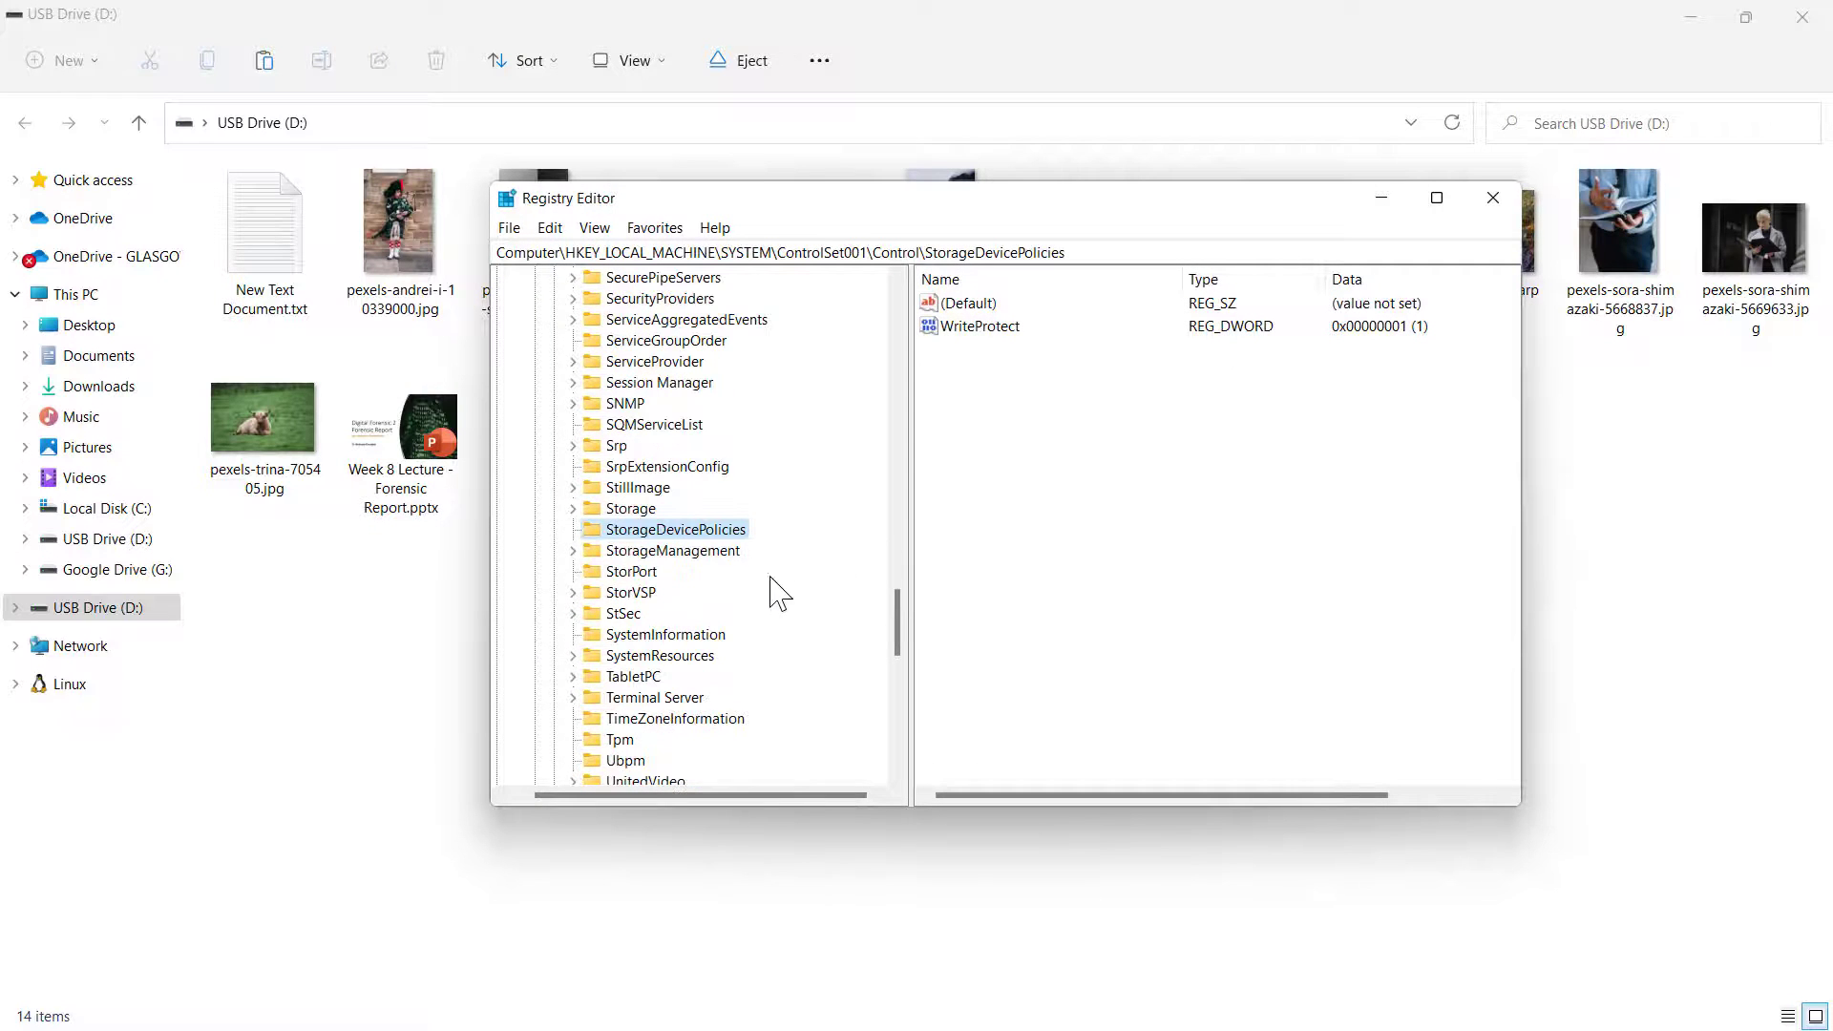
Export the StorageDevicePolicies key, browsing to New folder on Local Disk (C:).
right_click(678, 529)
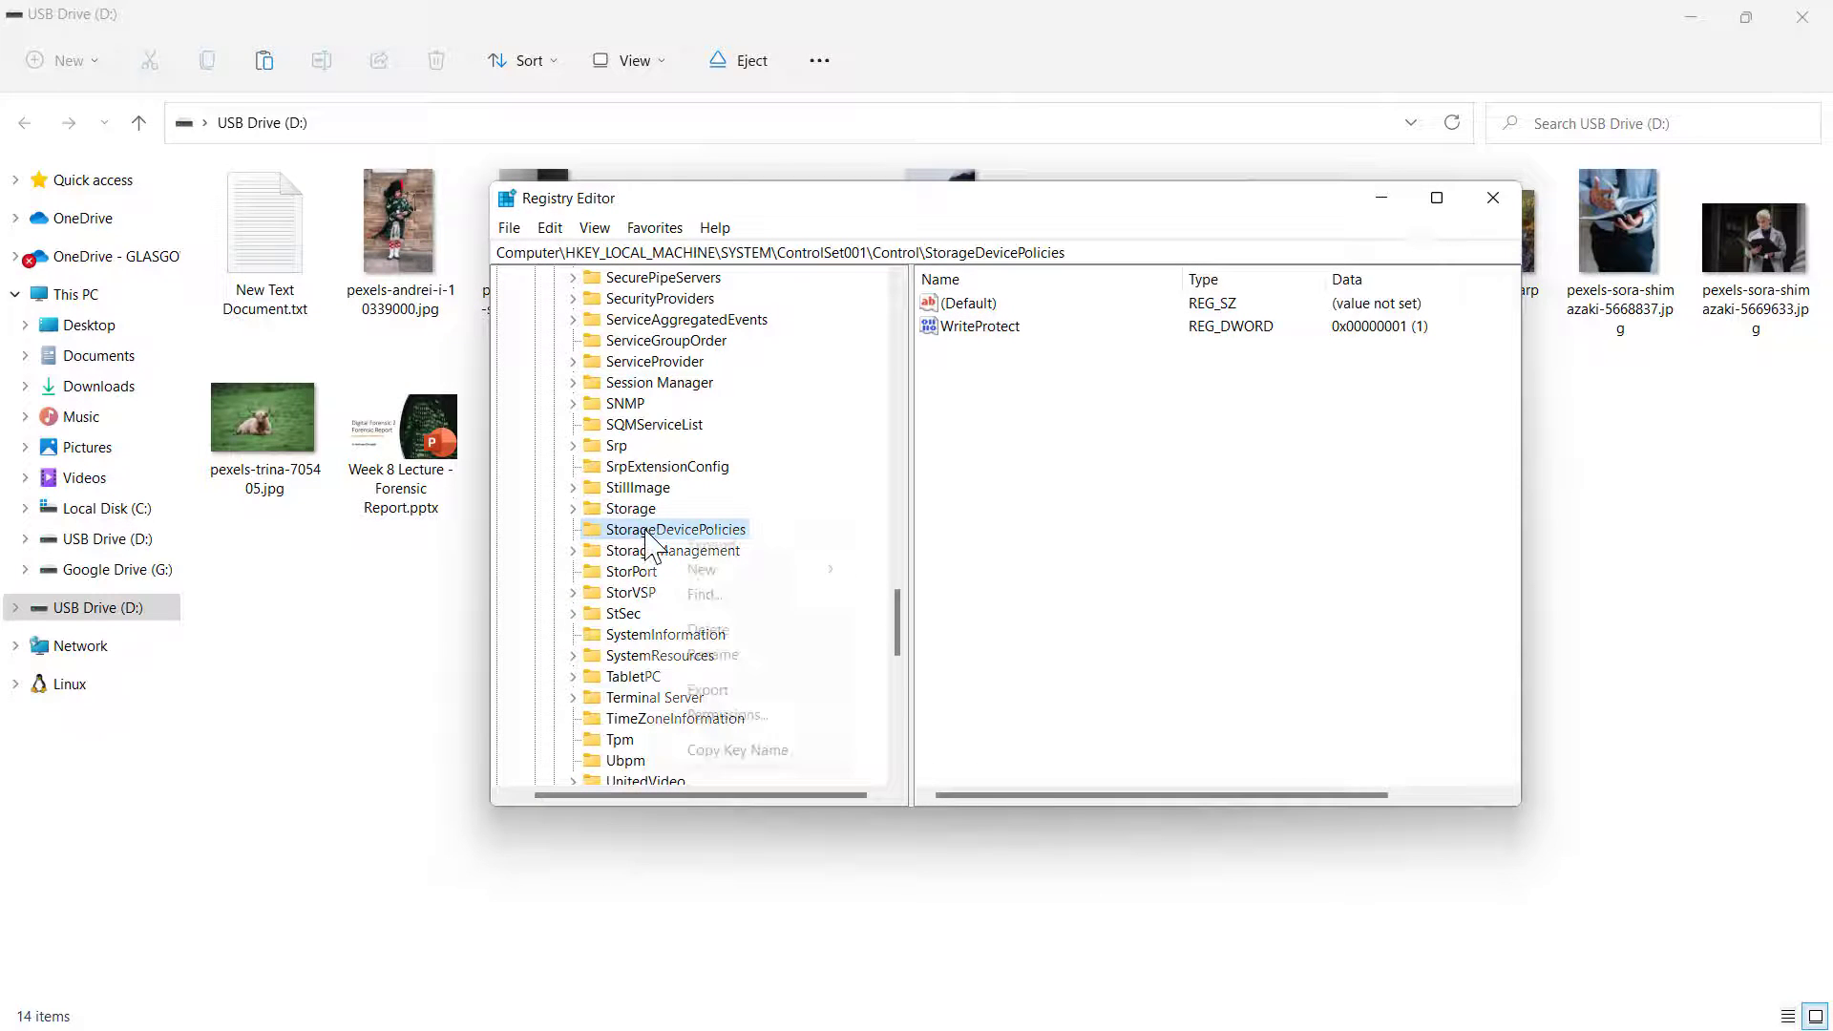
mouse_move(726, 569)
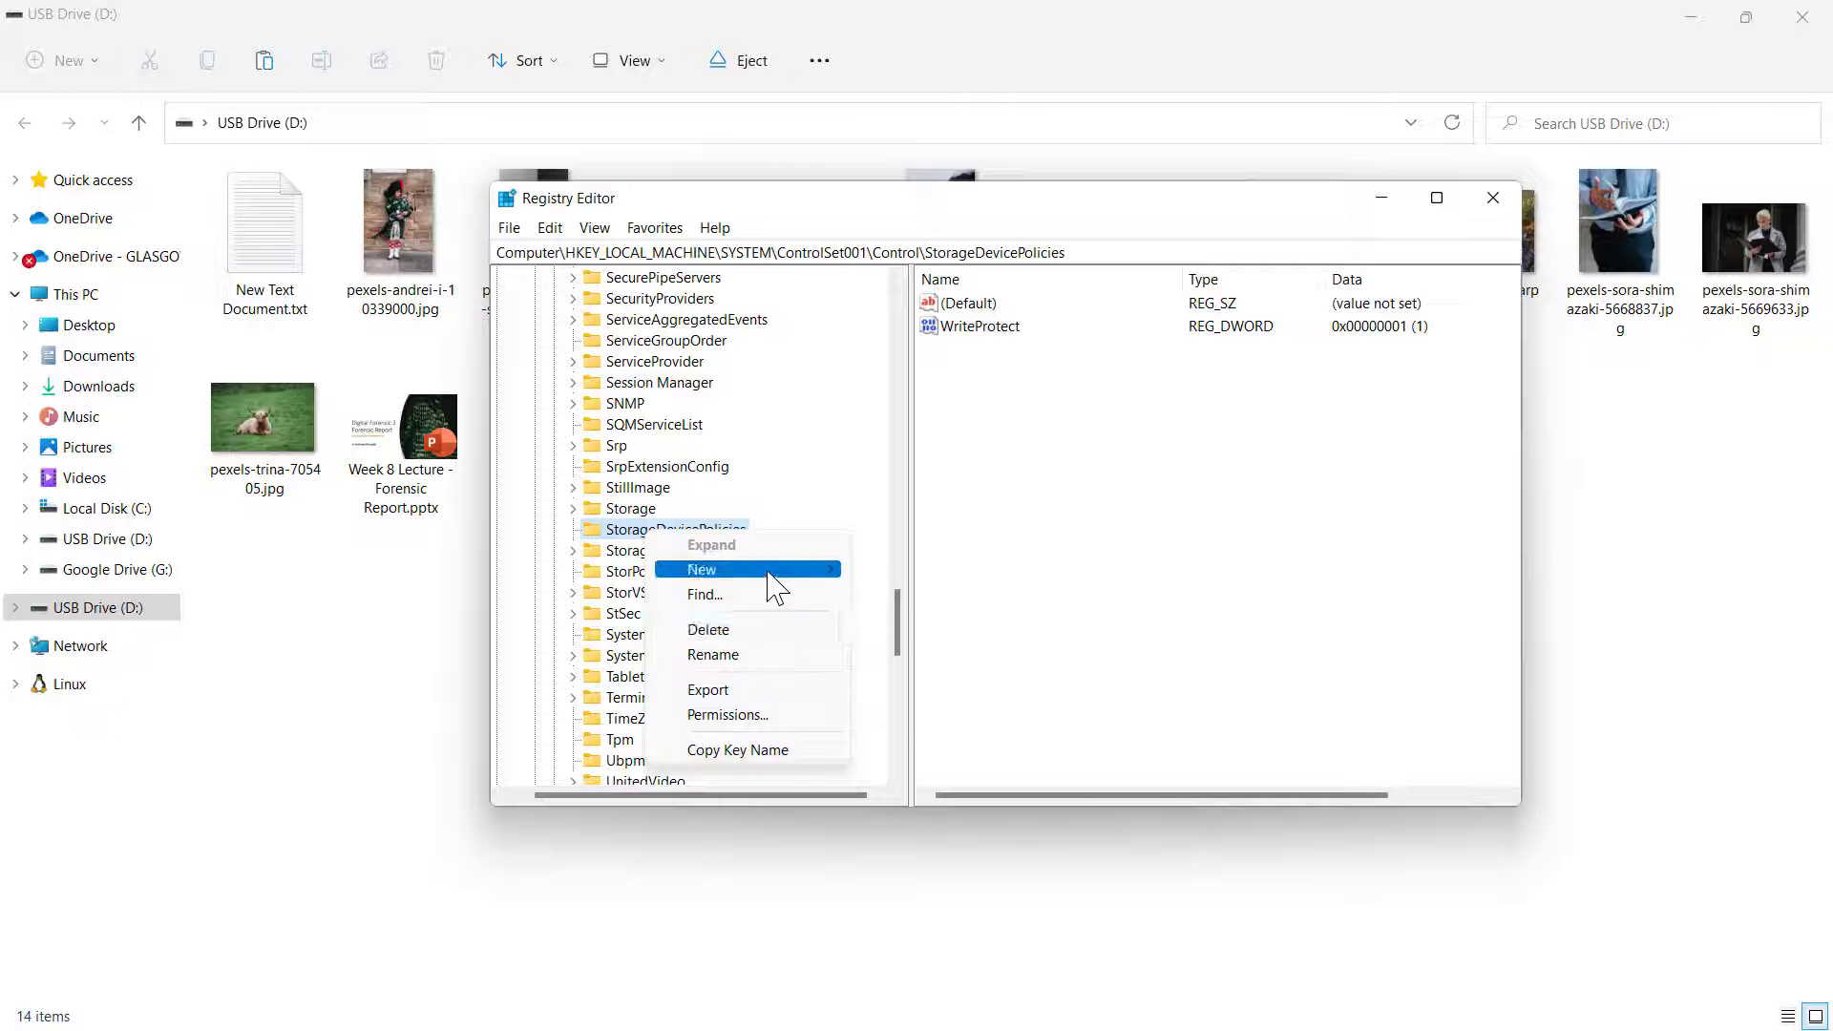
mouse_move(772, 690)
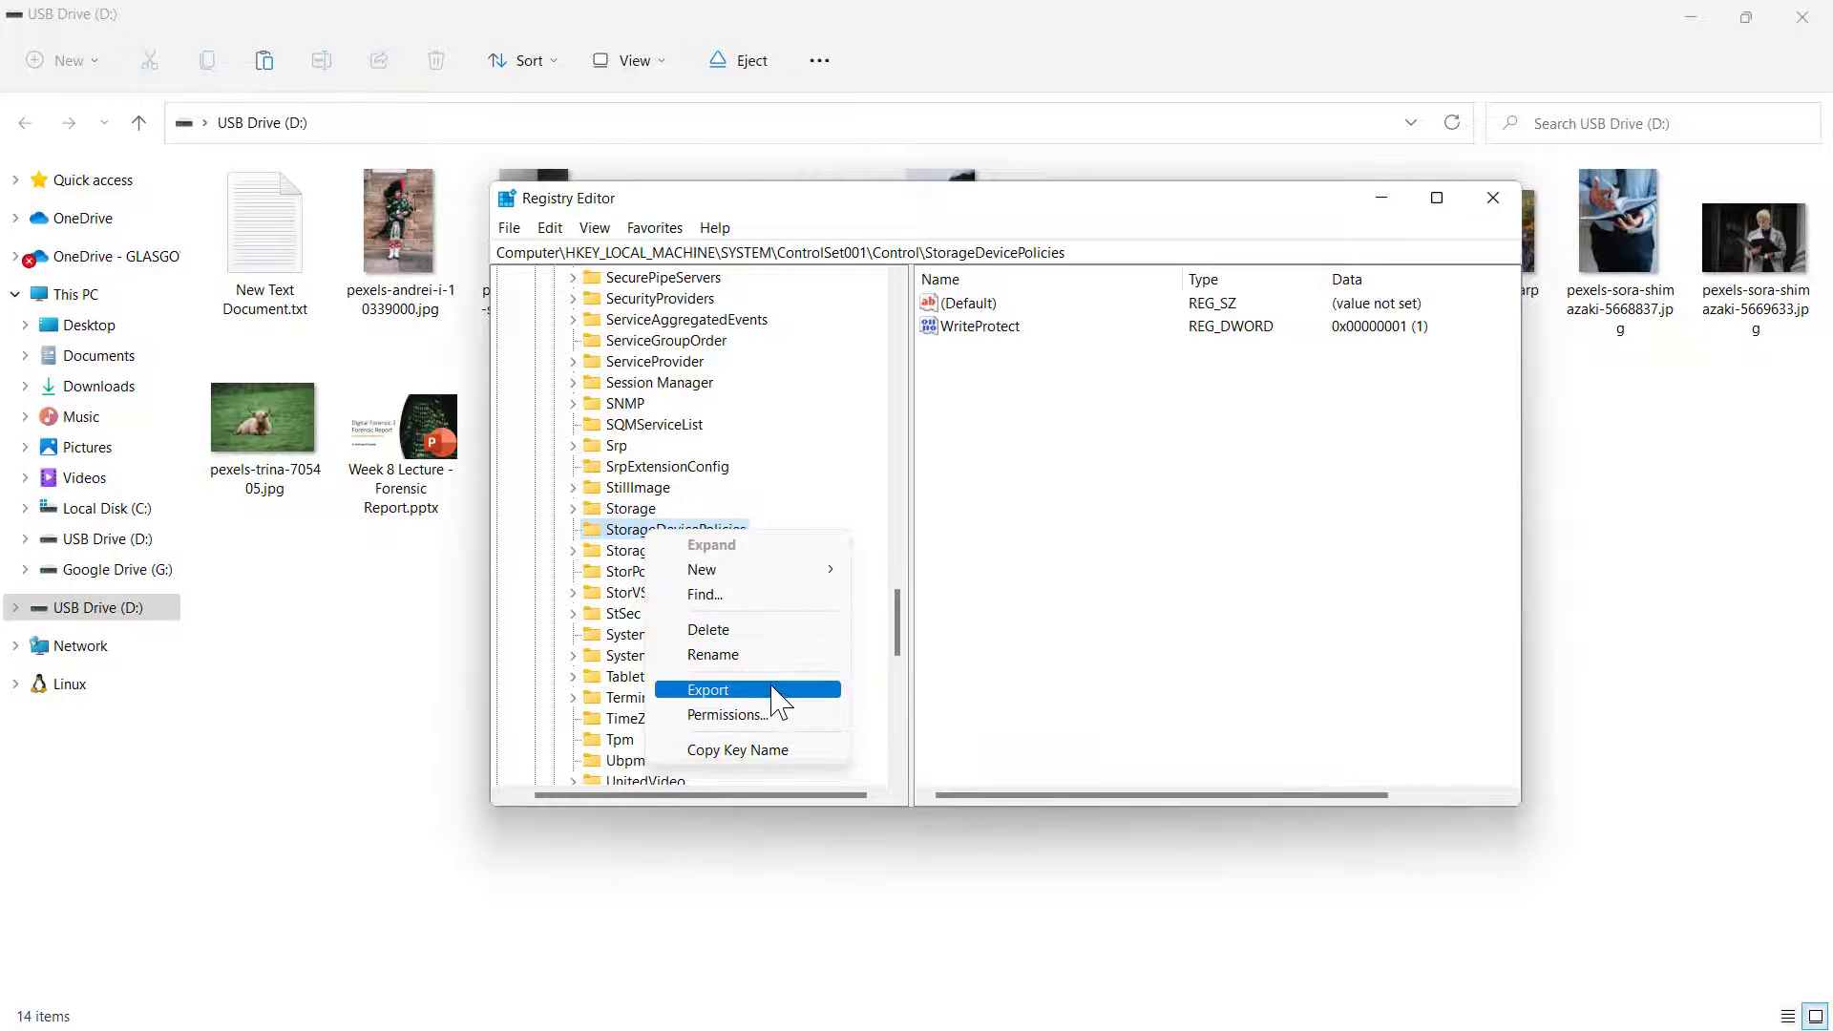
left_click(706, 689)
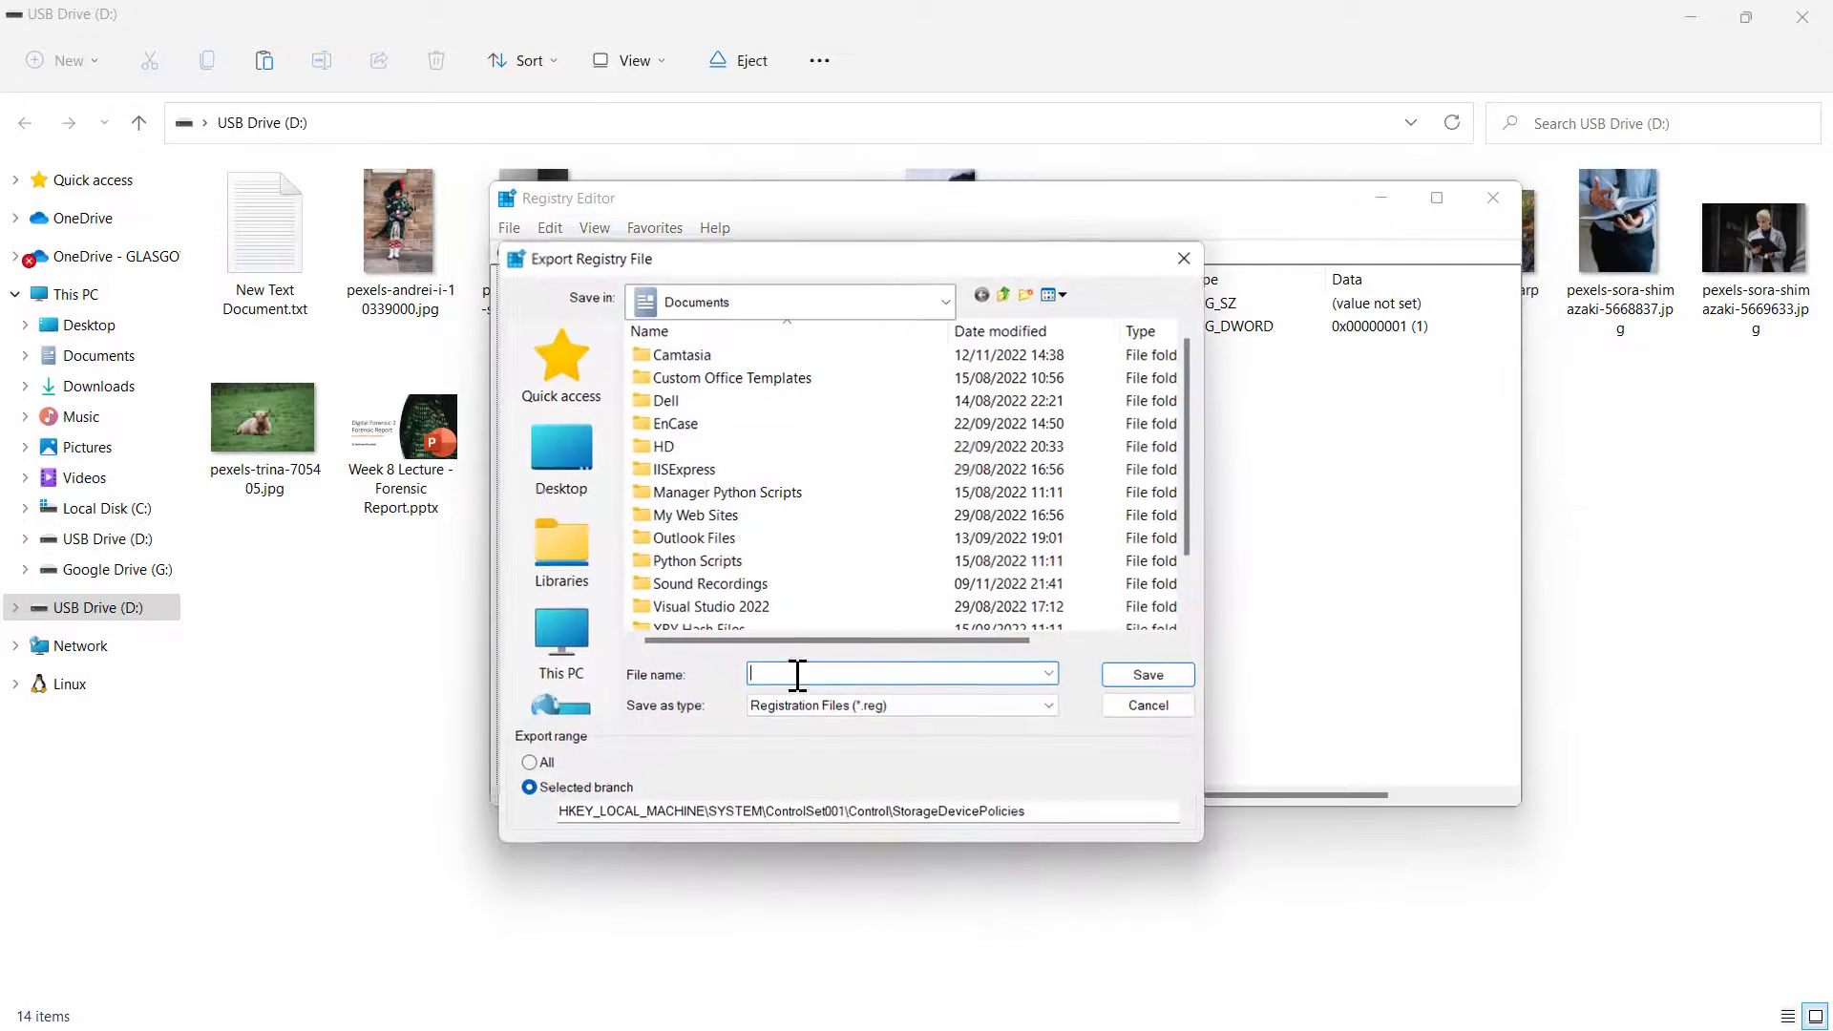
mouse_move(561, 456)
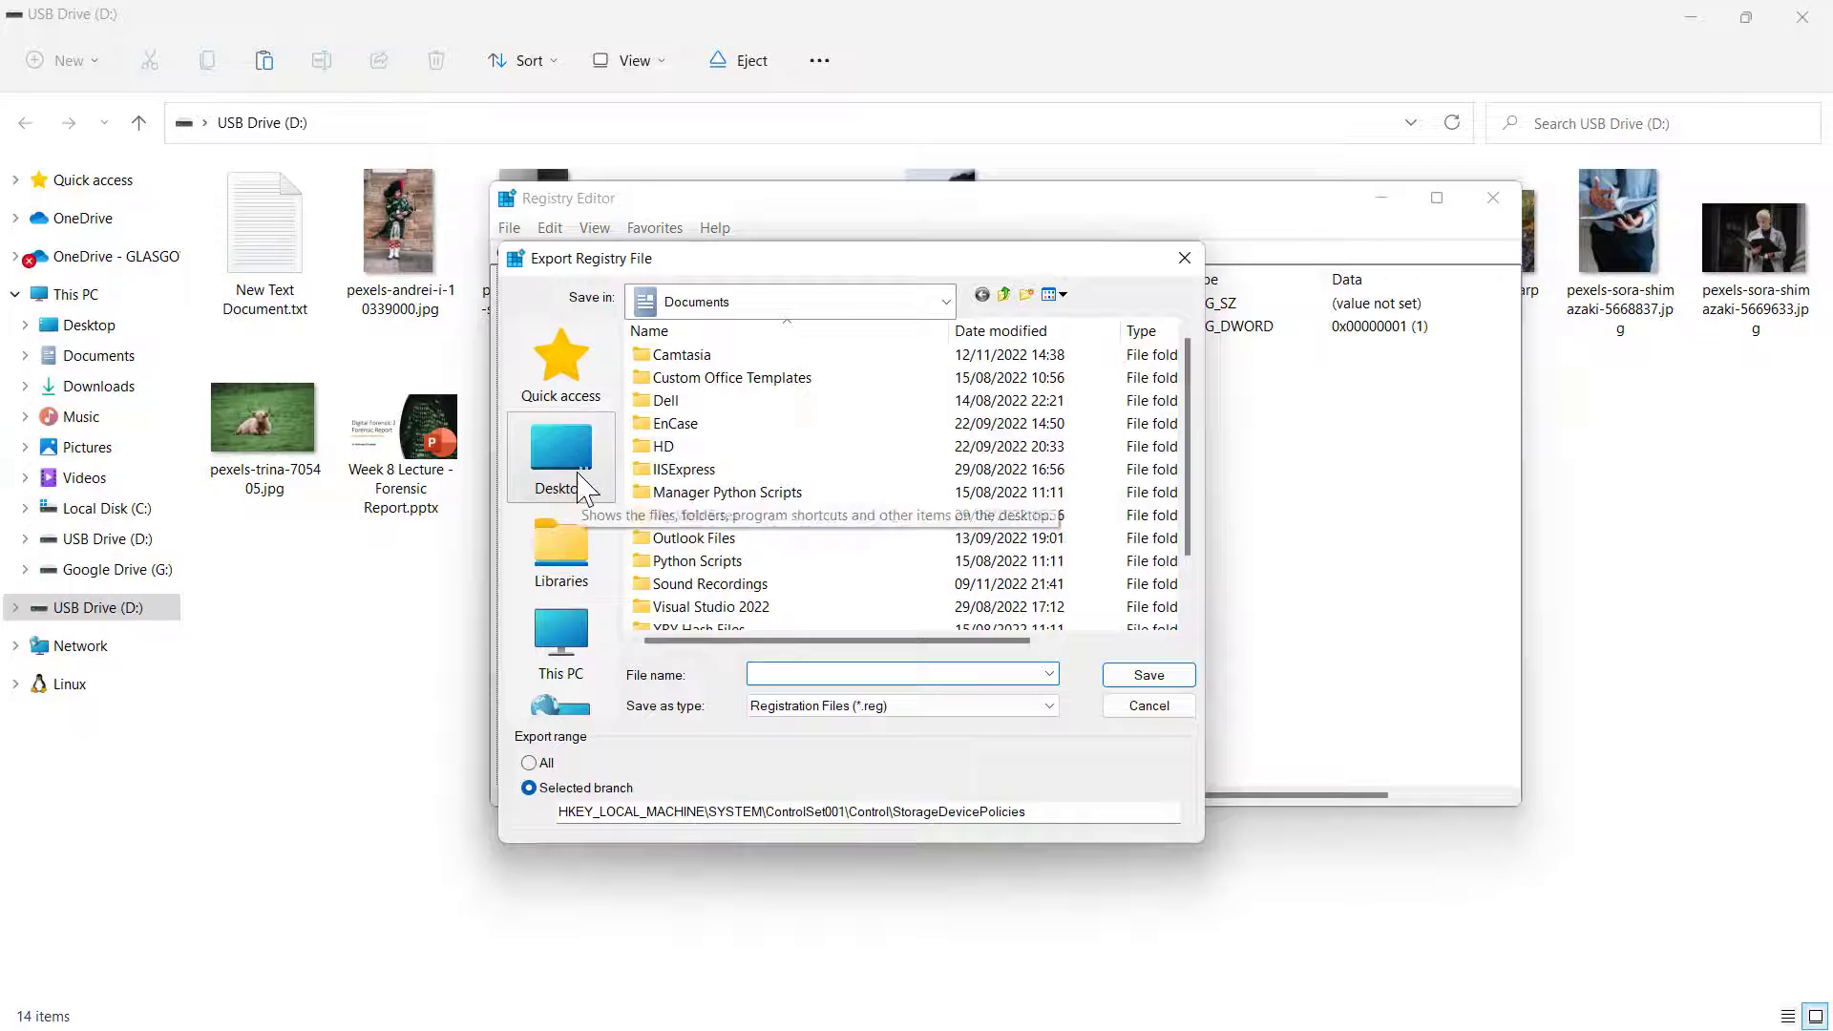
left_click(560, 641)
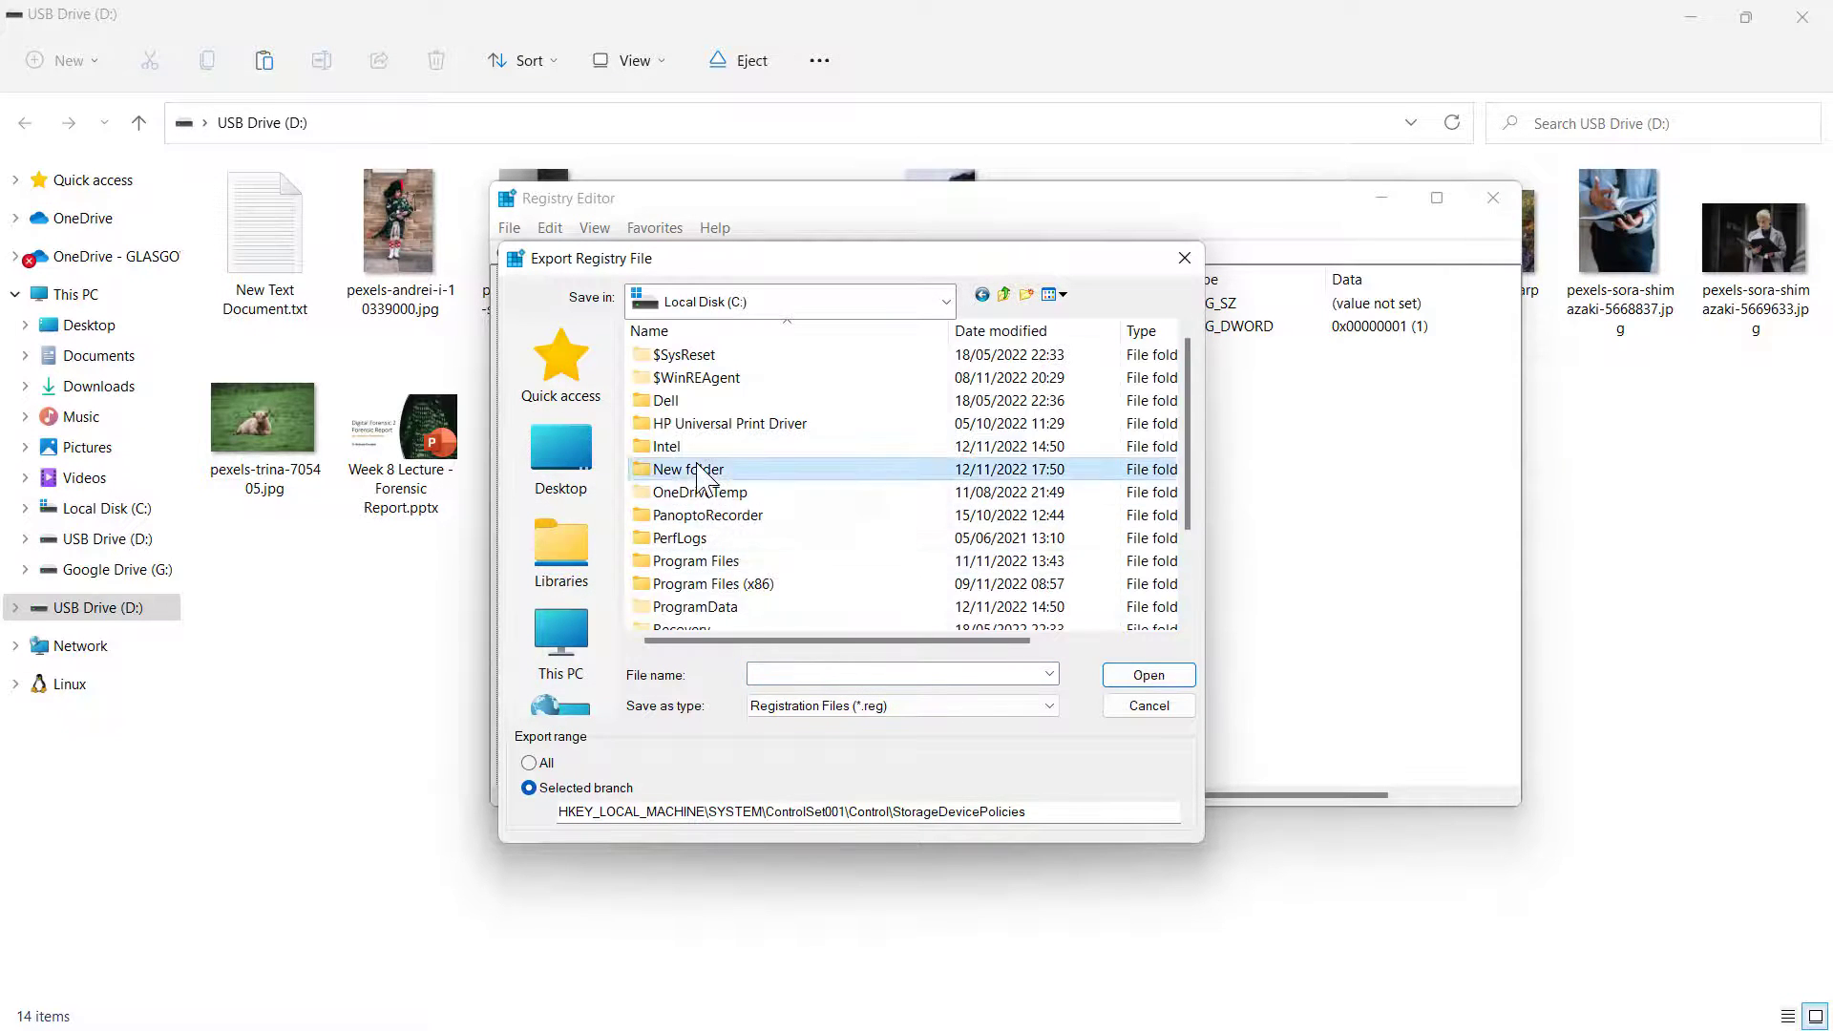
double_click(688, 470)
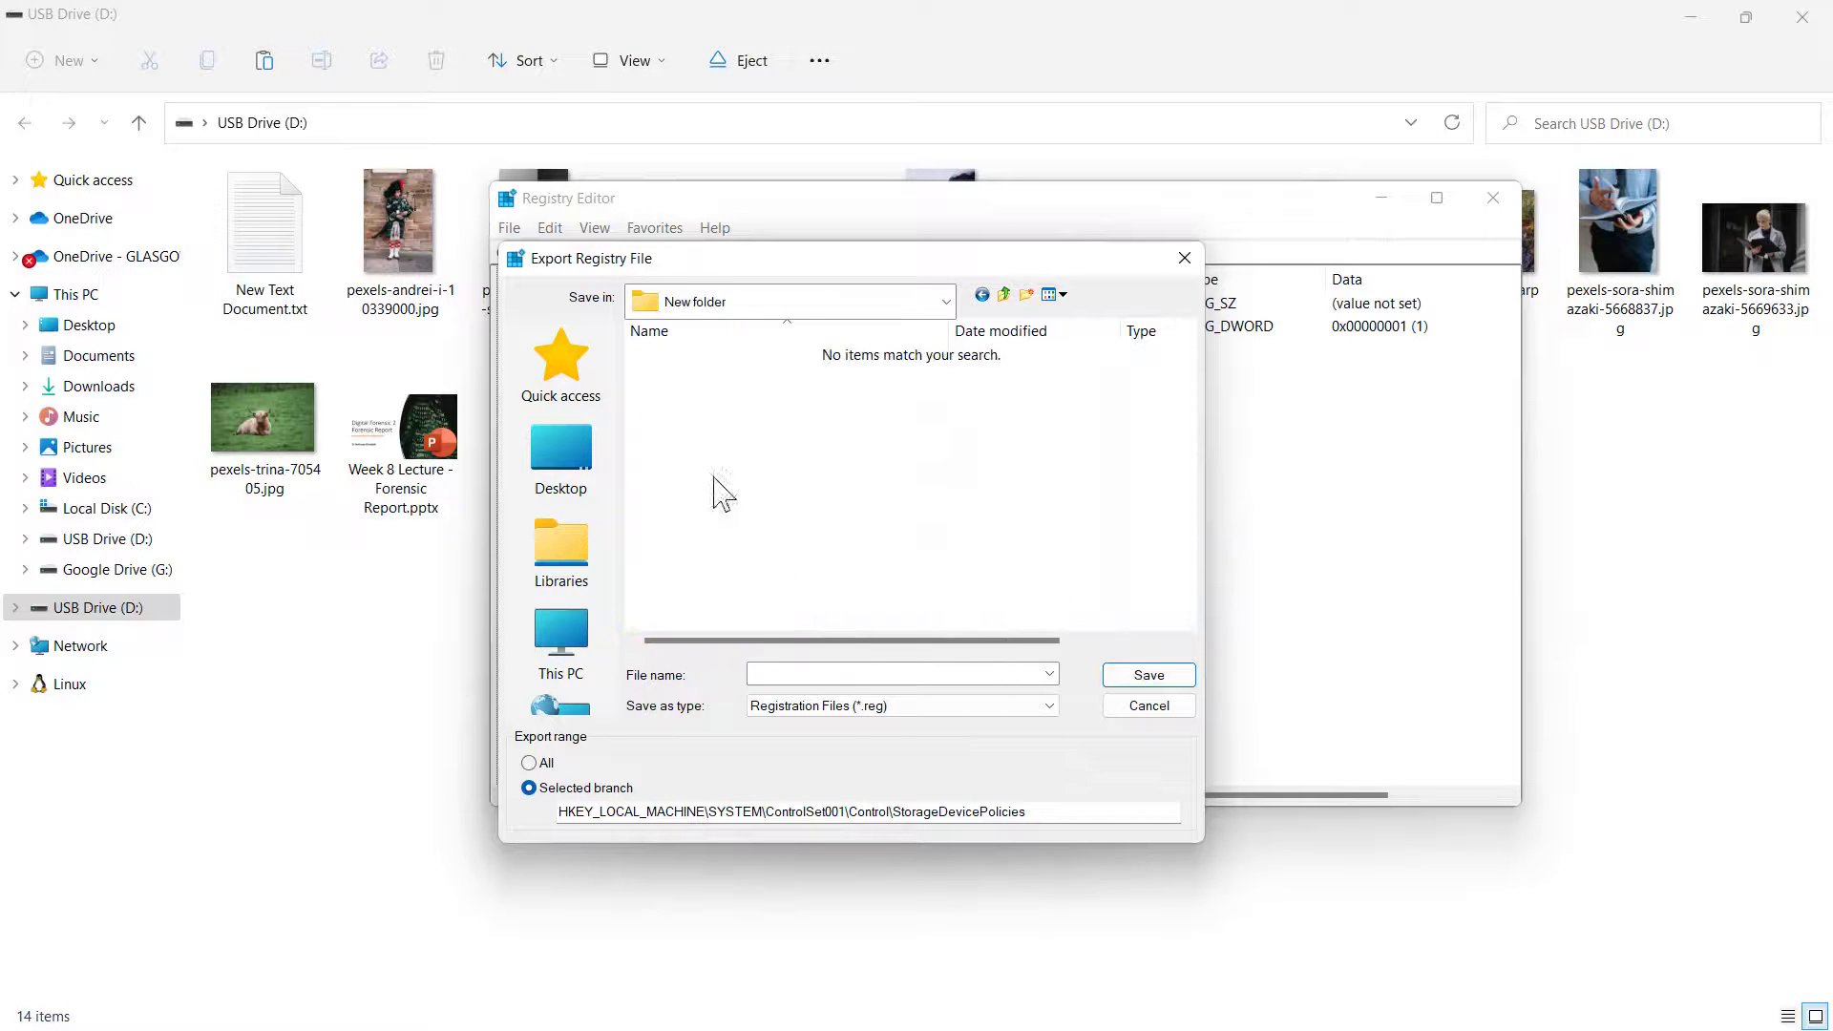
Name the export file WriteProtect ON and save it.
left_click(900, 674)
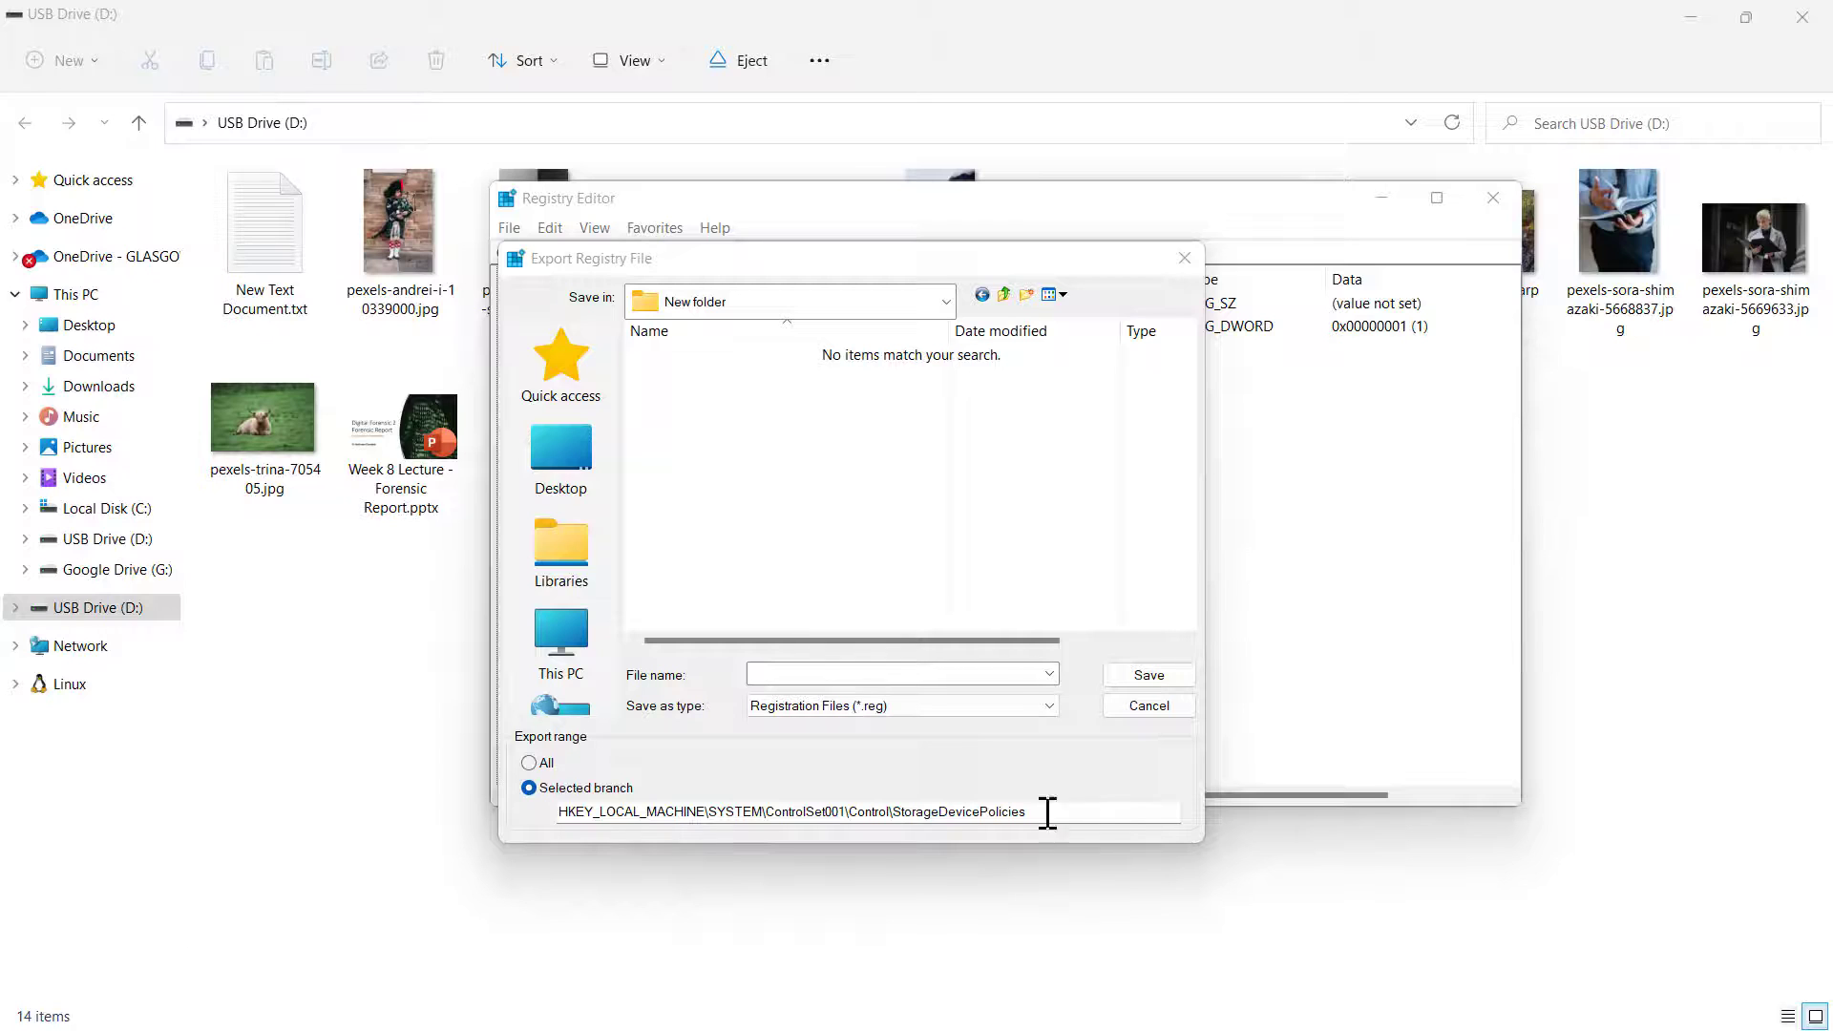
type("WriteProtect")
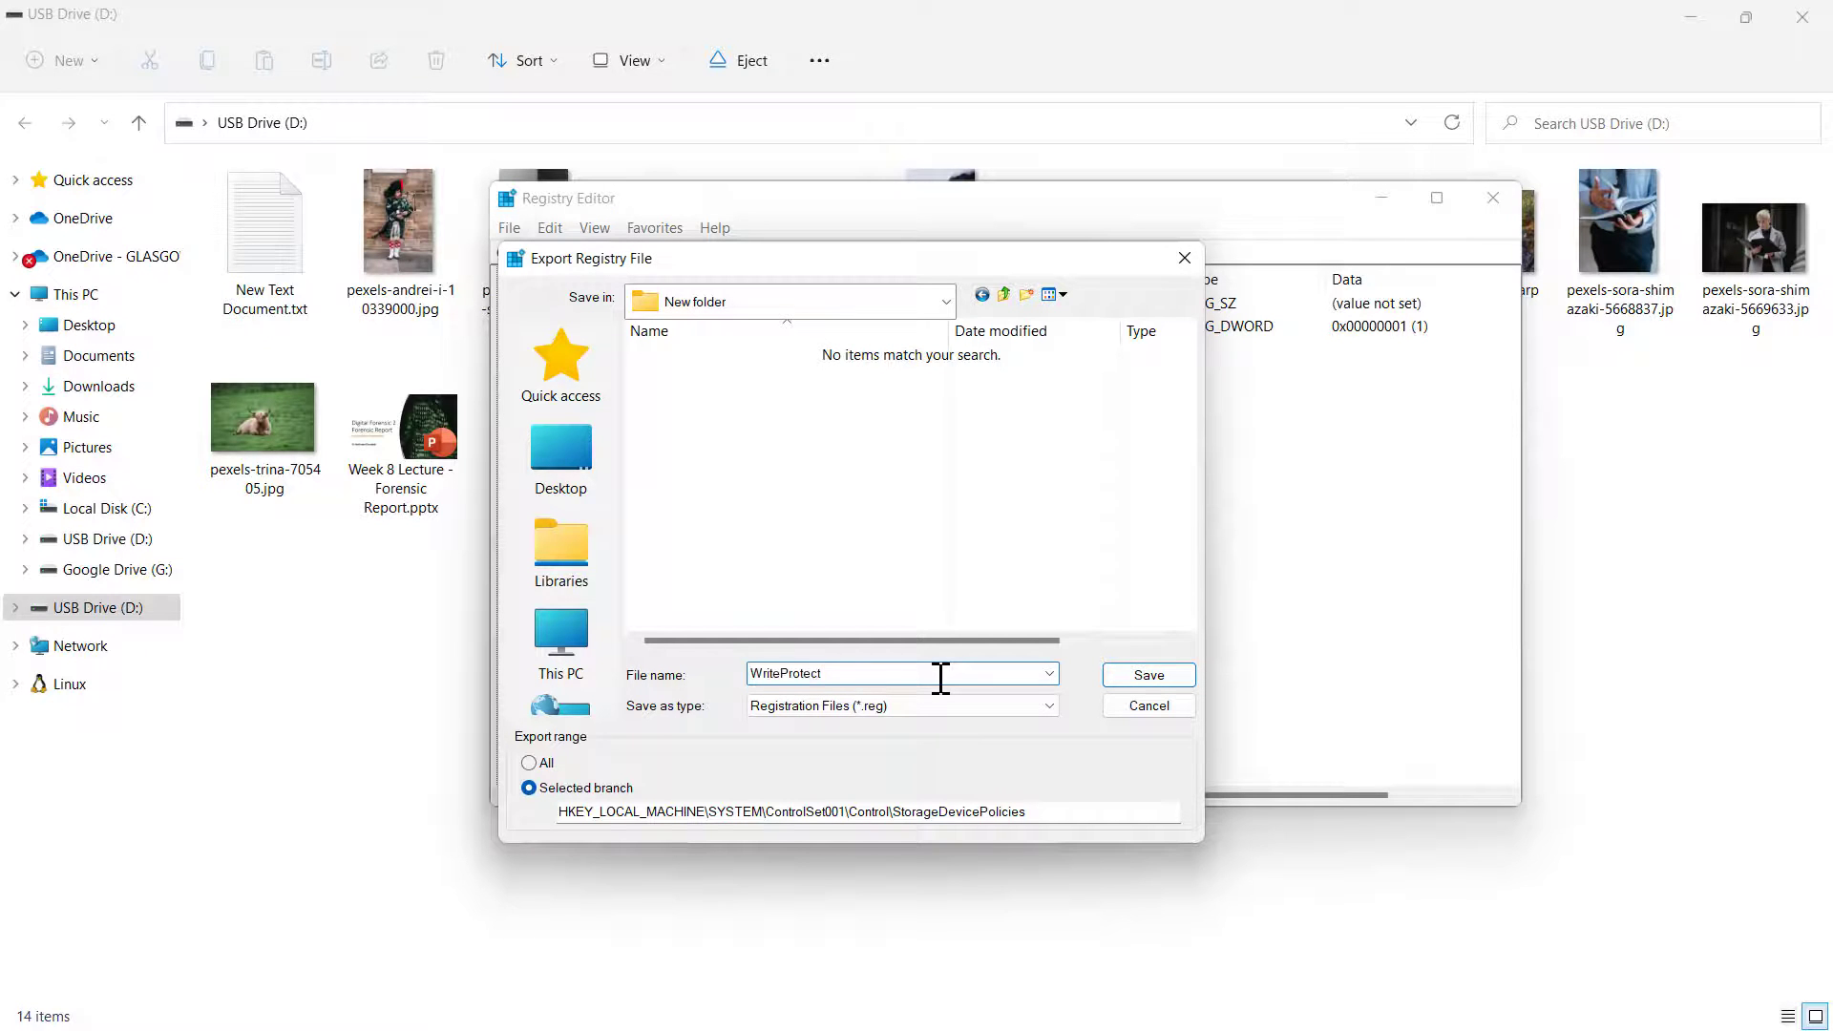
type("ON")
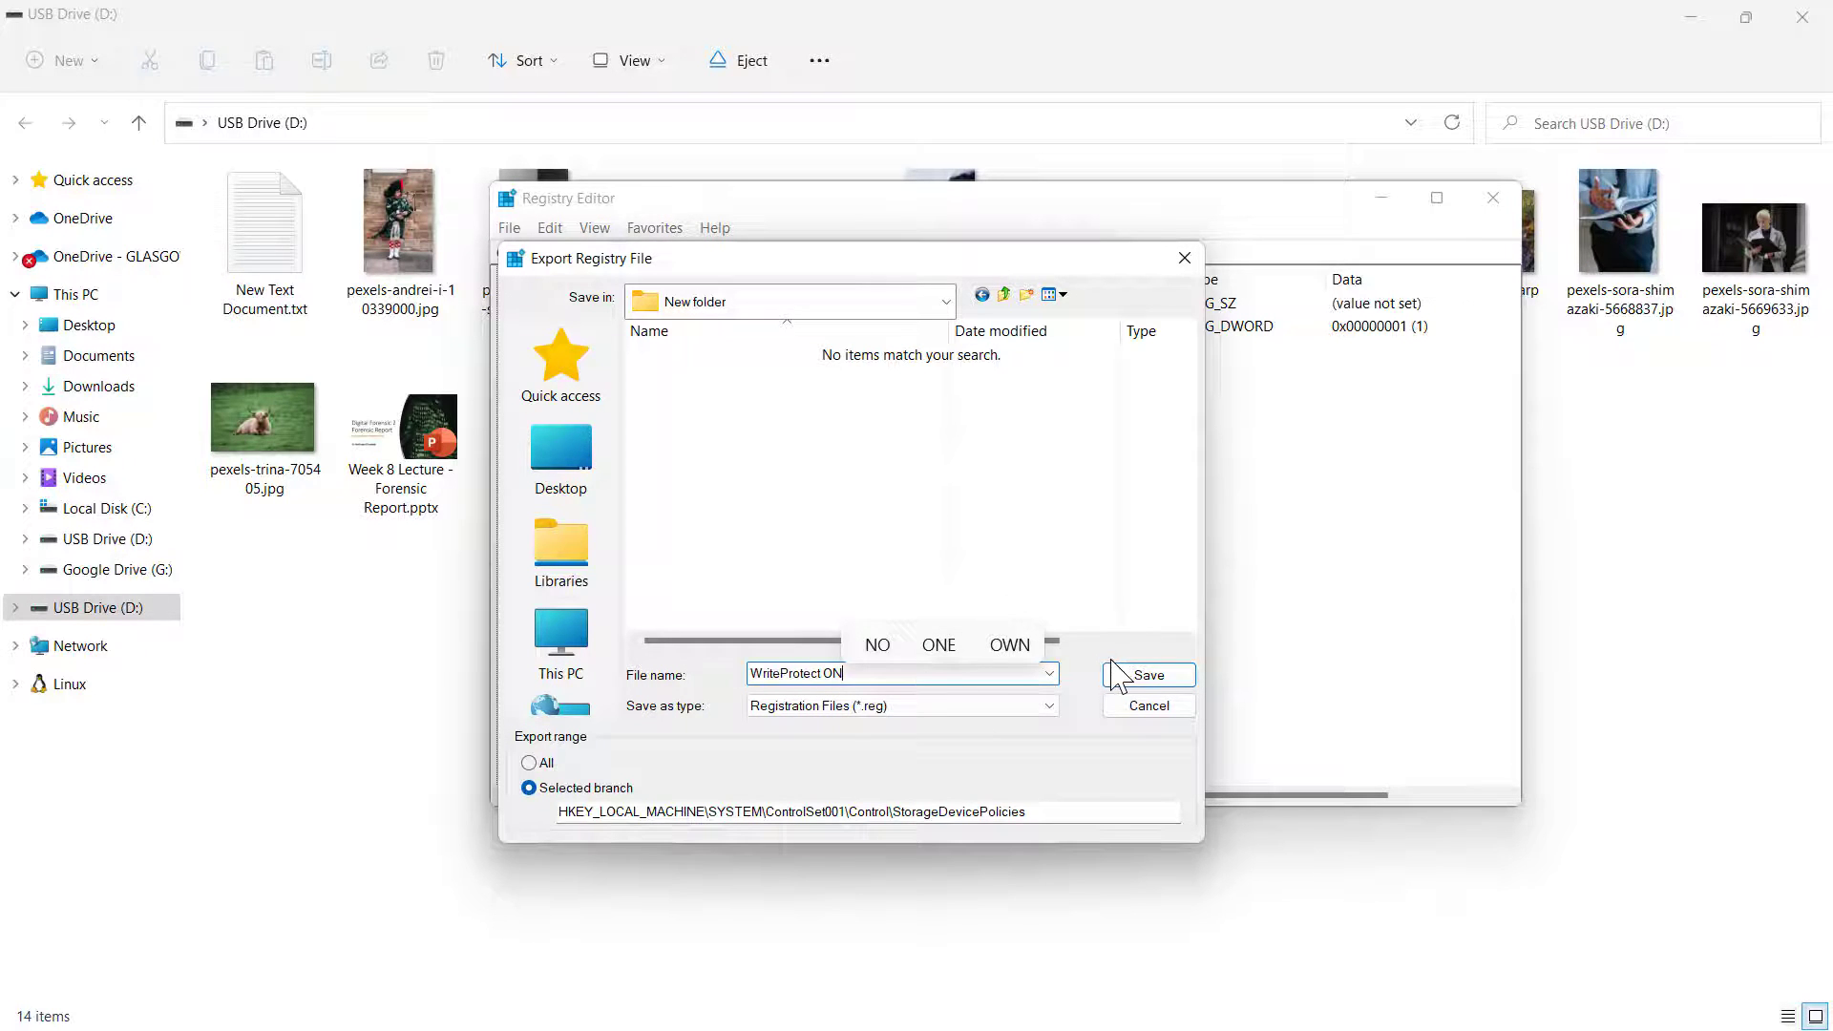
left_click(1148, 675)
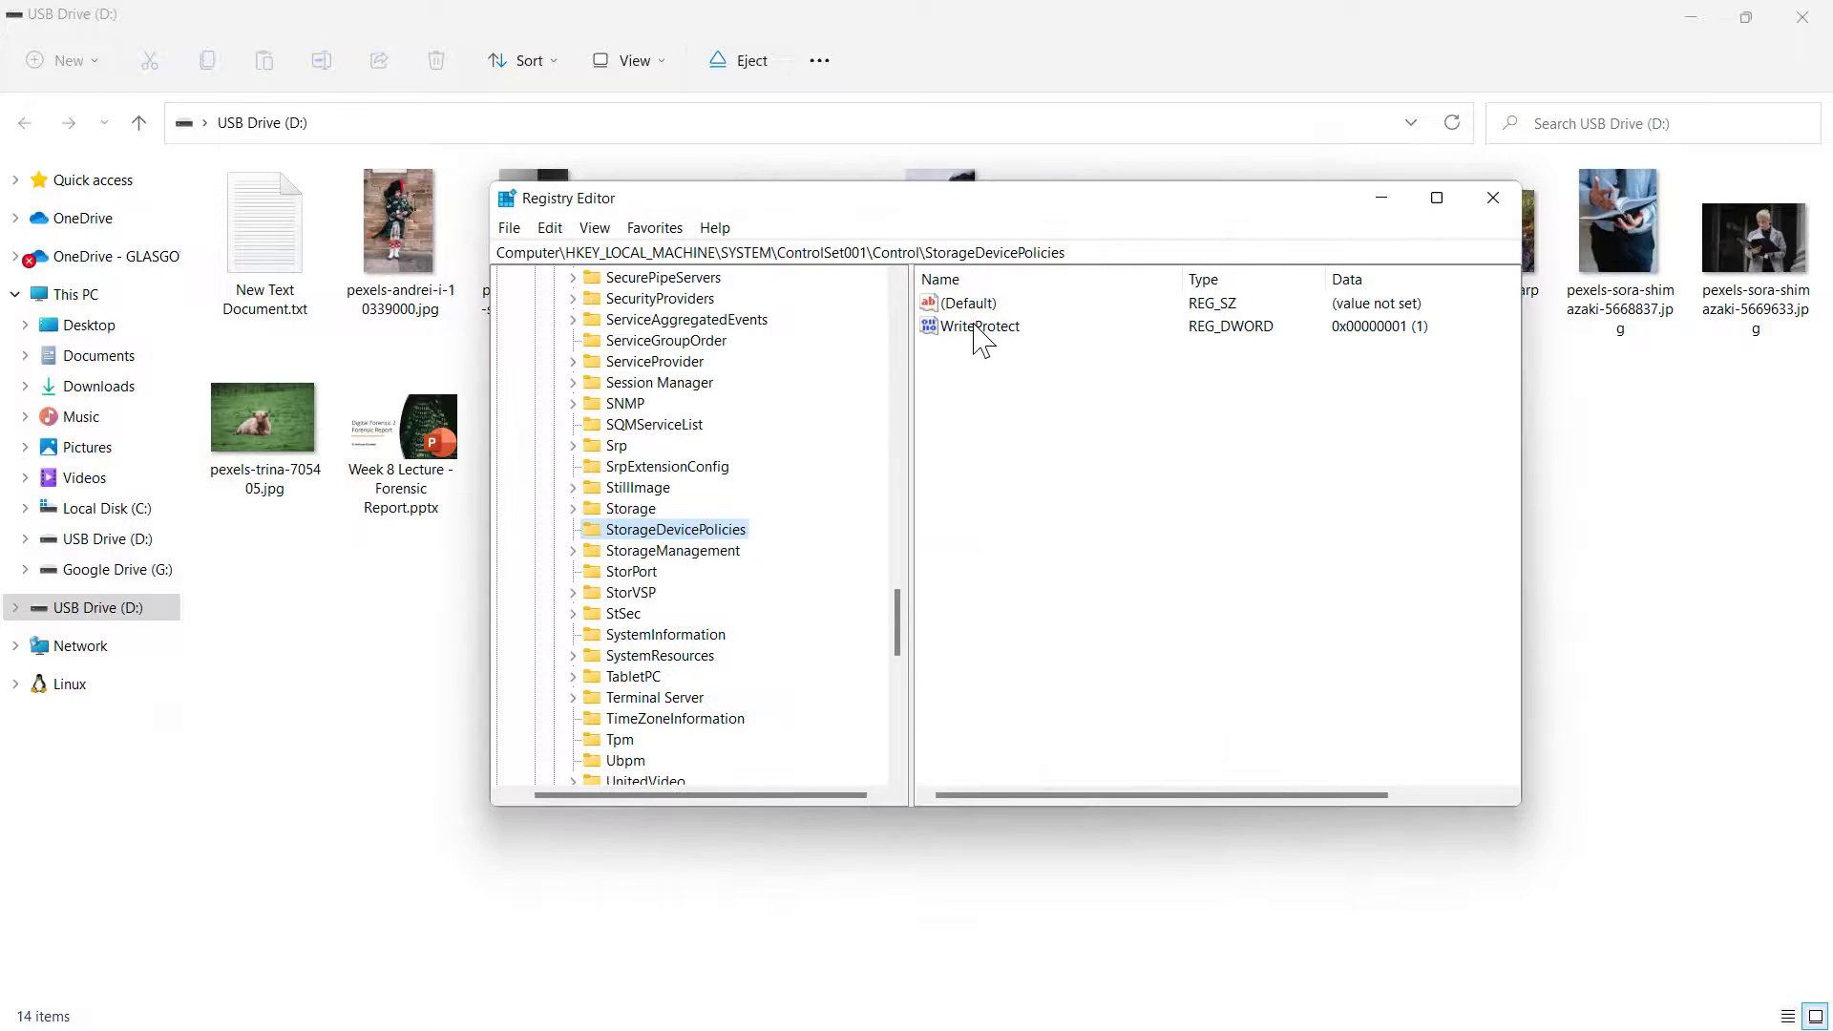
Set the WriteProtect value data to 0.
double_click(978, 327)
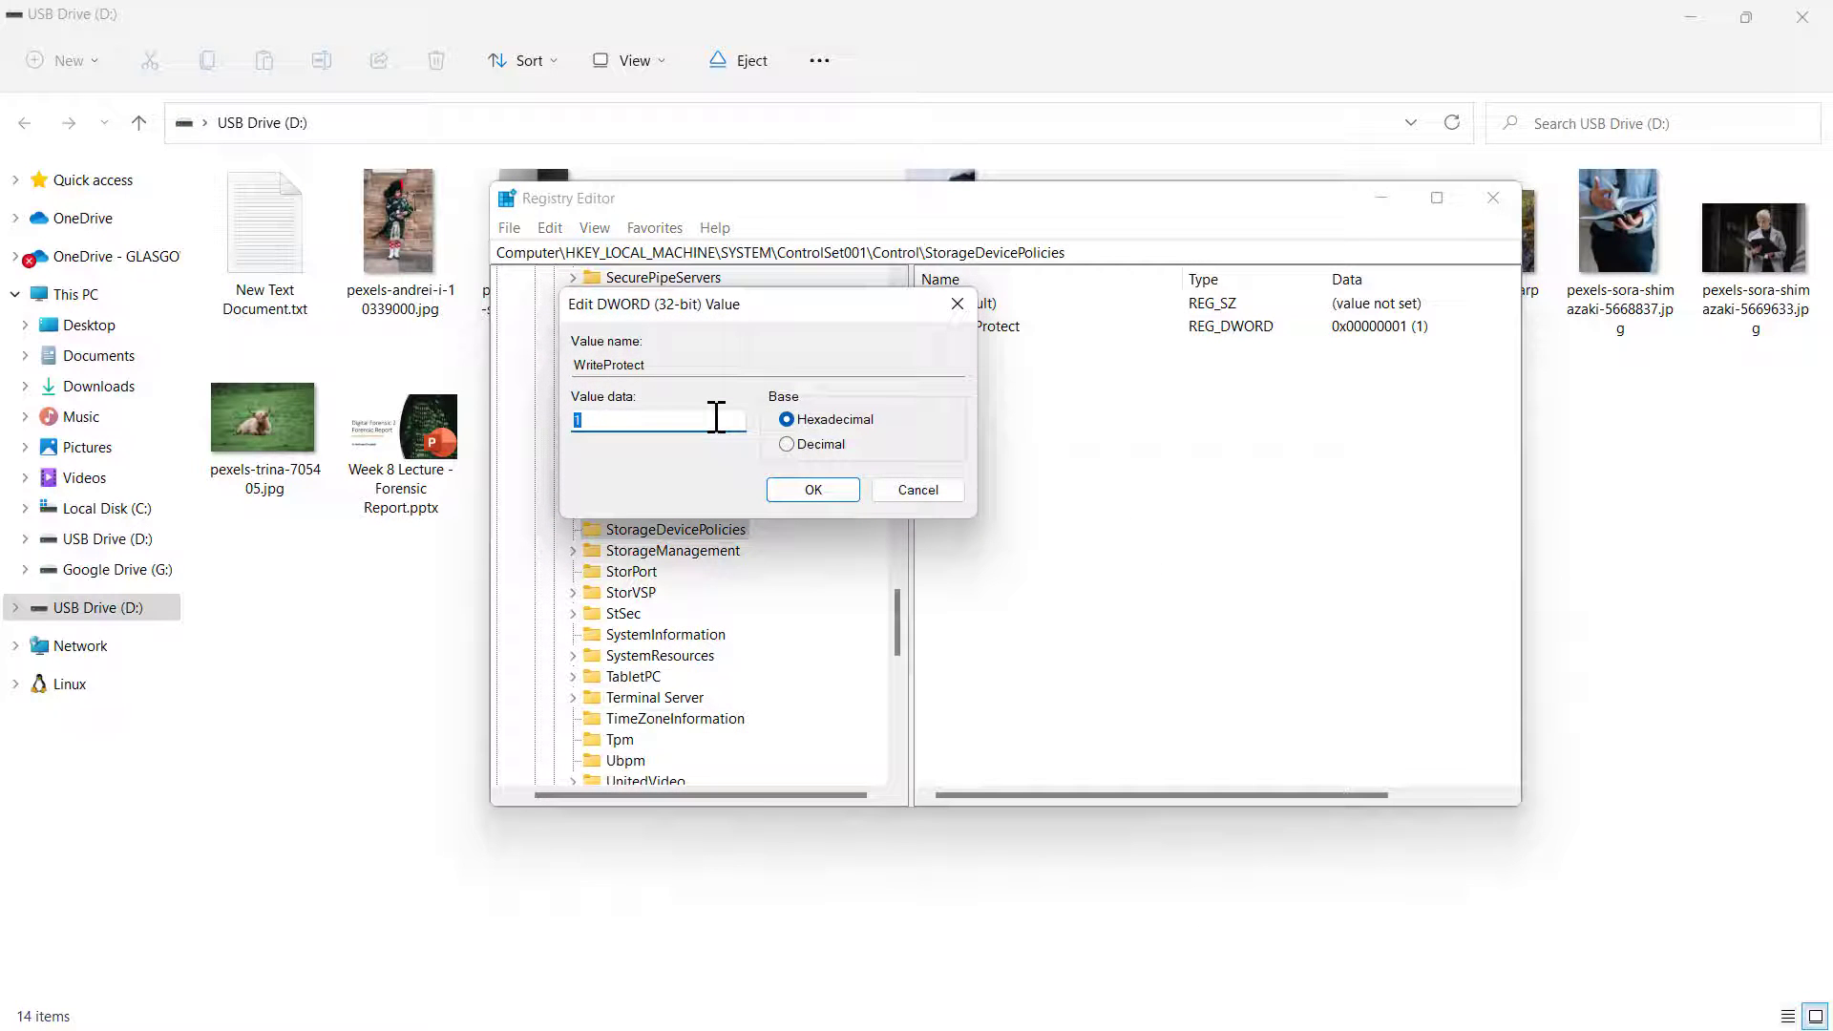
left_click(811, 489)
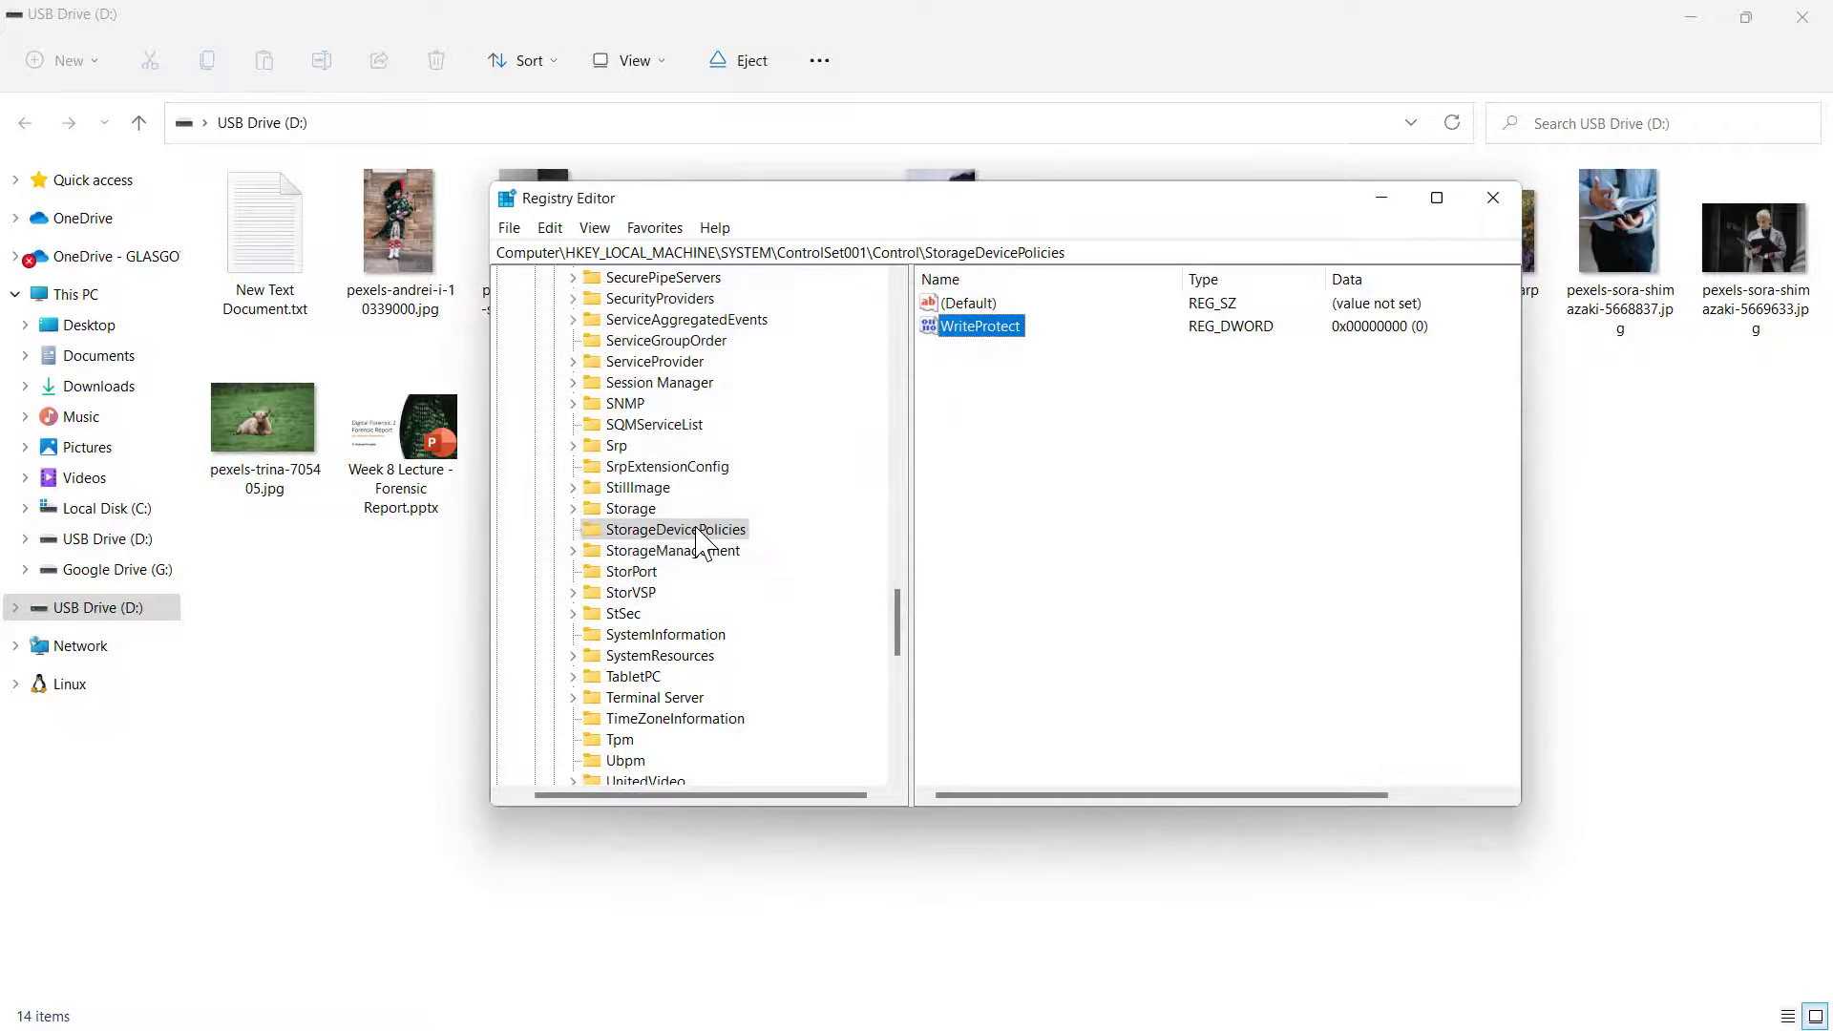
Export the branch as WriteProtect Off.reg and close Registry Editor.
left_click(508, 227)
type("WriteProtect O")
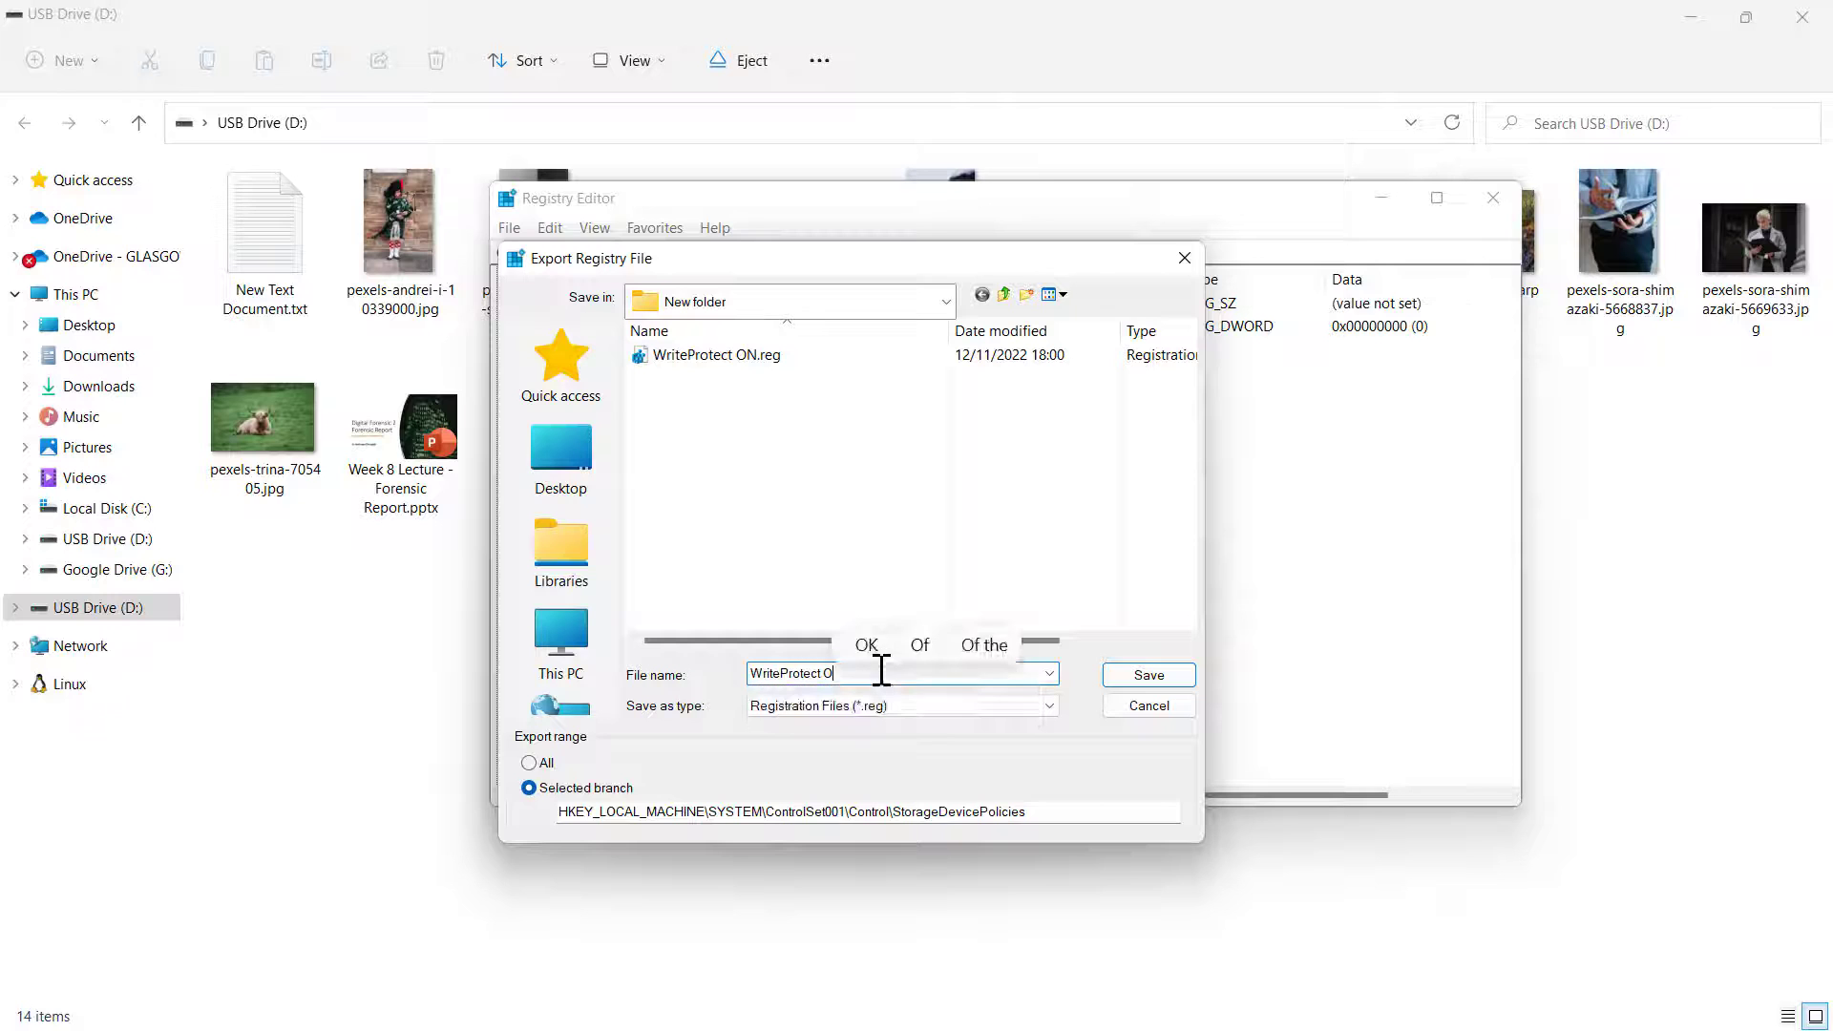
type("ff")
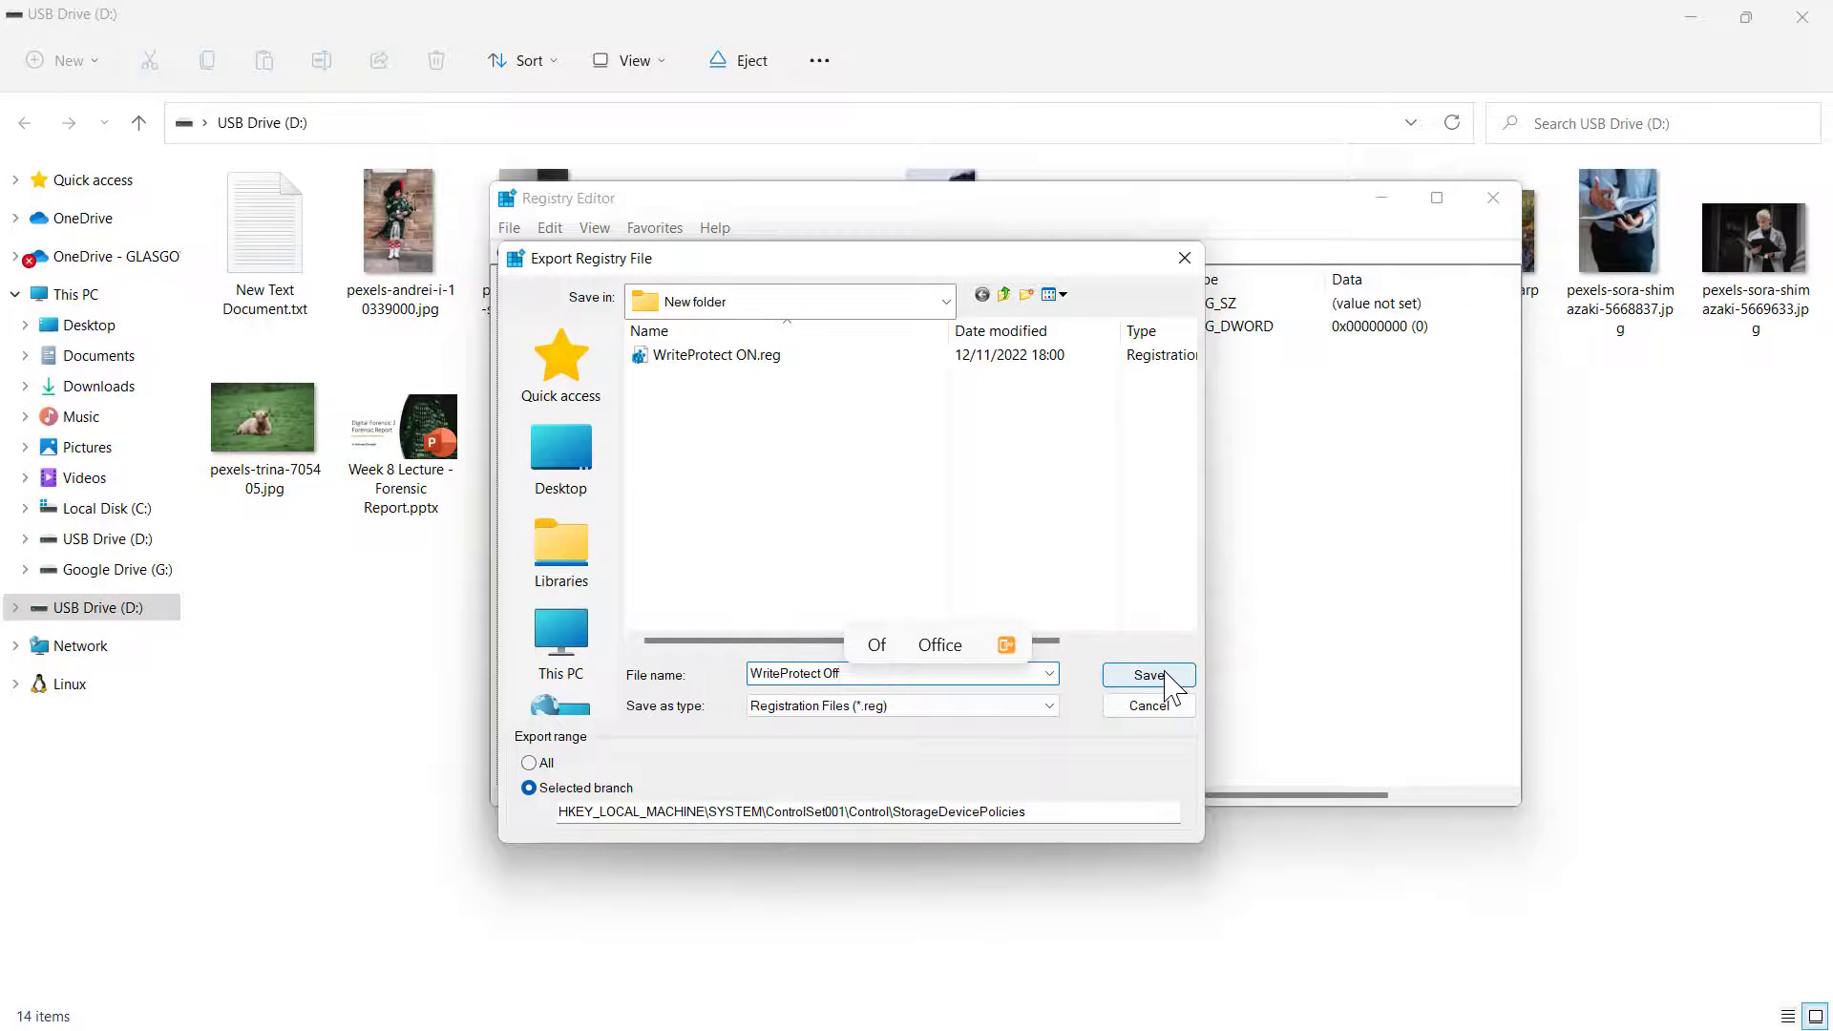
left_click(1147, 674)
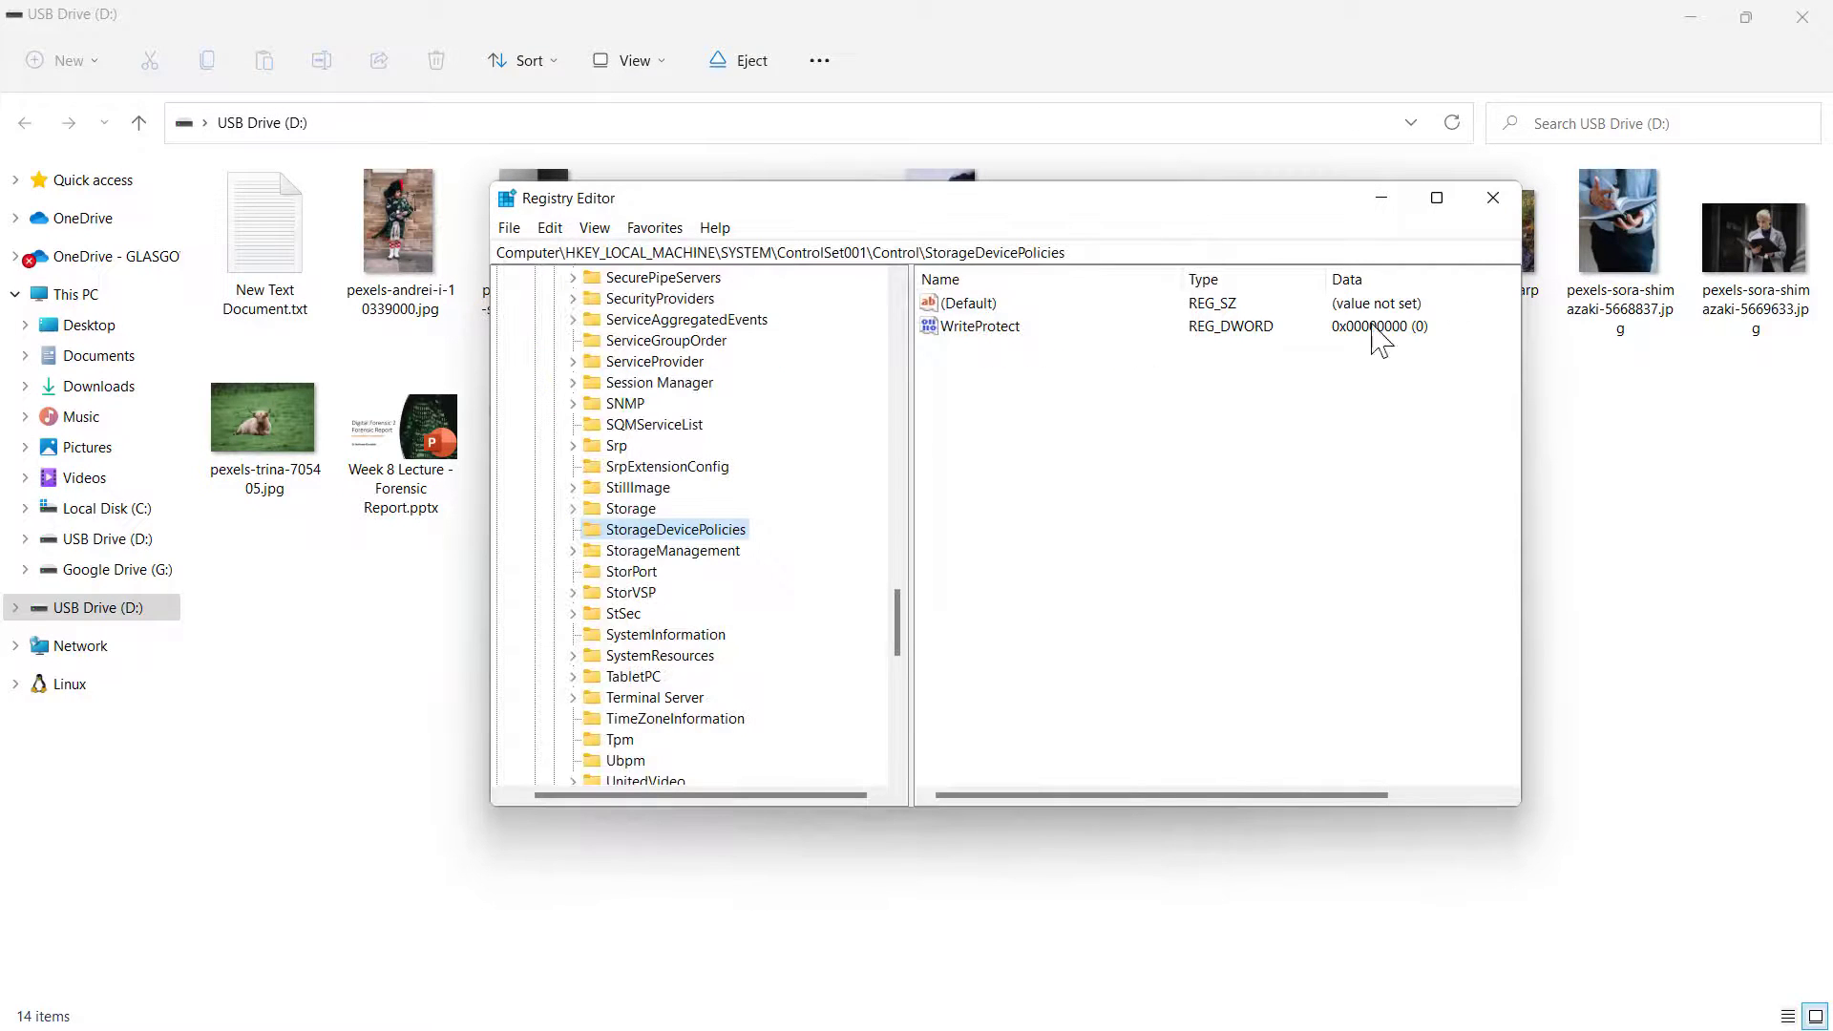
left_click(1492, 196)
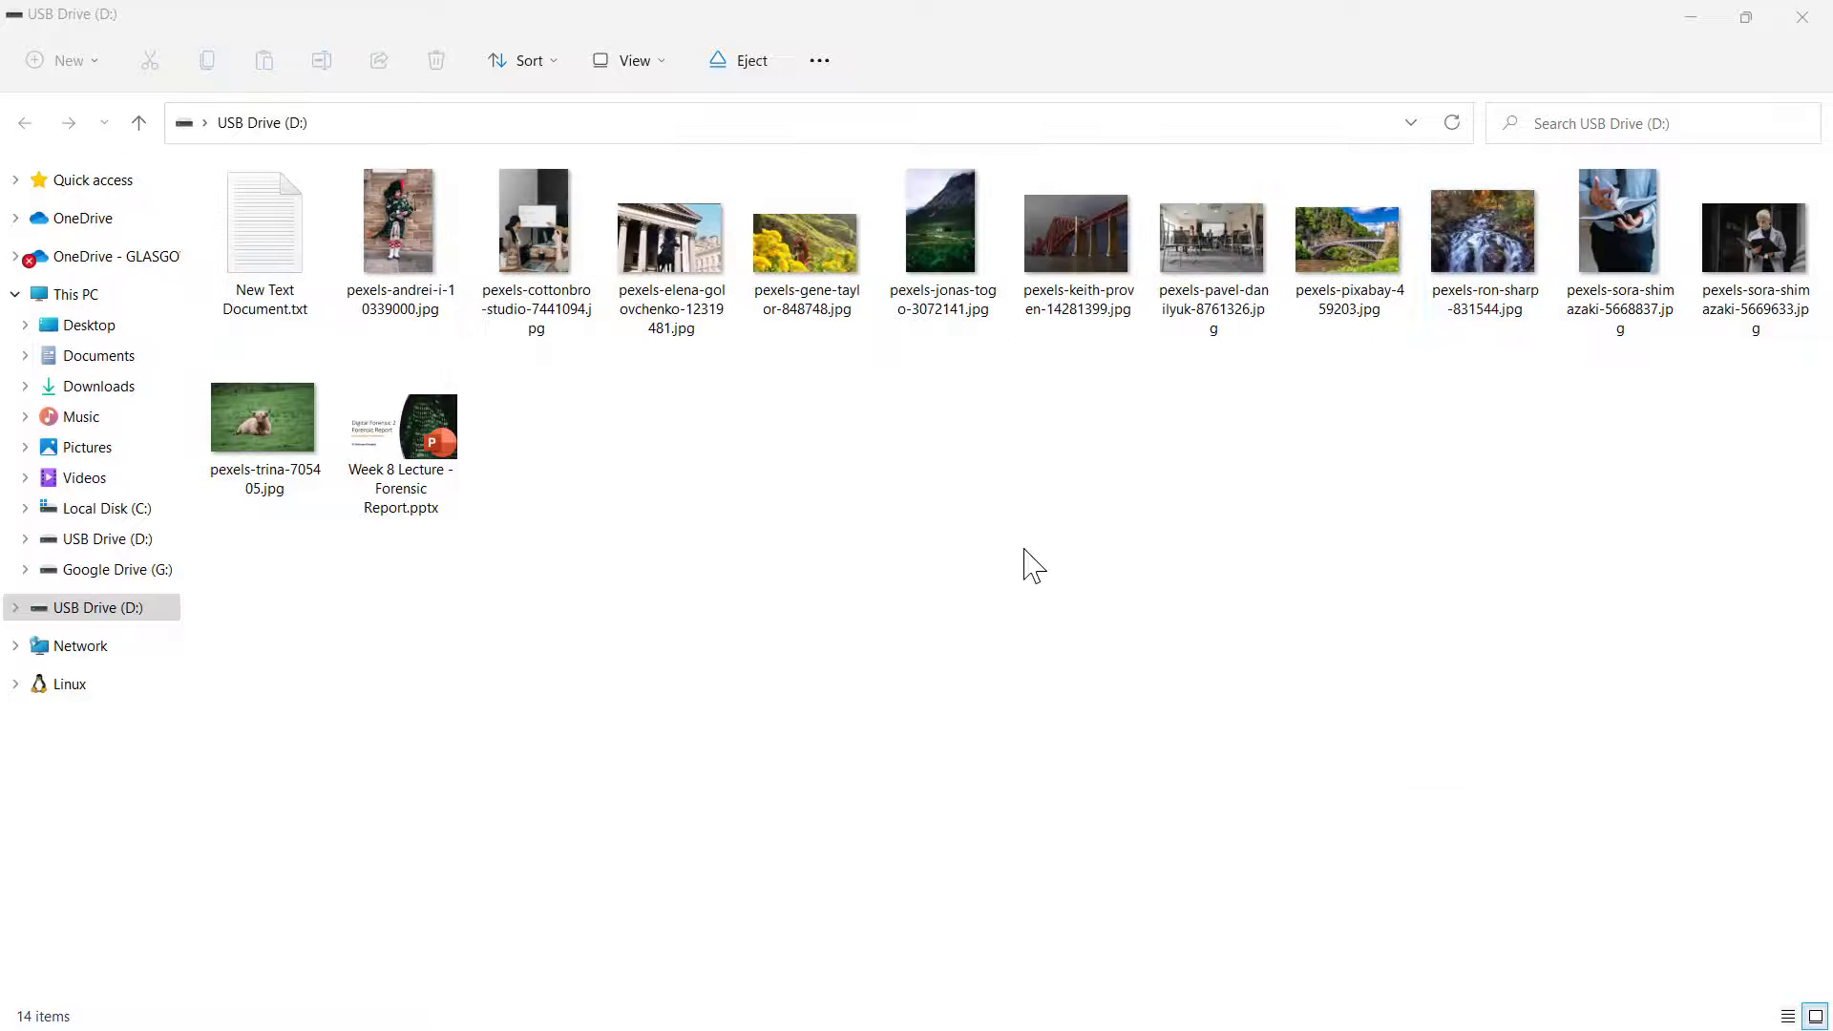
mouse_move(842, 692)
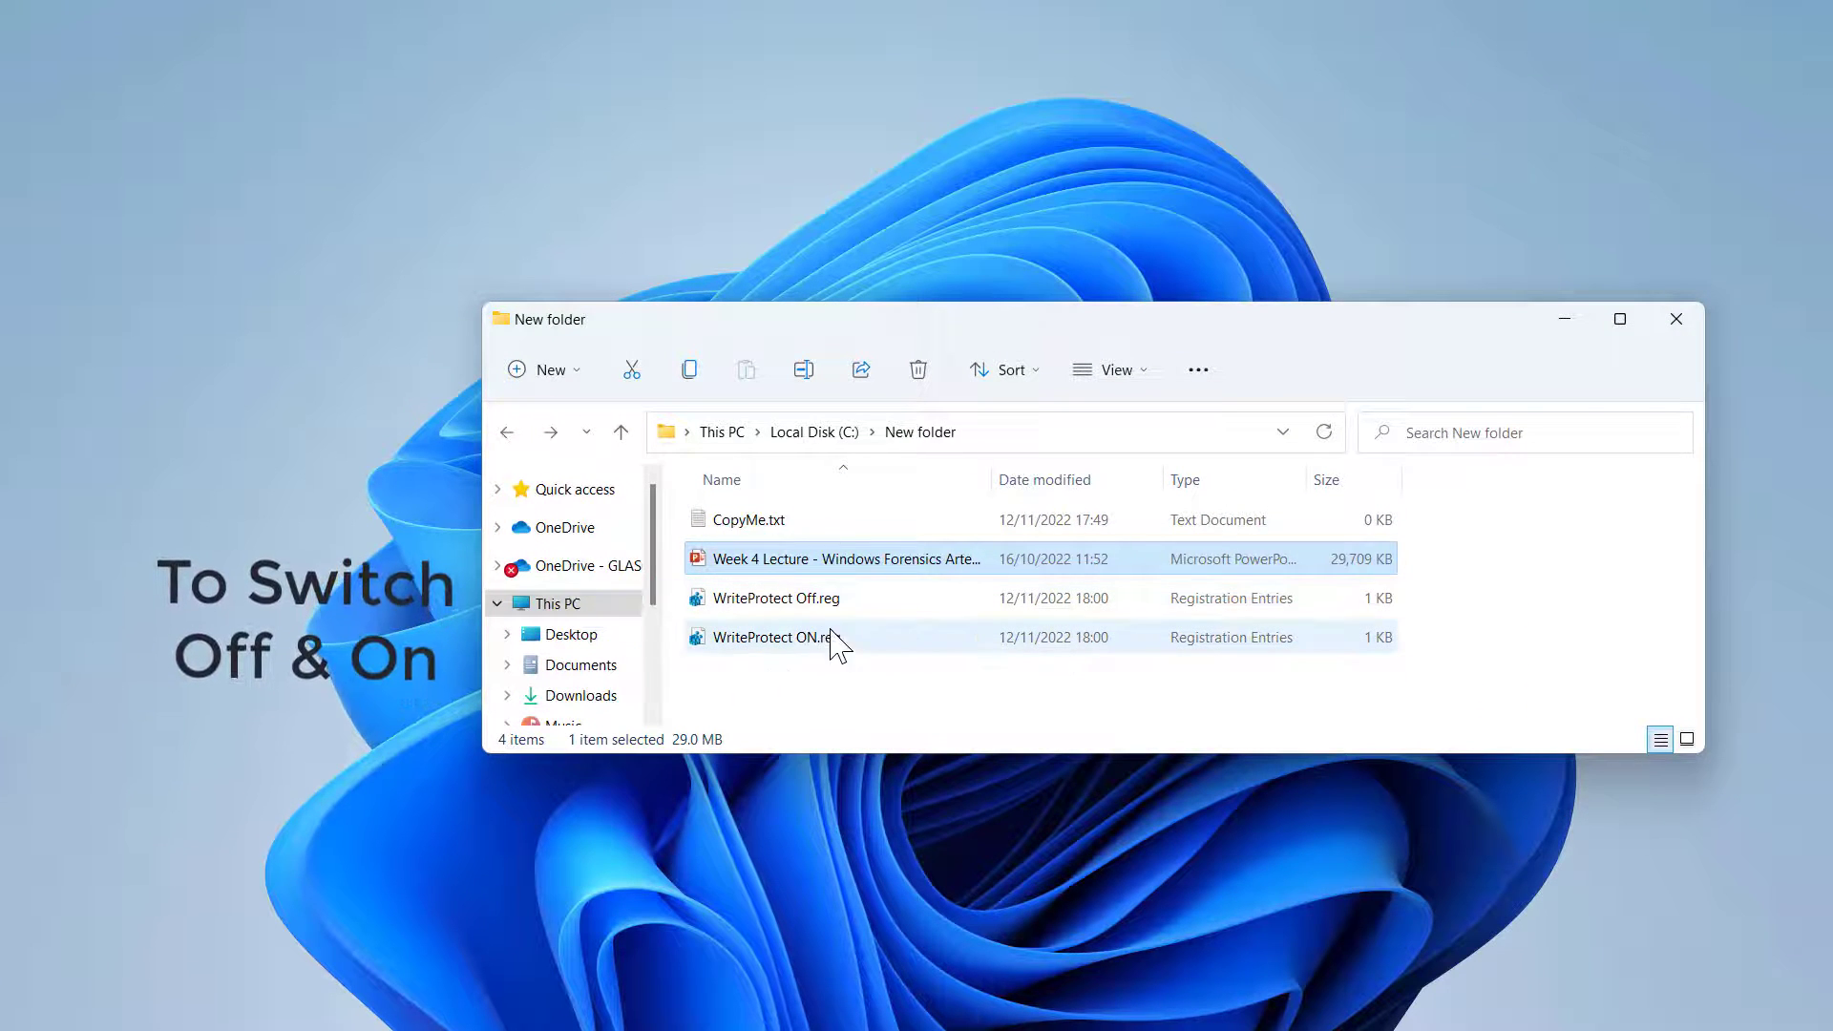
Merge WriteProtect ON.reg into the registry, confirming the warning and success messages.
double_click(773, 637)
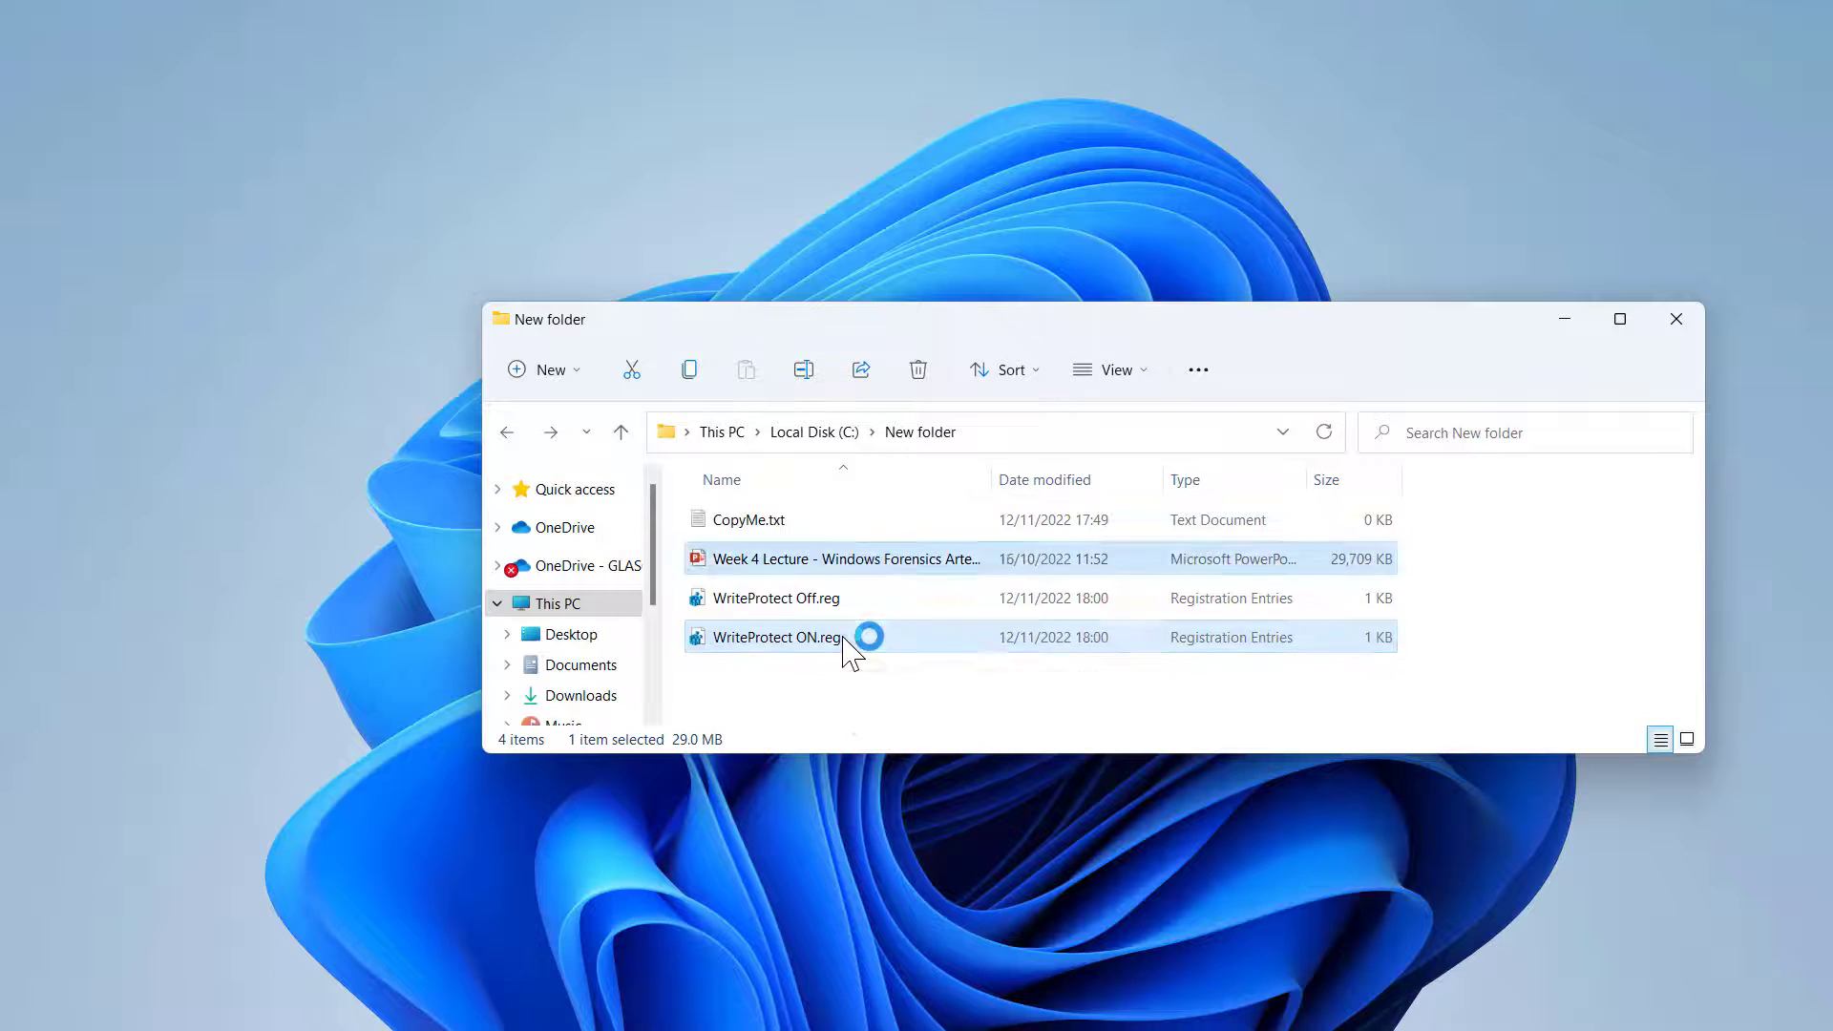
left_click(772, 638)
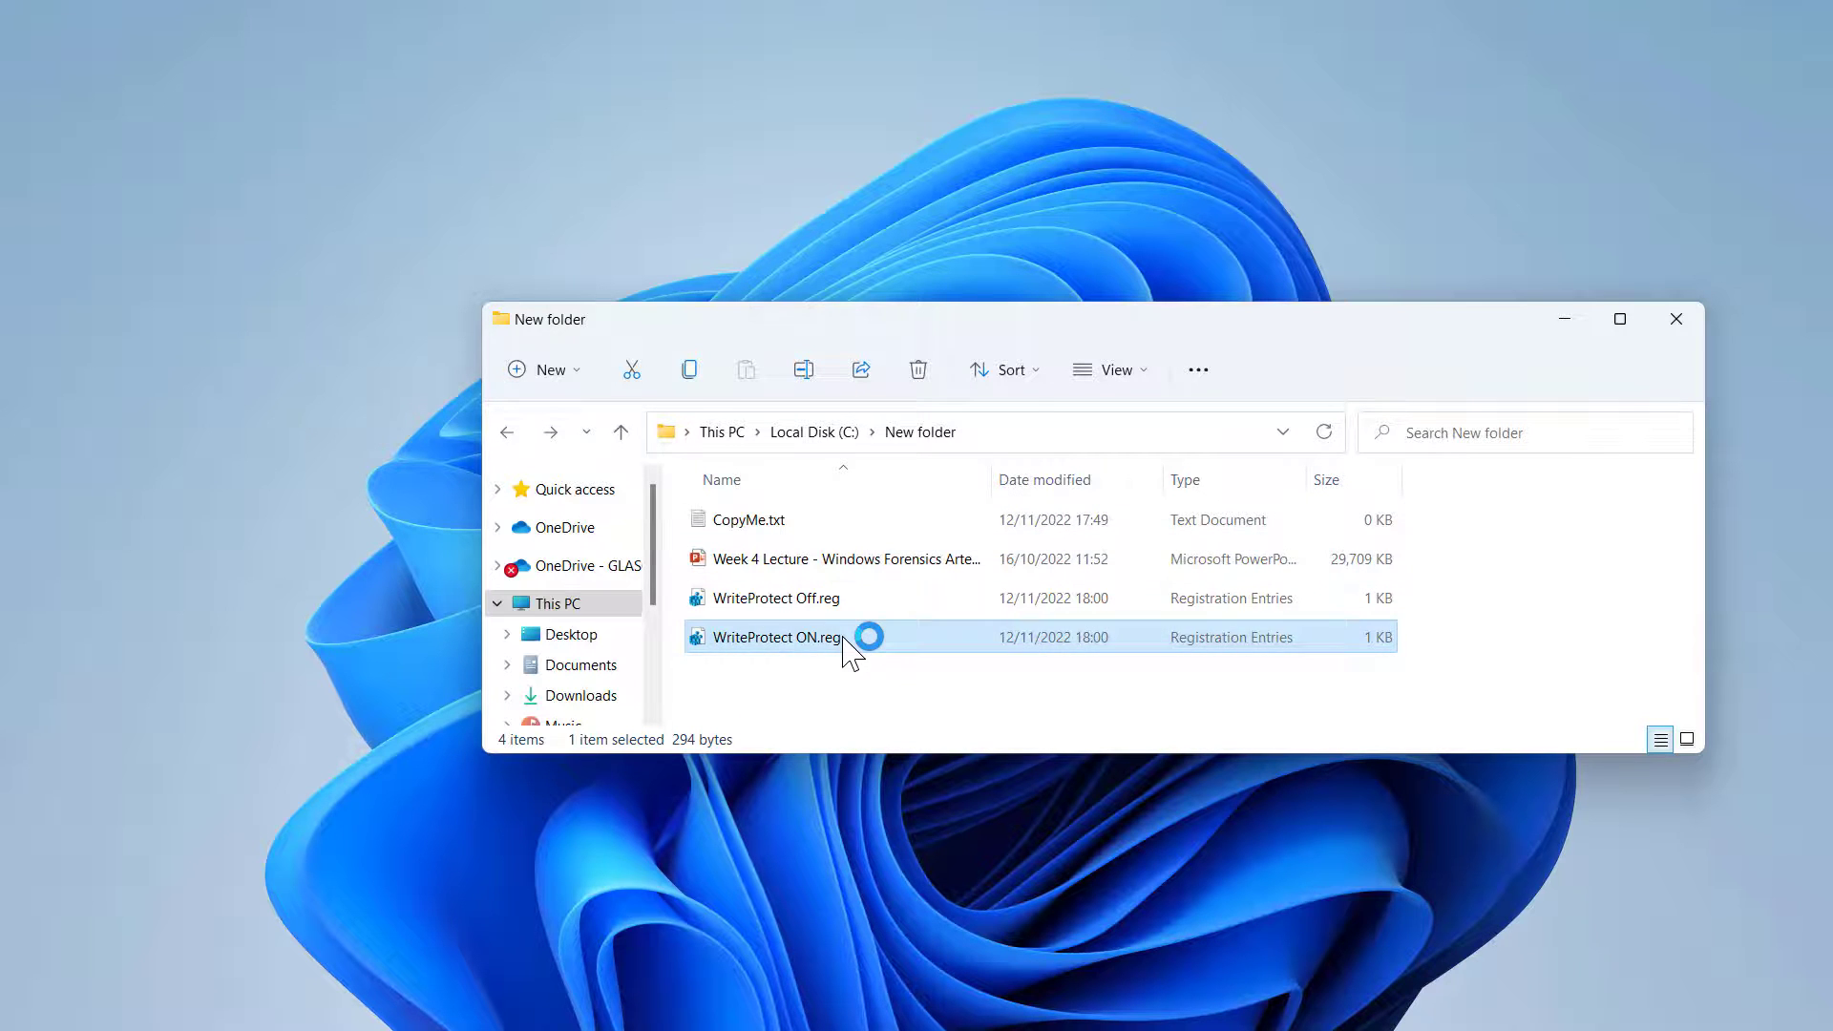
mouse_move(926, 795)
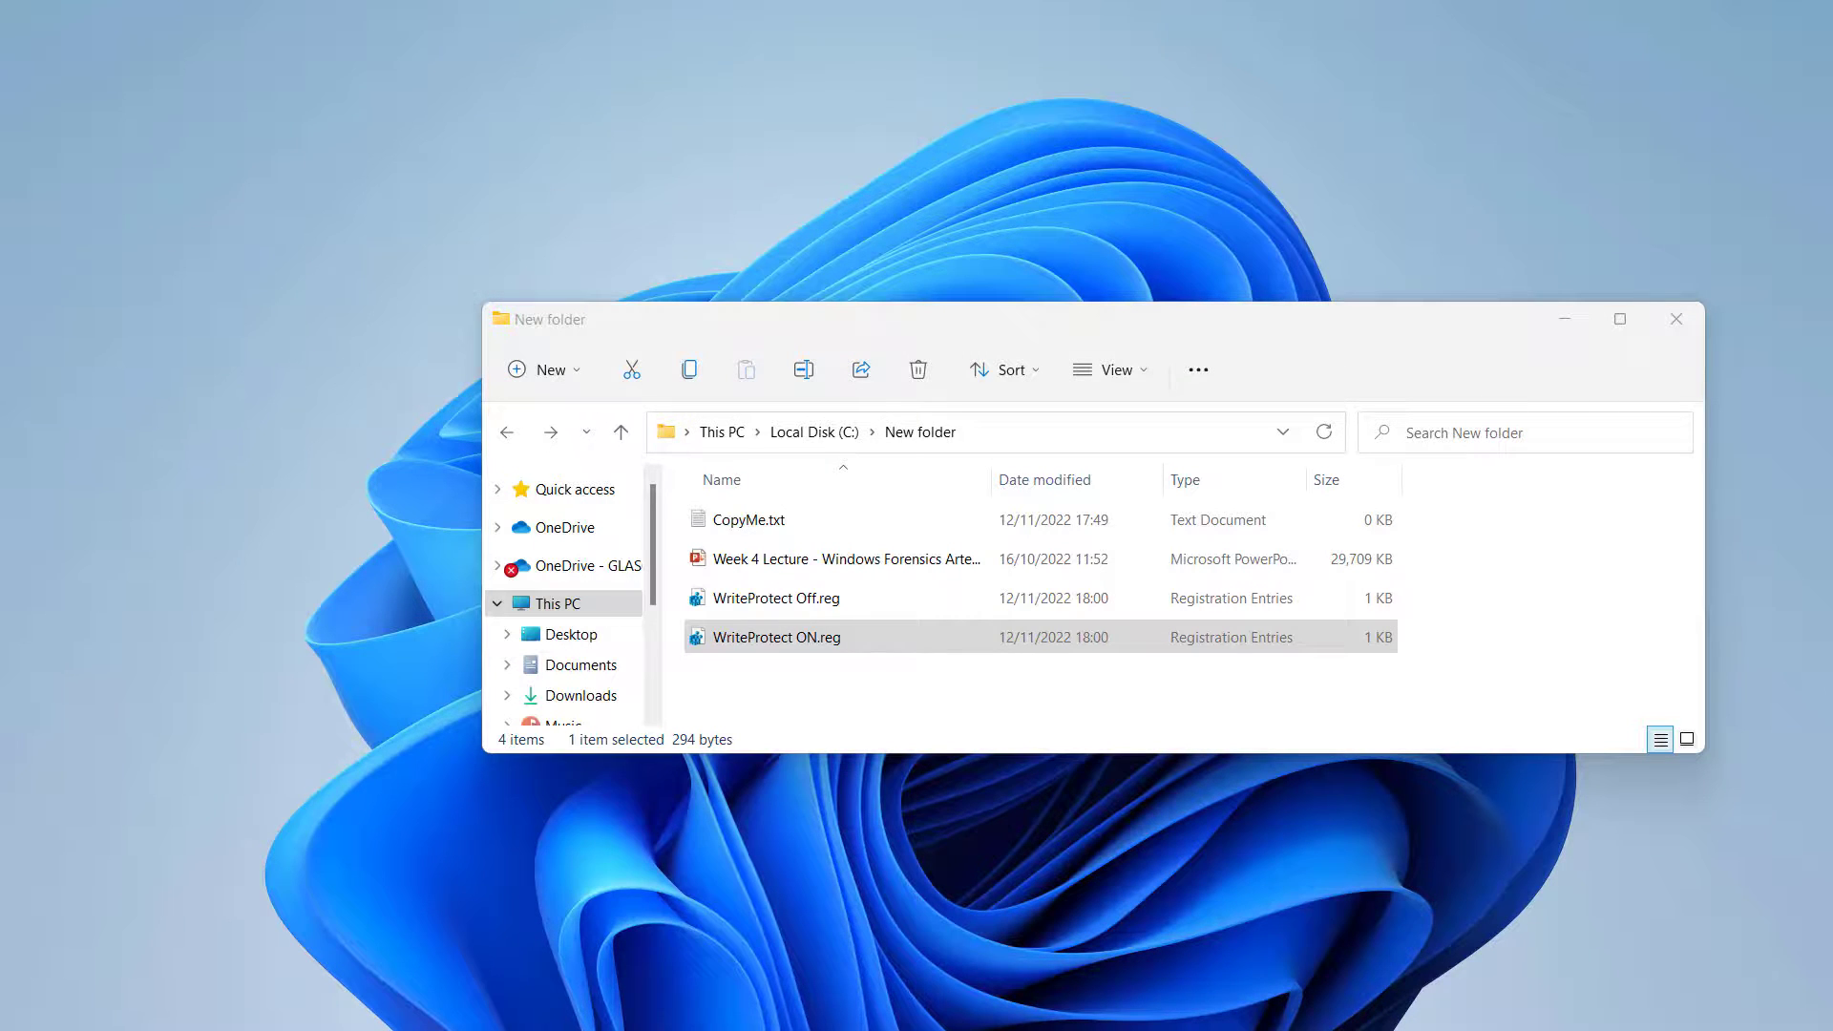
double_click(774, 638)
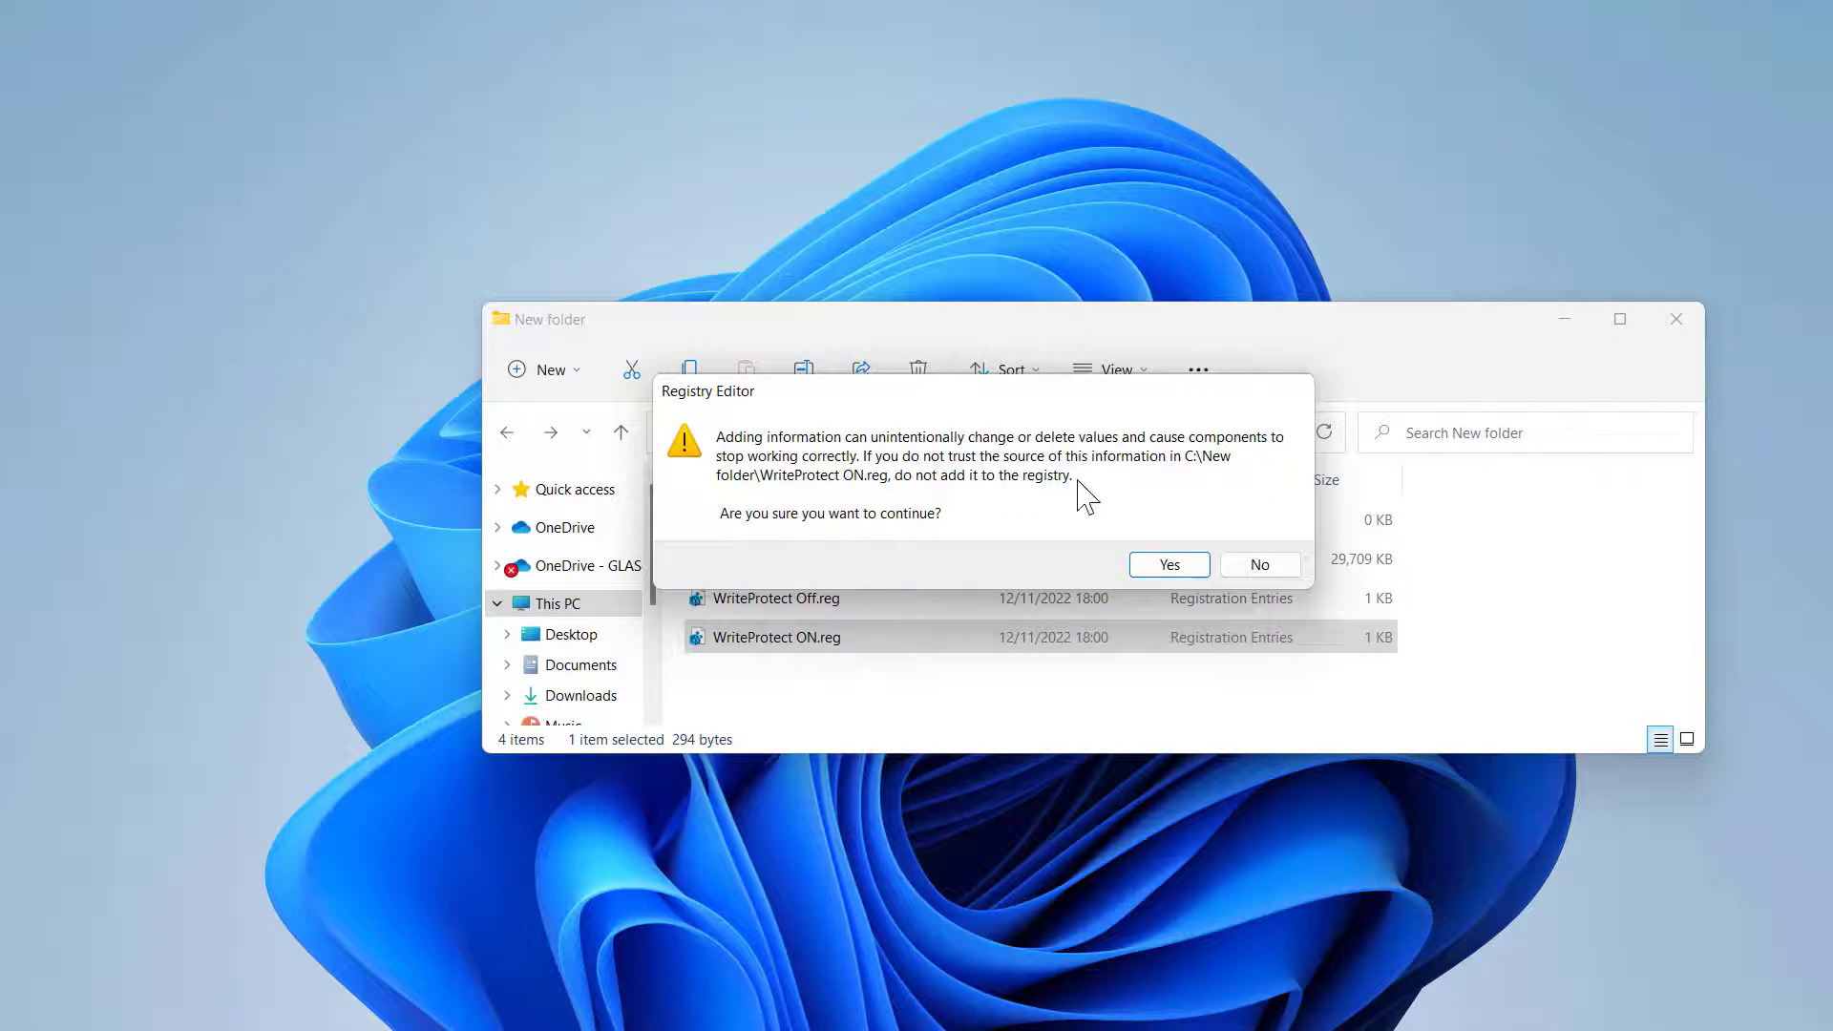
left_click(1169, 566)
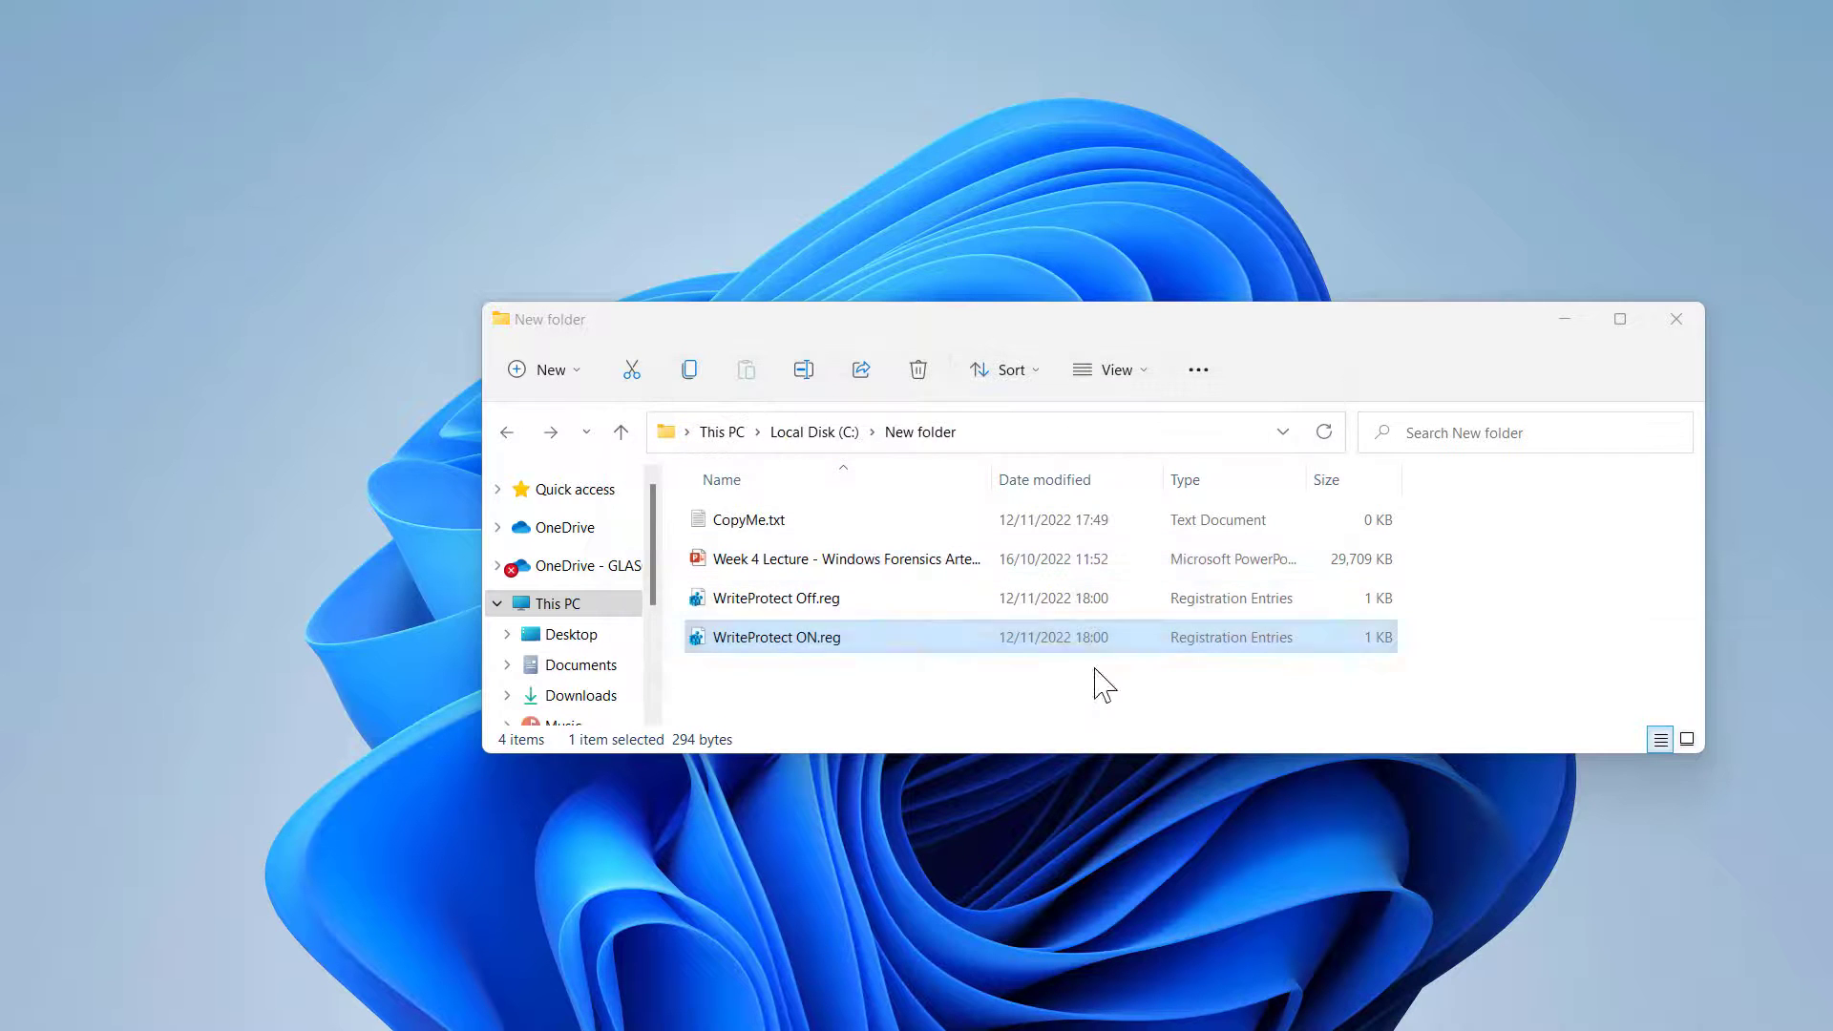
double_click(780, 637)
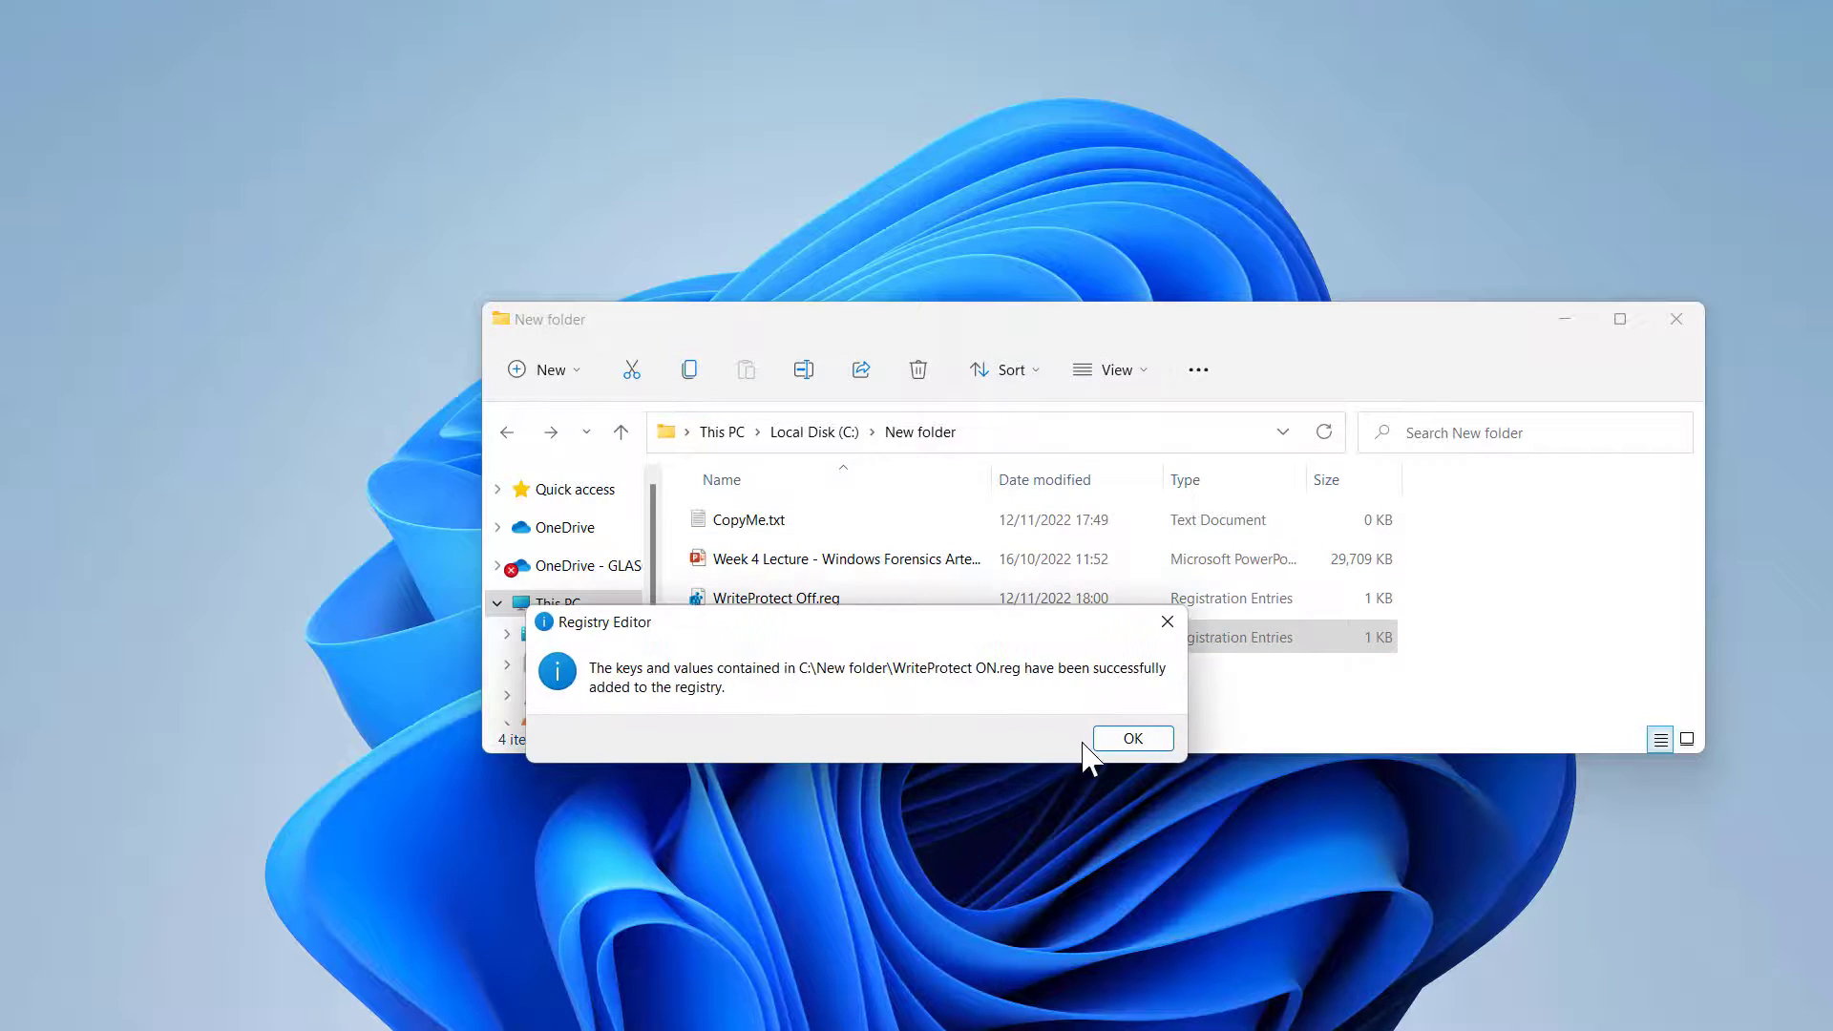
mouse_move(1024, 712)
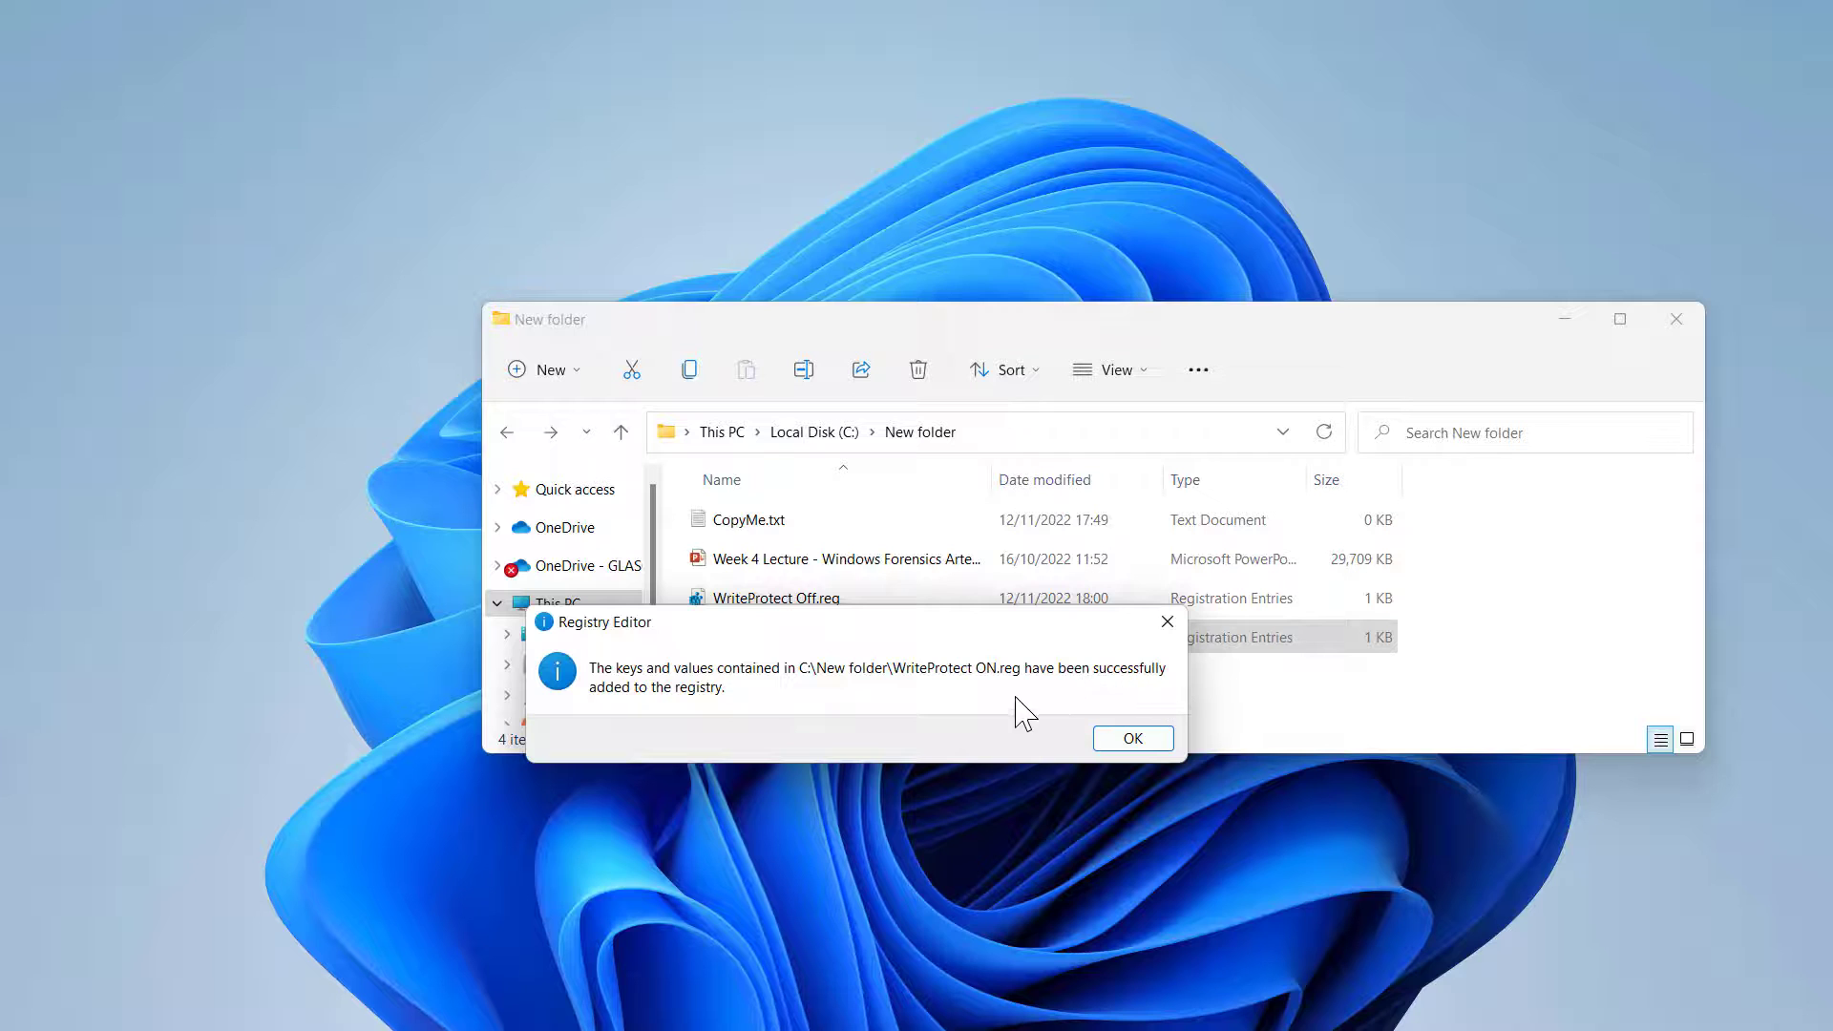
left_click(1131, 737)
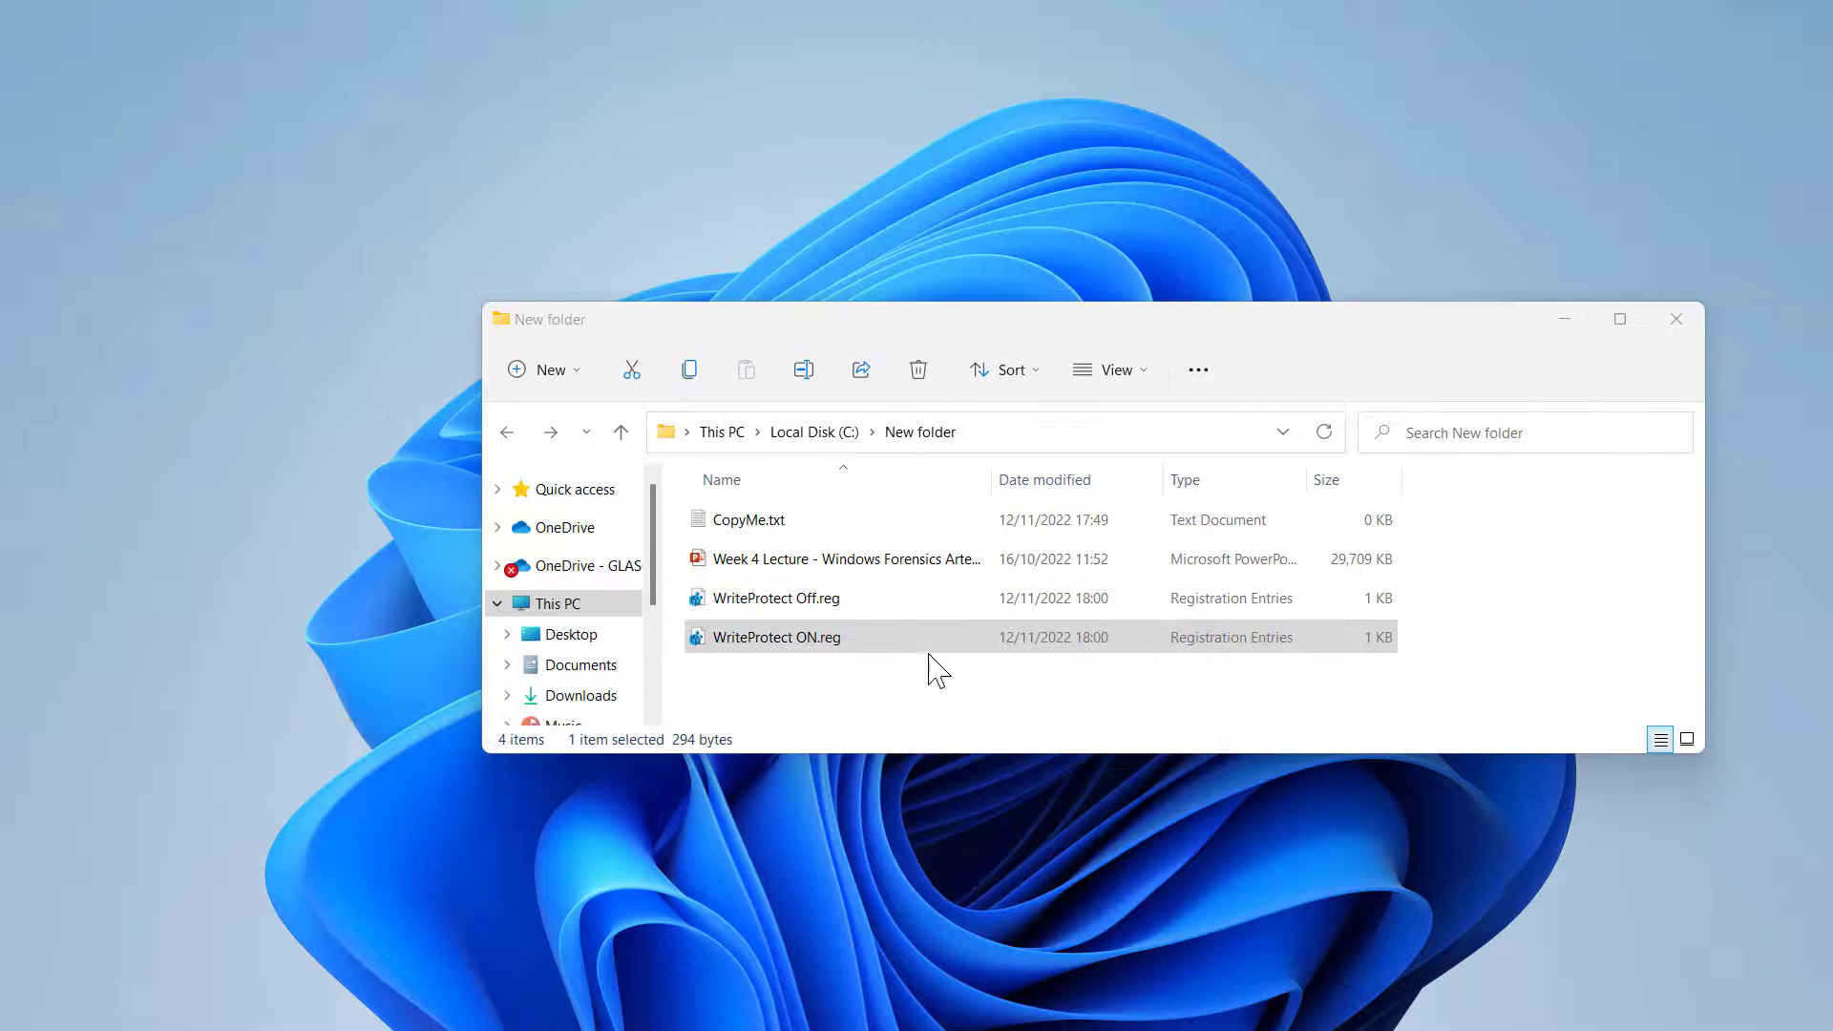
mouse_move(888, 643)
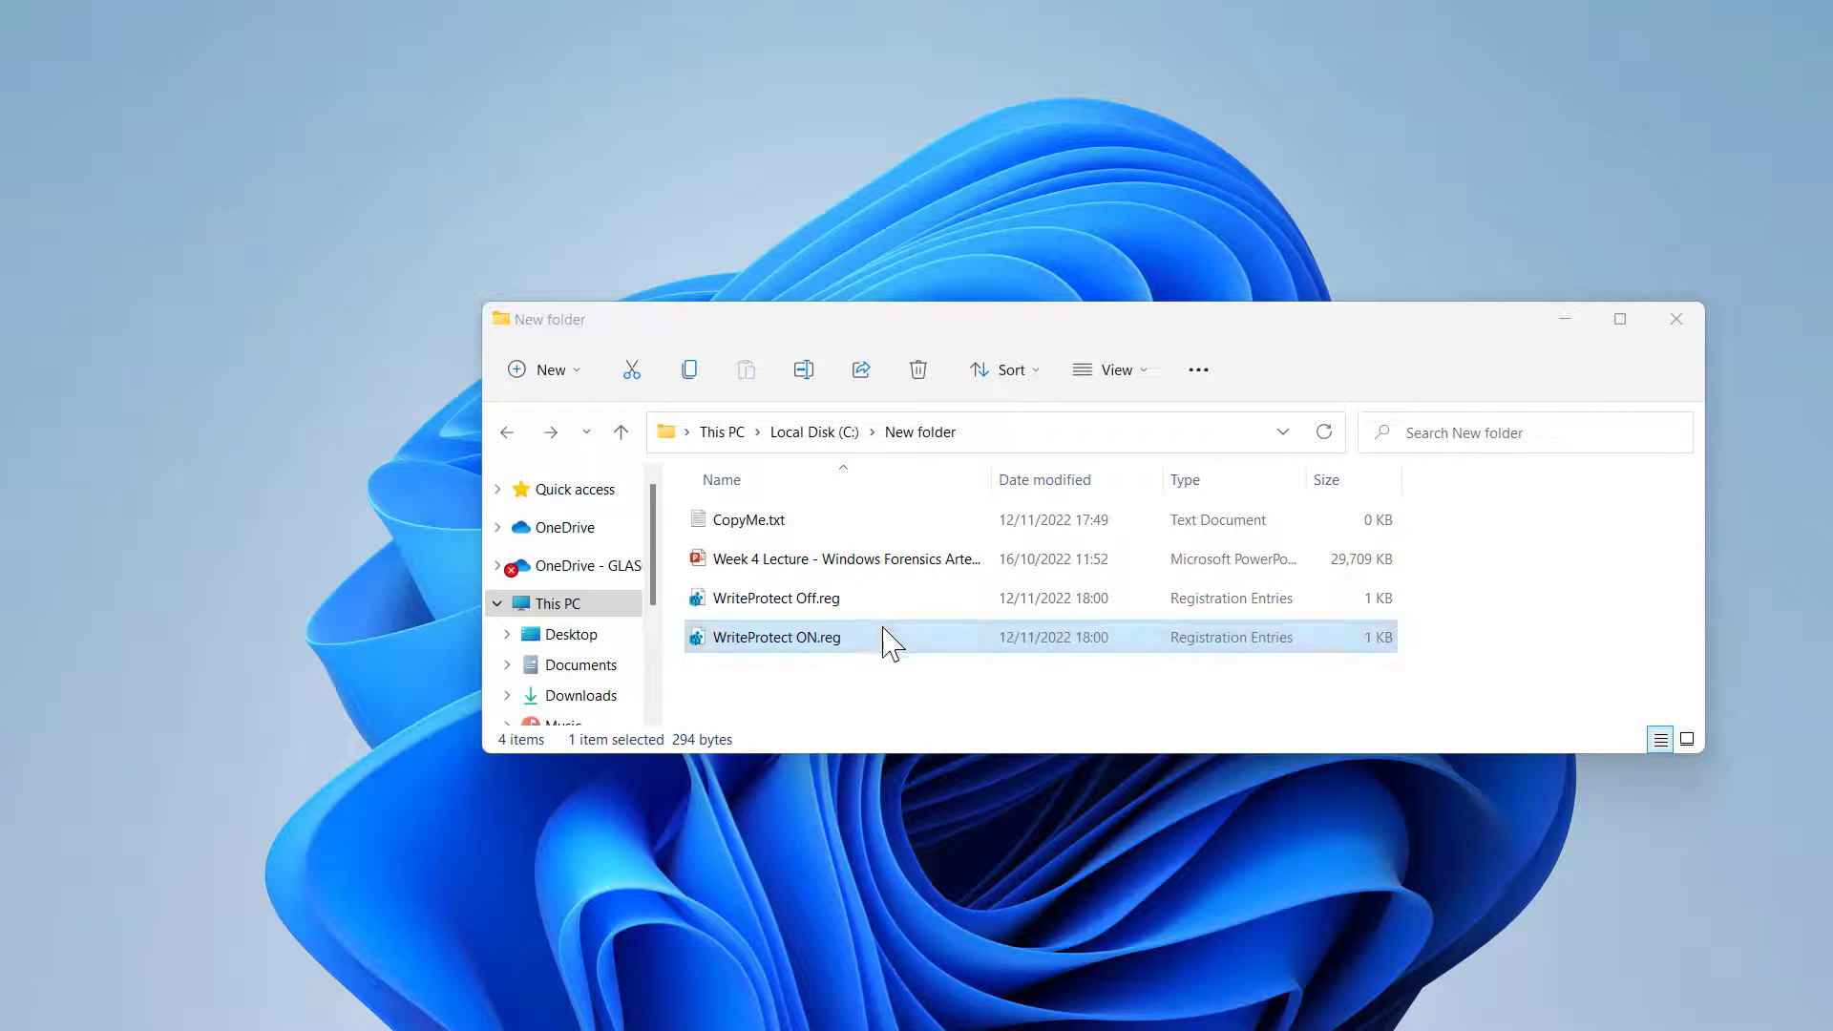
mouse_move(867, 733)
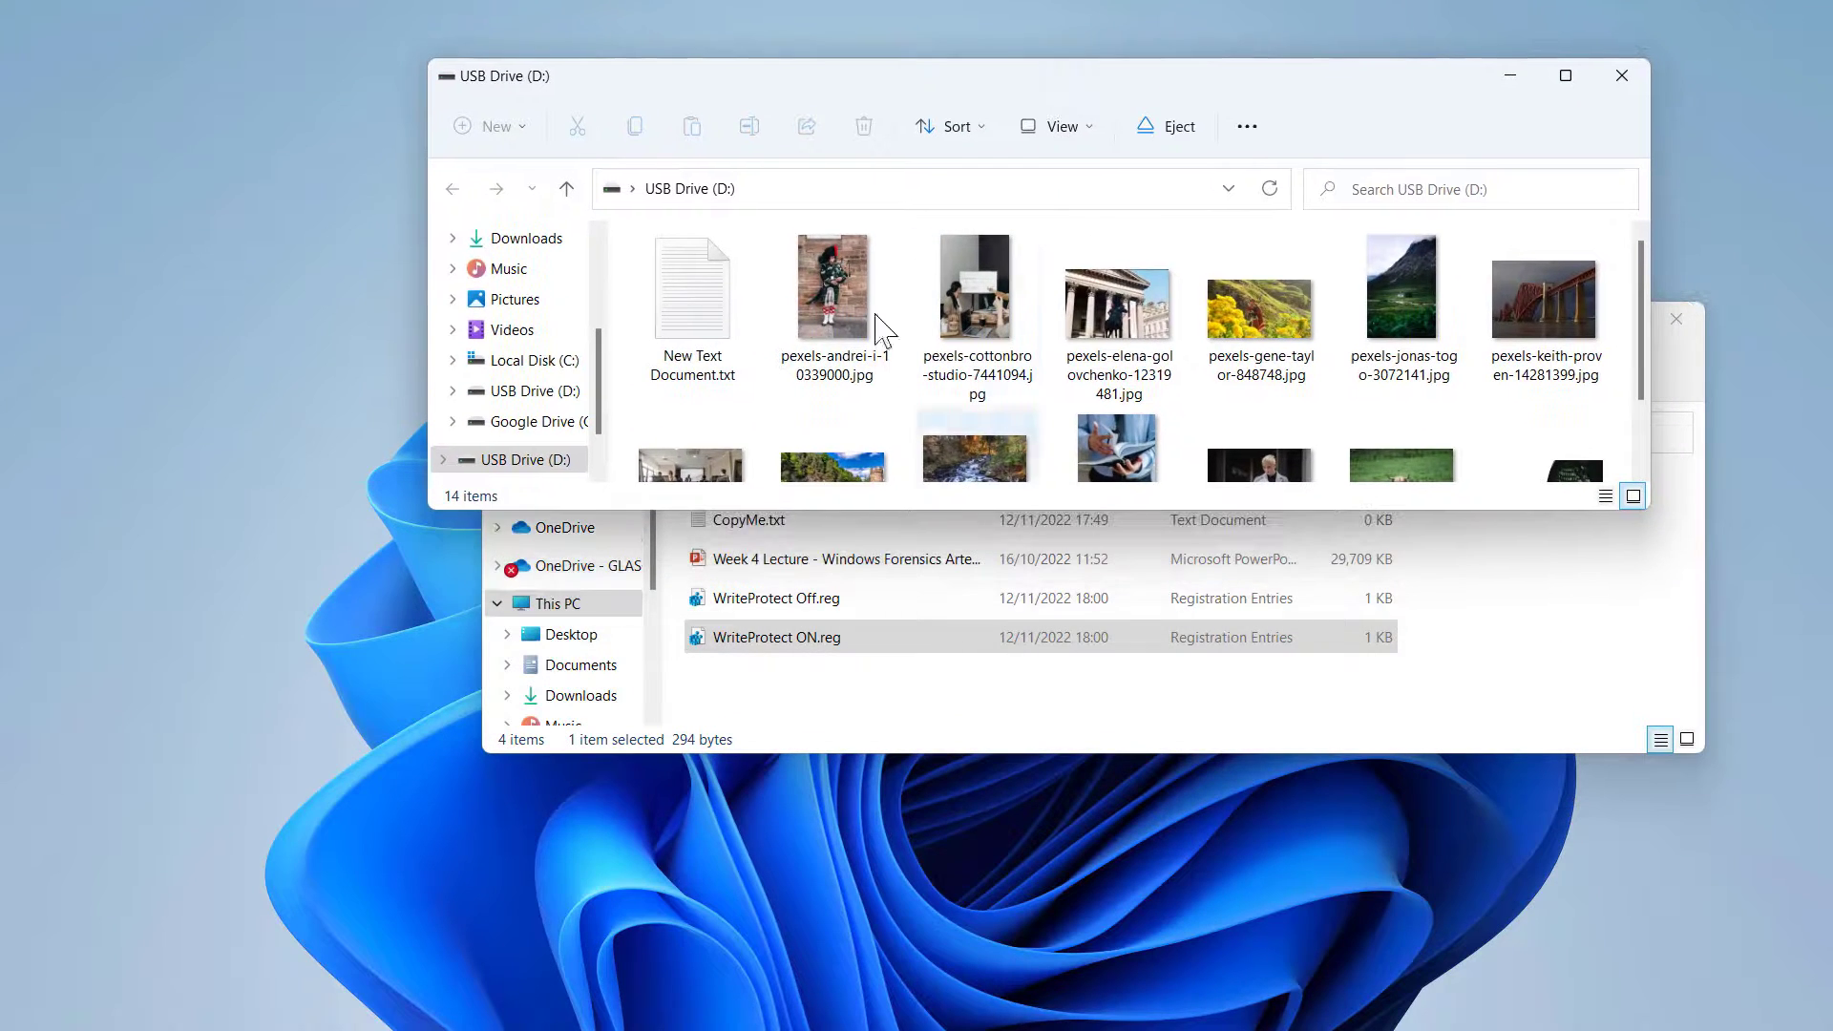
Paste the Week 4 Lecture .pptx onto USB Drive (D:); the write-protected error blocks it, cancel.
left_click(771, 598)
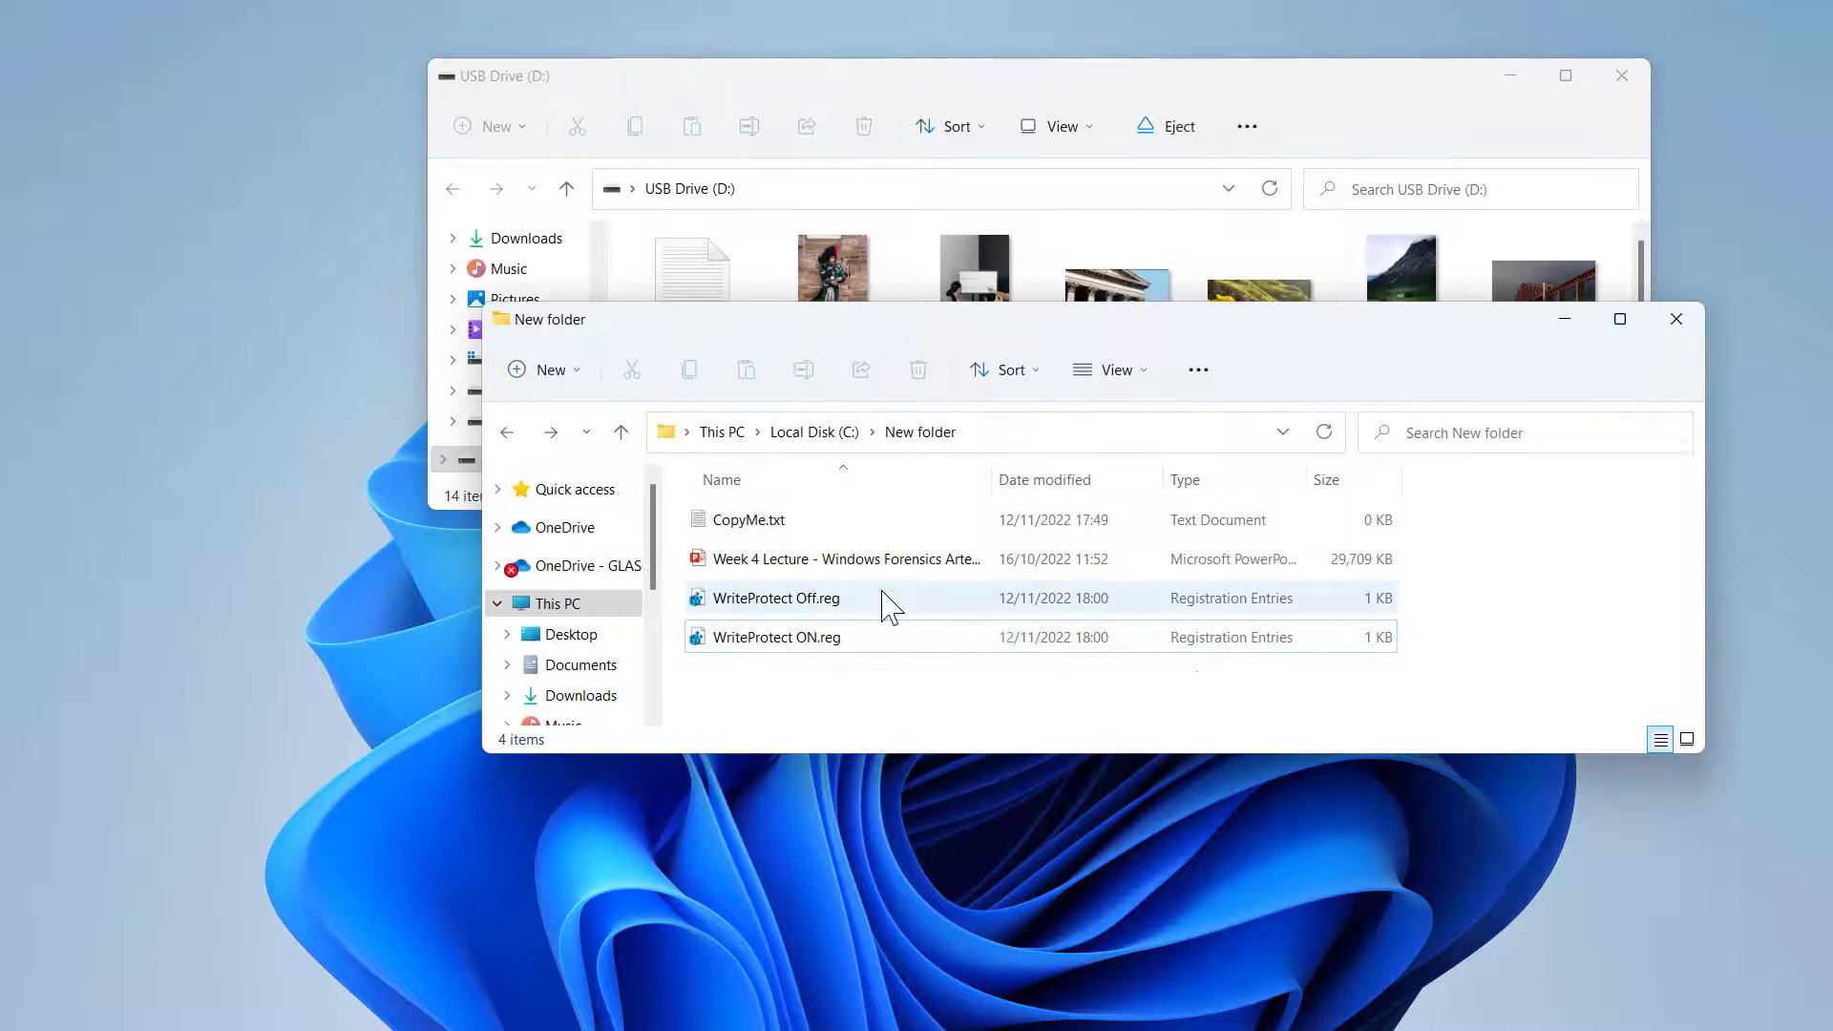
left_click(842, 559)
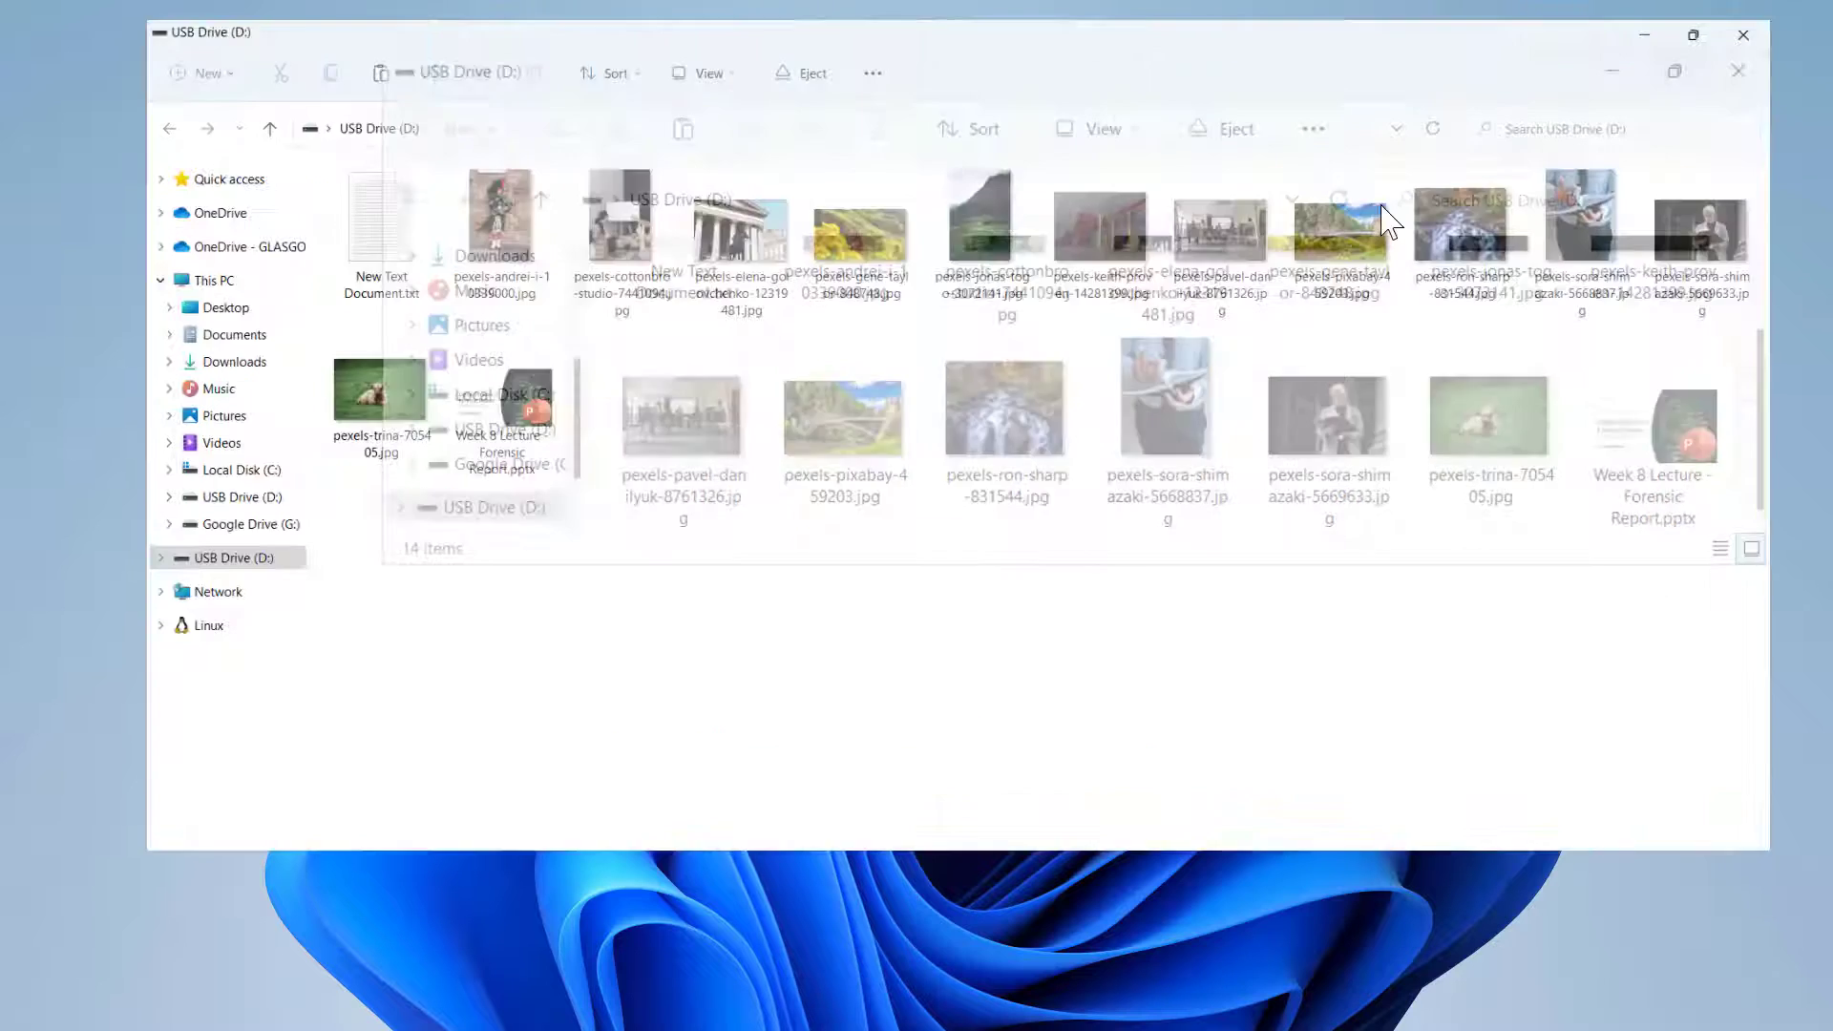
right_click(1035, 584)
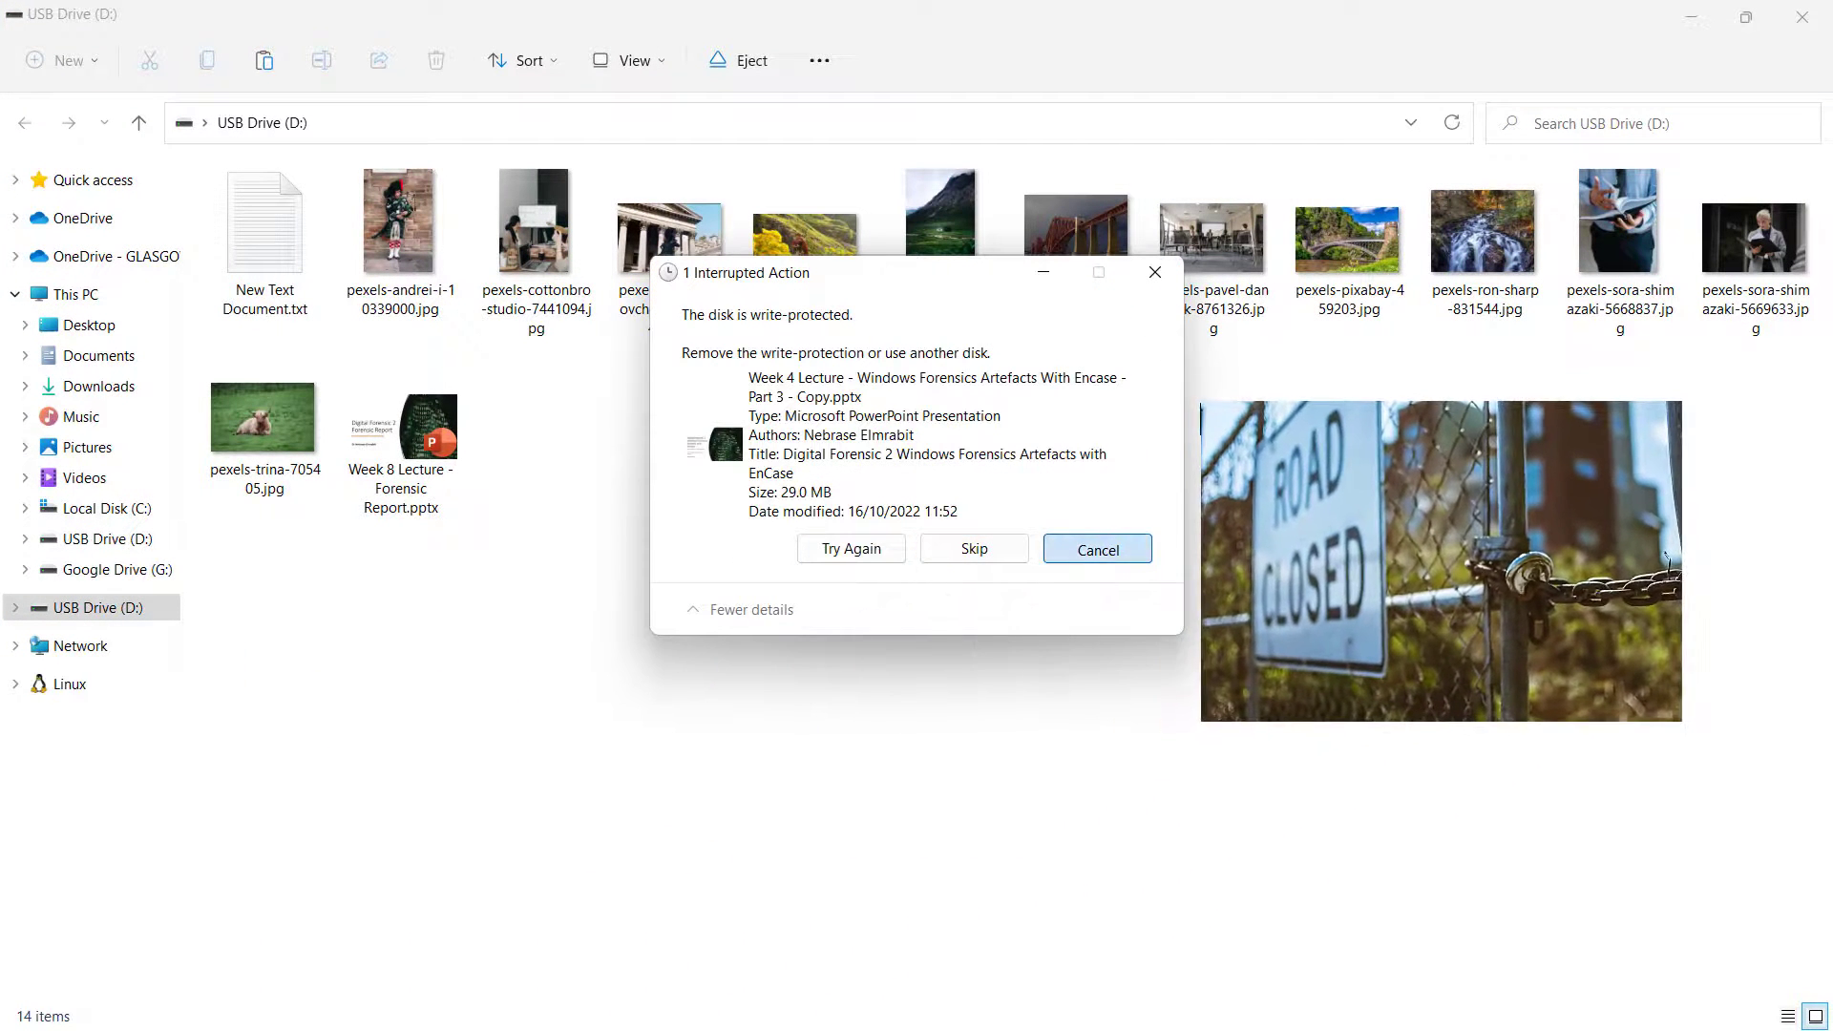
left_click(1096, 548)
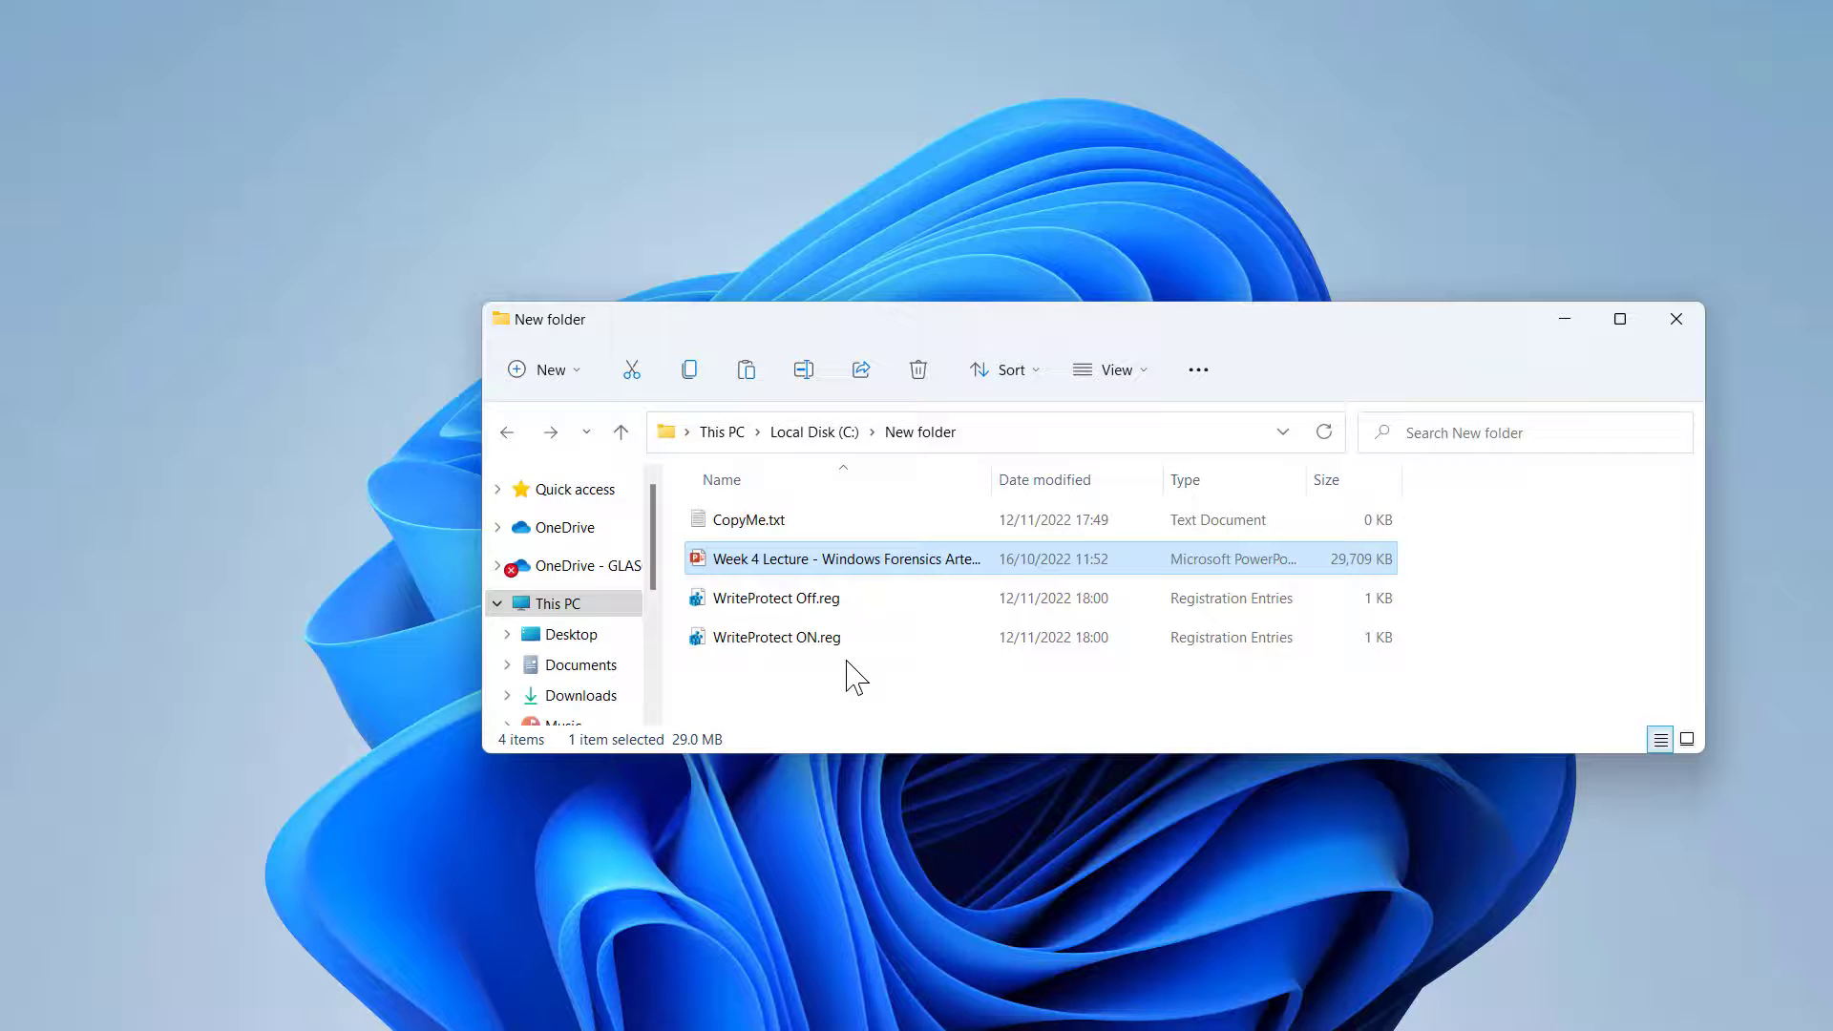
mouse_move(831, 638)
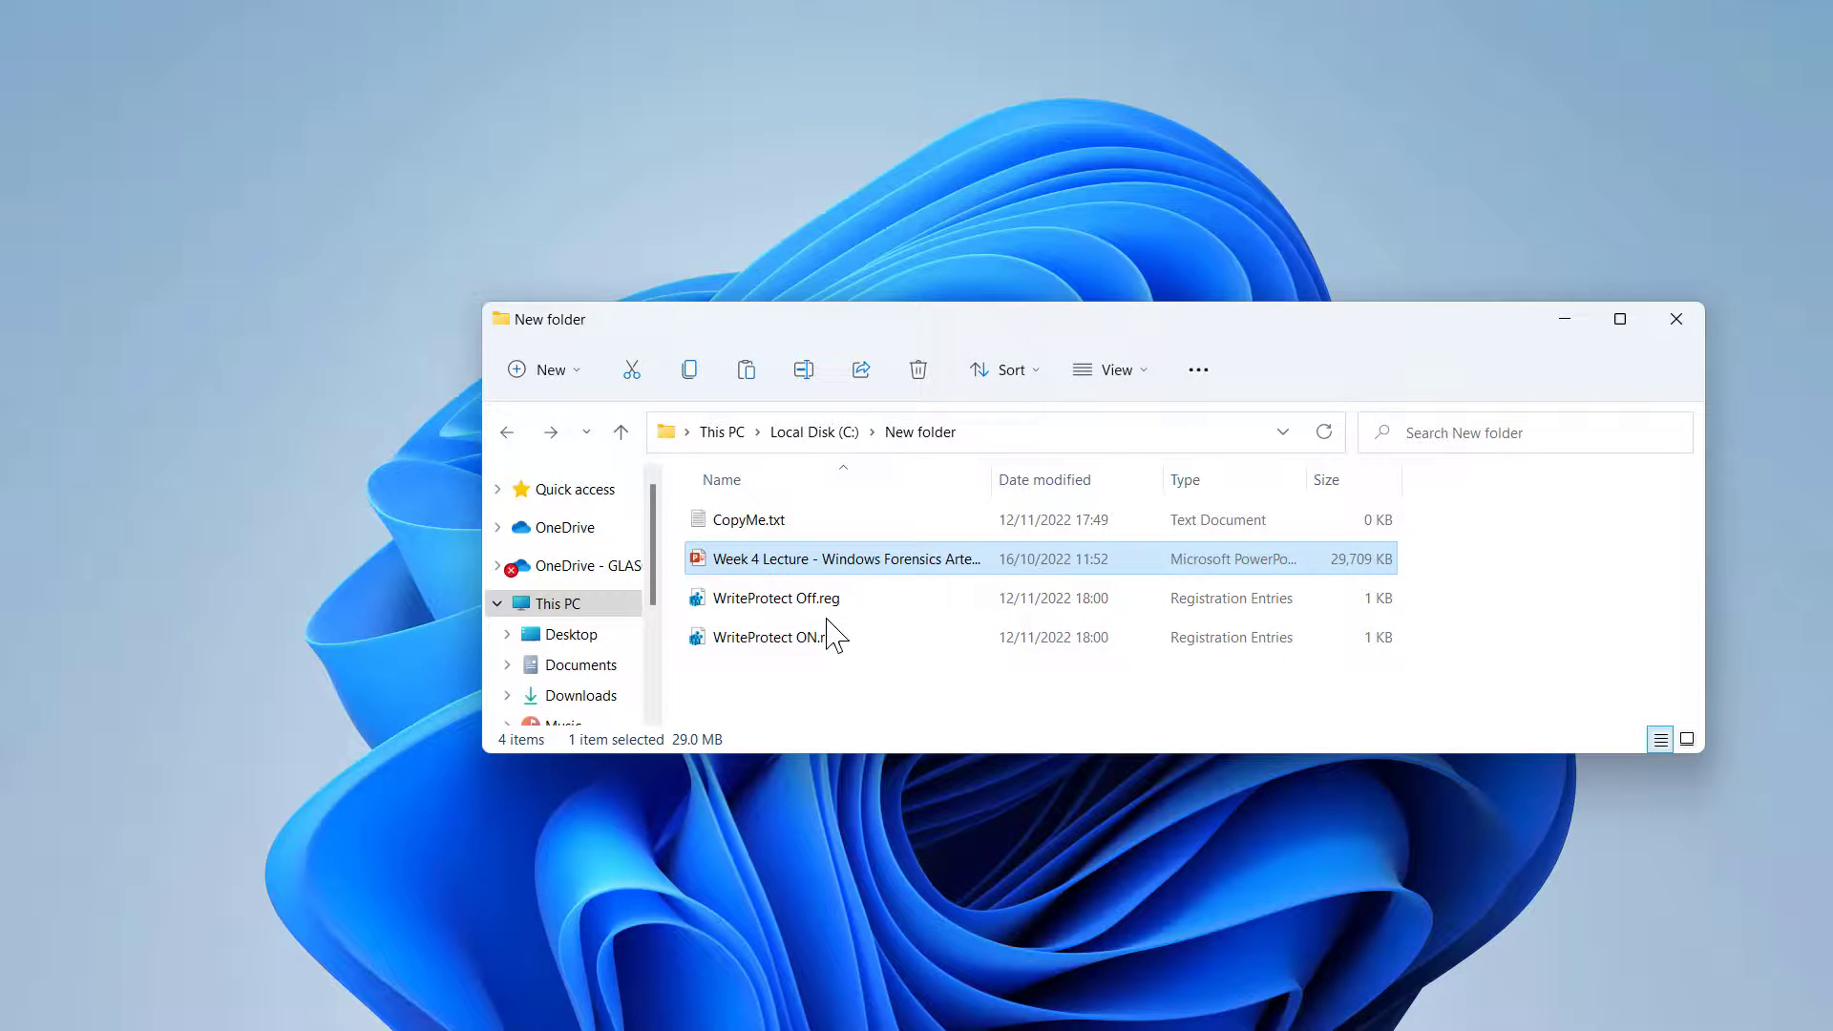
Merge WriteProtect Off.reg into the registry, confirming the warning and success messages.
left_click(778, 598)
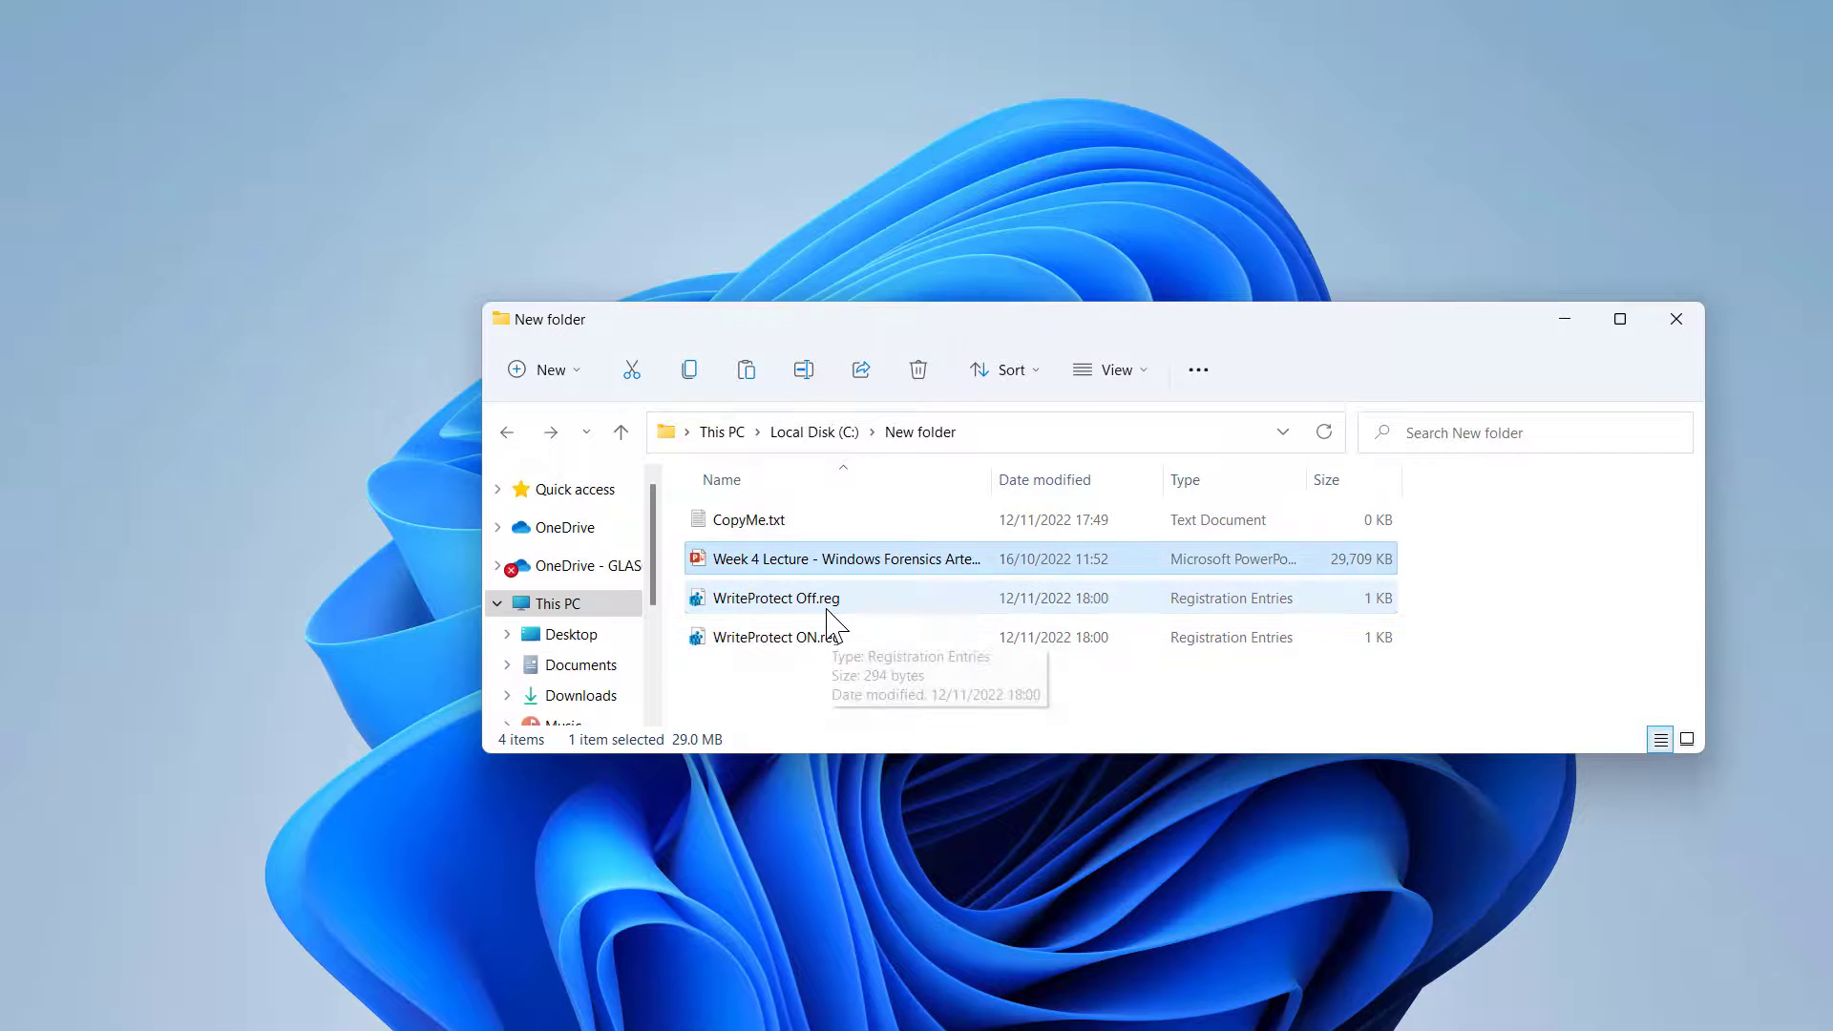
double_click(775, 597)
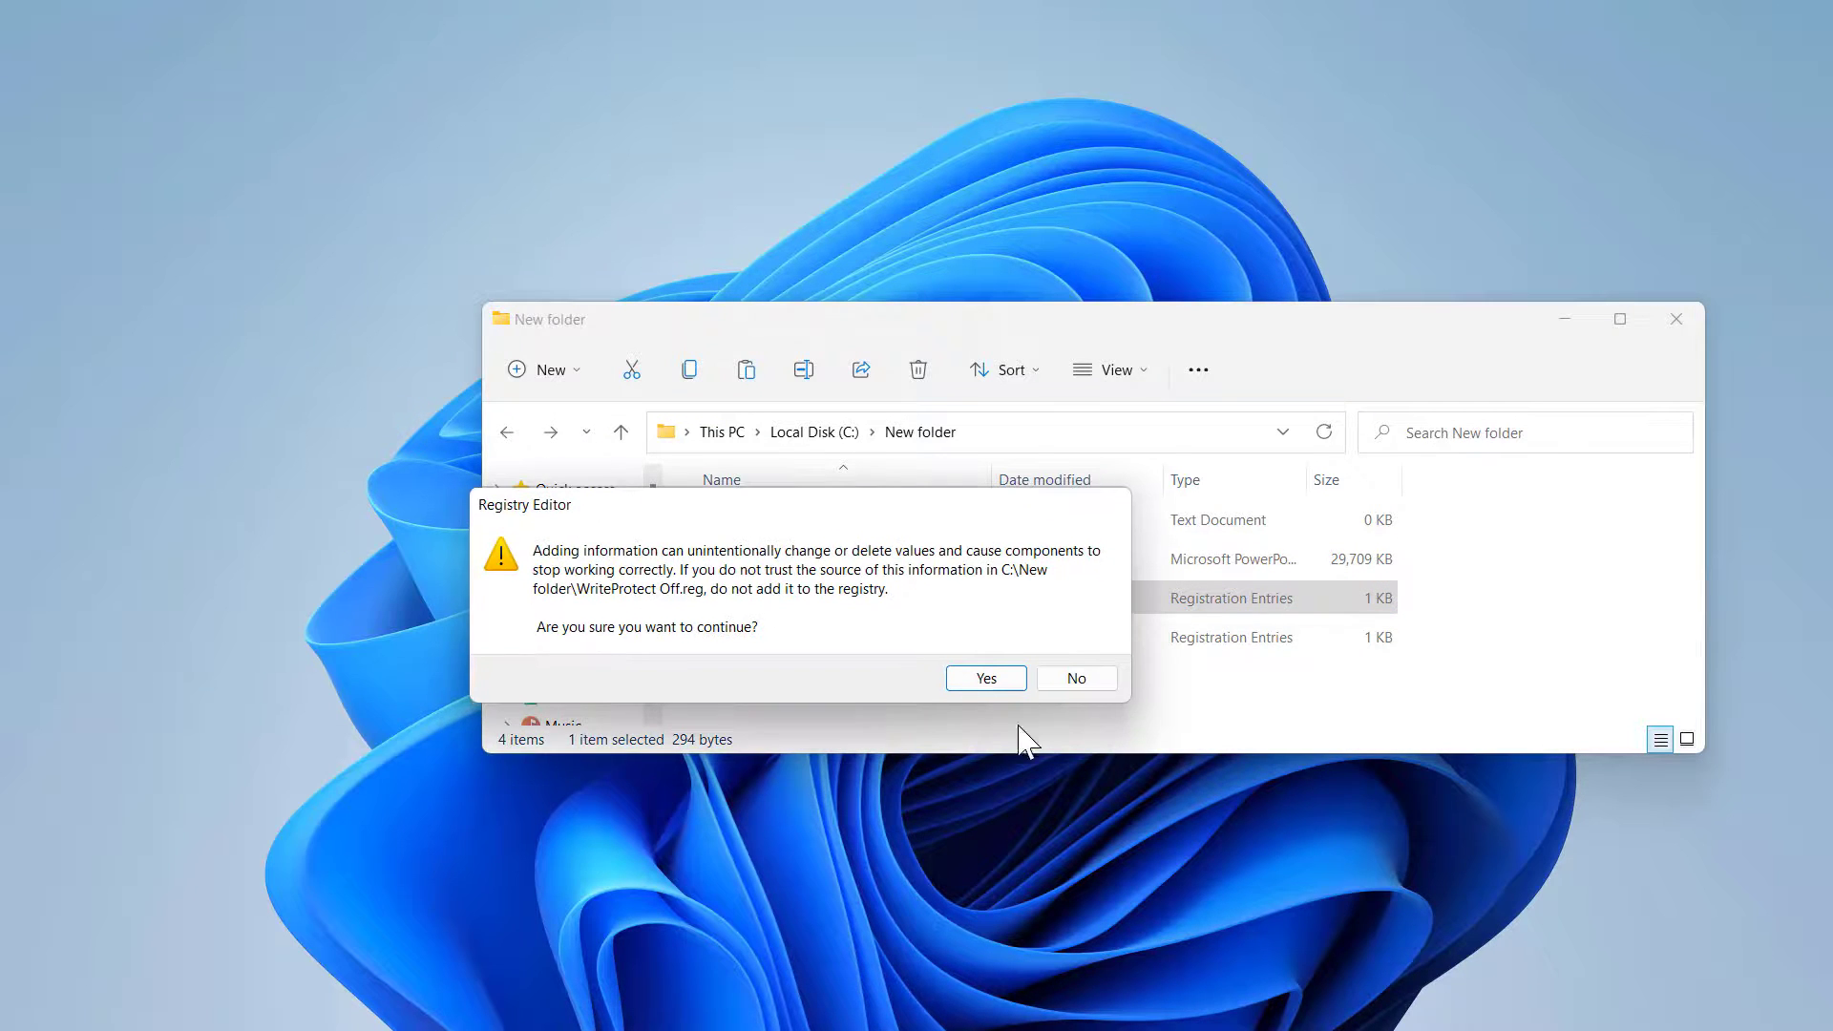
left_click(985, 678)
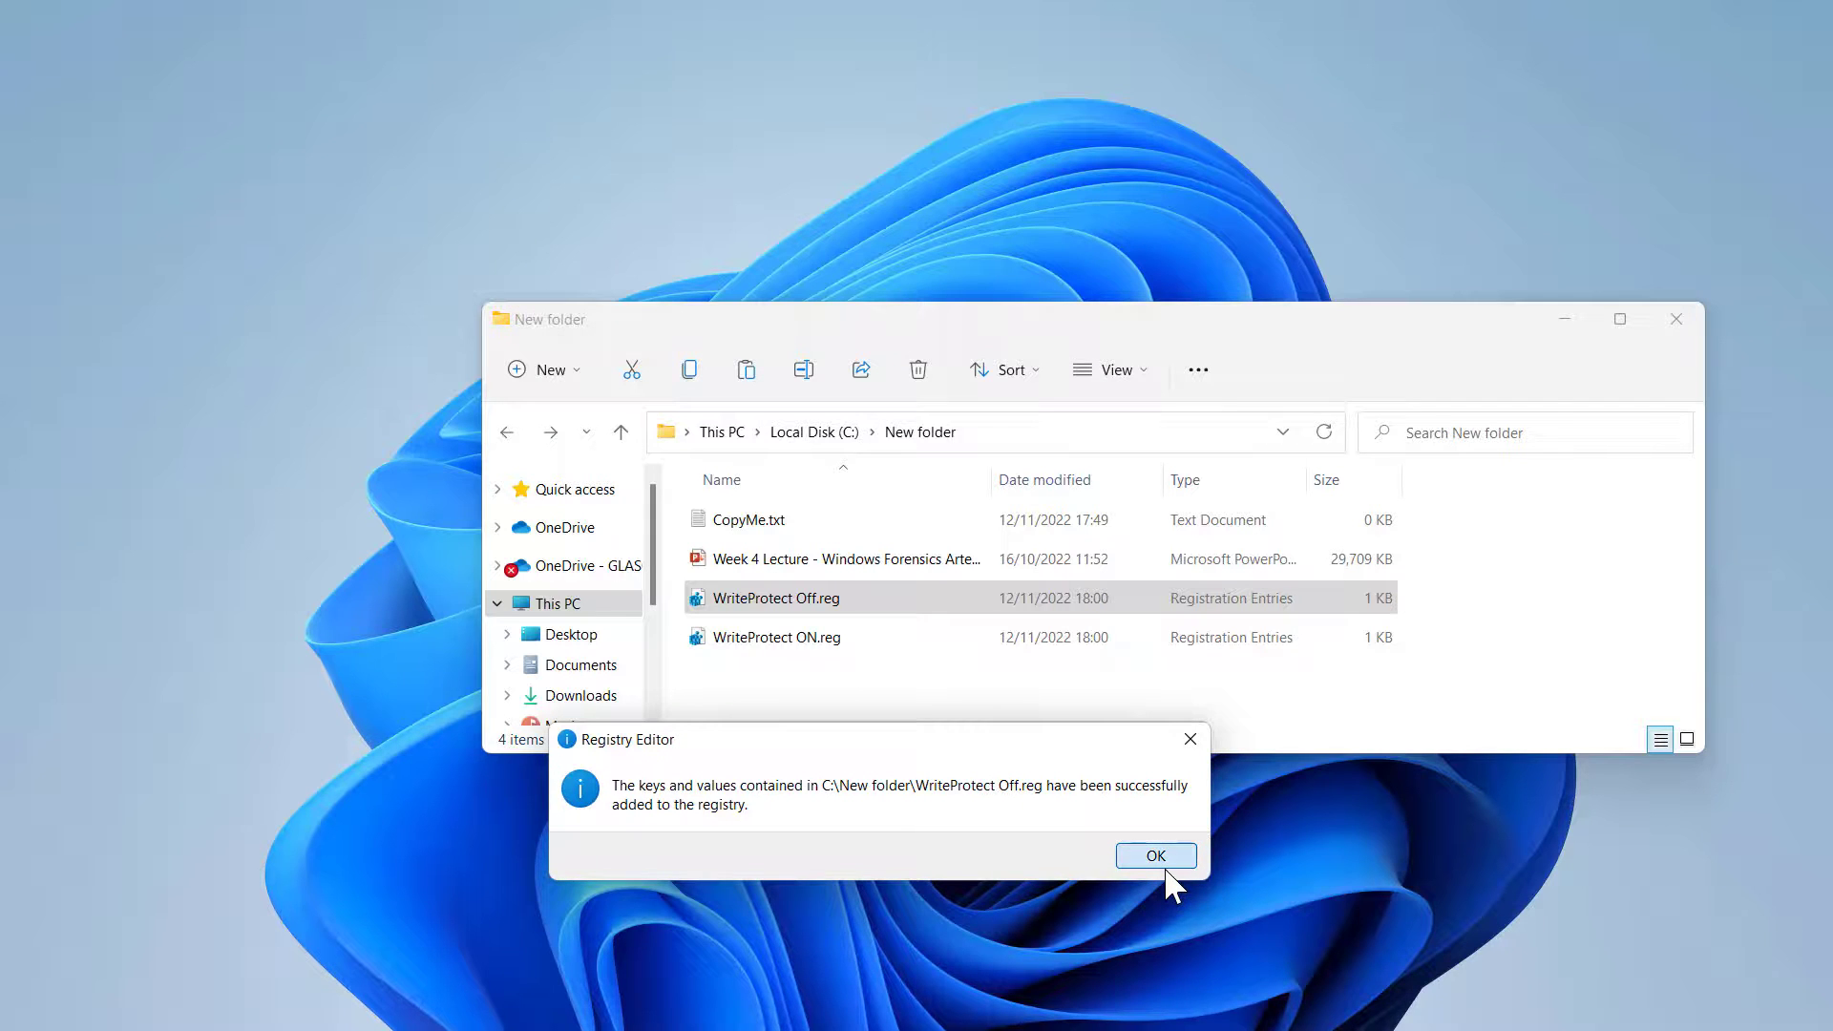
left_click(1153, 856)
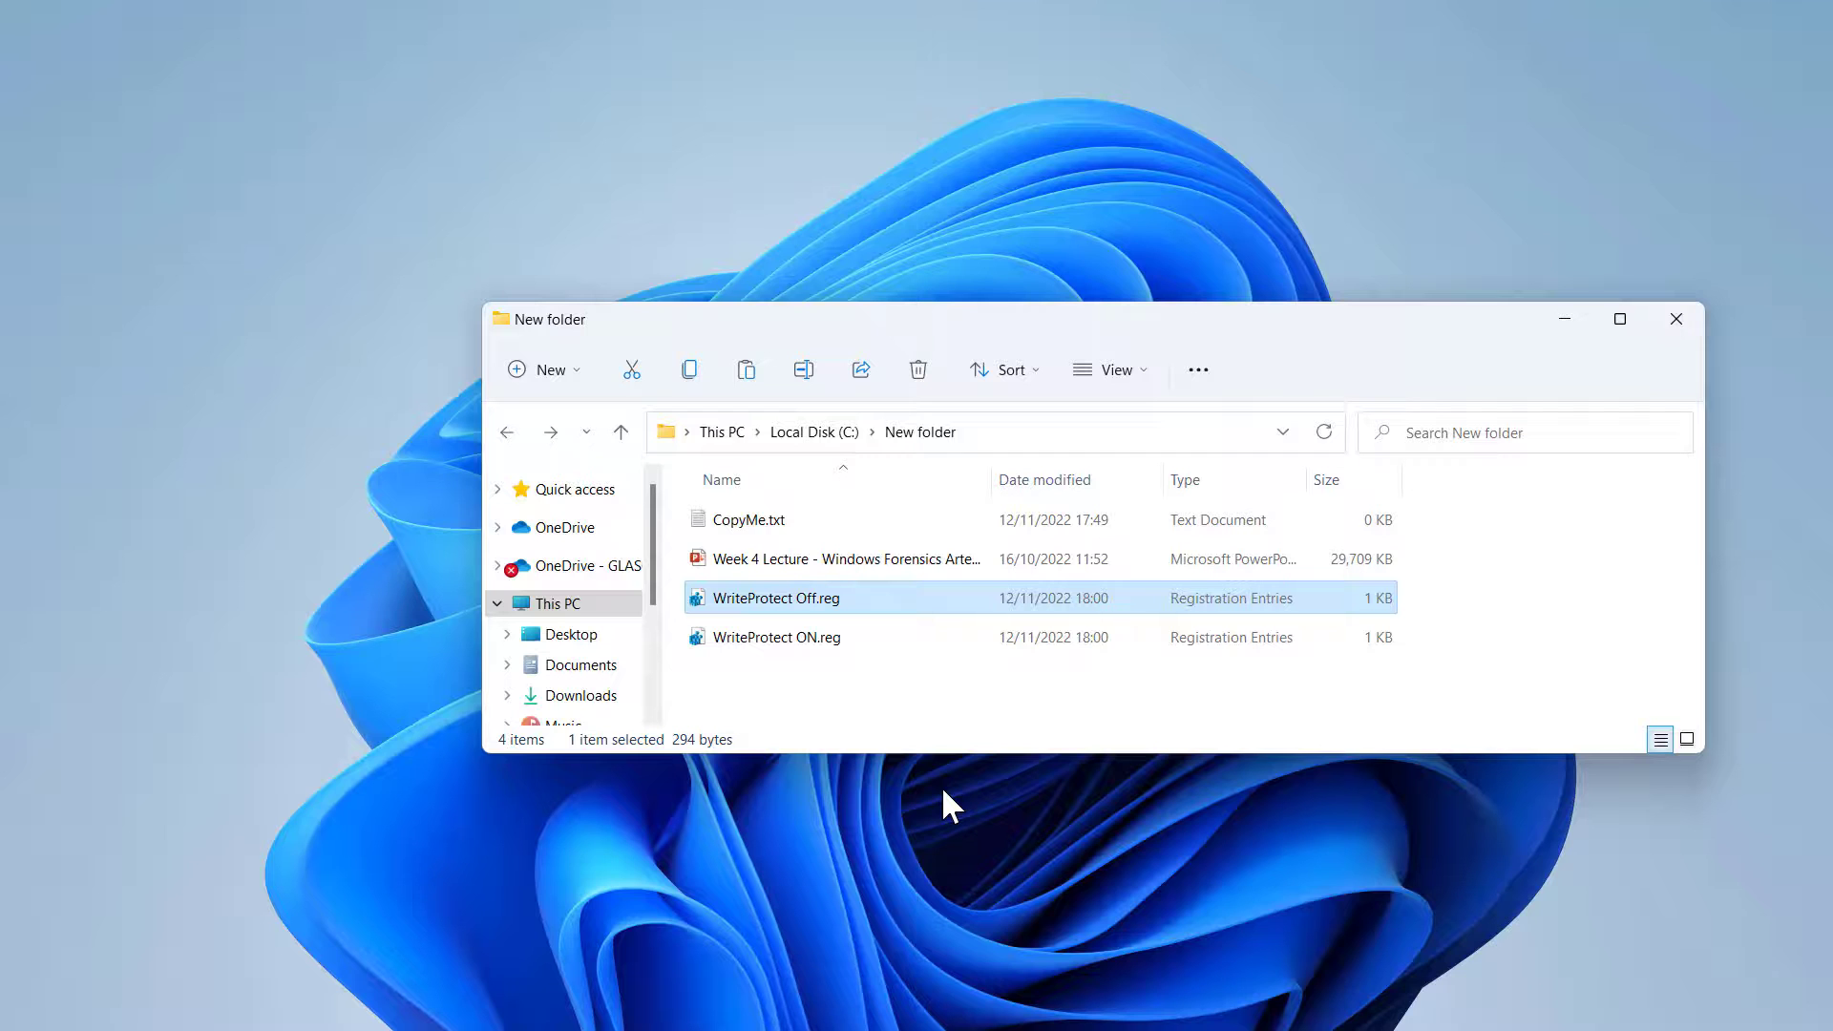
mouse_move(1024, 397)
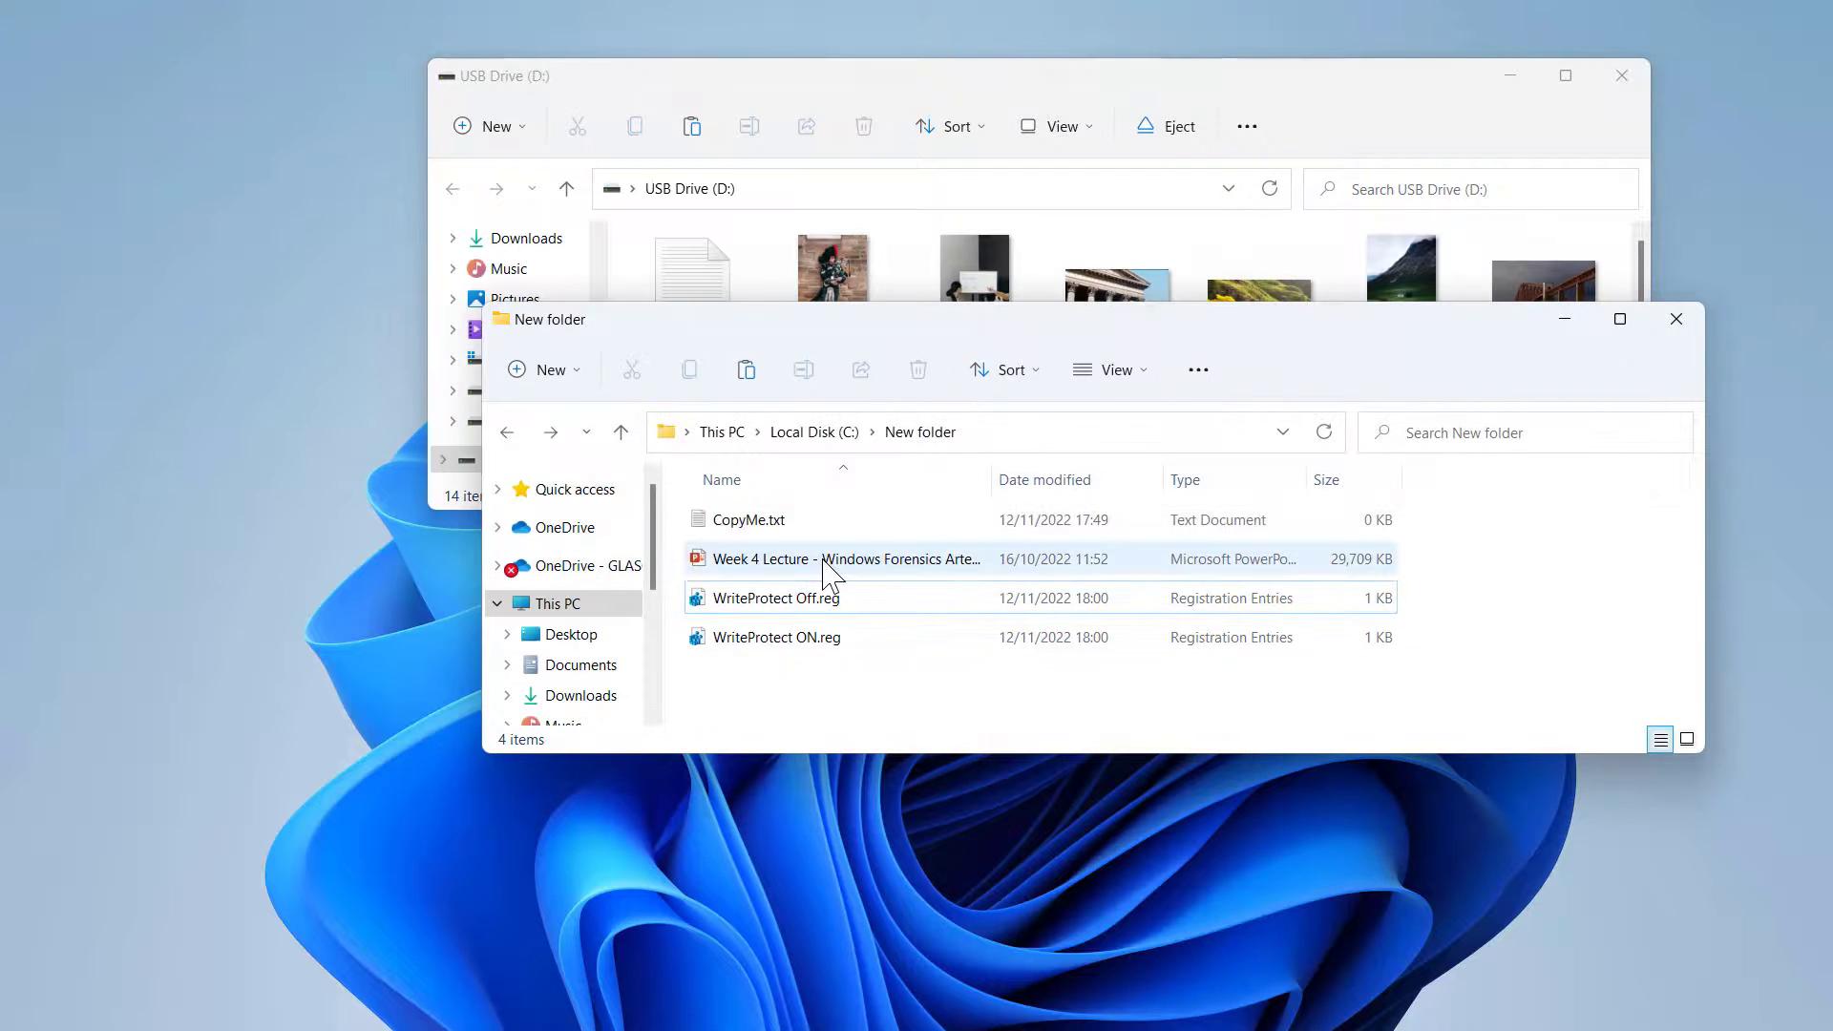
Copy the Week 4 Lecture file and paste it into USB Drive (D:), now without a warning.
right_click(832, 559)
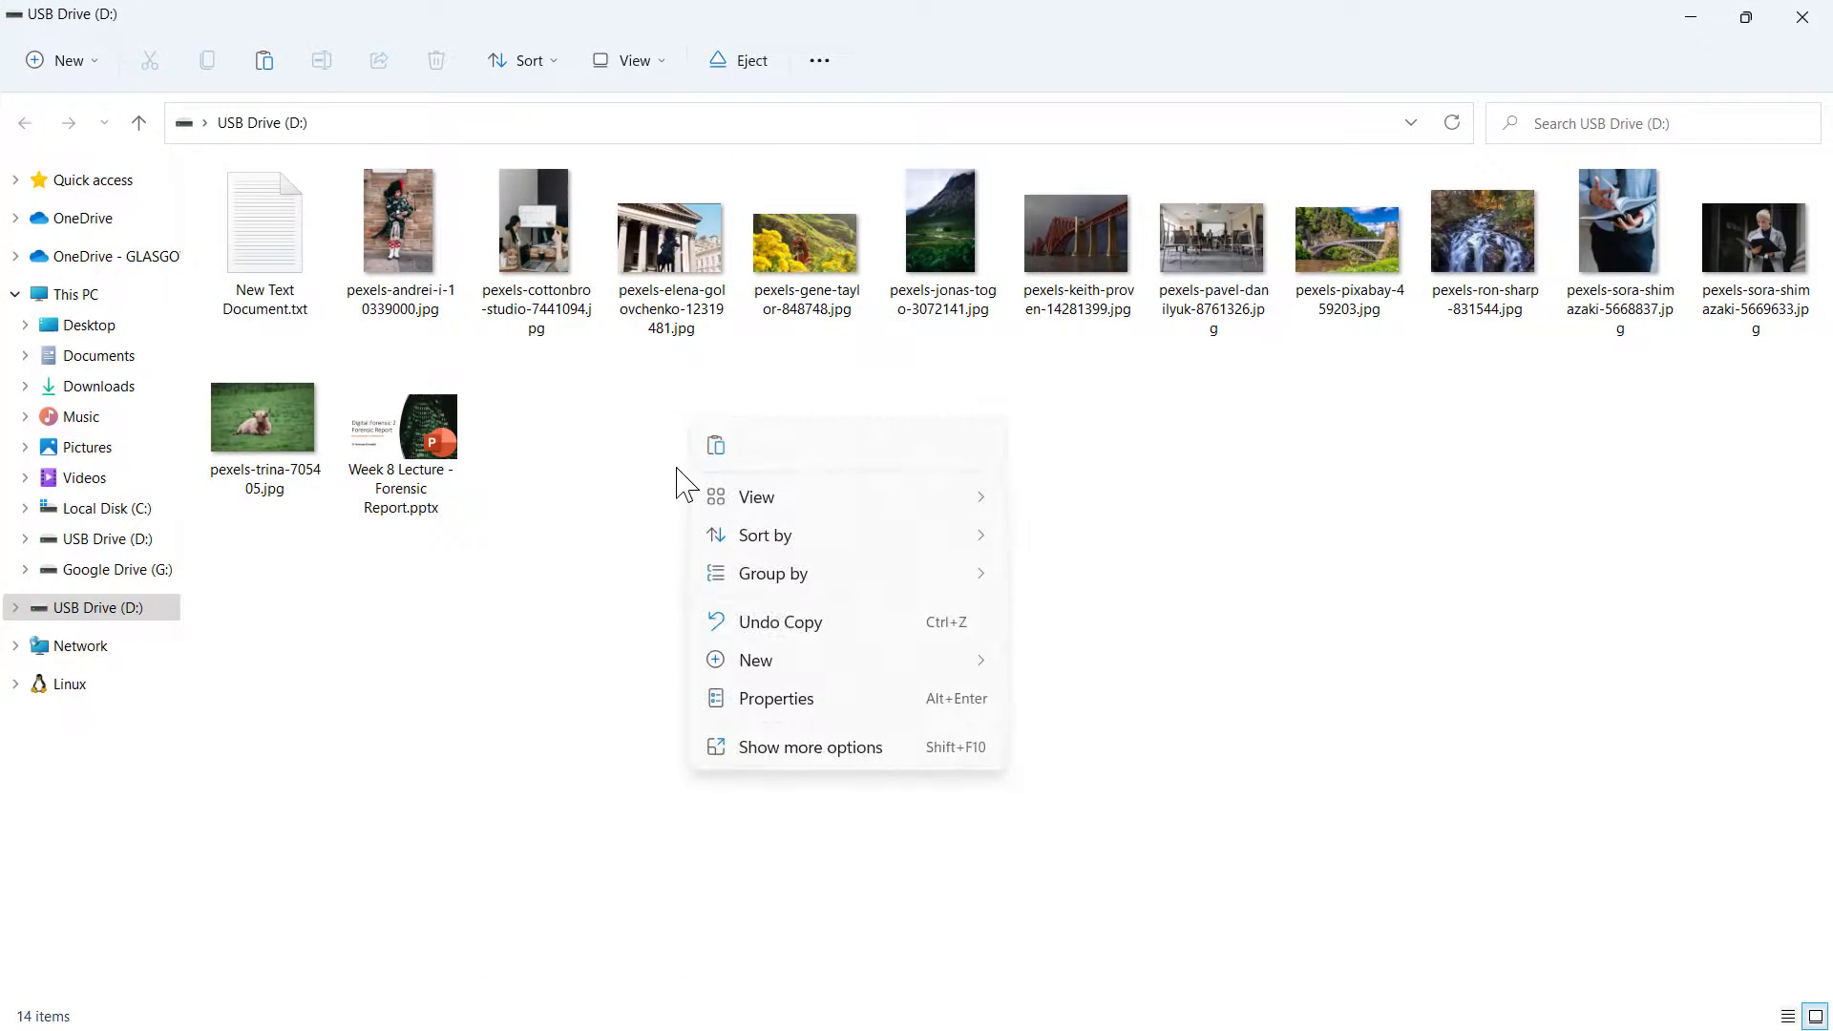
left_click(871, 471)
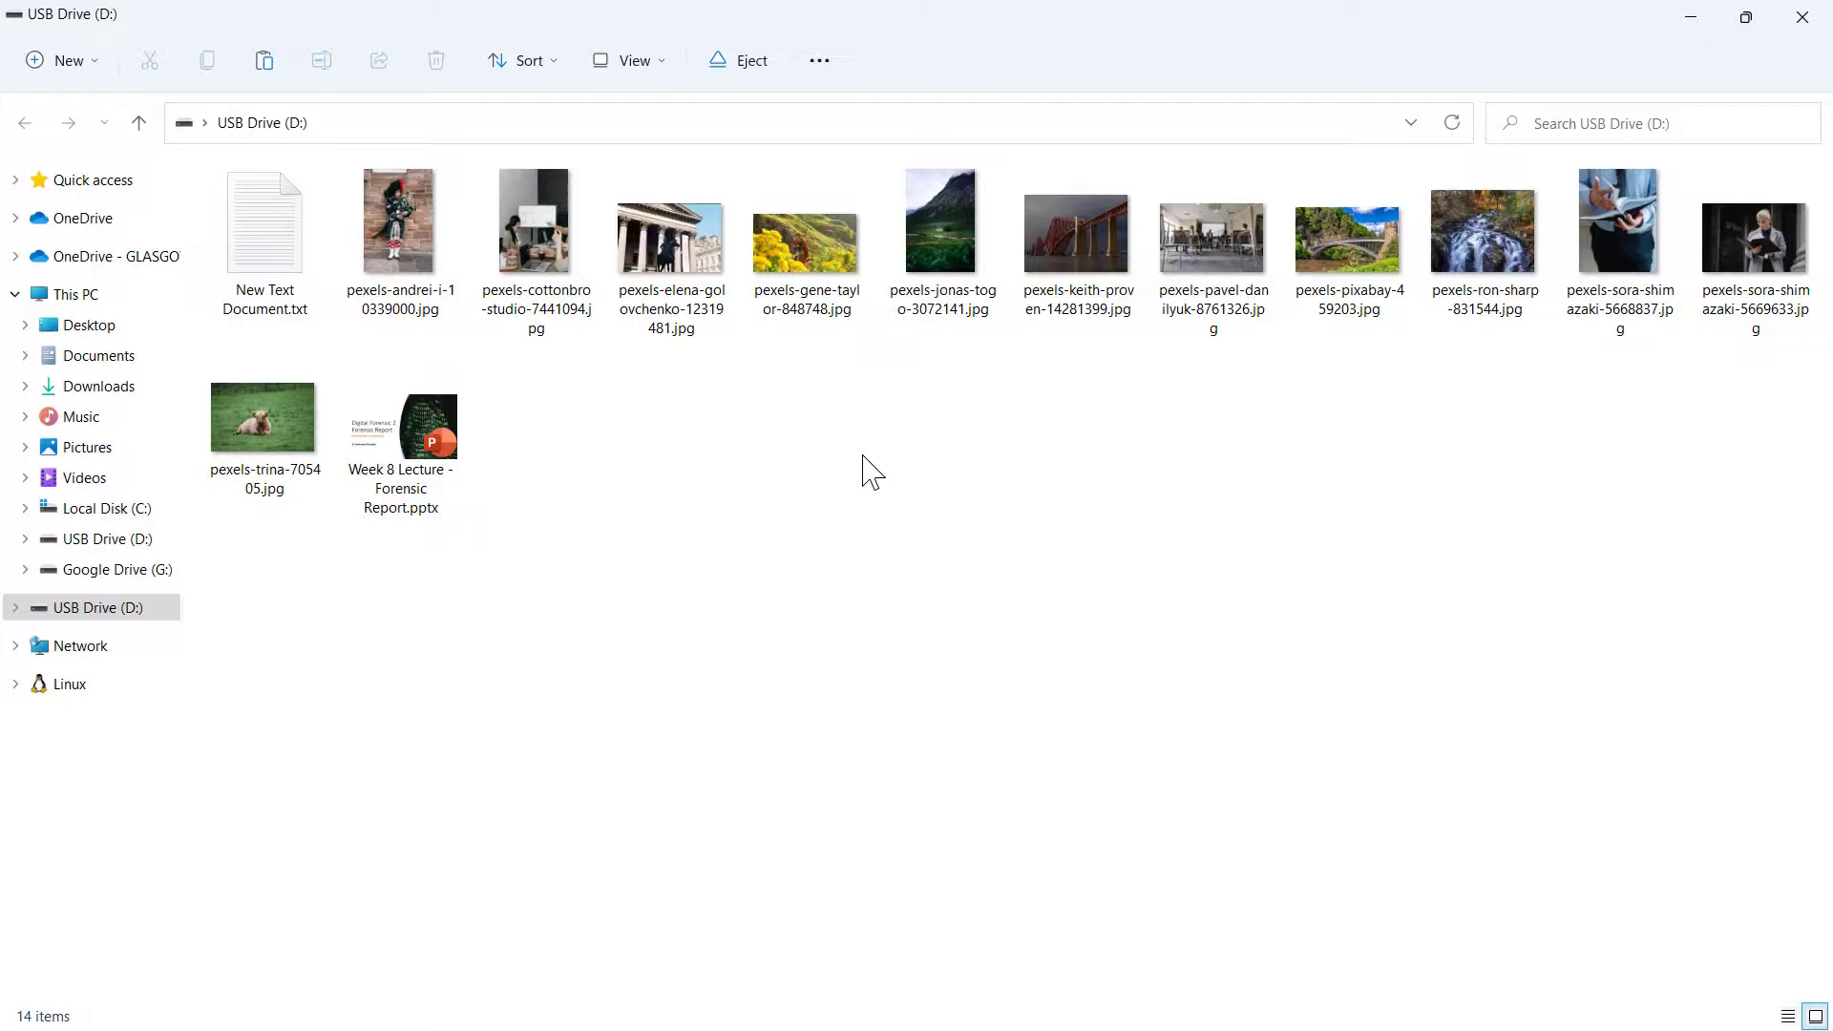